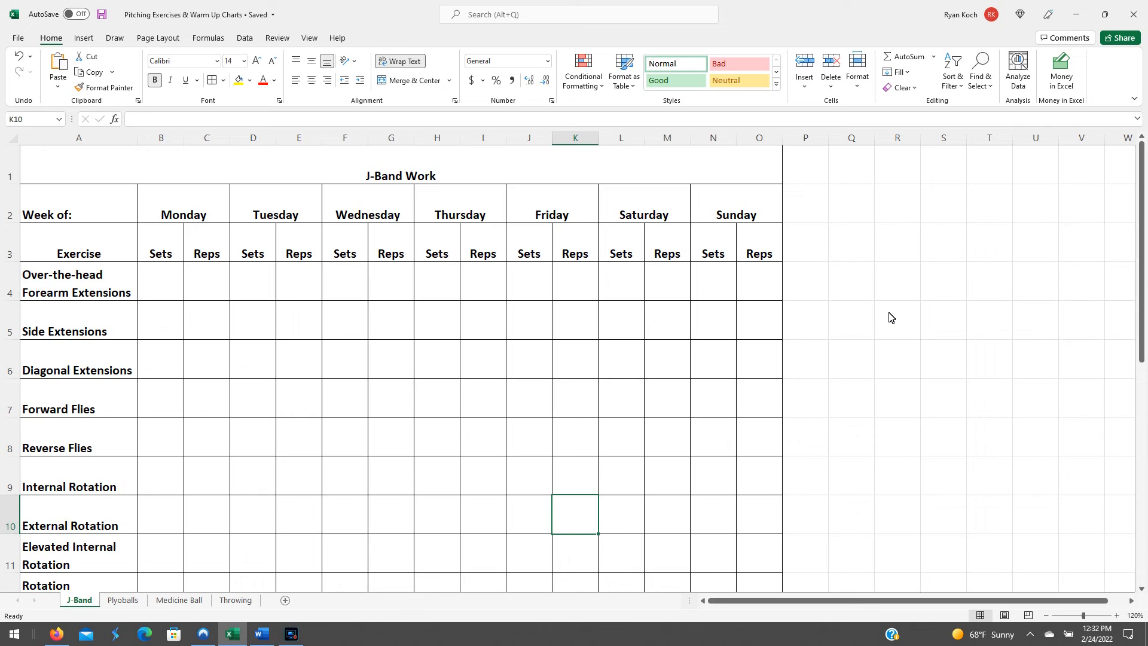
{"action": "mouse_move", "coordinate": [634, 365]}
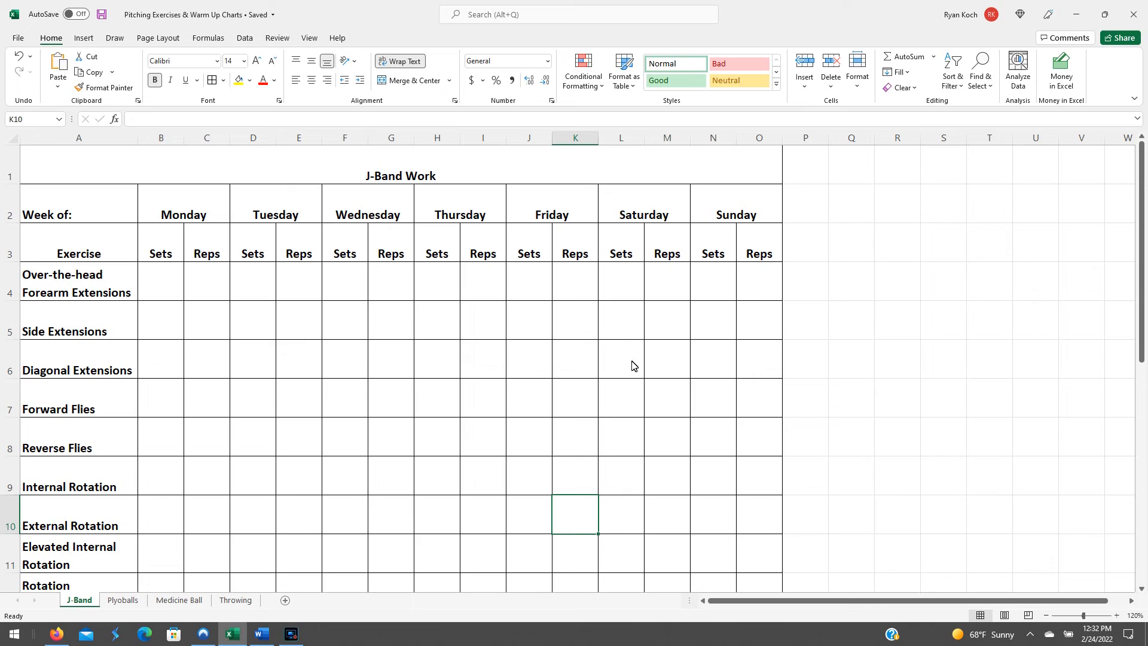
{"action": "mouse_move", "coordinate": [501, 416]}
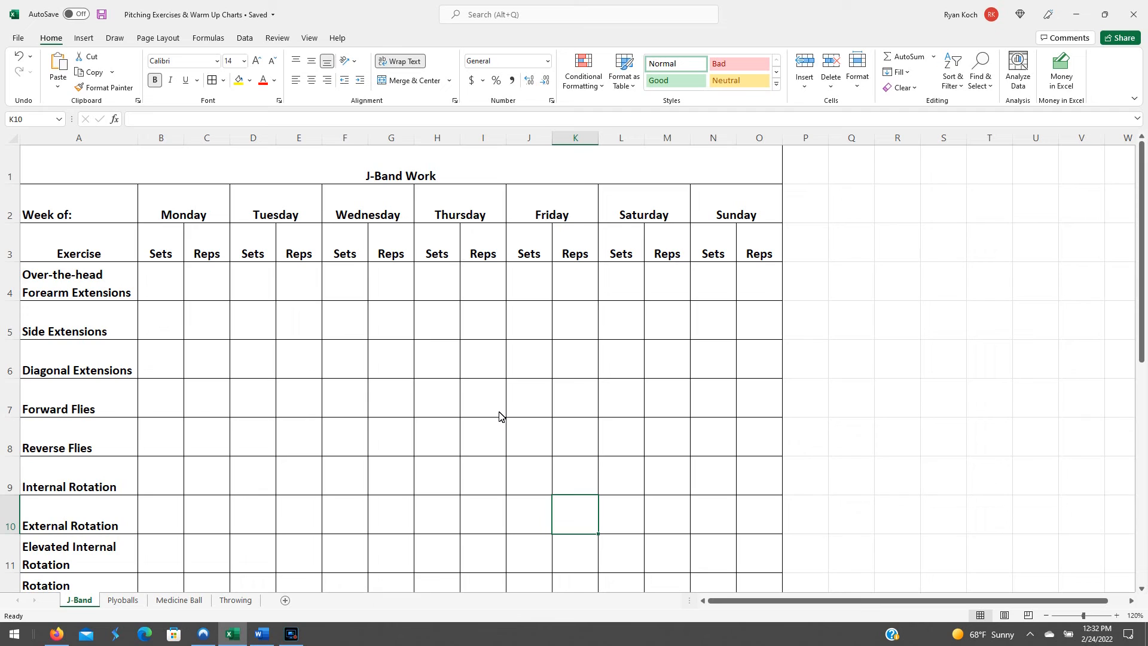
{"action": "mouse_move", "coordinate": [213, 574]}
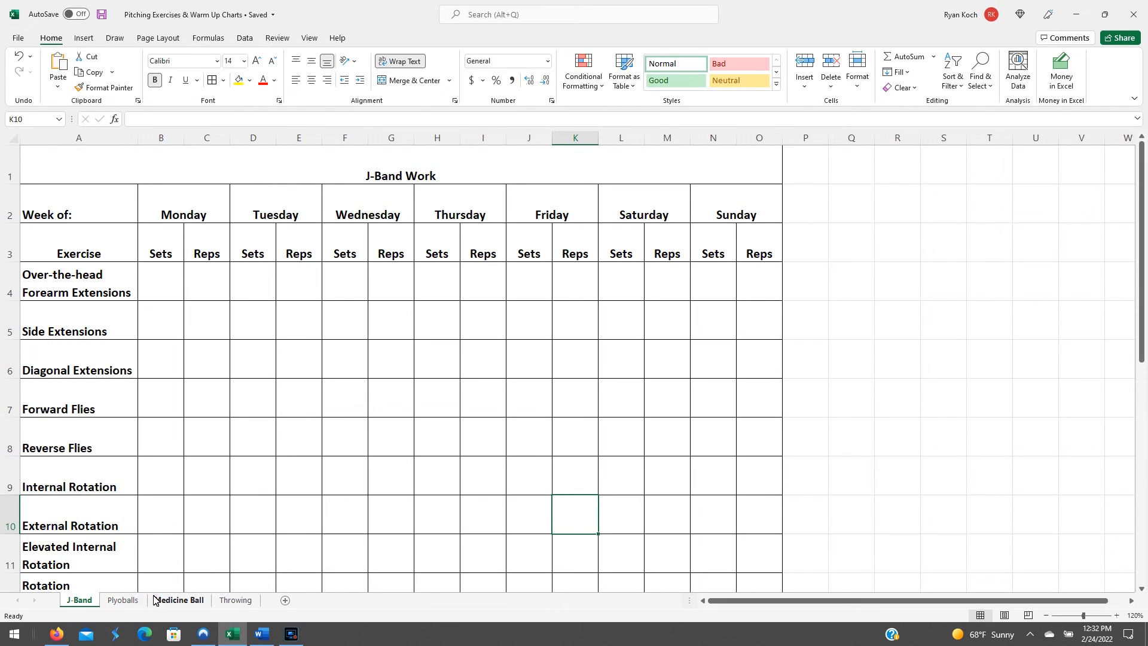
{"action": "mouse_move", "coordinate": [204, 531]}
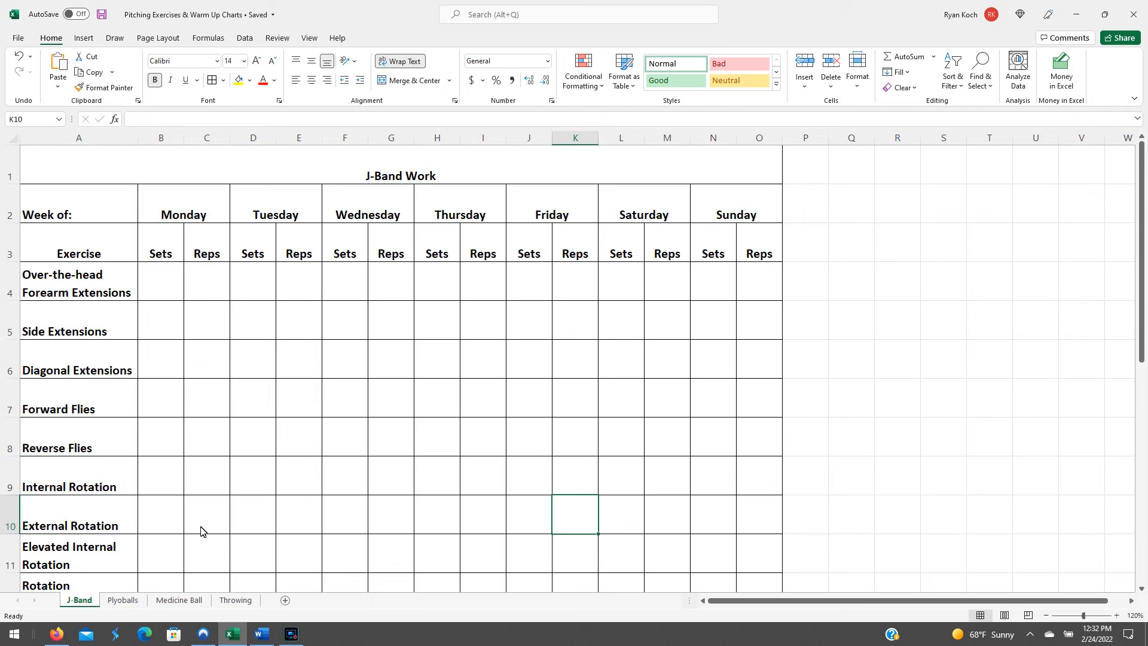
{"action": "mouse_move", "coordinate": [99, 608]}
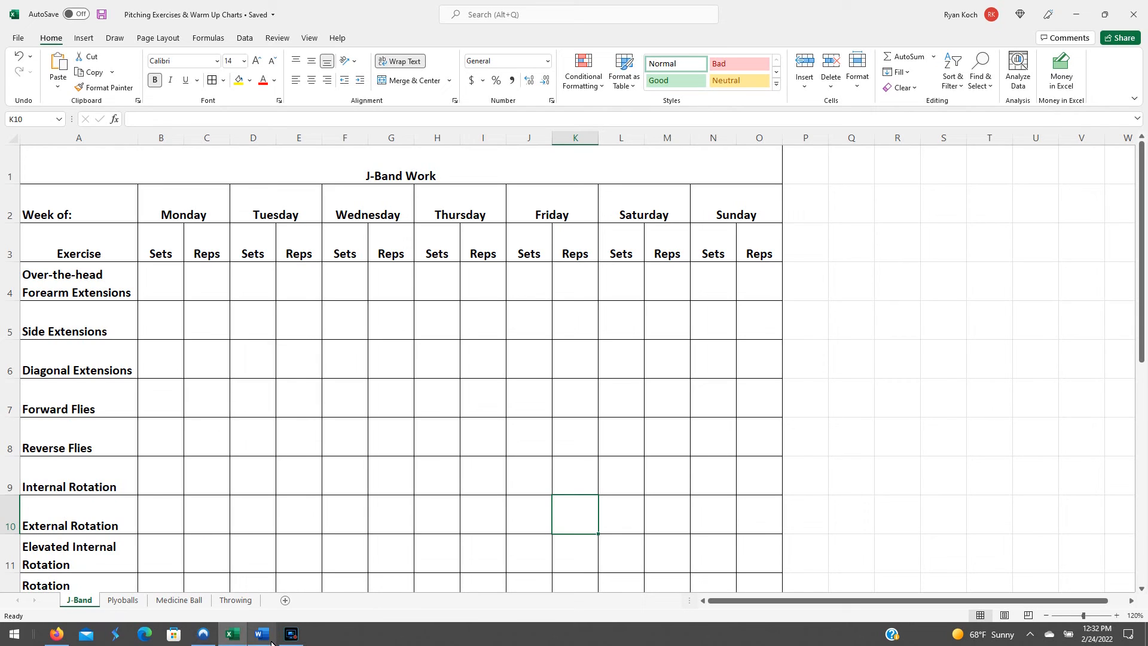
{"action": "mouse_move", "coordinate": [261, 633]}
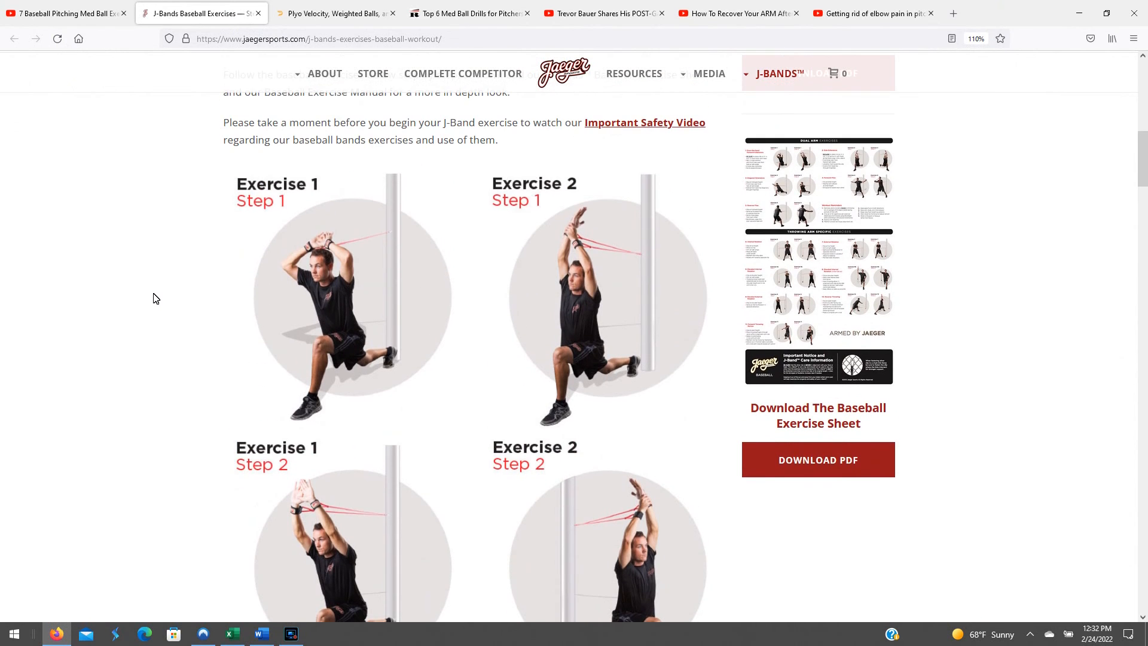
Scroll through Jaeger J-Band exercises 1–6 with their step photos and instructions.
{"action": "scroll", "scroll_direction": "down", "scroll_amount": 3}
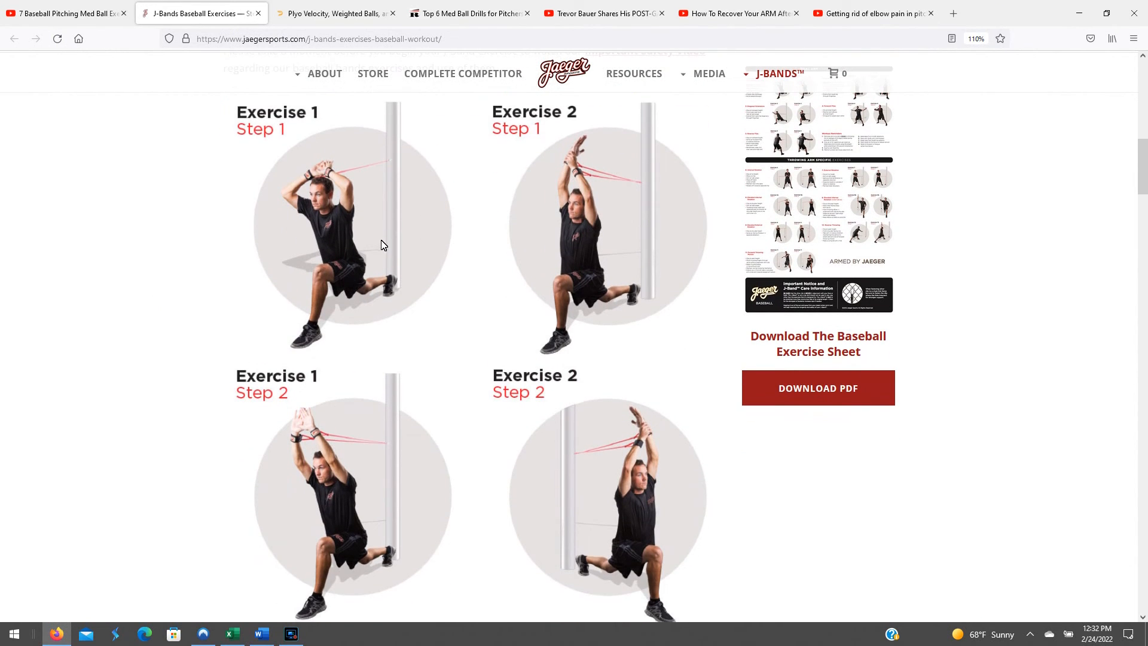
{"action": "scroll", "scroll_direction": "down", "scroll_amount": 3}
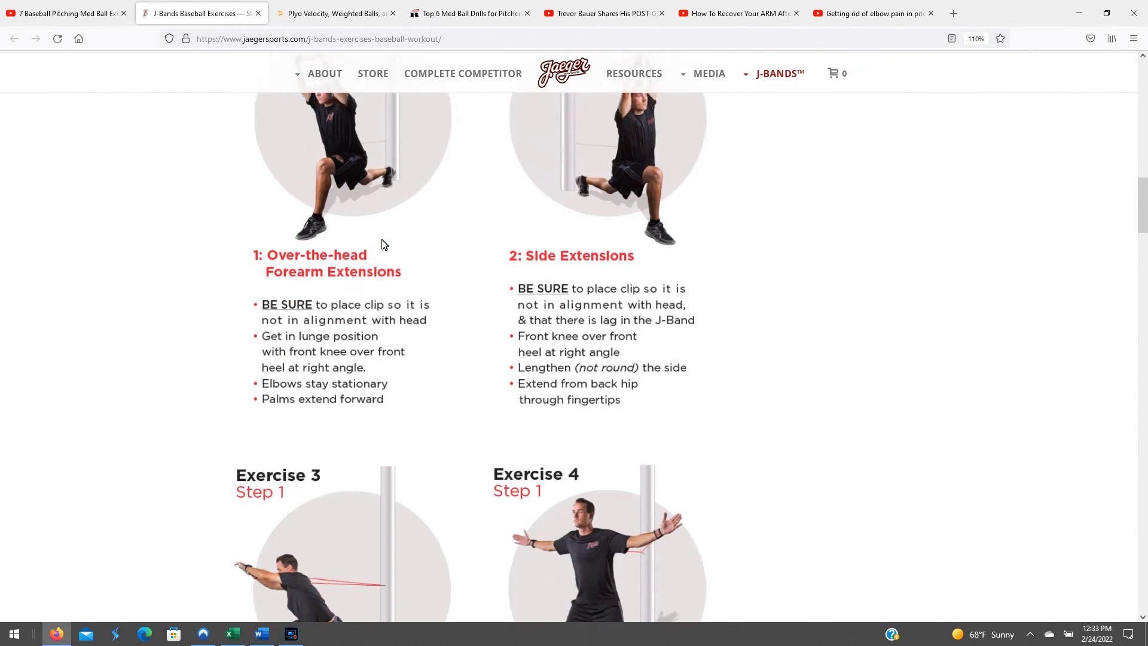
{"action": "scroll", "scroll_direction": "down", "scroll_amount": 3}
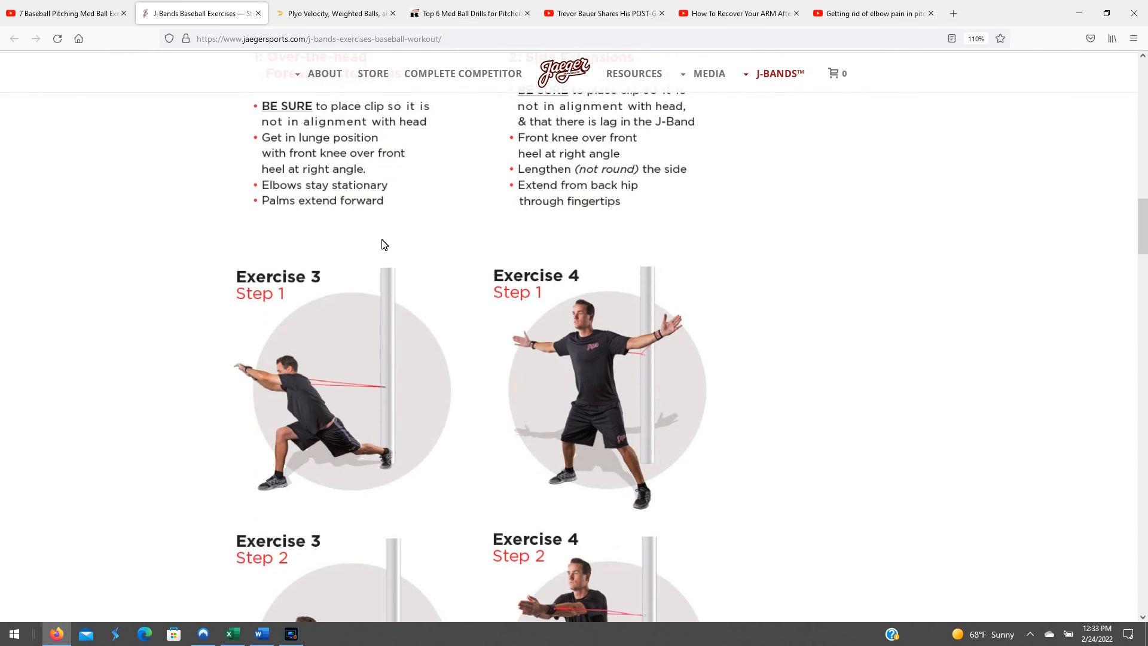
{"action": "scroll", "scroll_direction": "down", "scroll_amount": 3}
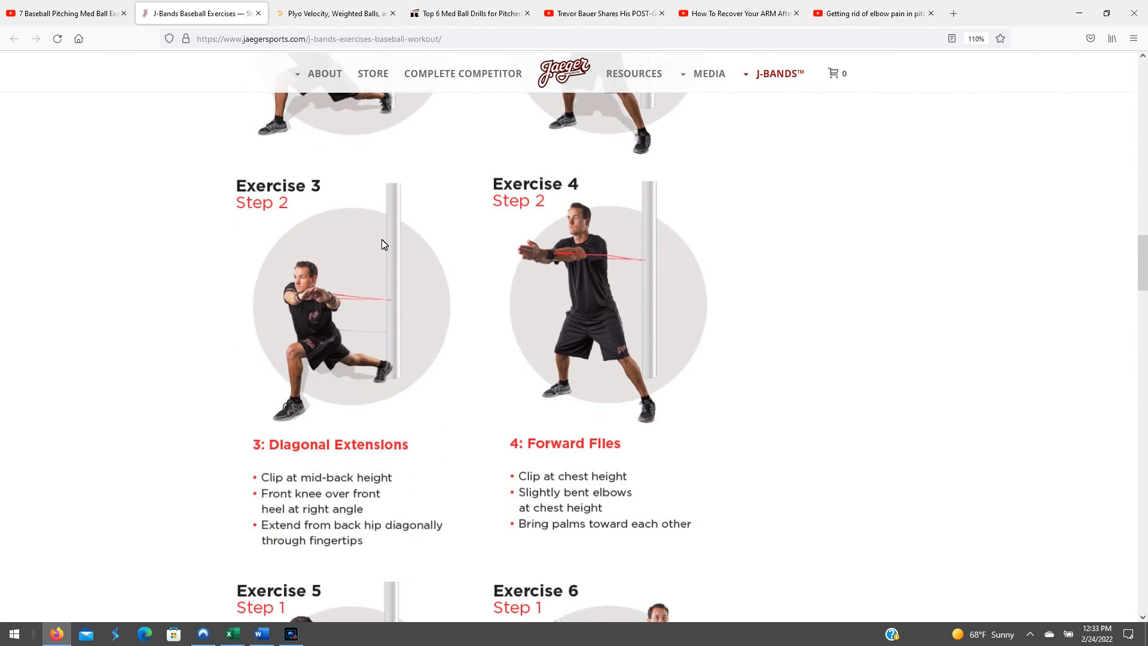
{"action": "scroll", "scroll_direction": "down", "scroll_amount": 3}
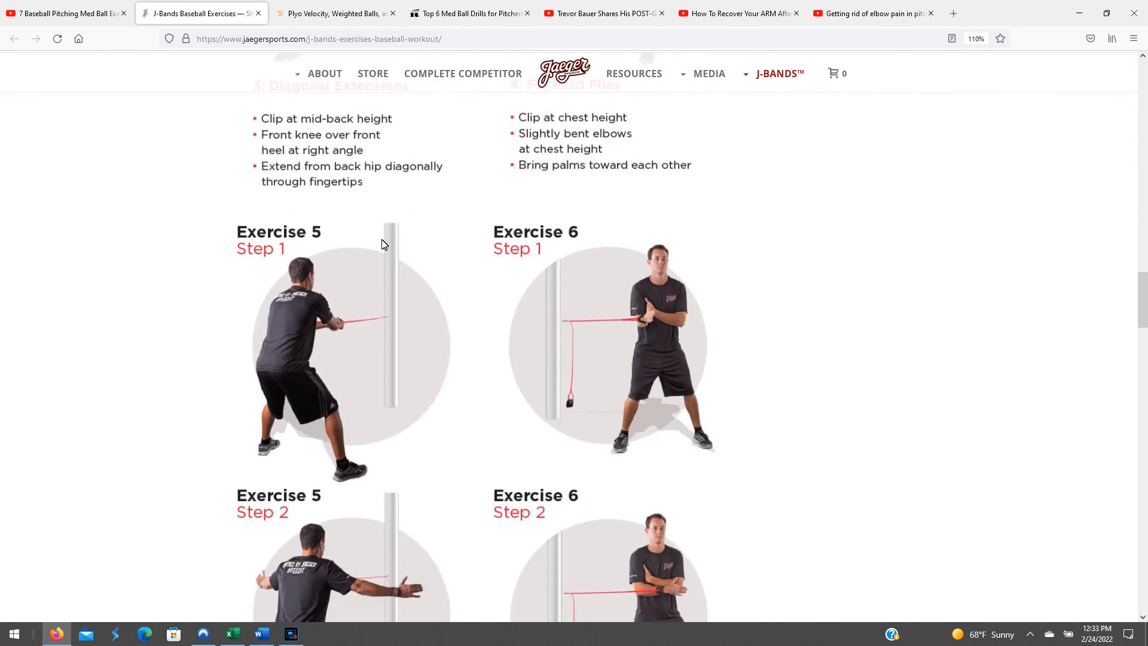
{"action": "scroll", "scroll_direction": "up", "scroll_amount": 3}
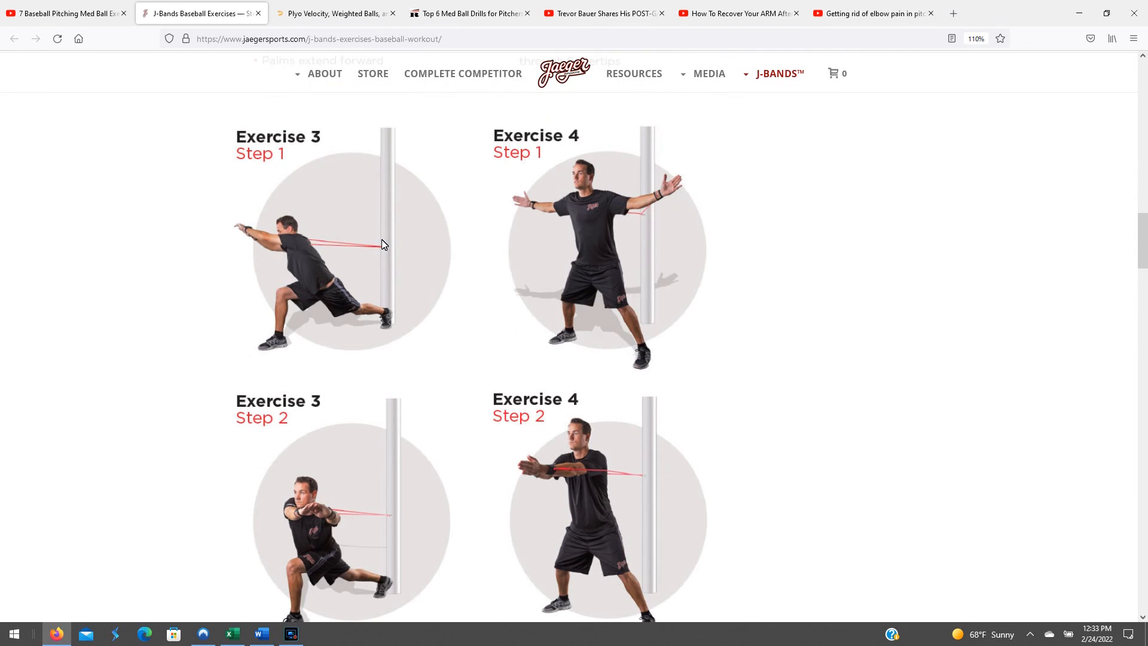
{"action": "scroll", "scroll_direction": "up", "scroll_amount": 3}
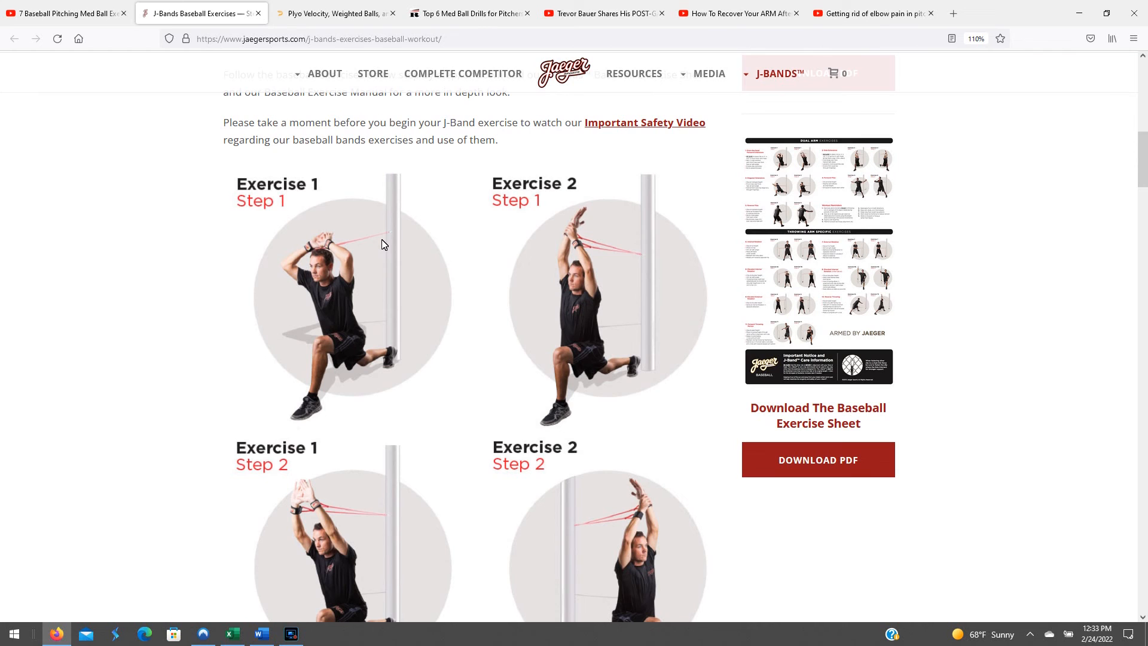
{"action": "scroll", "scroll_direction": "down", "scroll_amount": 3}
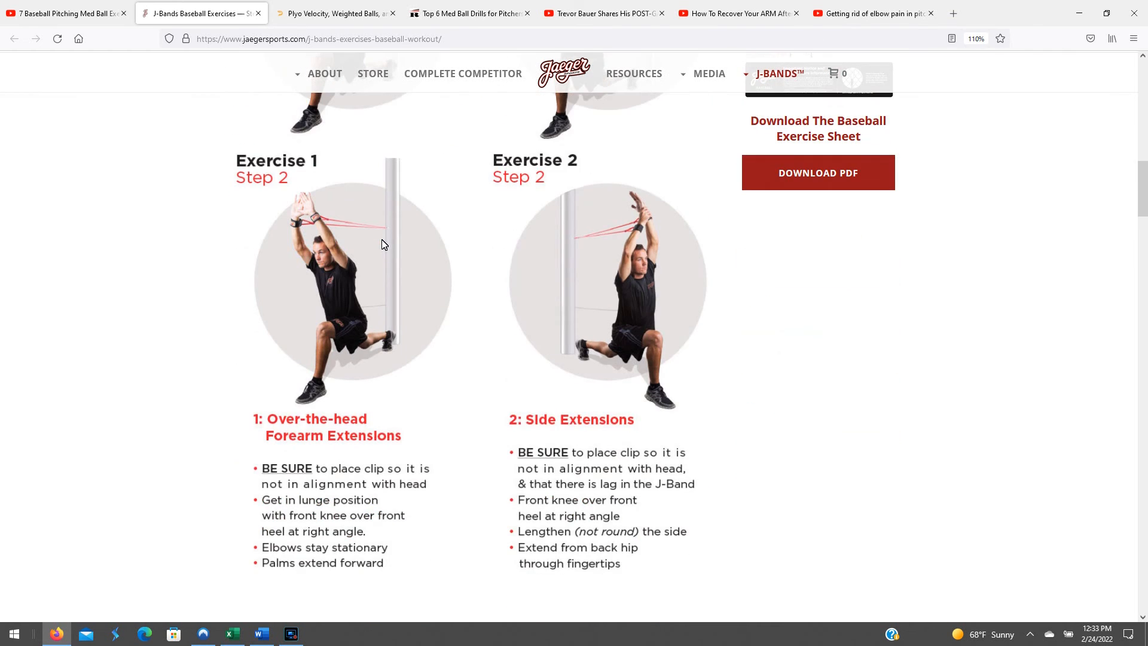
{"action": "scroll", "scroll_direction": "down", "scroll_amount": 3}
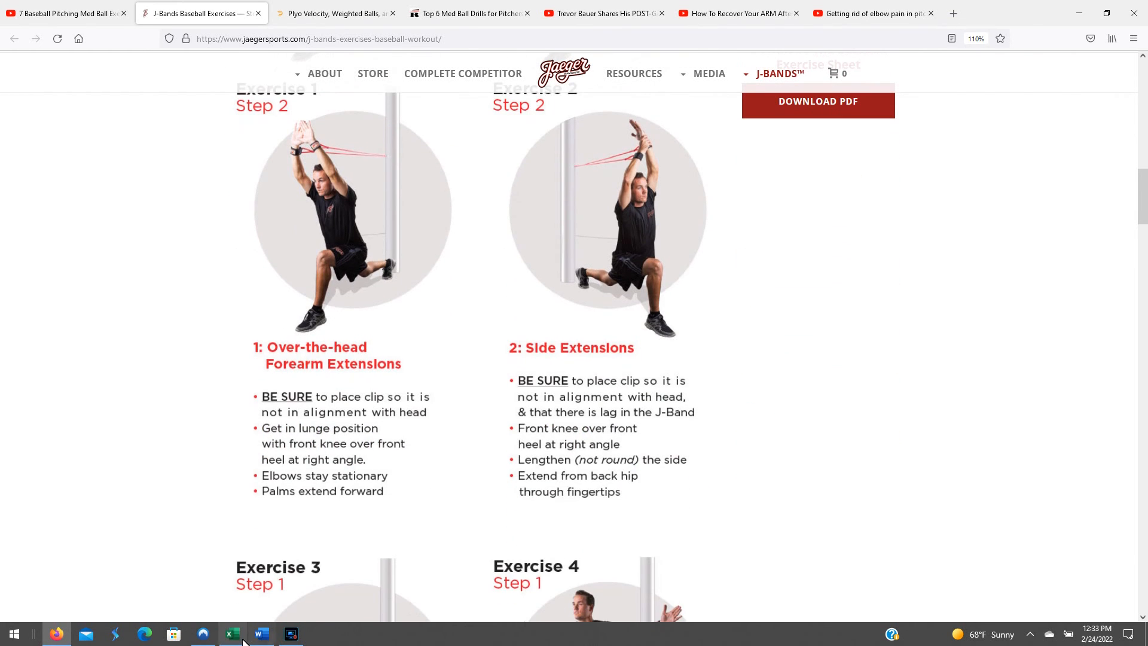
Return to the workbook and scroll the J-Band Work exercise list down to Swords.
{"action": "left_click", "coordinate": [232, 633]}
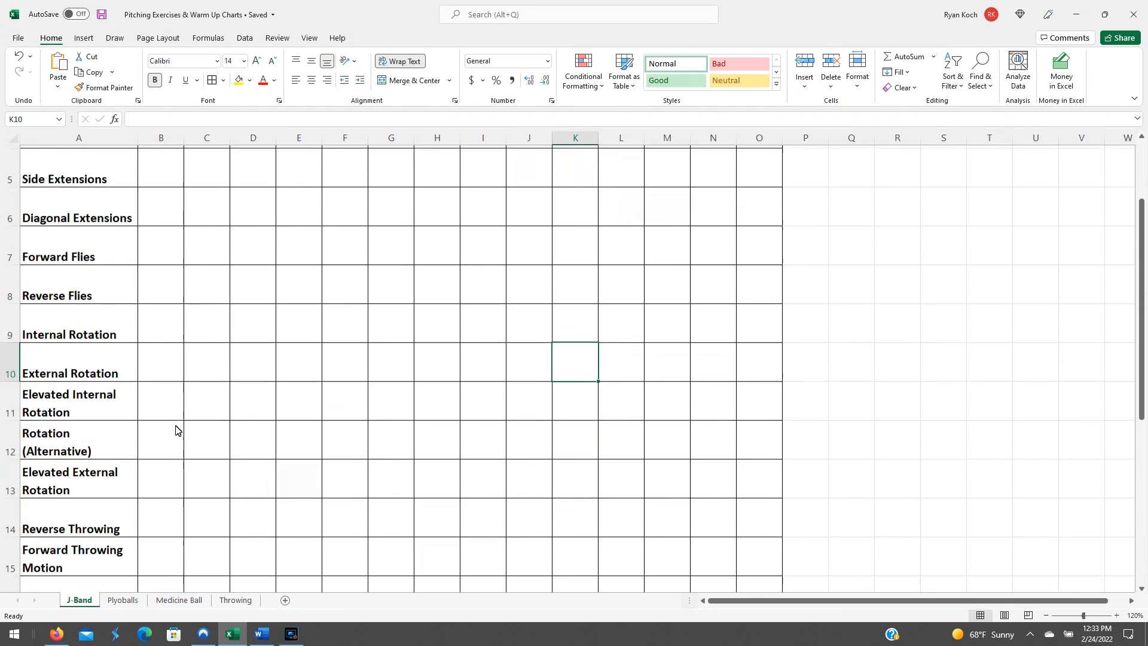
{"action": "scroll", "scroll_direction": "up", "scroll_amount": 3}
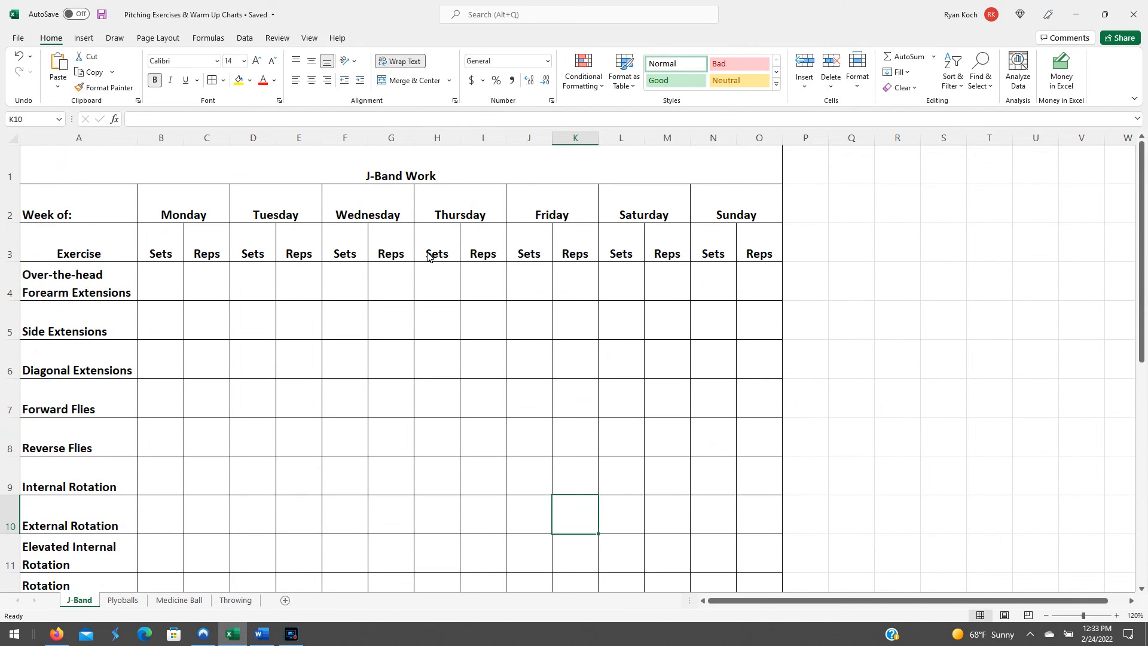
{"action": "scroll", "scroll_direction": "down", "scroll_amount": 3}
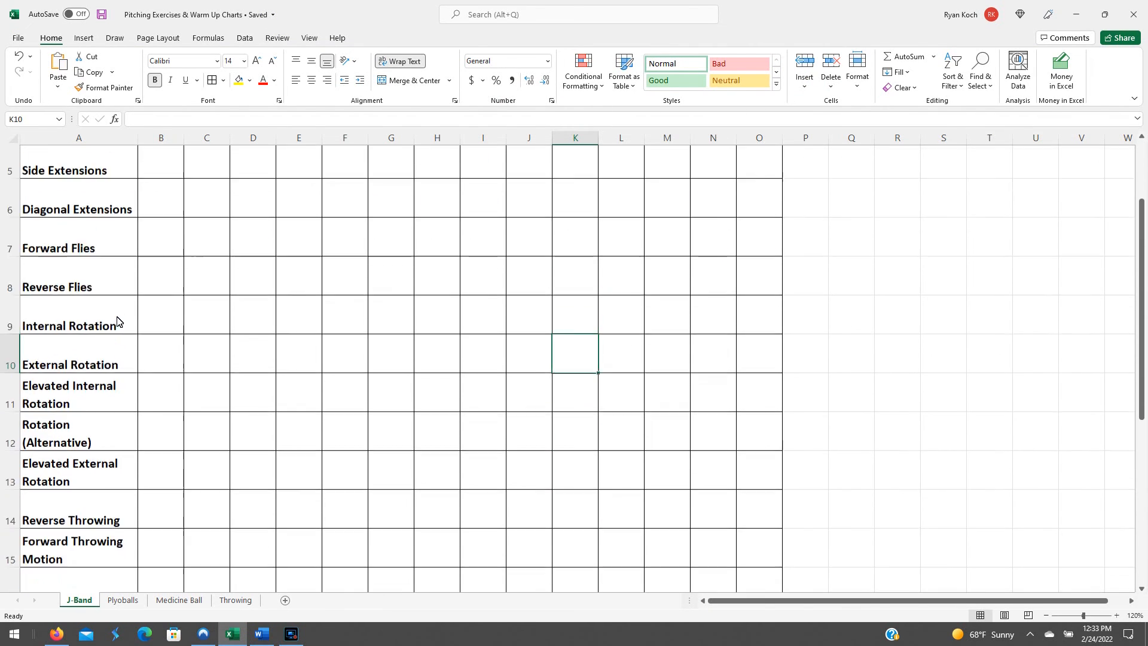
{"action": "scroll", "scroll_direction": "up", "scroll_amount": 3}
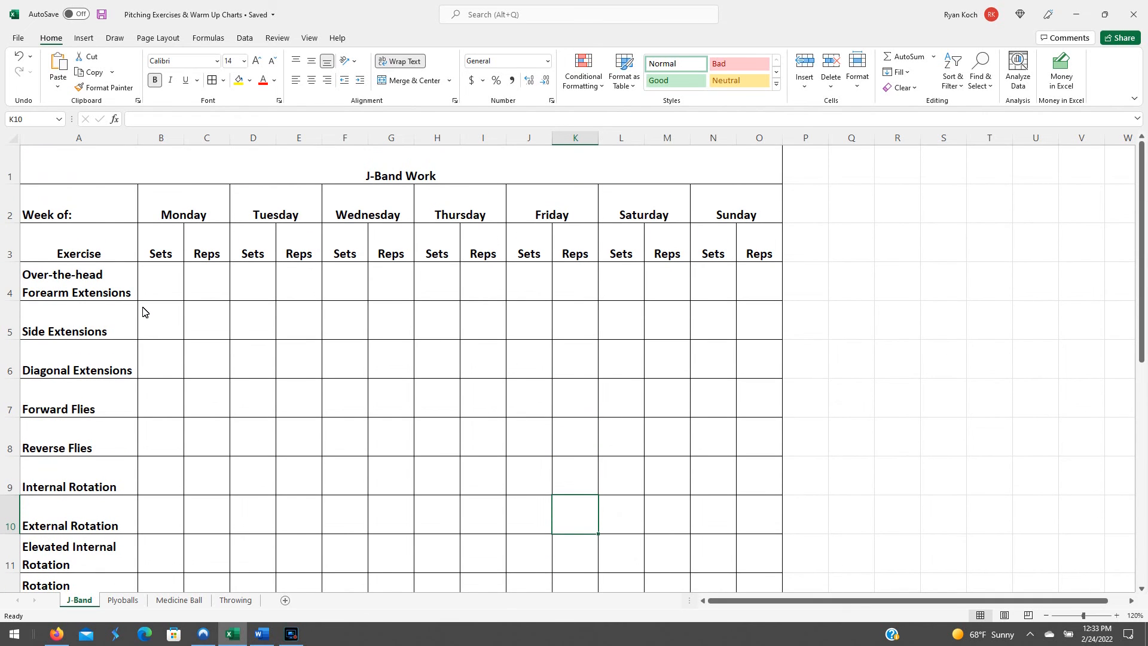
{"action": "scroll", "scroll_direction": "down", "scroll_amount": 3}
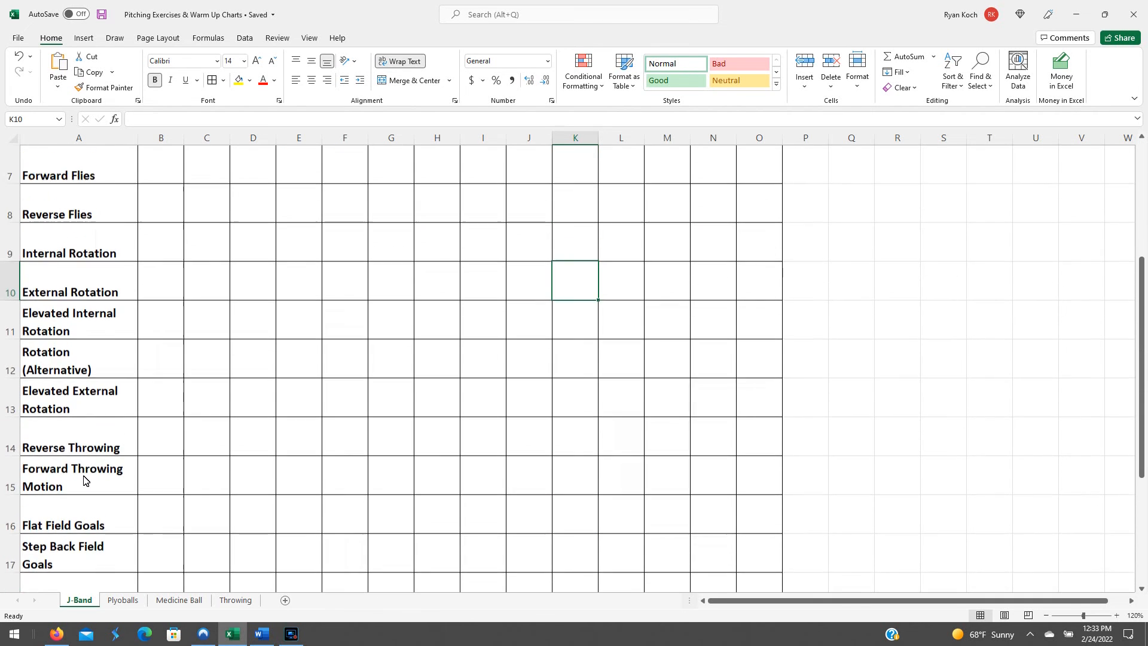
{"action": "scroll", "scroll_direction": "down", "scroll_amount": 3}
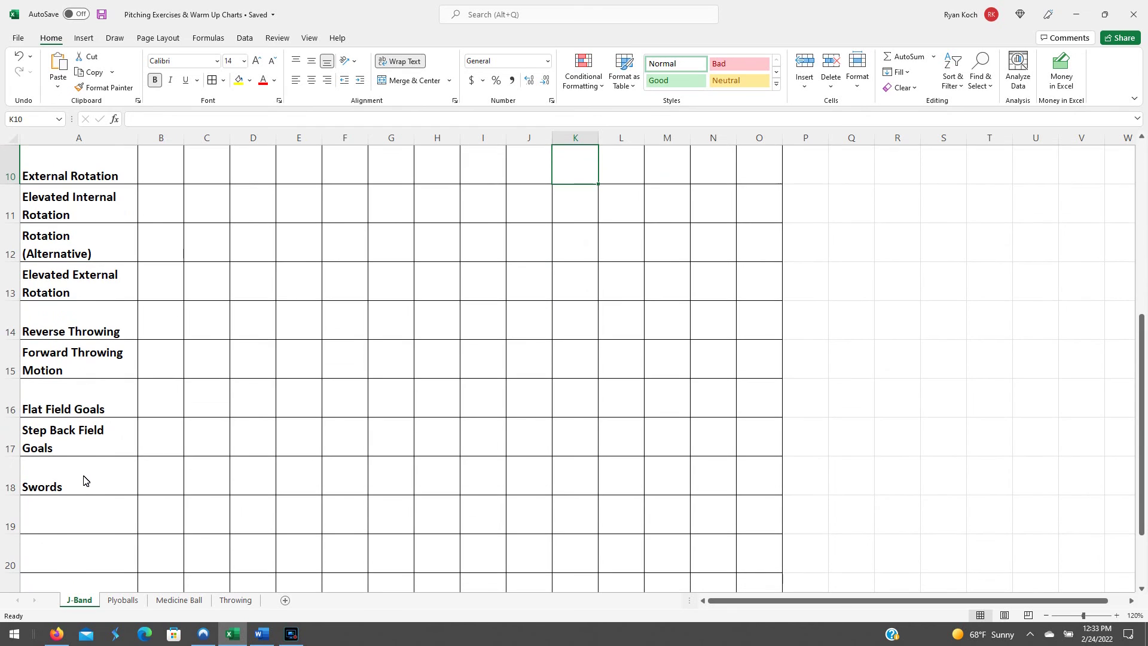
{"action": "scroll", "scroll_direction": "down", "scroll_amount": 3}
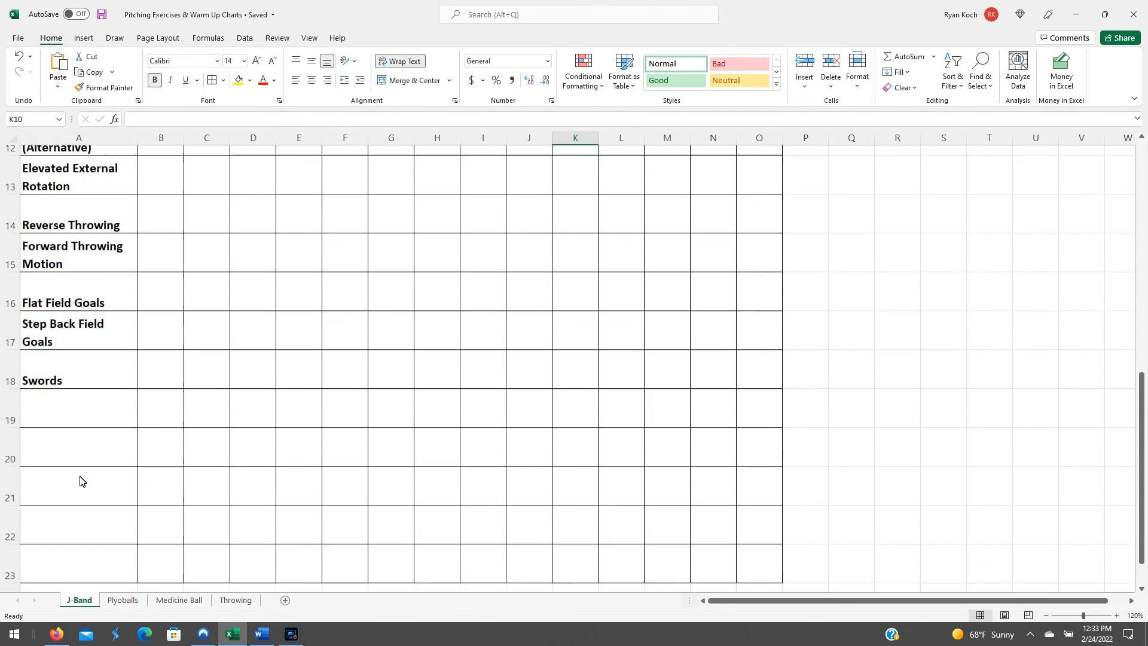
{"action": "scroll", "scroll_direction": "down", "scroll_amount": 3}
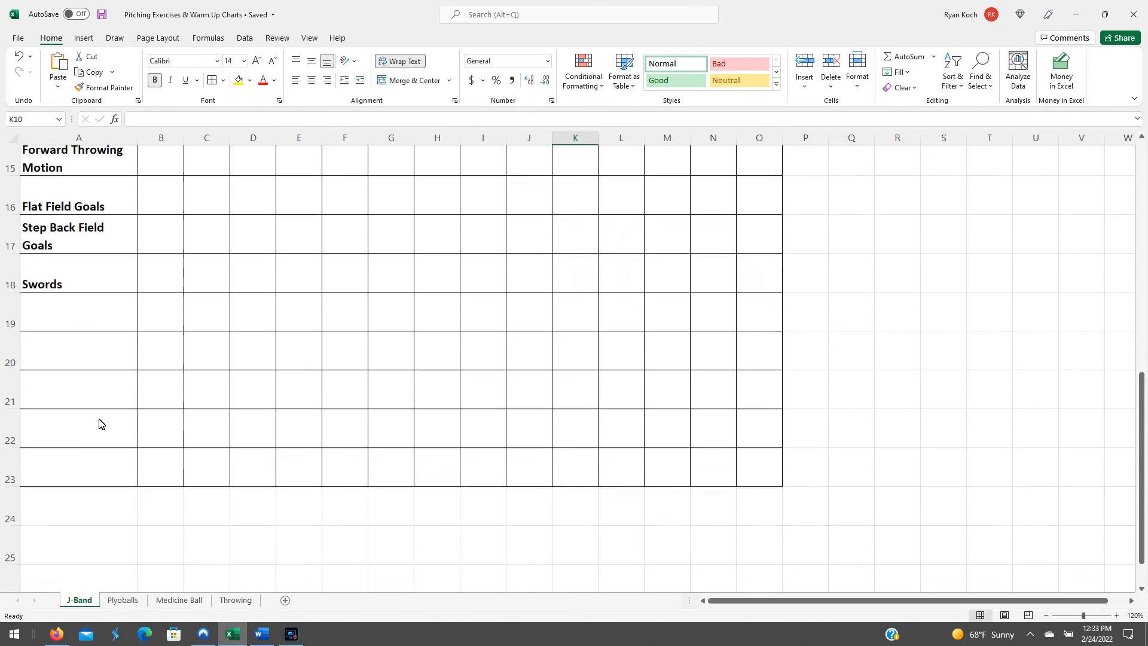
{"action": "scroll", "scroll_direction": "up", "scroll_amount": 3}
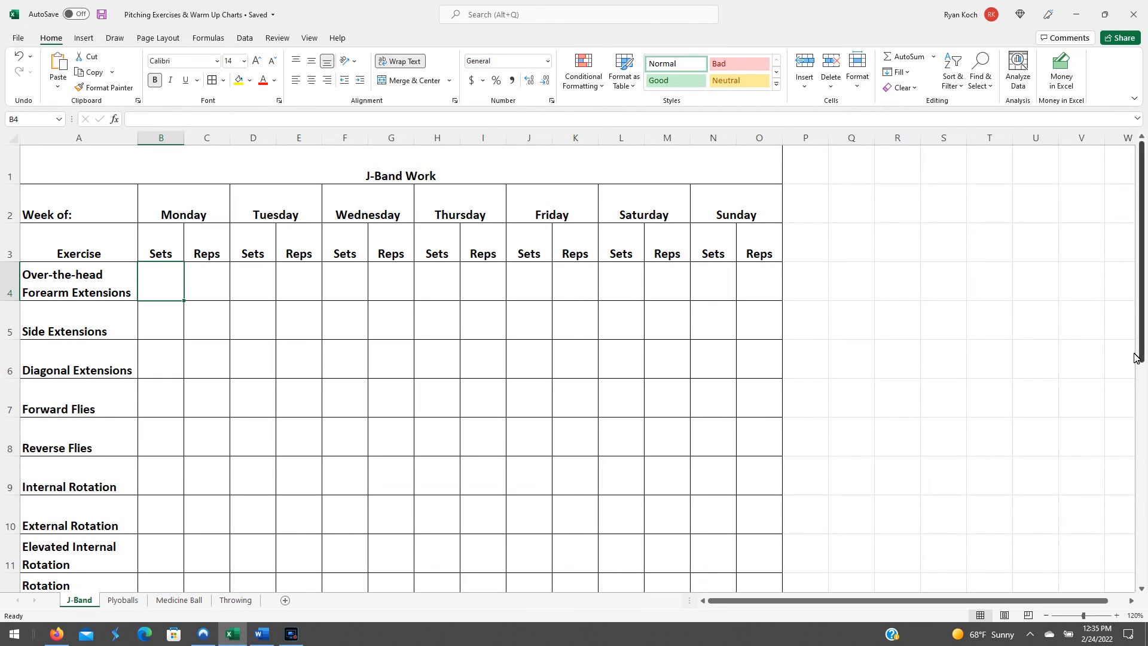
{"action": "mouse_move", "coordinate": [195, 292]}
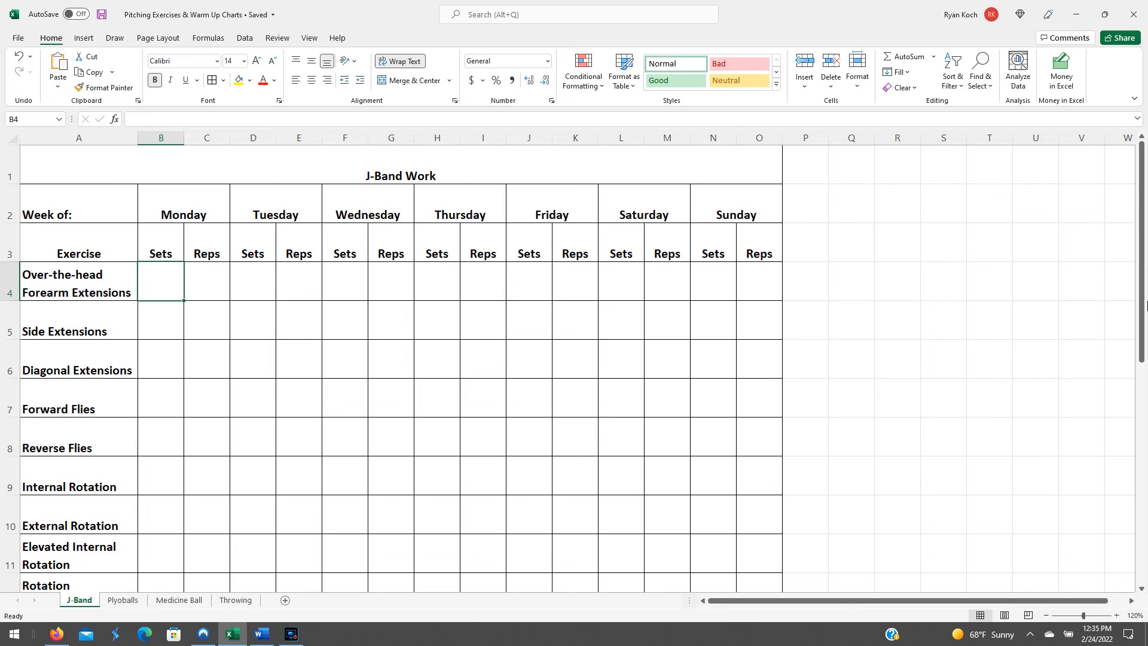
Enter sample Monday values for Side Extensions — 2 sets and 10 reps.
{"action": "type", "text": "2"}
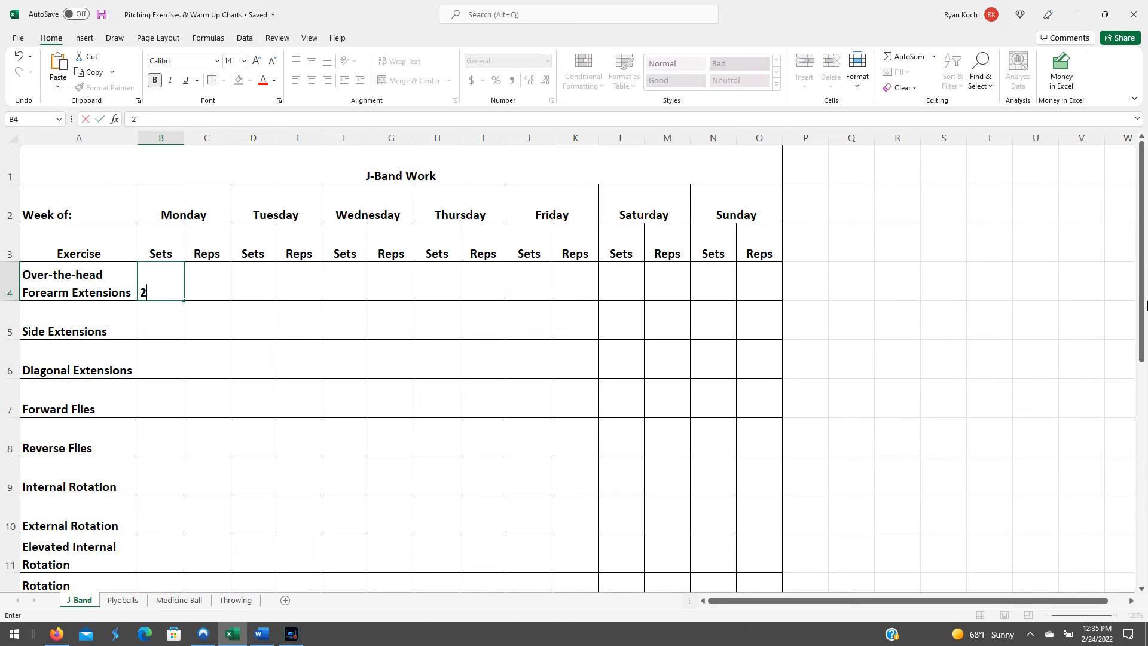
{"action": "type", "text": "10"}
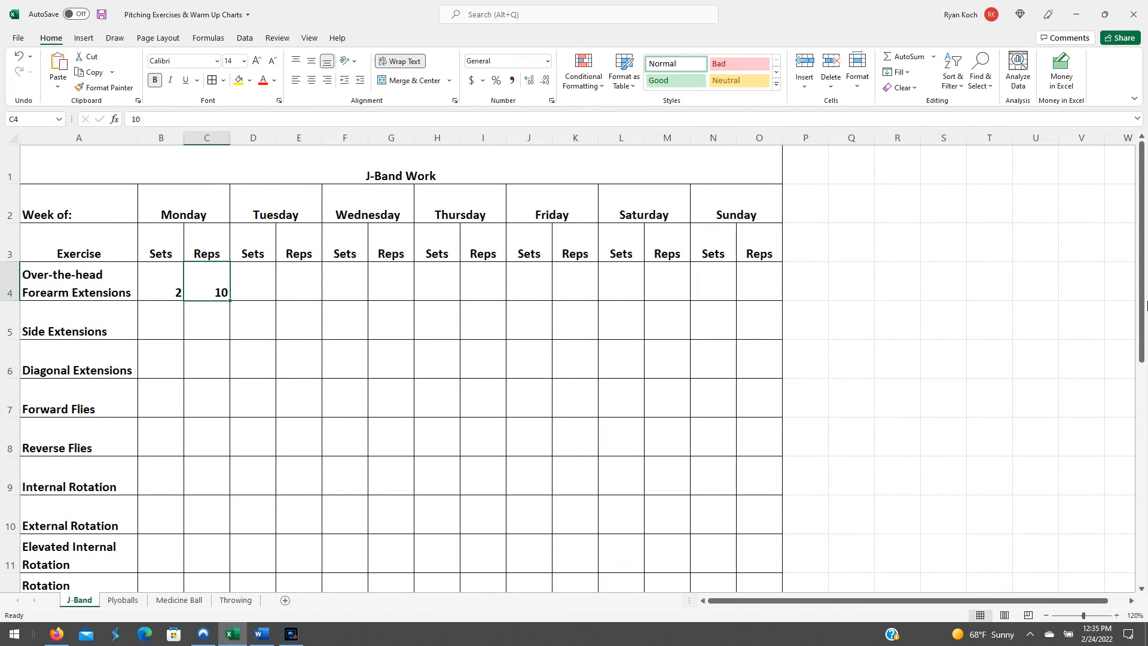
{"action": "type", "text": "1"}
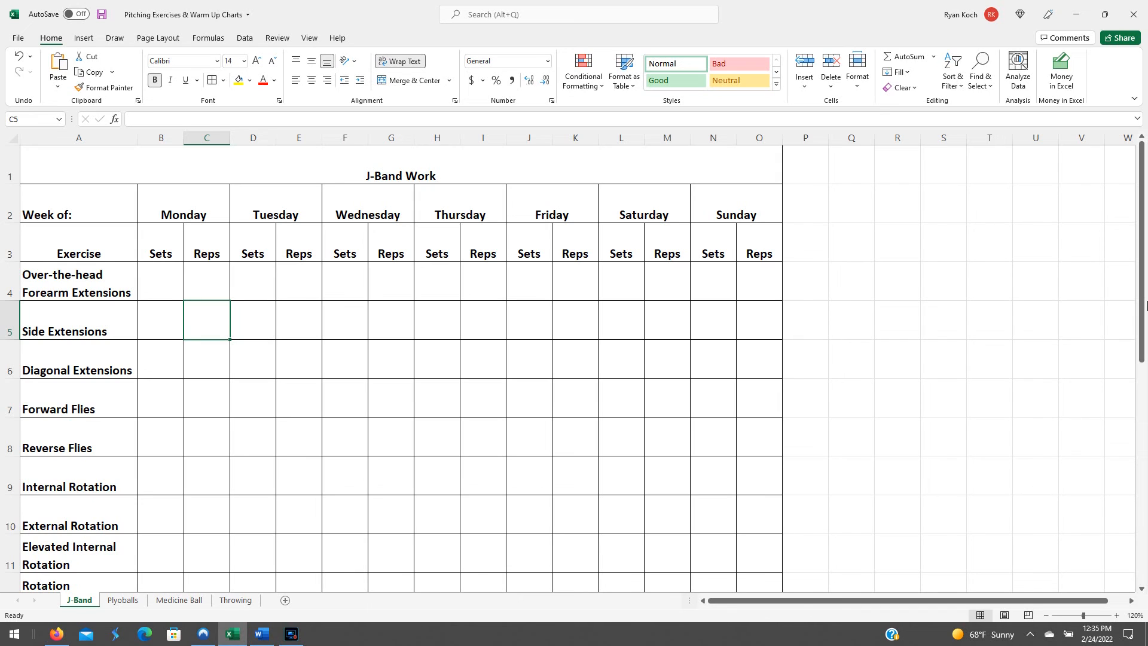
{"action": "mouse_move", "coordinate": [1020, 387]}
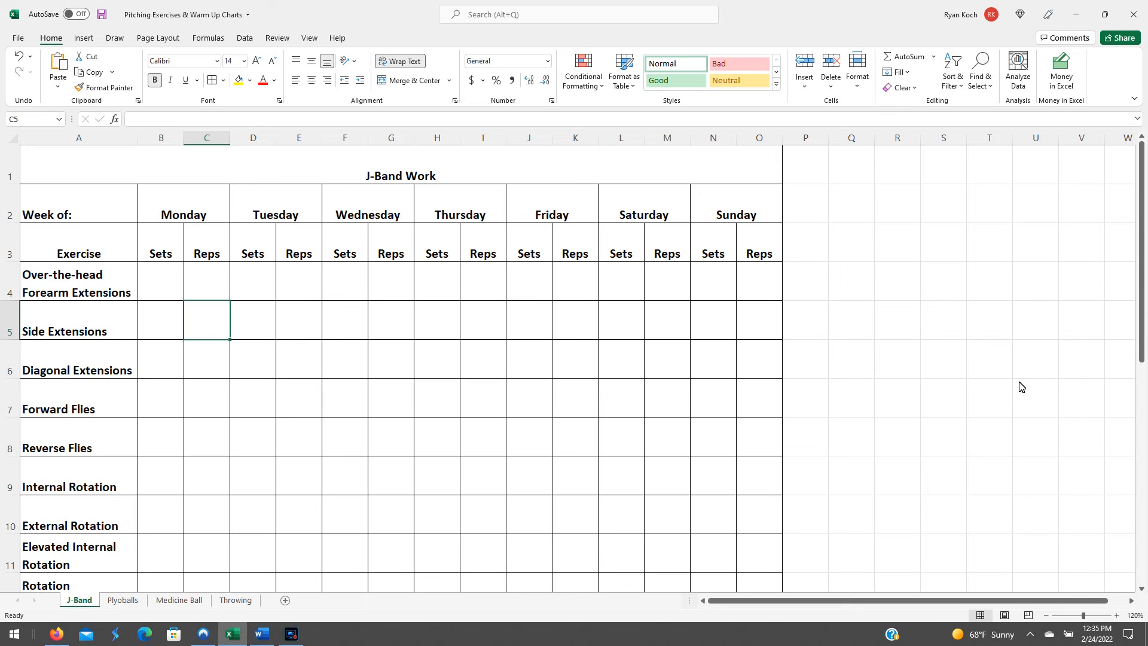
{"action": "mouse_move", "coordinate": [822, 503]}
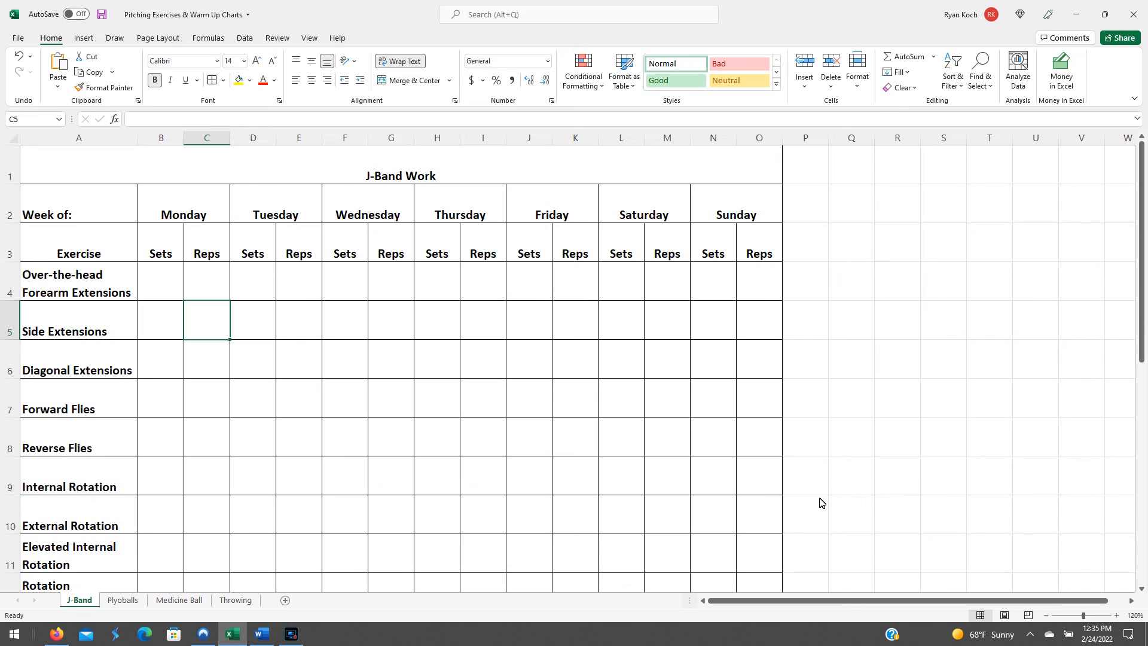
{"action": "type", "text": "10"}
{"action": "left_click", "coordinate": [162, 319]}
{"action": "type", "text": "2"}
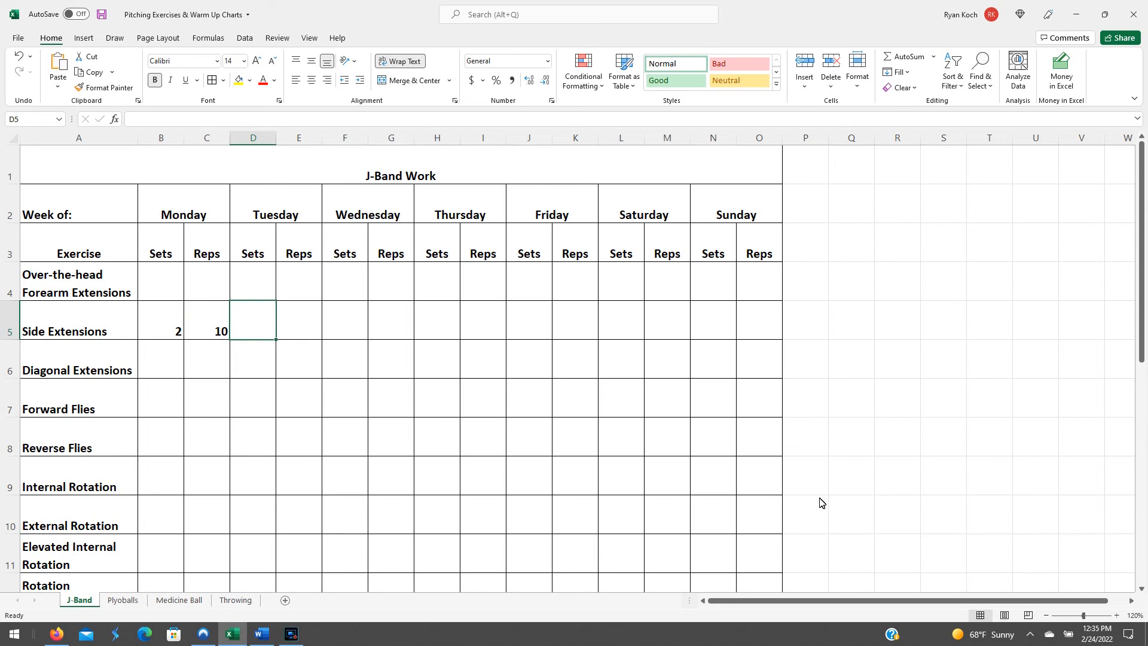
{"action": "left_click", "coordinate": [206, 332]}
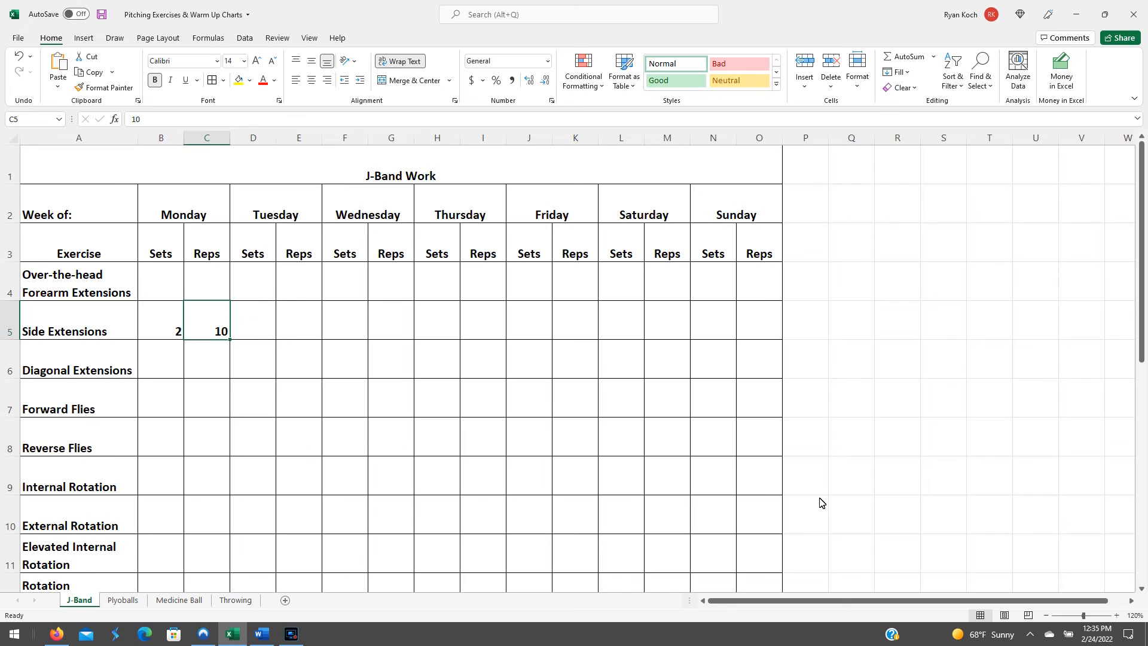
{"action": "type", "text": "5"}
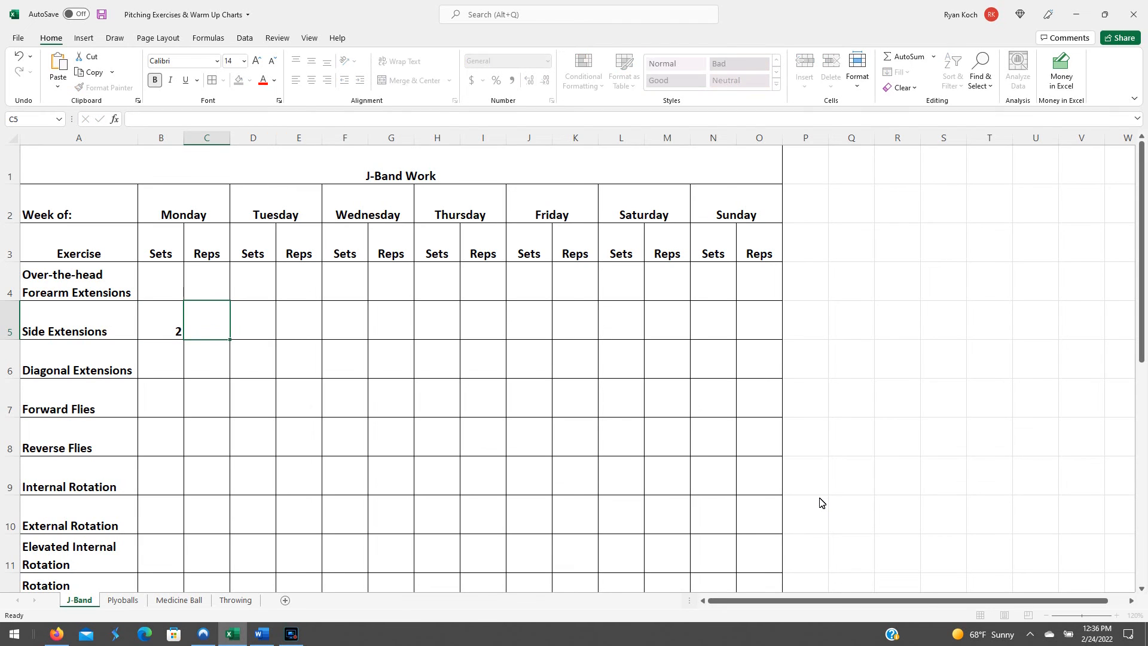
Clear the sample Side Extensions entries, leaving the J-Band grid blank.
{"action": "left_click", "coordinate": [160, 360]}
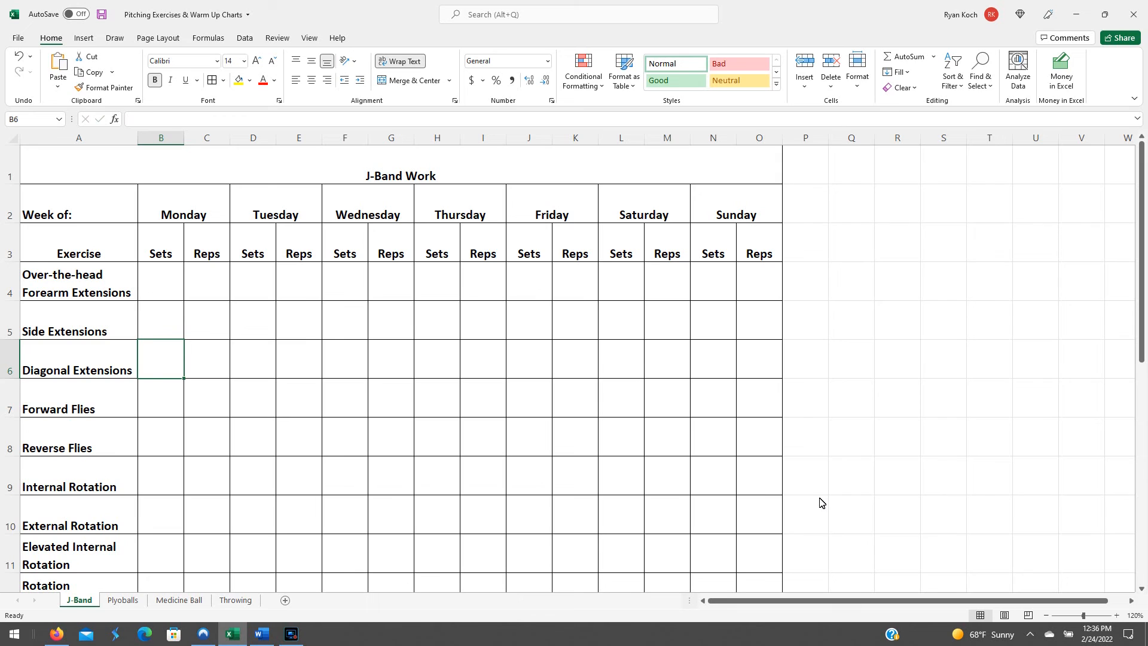
{"action": "left_click", "coordinate": [252, 397]}
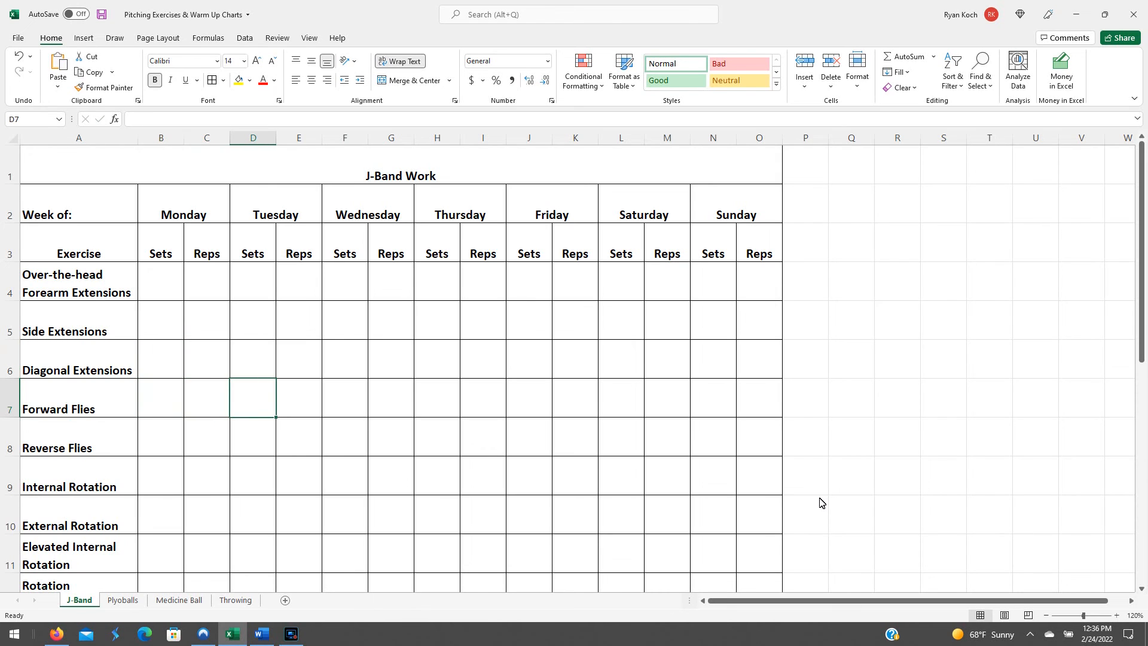
{"action": "left_click", "coordinate": [298, 281]}
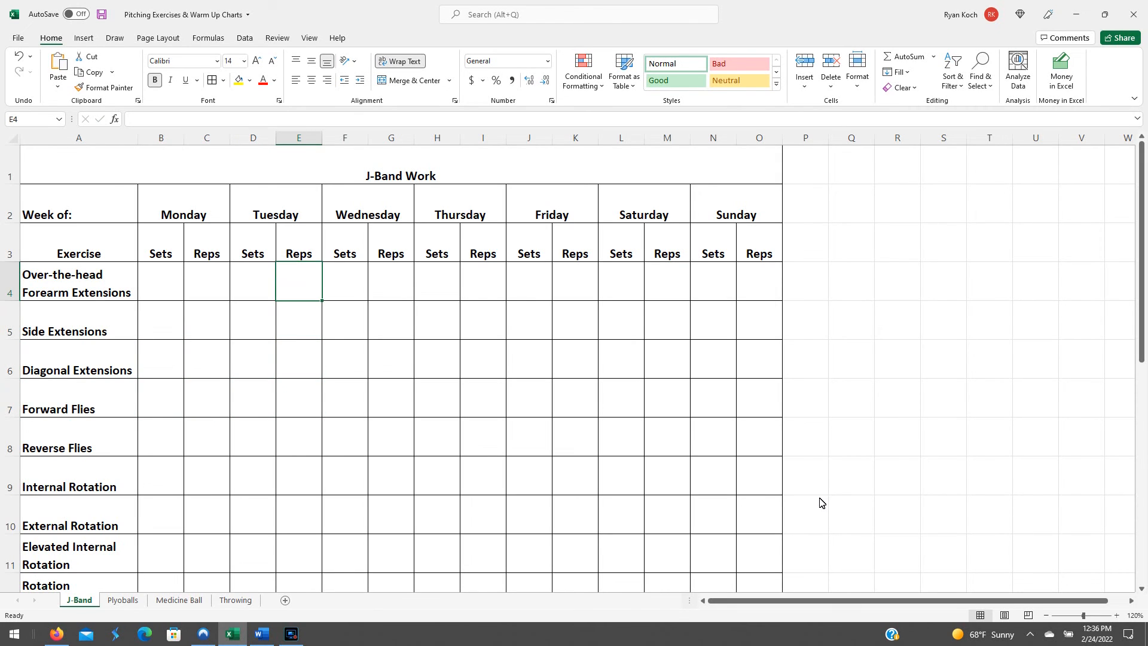
{"action": "left_click", "coordinate": [253, 282]}
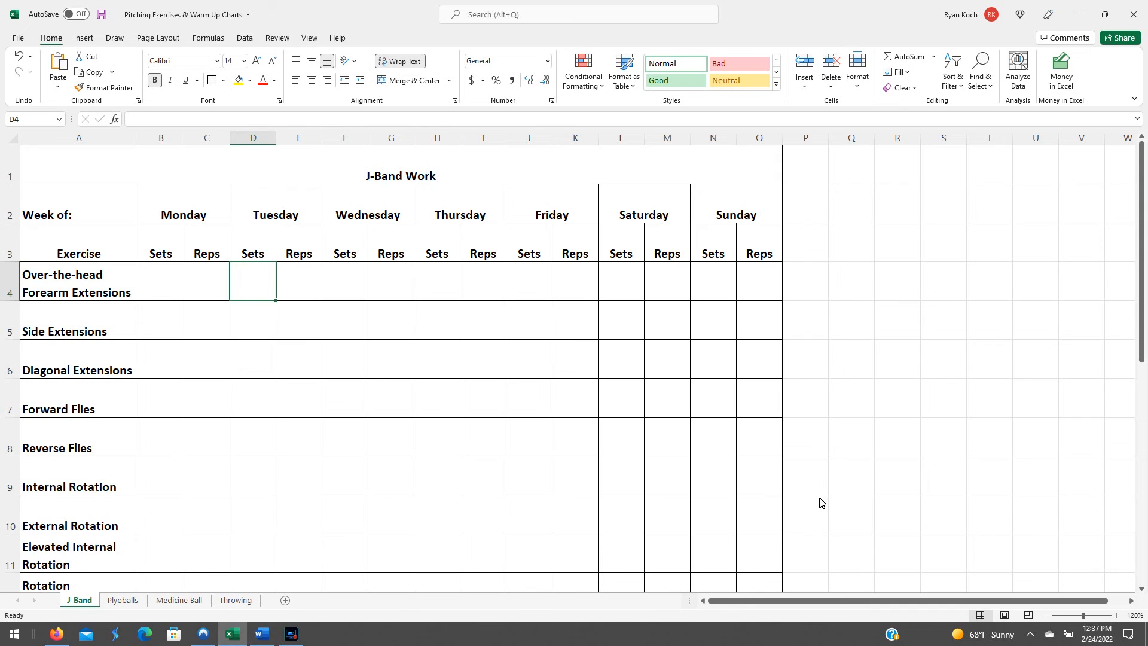
{"action": "mouse_move", "coordinate": [1096, 438]}
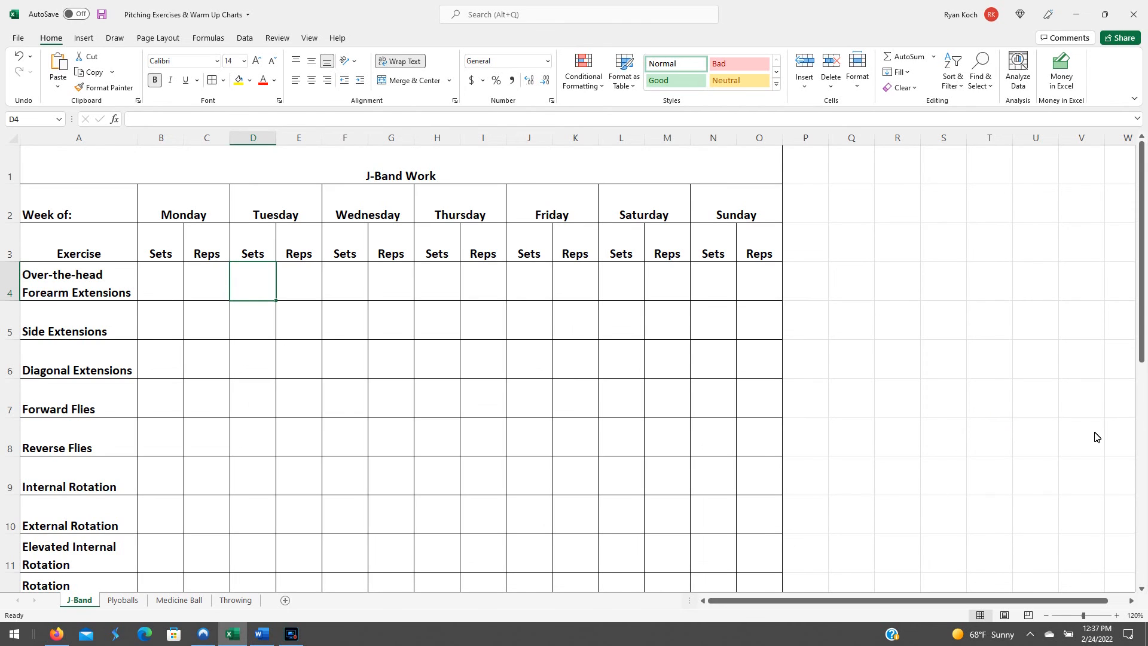
{"action": "mouse_move", "coordinate": [1064, 423]}
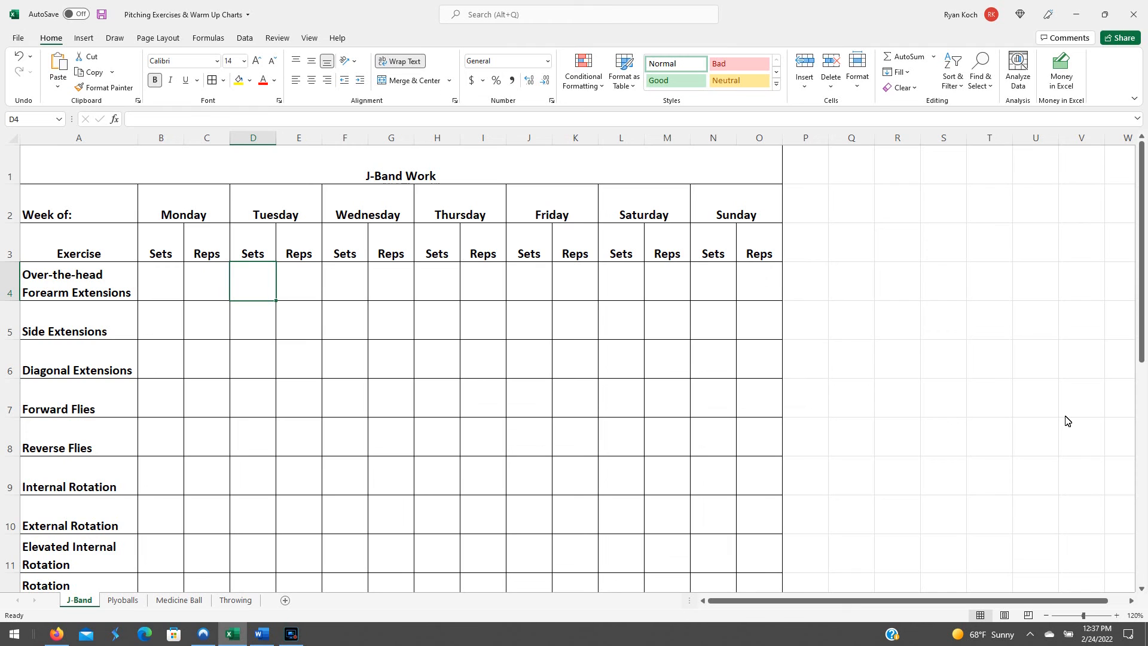
{"action": "scroll", "scroll_direction": "down", "scroll_amount": 3}
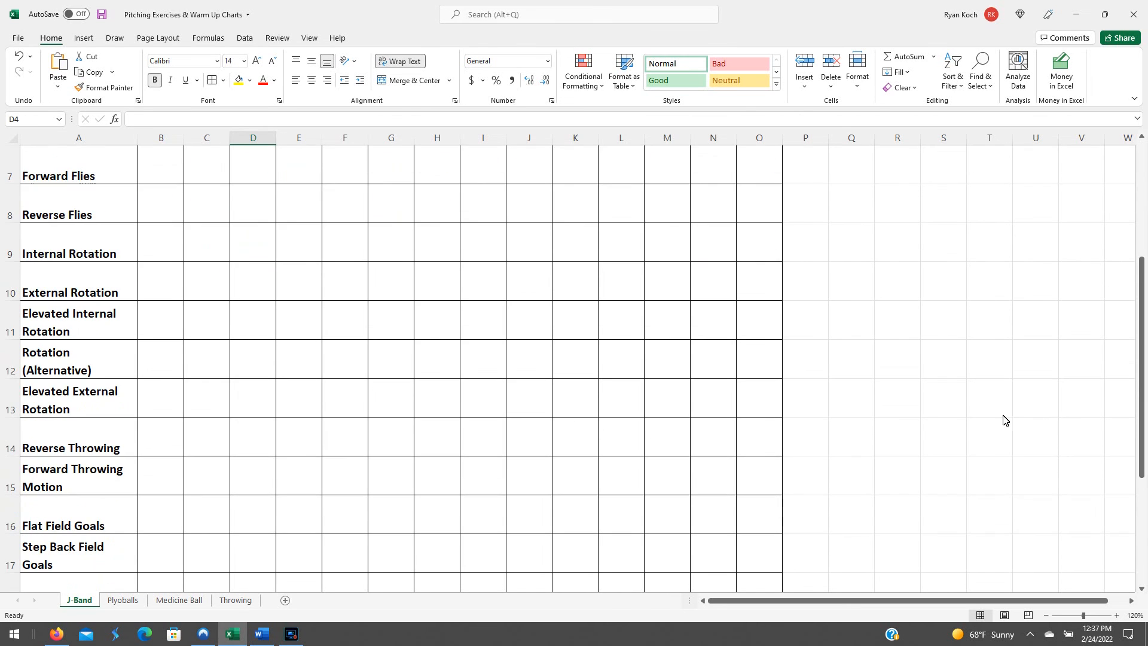
{"action": "scroll", "scroll_direction": "down", "scroll_amount": 3}
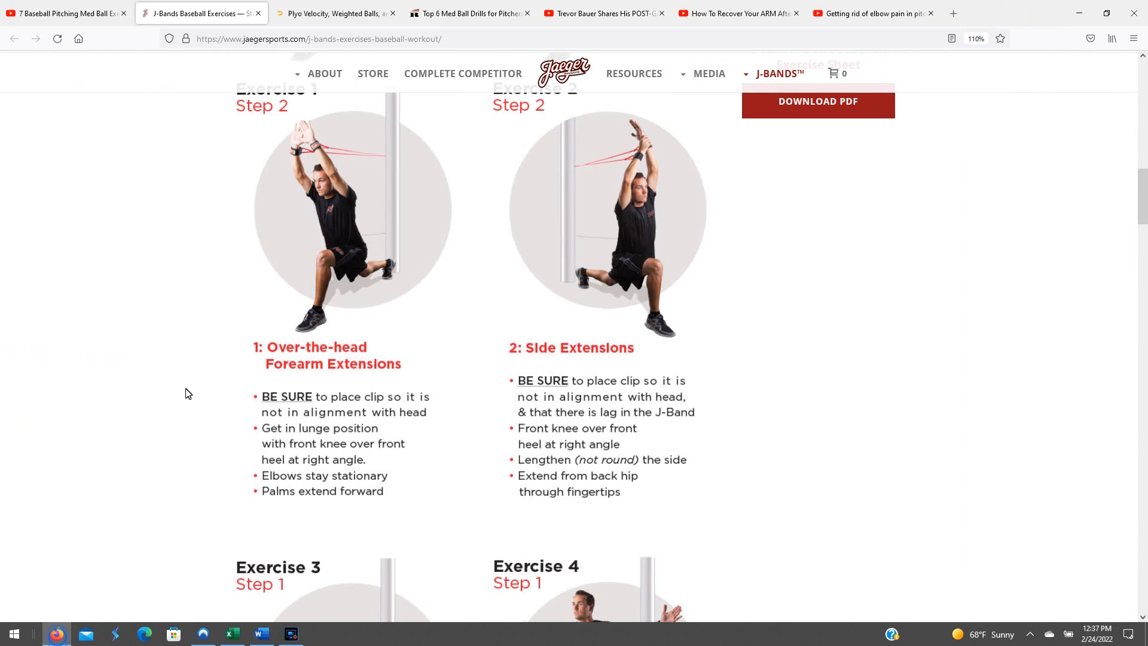
{"action": "scroll", "scroll_direction": "up", "scroll_amount": 3}
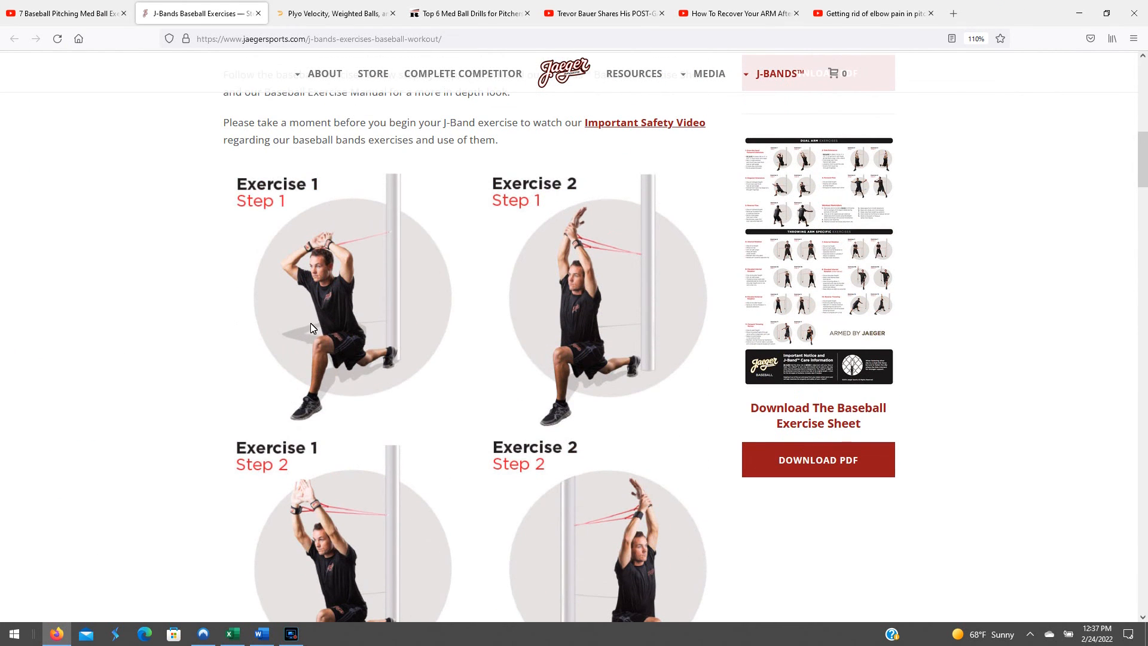
{"action": "mouse_move", "coordinate": [586, 87]}
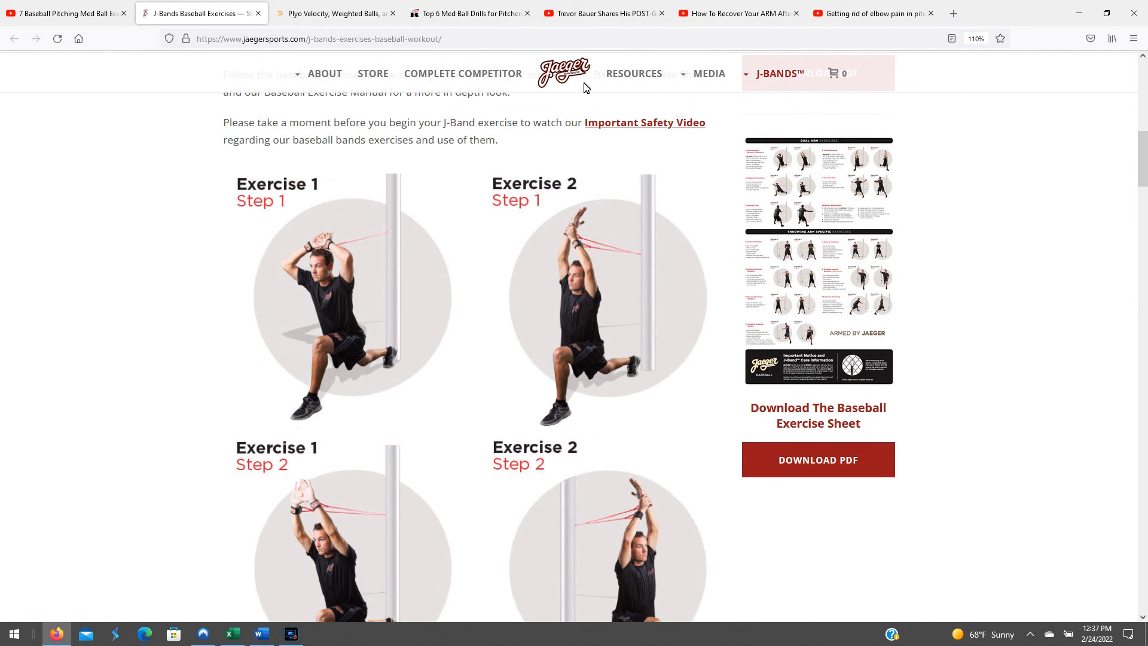
{"action": "mouse_move", "coordinate": [334, 260]}
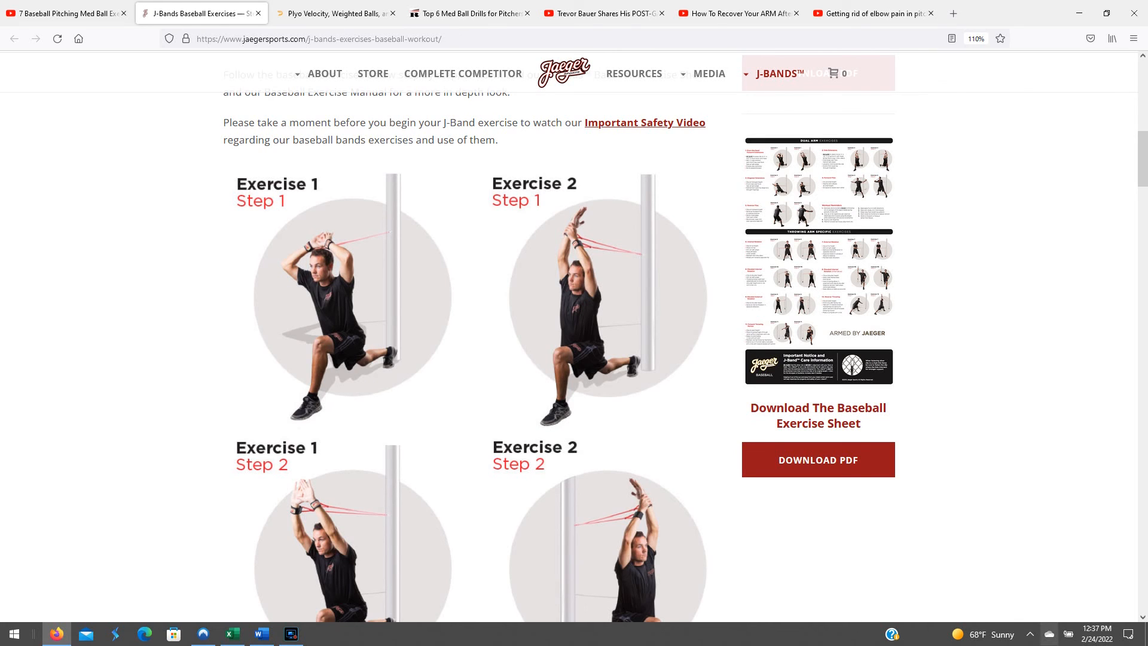
{"action": "mouse_move", "coordinate": [312, 258]}
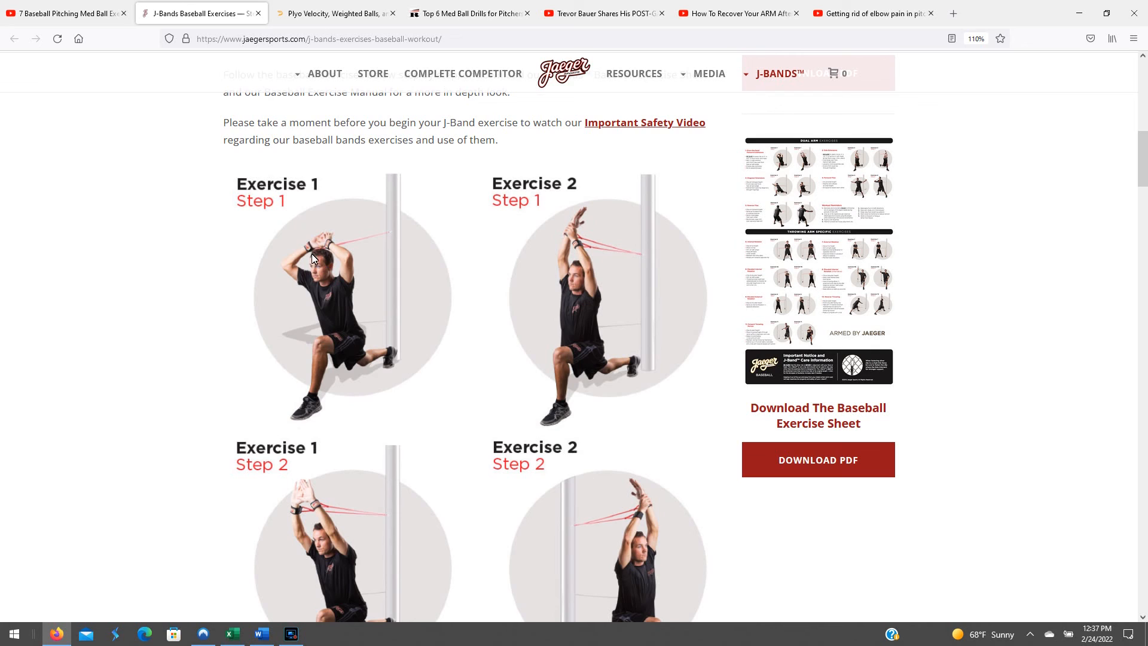
{"action": "mouse_move", "coordinate": [530, 338]}
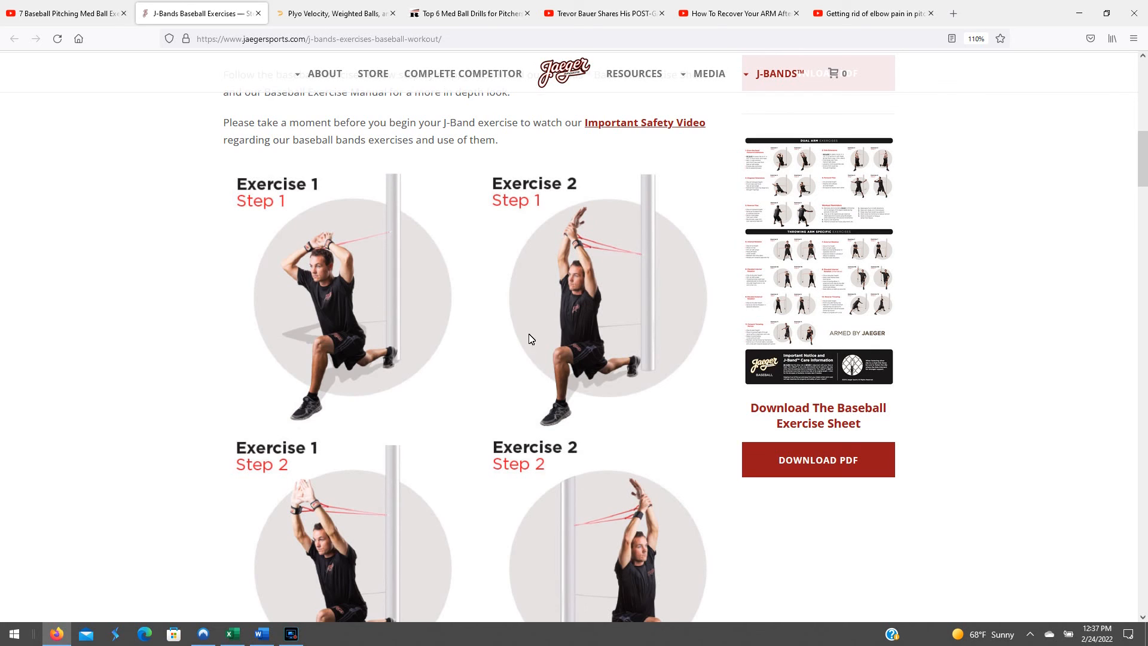
{"action": "mouse_move", "coordinate": [593, 267]}
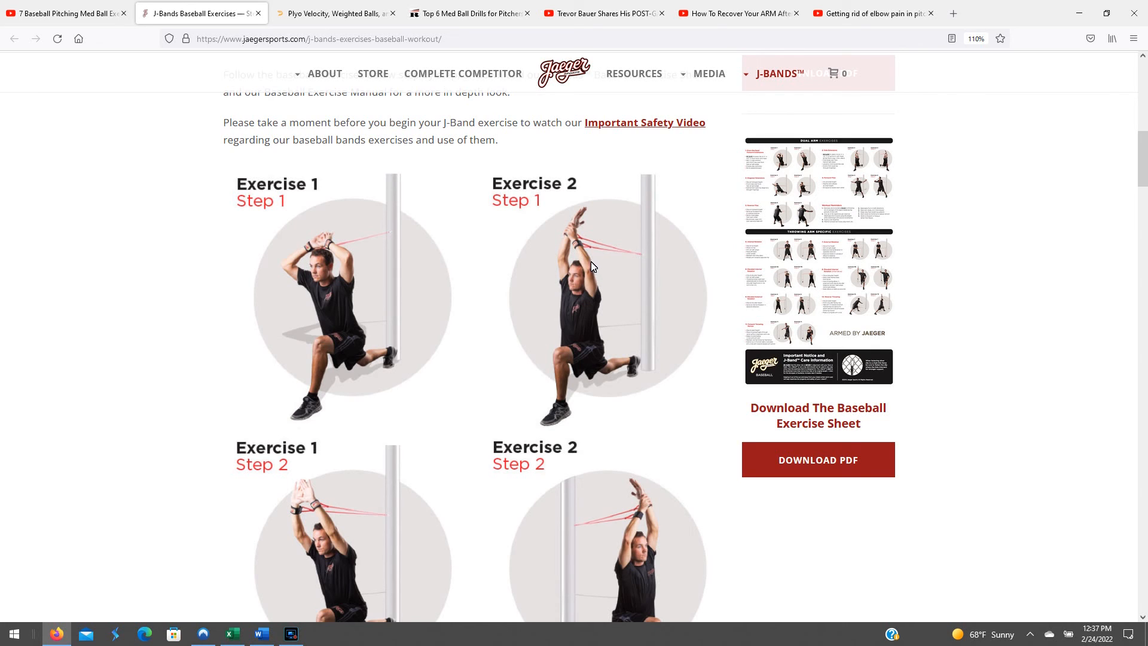
{"action": "mouse_move", "coordinate": [533, 269]}
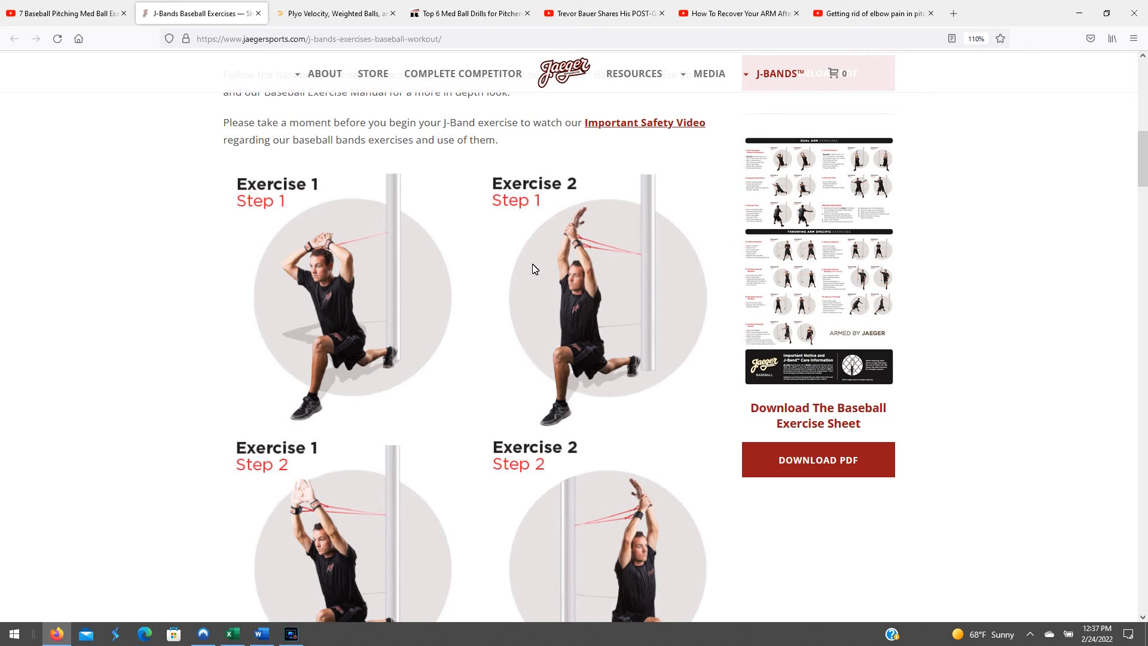
{"action": "mouse_move", "coordinate": [580, 242]}
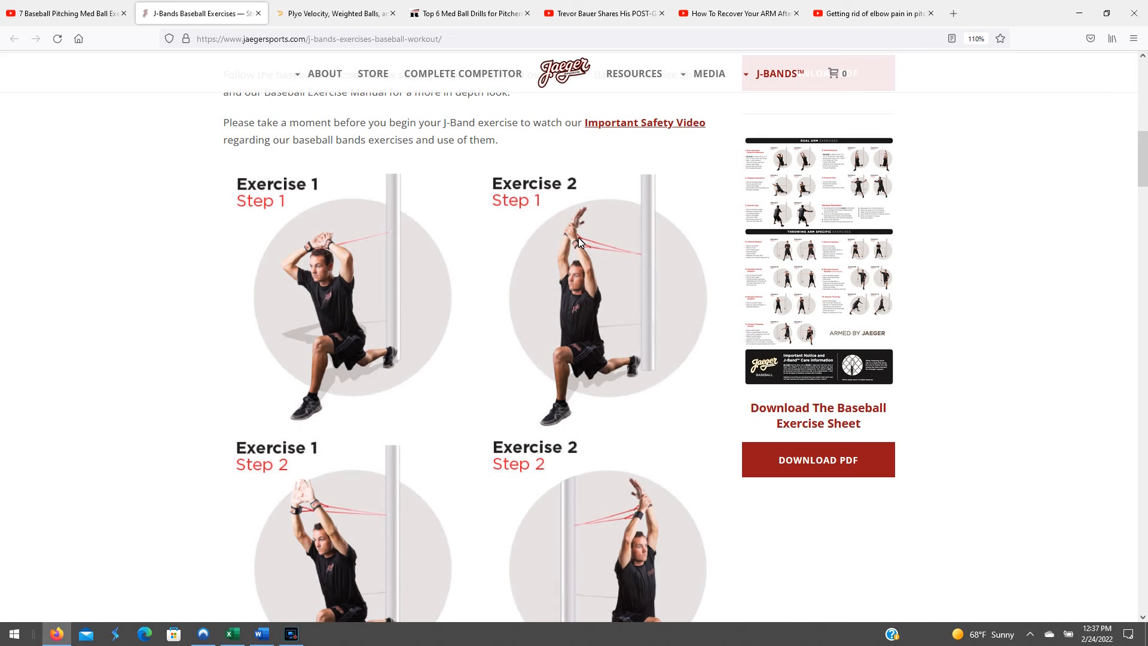
{"action": "scroll", "scroll_direction": "down", "scroll_amount": 3}
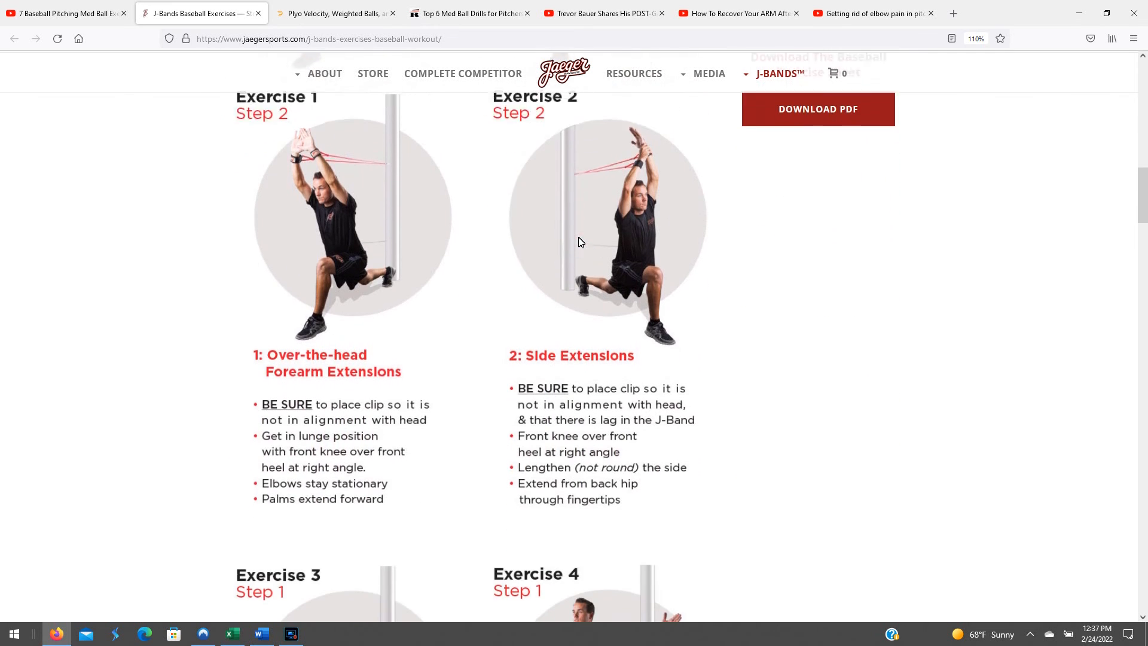
{"action": "scroll", "scroll_direction": "down", "scroll_amount": 3}
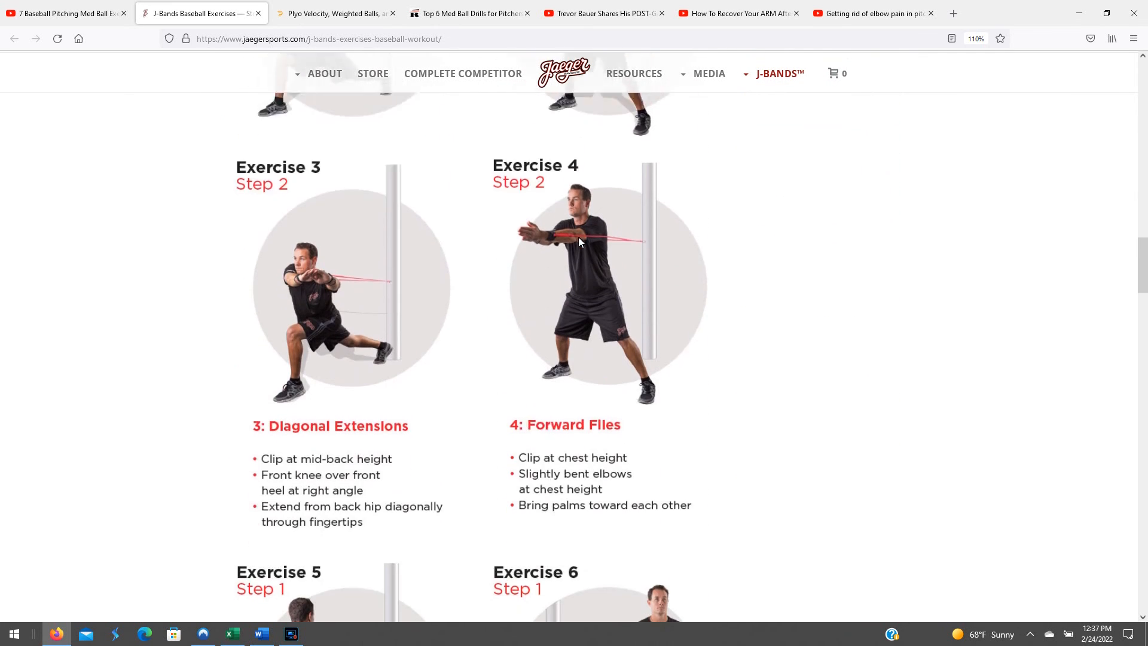
{"action": "scroll", "scroll_direction": "down", "scroll_amount": 3}
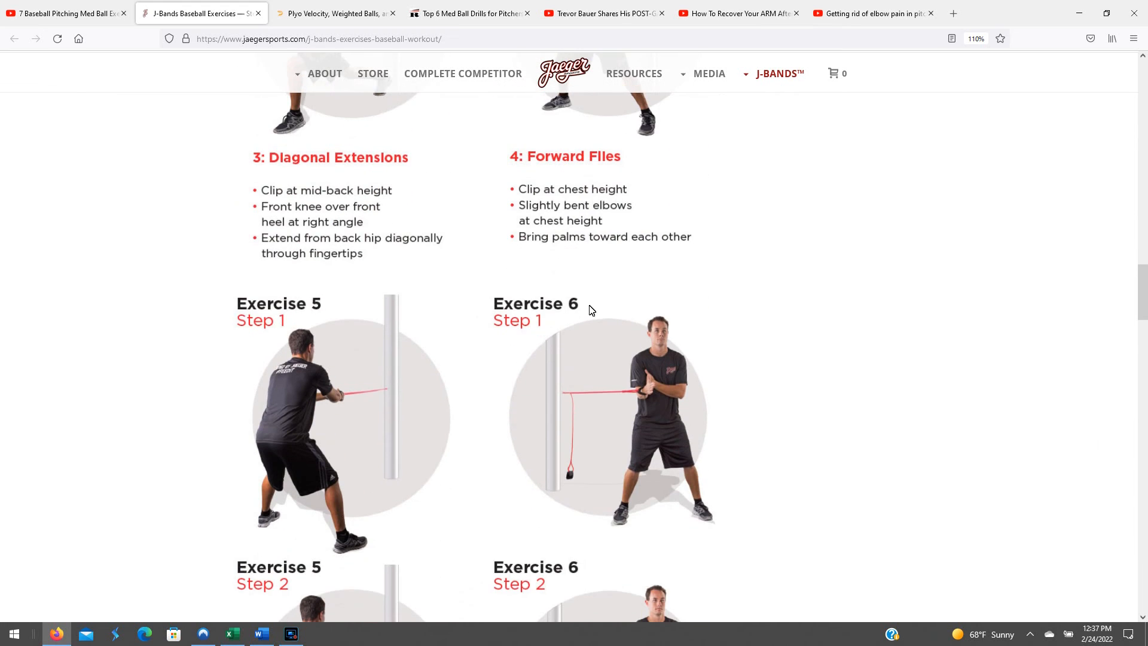
{"action": "scroll", "scroll_direction": "down", "scroll_amount": 3}
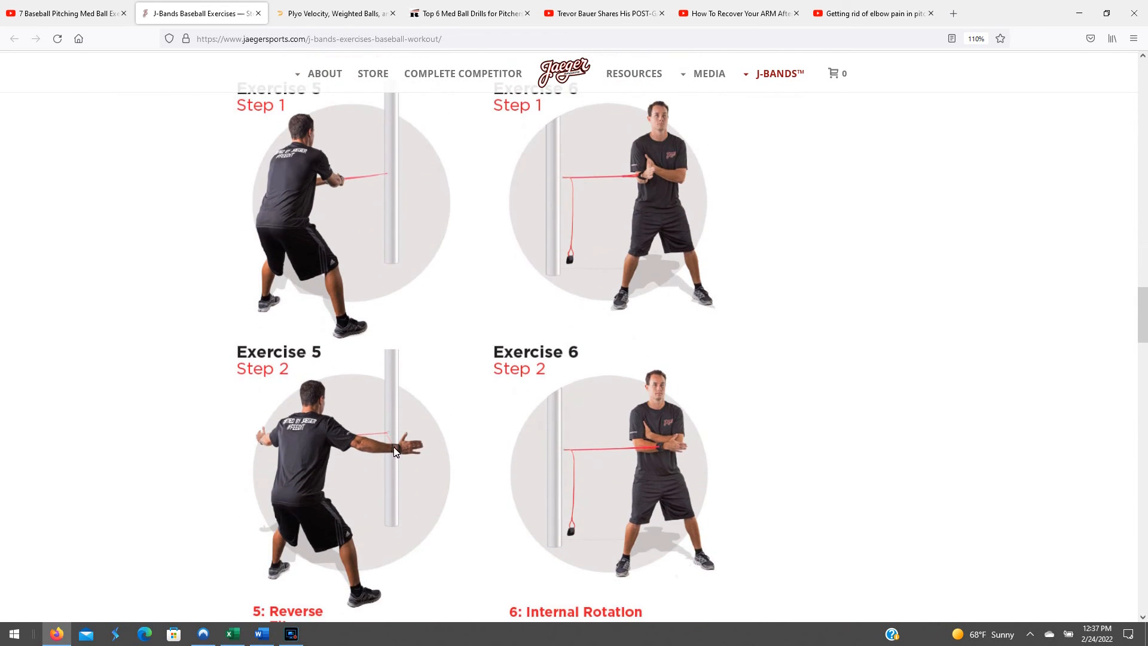
{"action": "scroll", "scroll_direction": "down", "scroll_amount": 3}
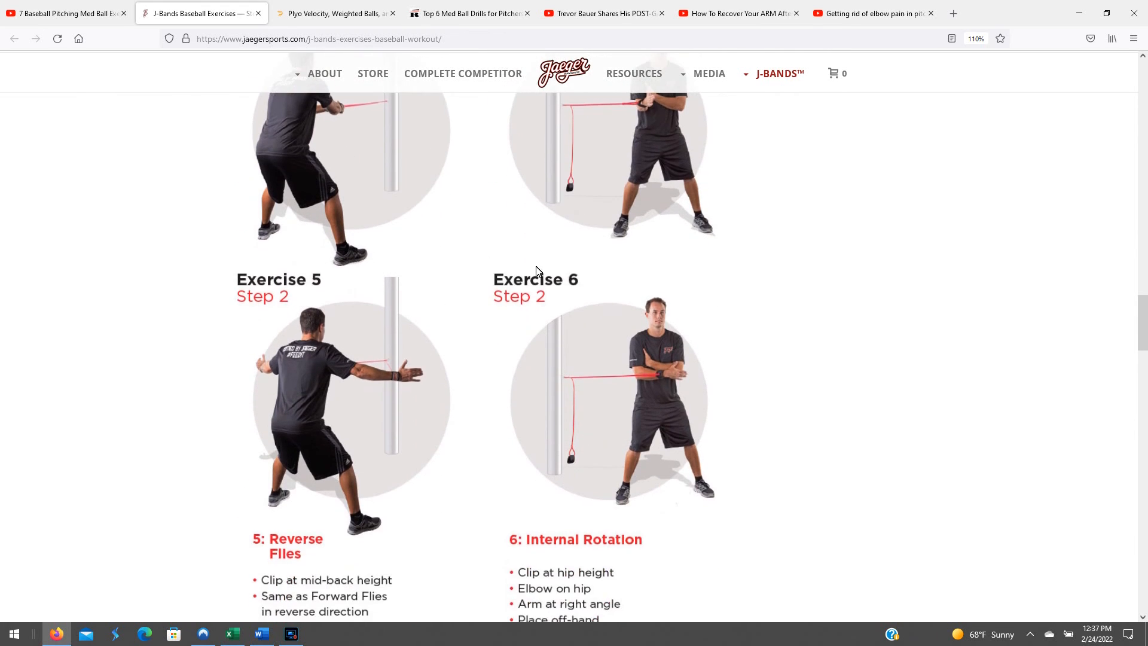
{"action": "scroll", "scroll_direction": "down", "scroll_amount": 3}
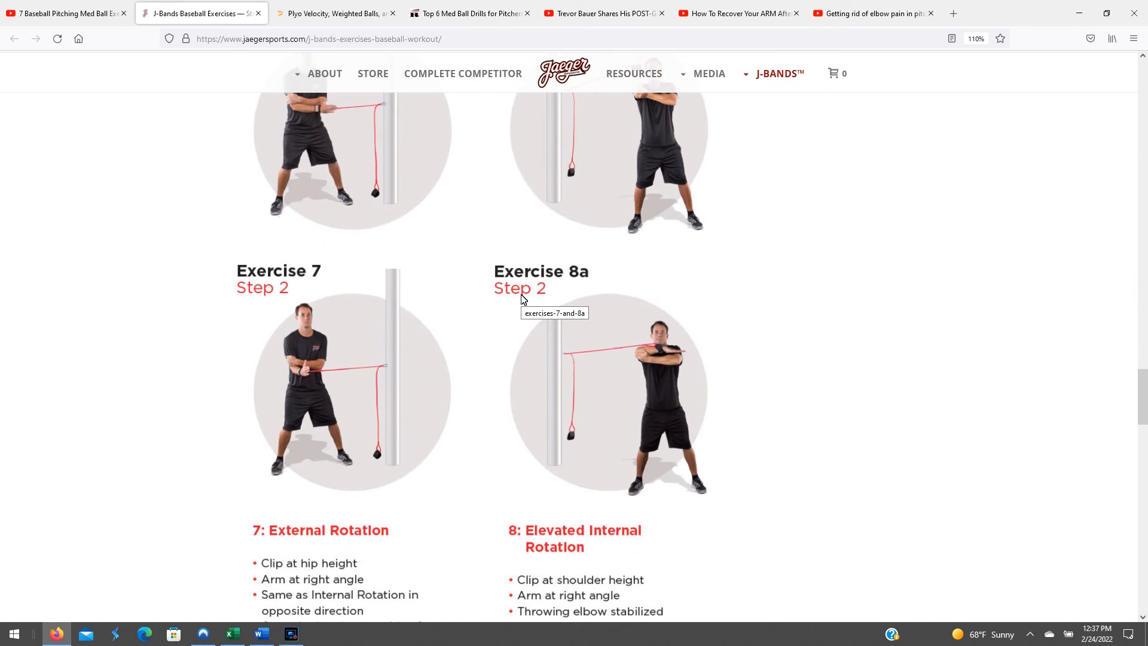
{"action": "mouse_move", "coordinate": [544, 285]}
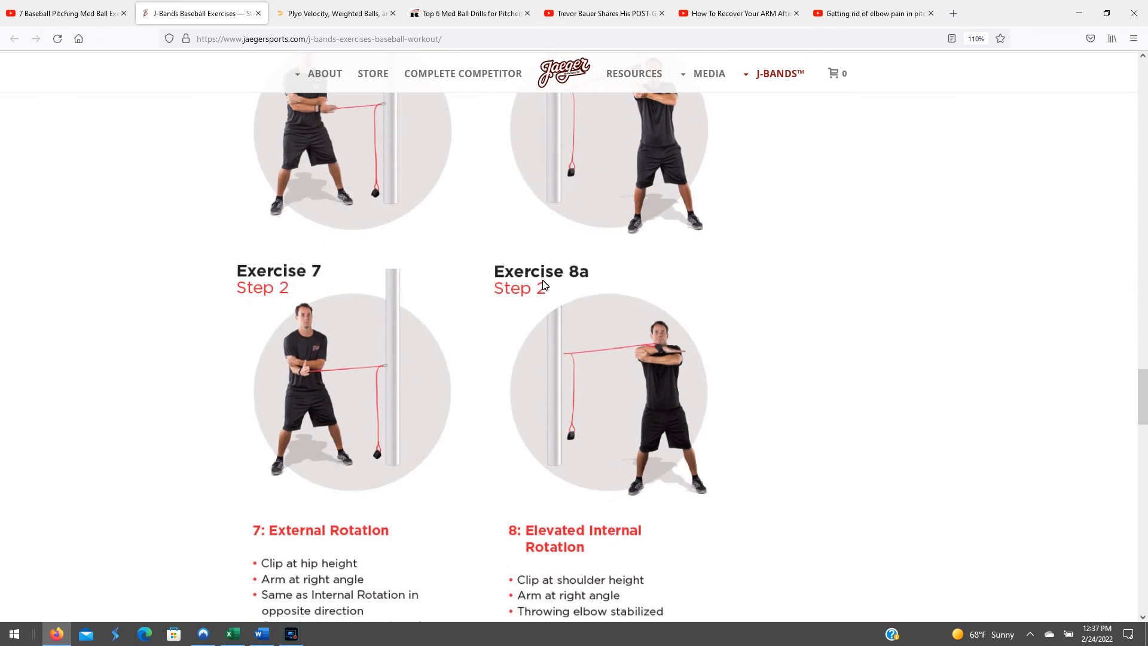
{"action": "scroll", "scroll_direction": "up", "scroll_amount": 3}
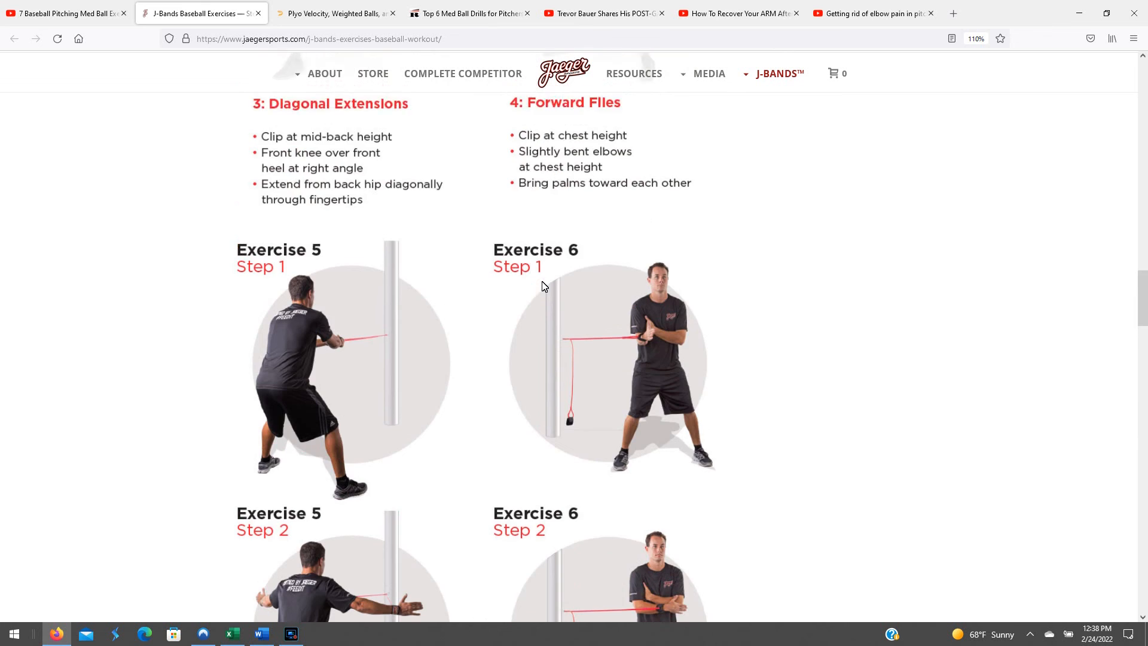
{"action": "scroll", "scroll_direction": "up", "scroll_amount": 3}
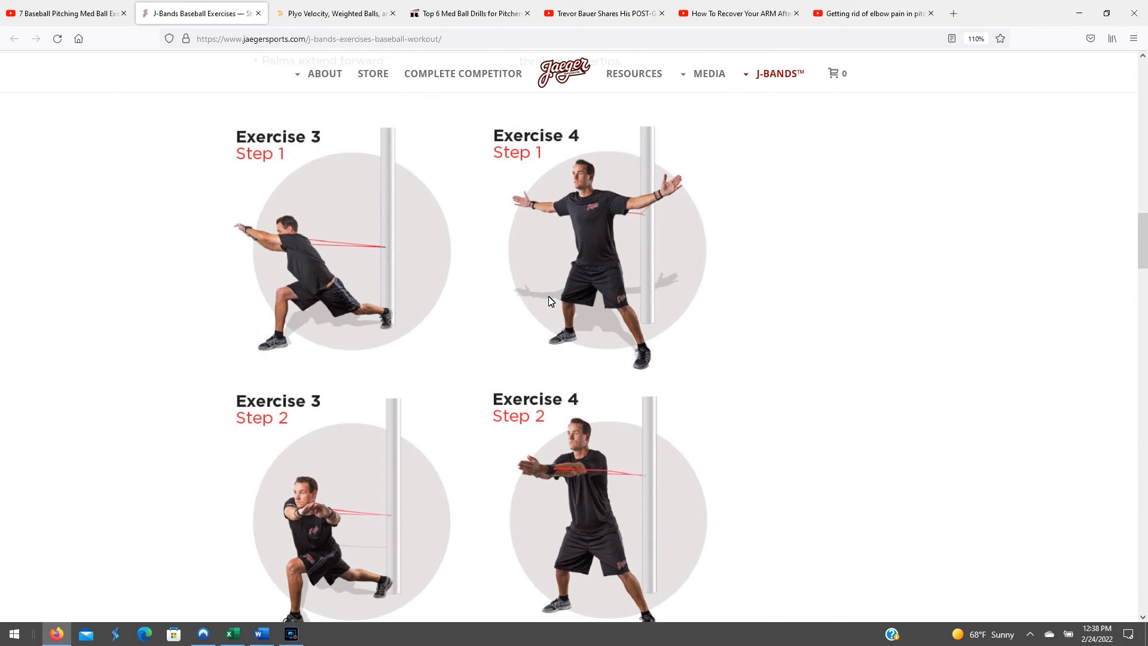
{"action": "mouse_move", "coordinate": [545, 308]}
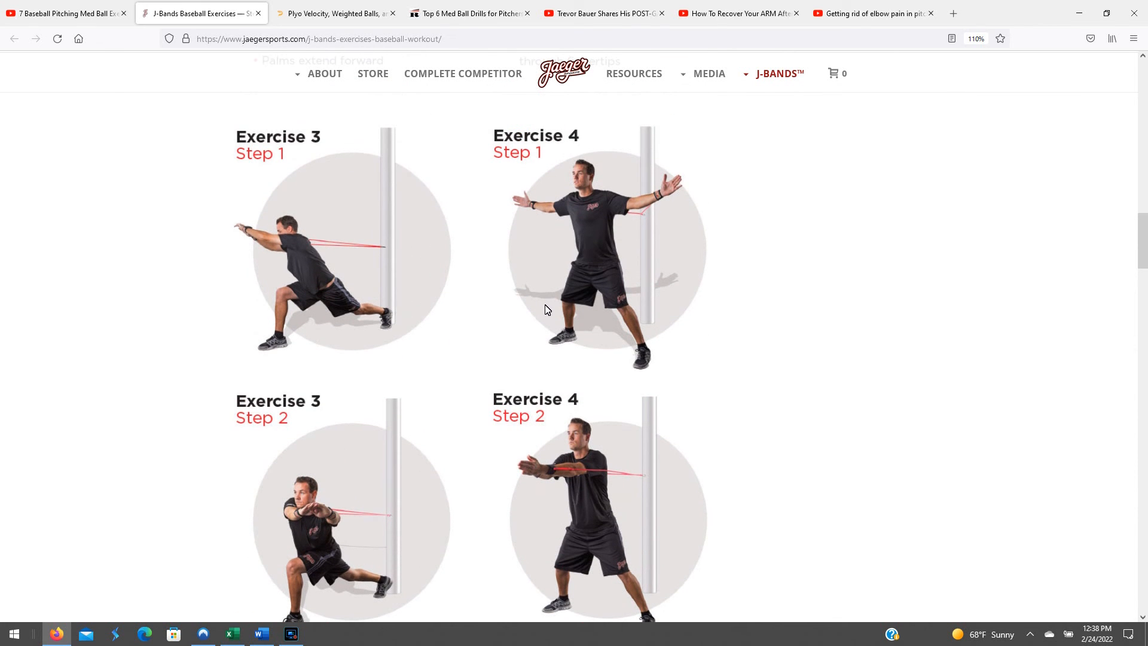
{"action": "mouse_move", "coordinate": [538, 301]}
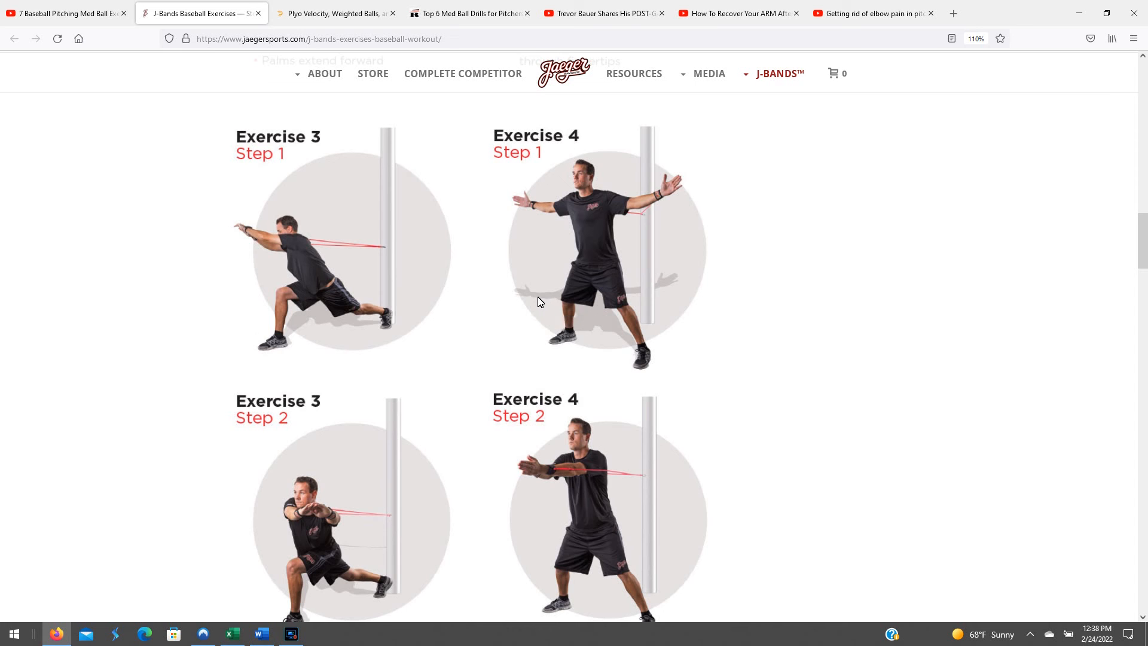
{"action": "scroll", "scroll_direction": "up", "scroll_amount": 3}
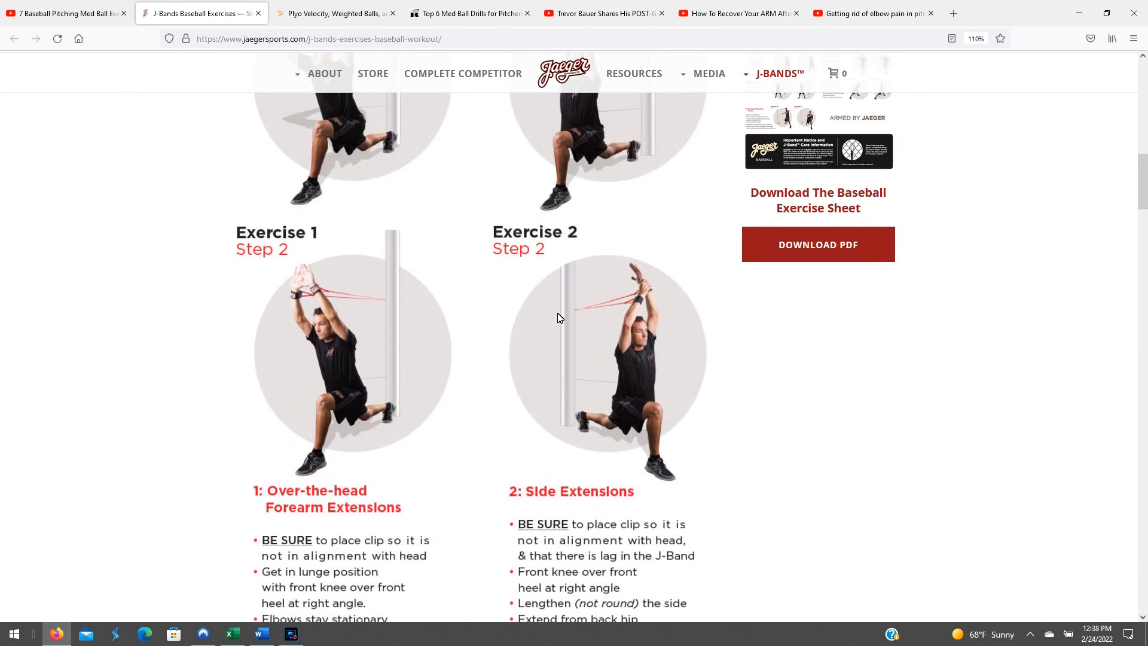
{"action": "scroll", "scroll_direction": "up", "scroll_amount": 3}
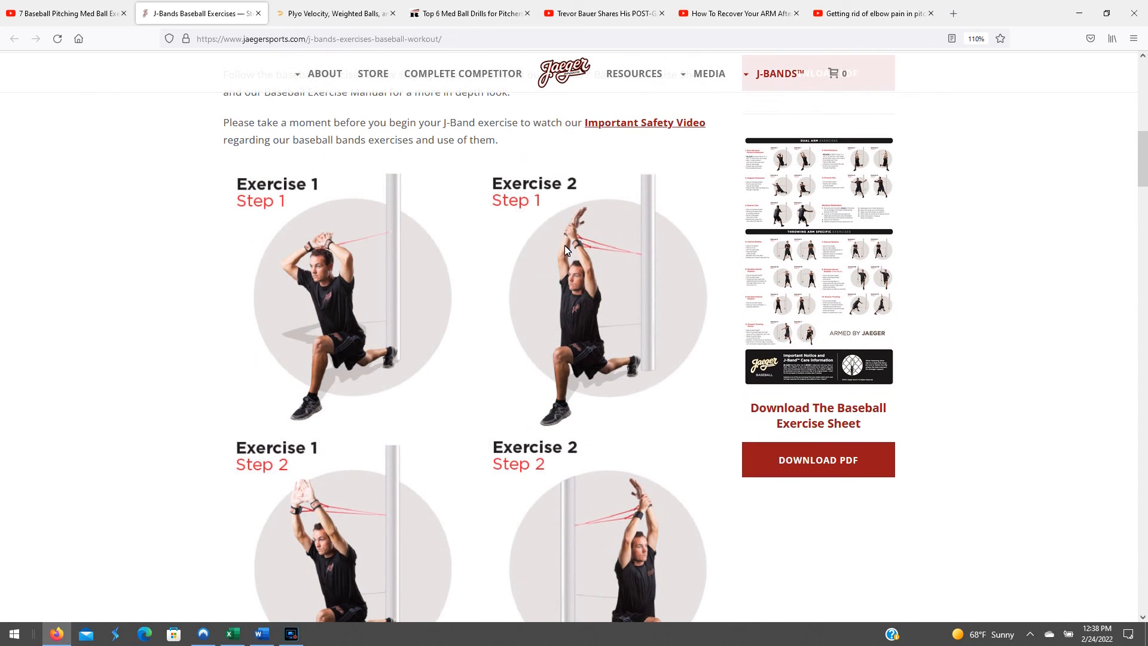
{"action": "mouse_move", "coordinate": [520, 297]}
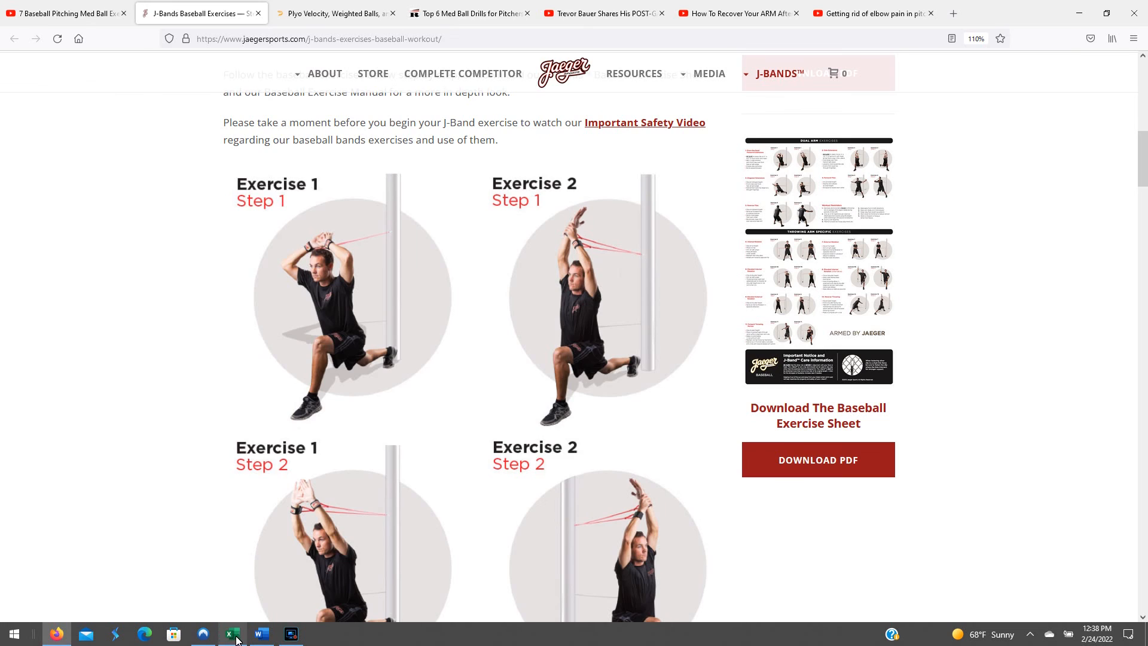
{"action": "left_click", "coordinate": [231, 634]}
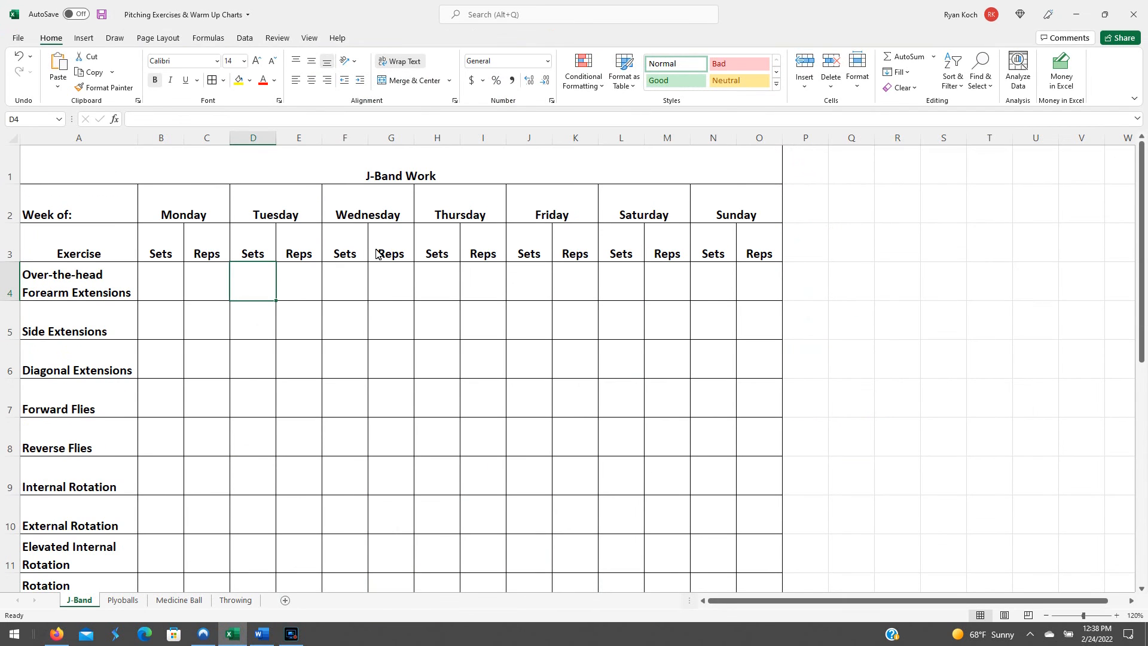
{"action": "mouse_move", "coordinate": [376, 320]}
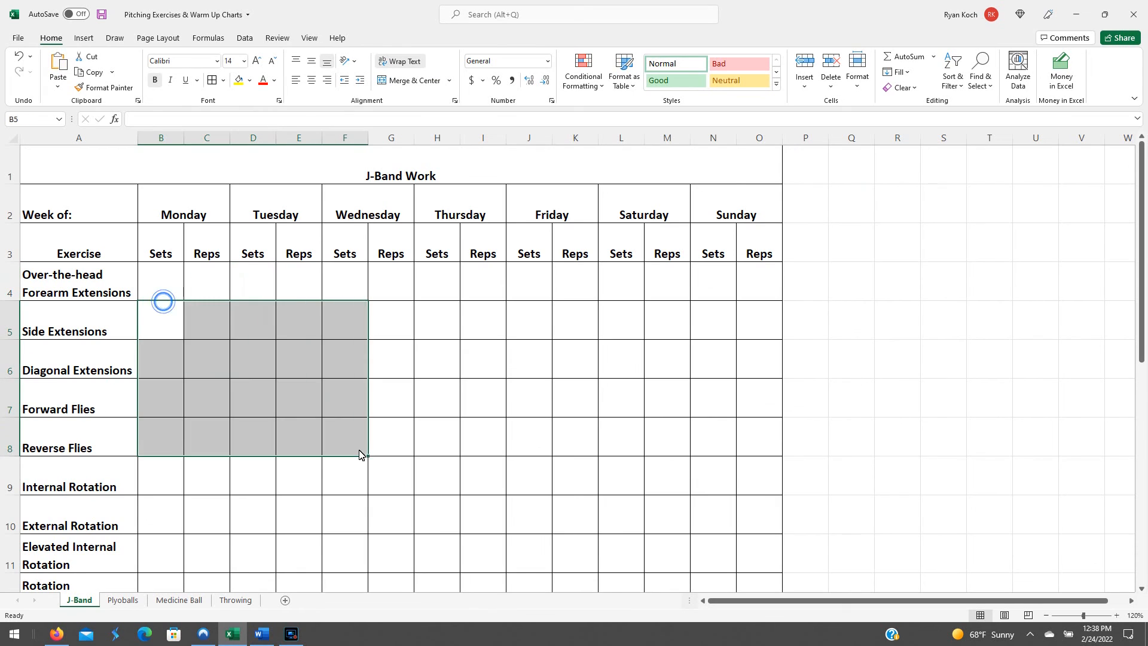
{"action": "left_click", "coordinate": [312, 475]}
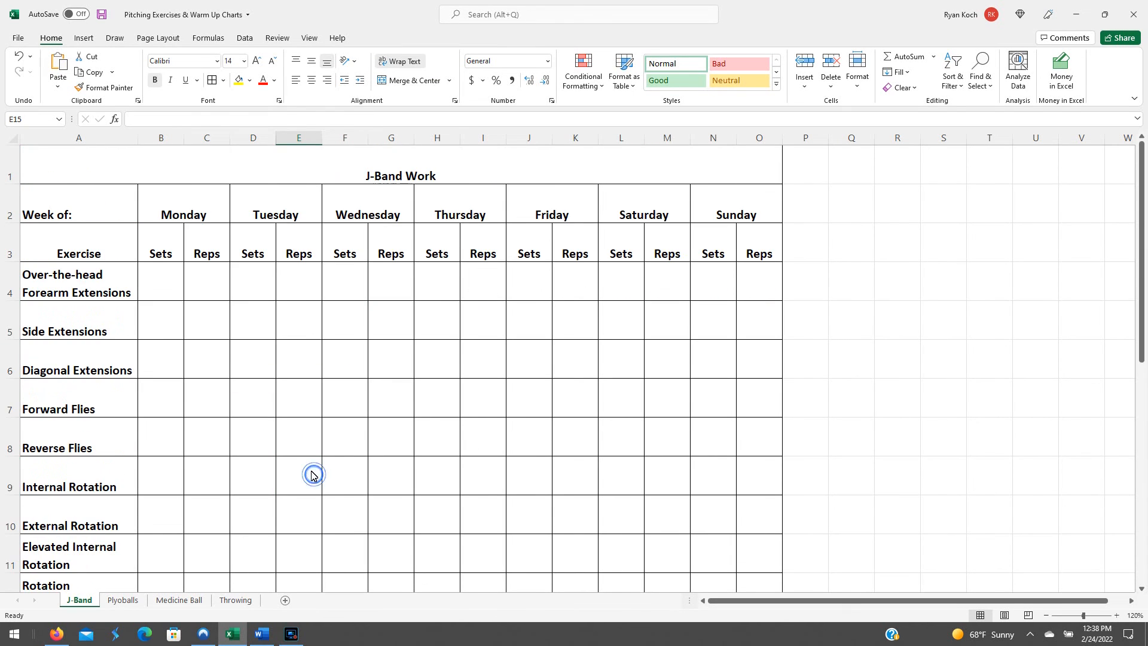
{"action": "scroll", "scroll_direction": "down", "scroll_amount": 3}
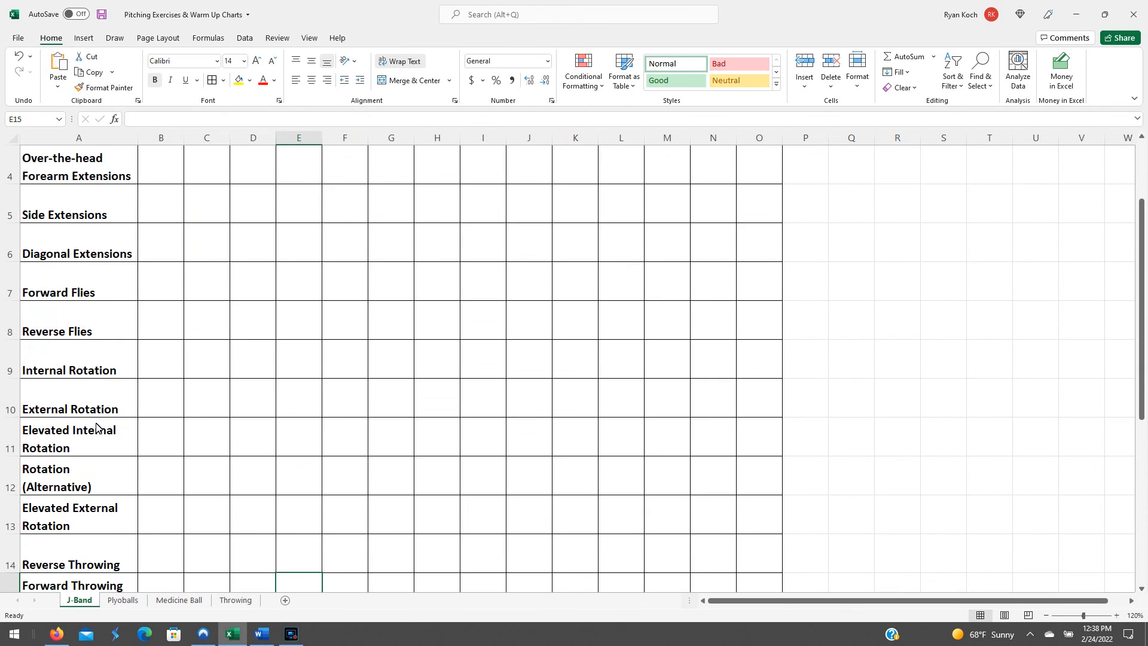
{"action": "scroll", "scroll_direction": "up", "scroll_amount": 3}
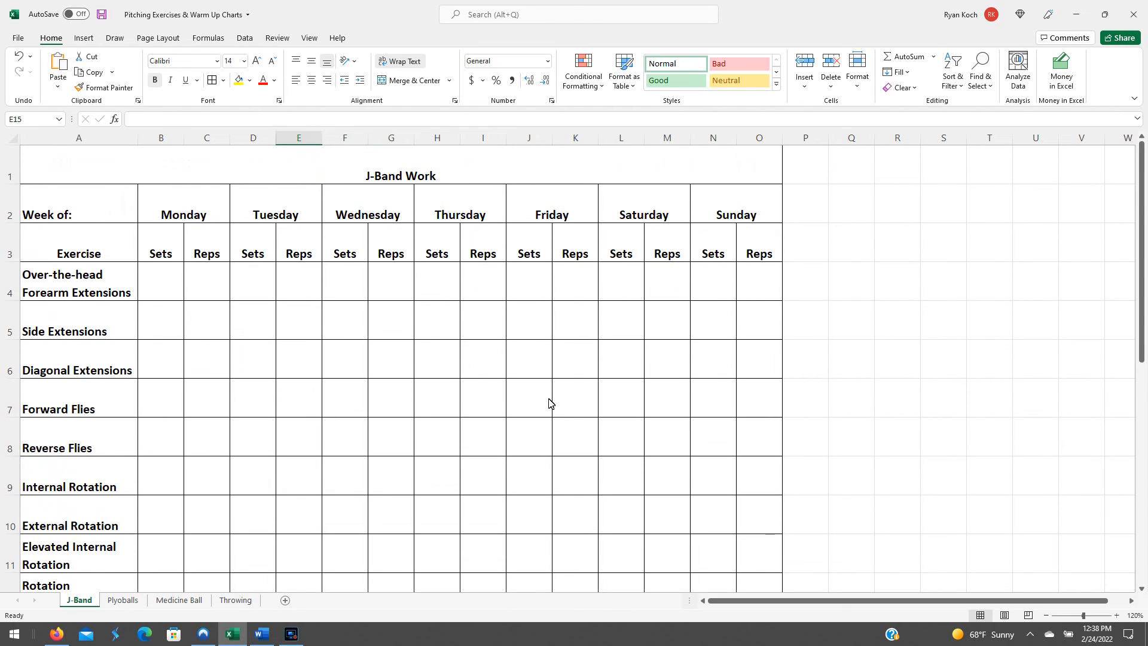
{"action": "mouse_move", "coordinate": [459, 314]}
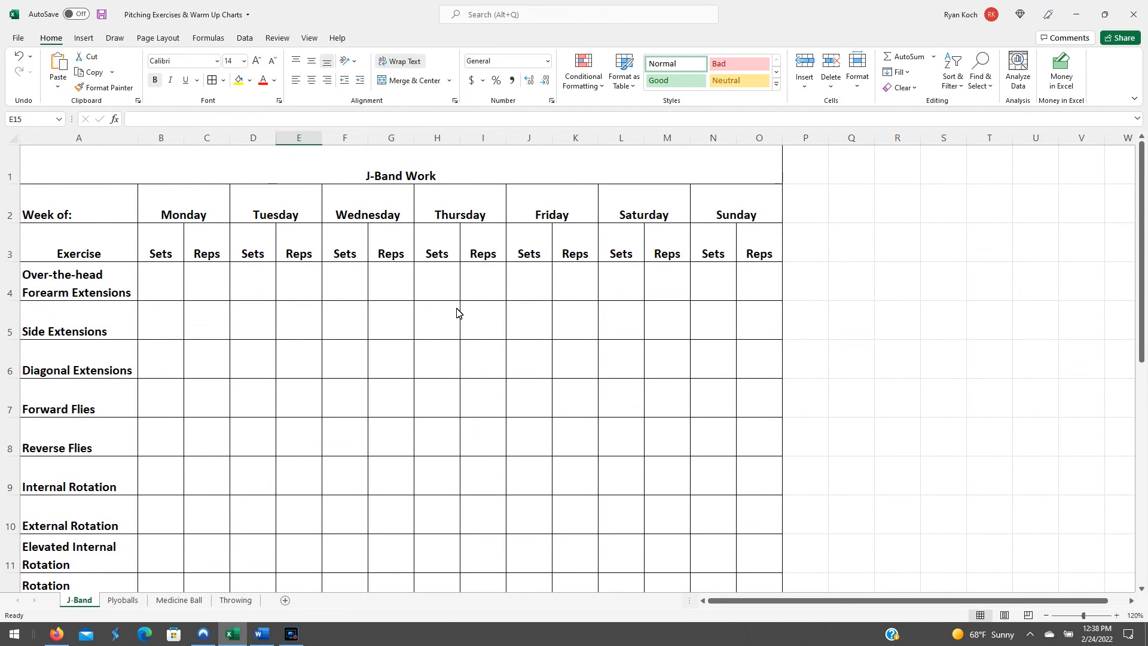
{"action": "mouse_move", "coordinate": [259, 306]}
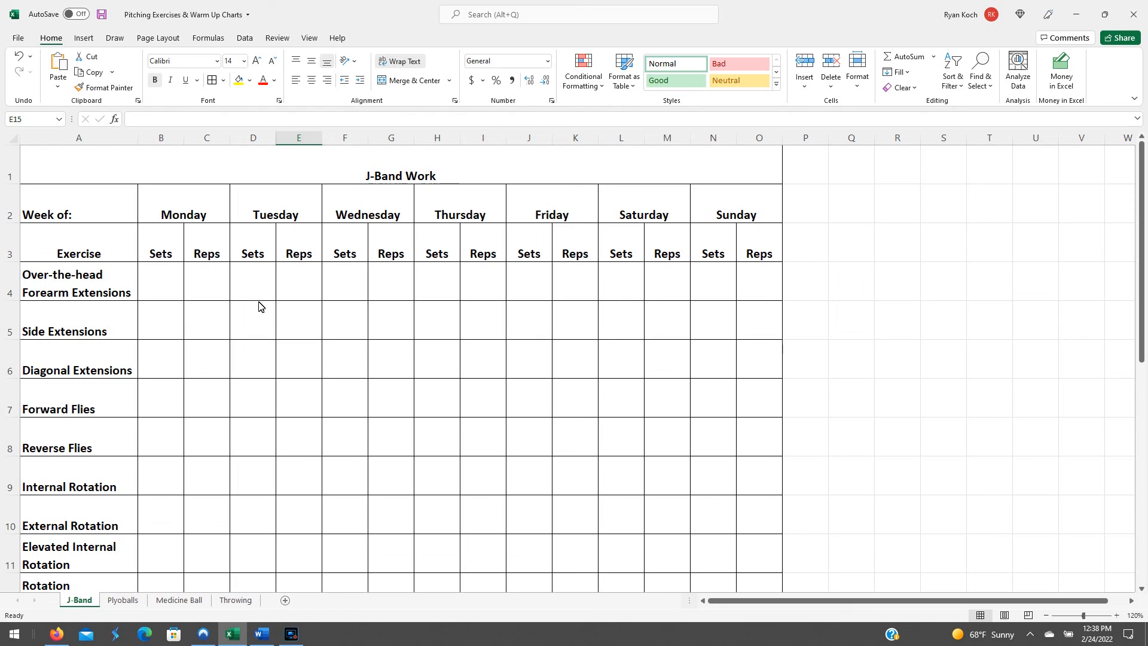
{"action": "mouse_move", "coordinate": [351, 304]}
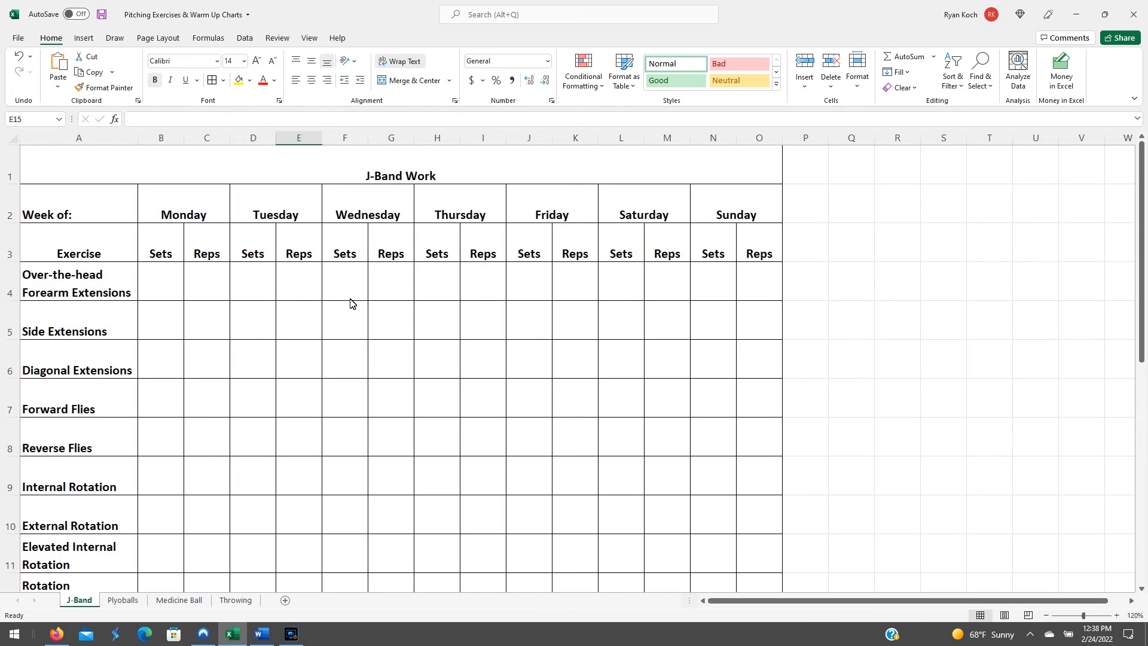
{"action": "mouse_move", "coordinate": [315, 314]}
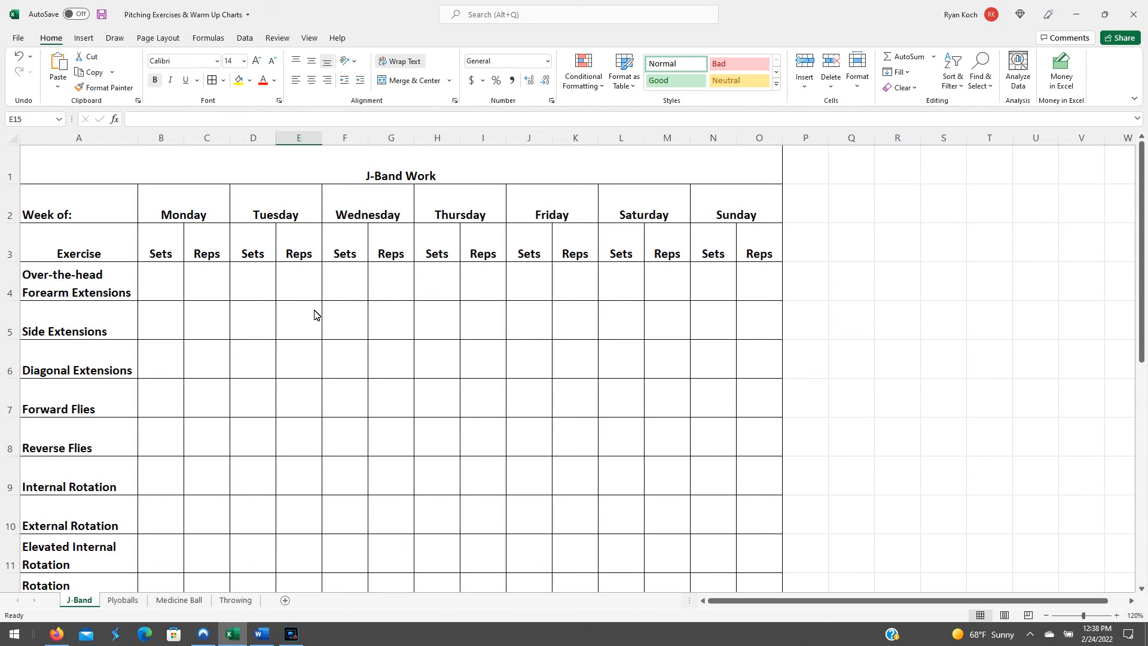
{"action": "mouse_move", "coordinate": [548, 356]}
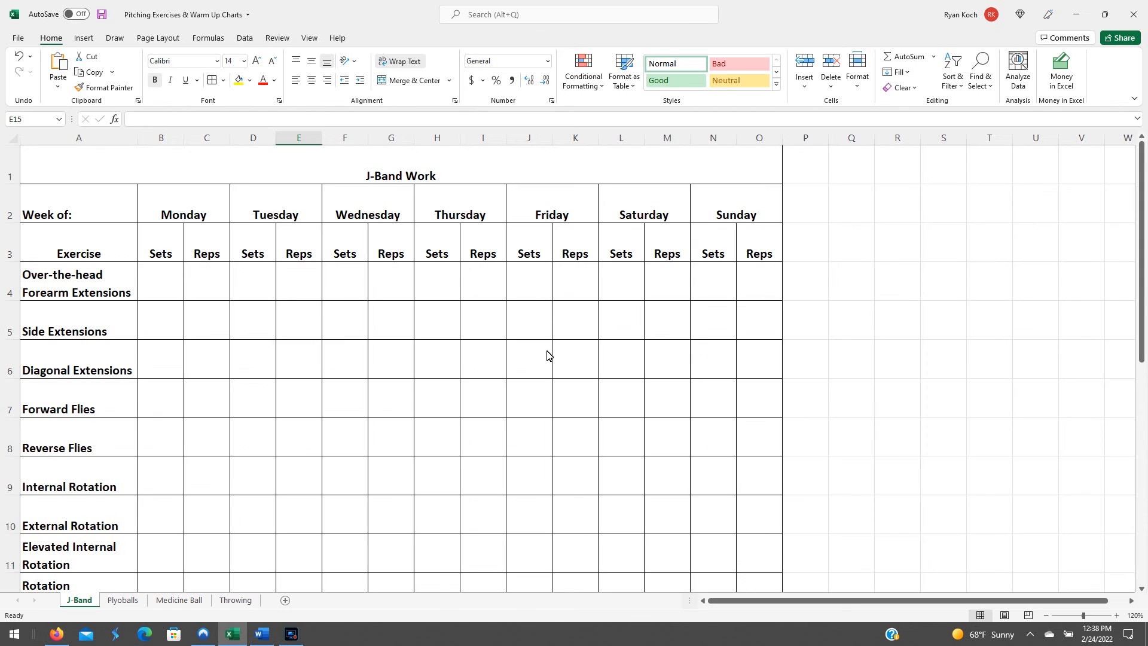
{"action": "mouse_move", "coordinate": [552, 397]}
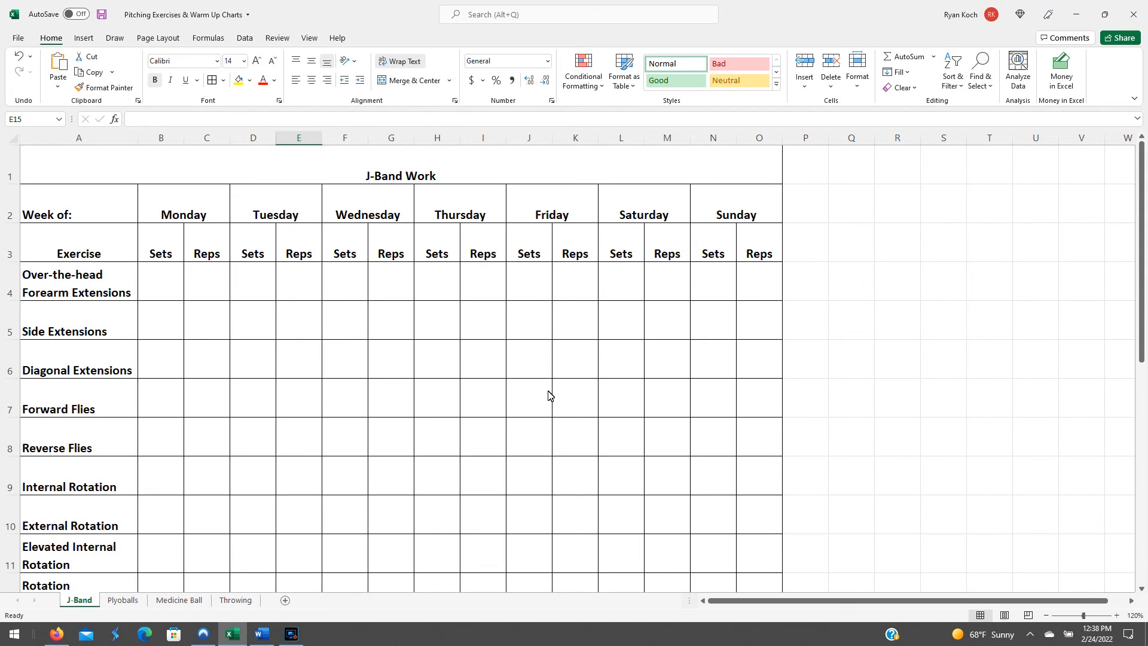
{"action": "scroll", "scroll_direction": "down", "scroll_amount": 3}
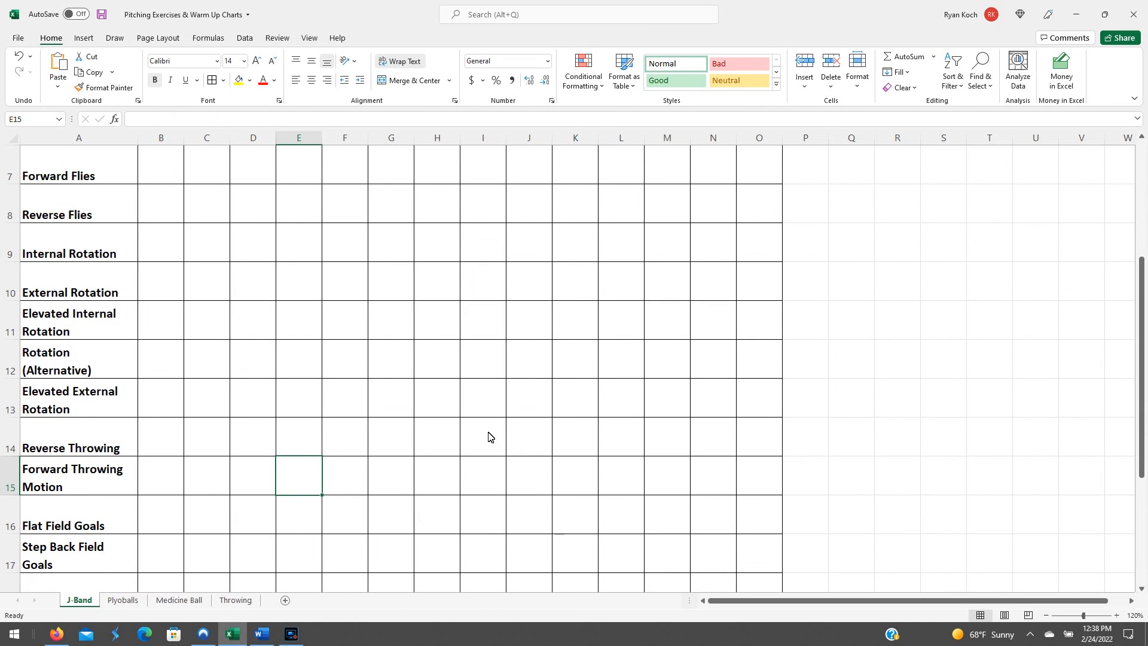
{"action": "mouse_move", "coordinate": [343, 487]}
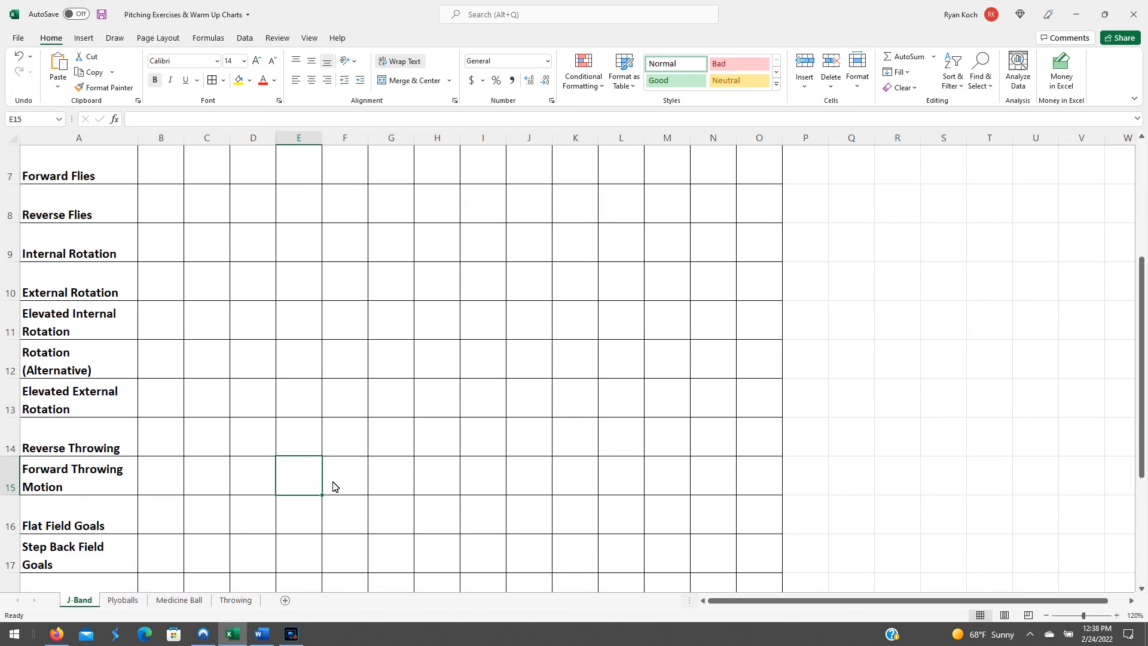
{"action": "scroll", "scroll_direction": "down", "scroll_amount": 3}
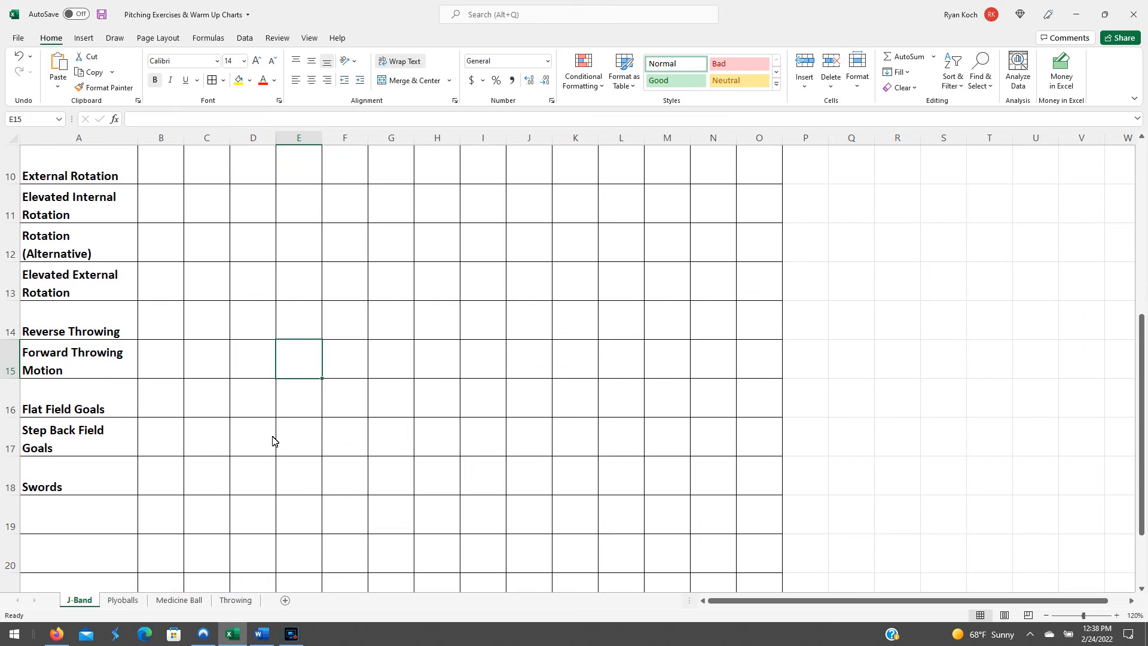
{"action": "mouse_move", "coordinate": [269, 443]}
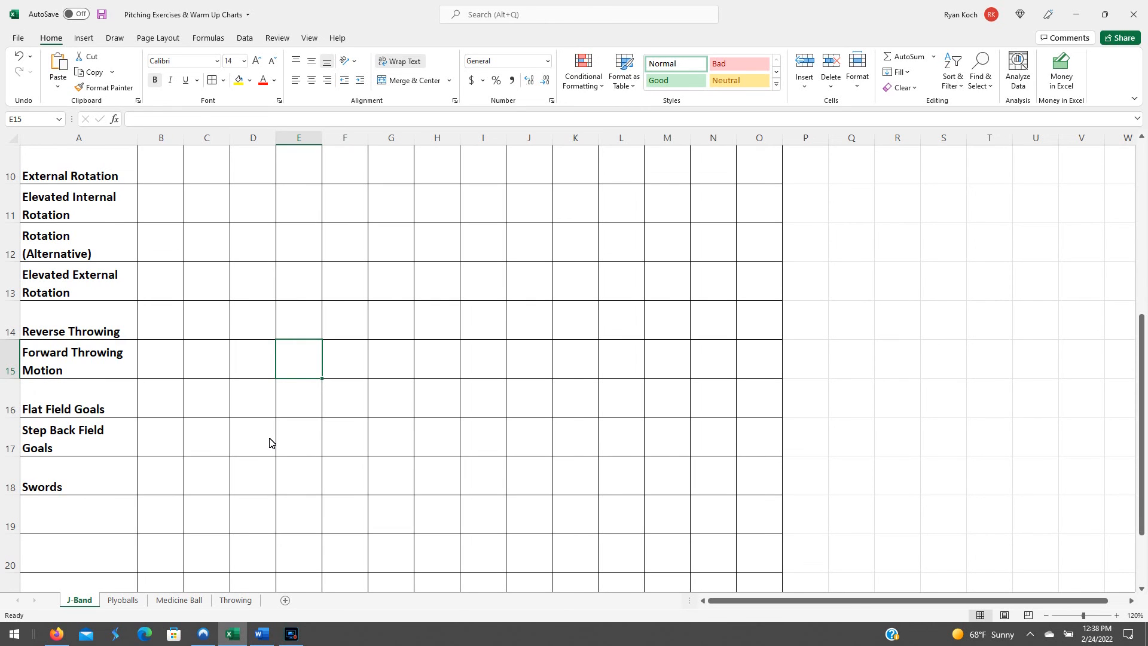
{"action": "scroll", "scroll_direction": "up", "scroll_amount": 3}
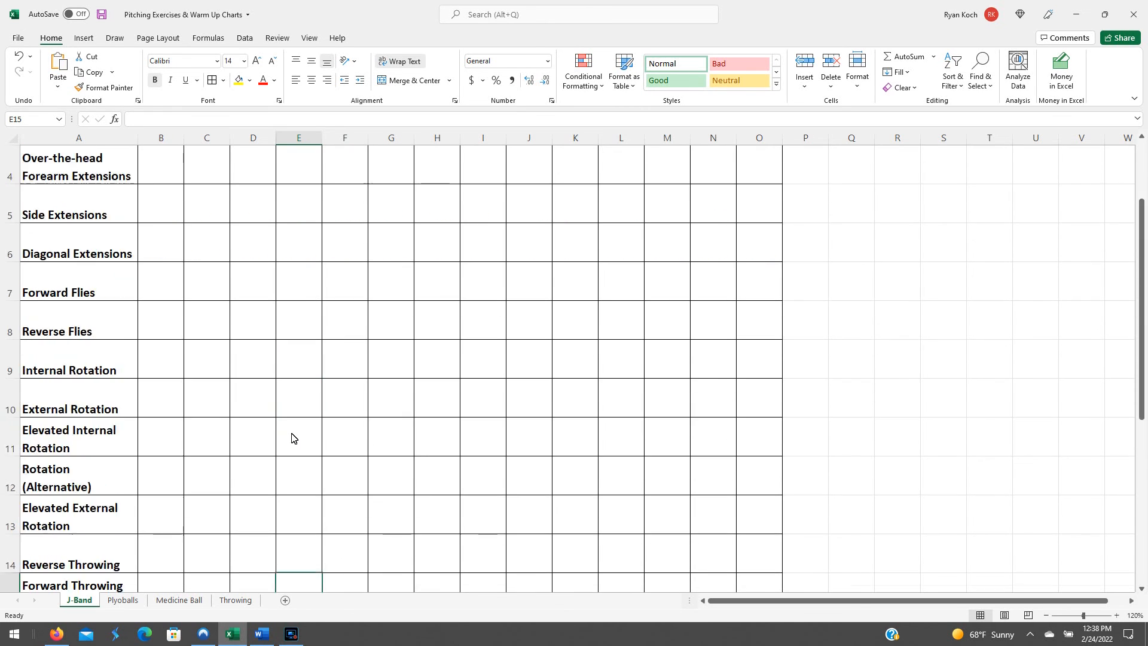
{"action": "scroll", "scroll_direction": "up", "scroll_amount": 3}
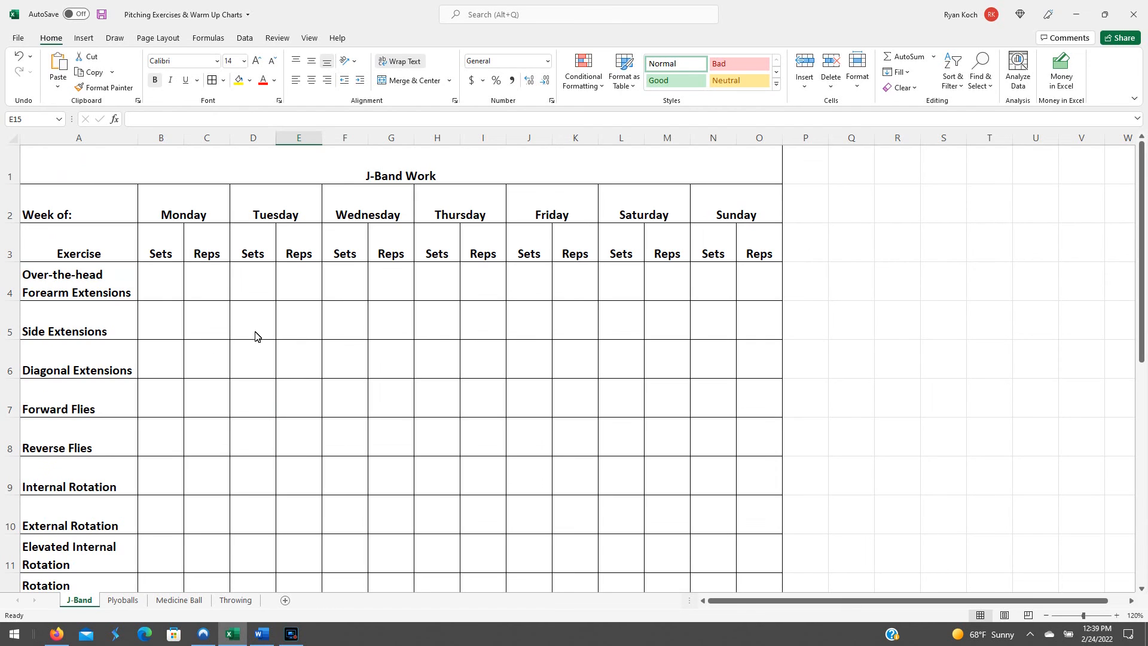
{"action": "mouse_move", "coordinate": [577, 392]}
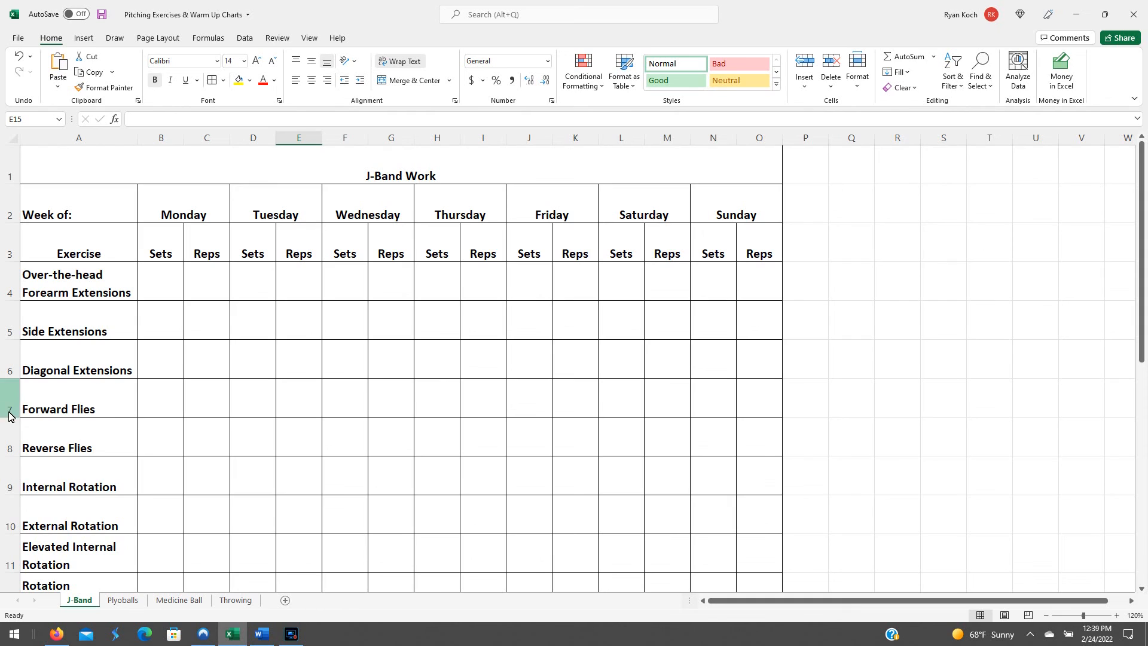
{"action": "mouse_move", "coordinate": [265, 440]}
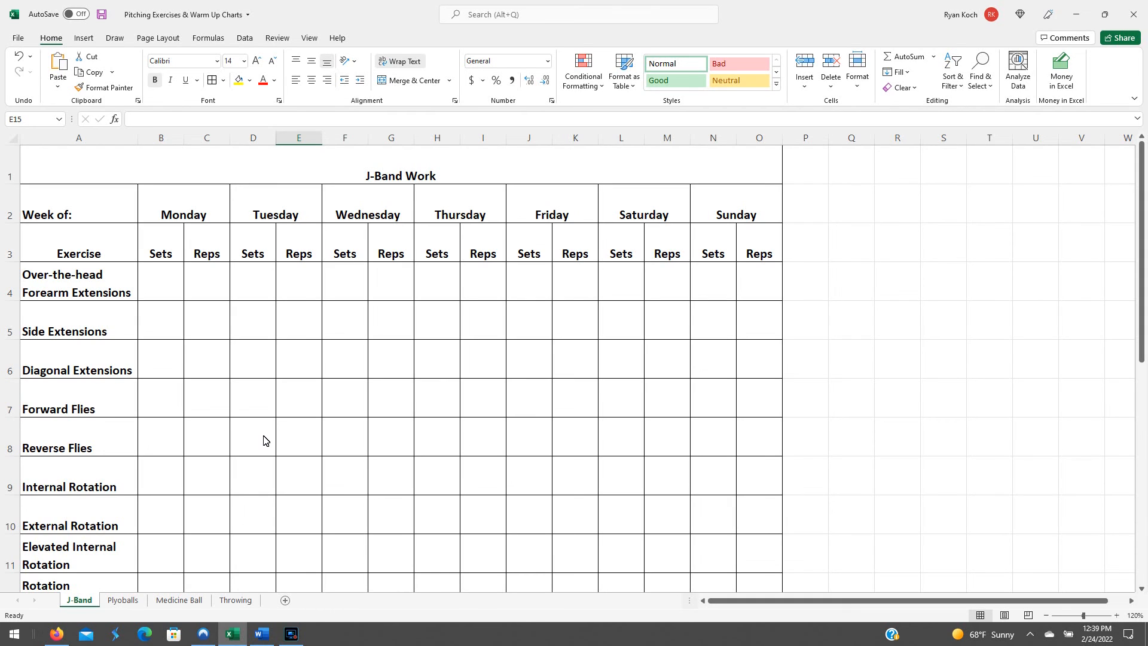
{"action": "mouse_move", "coordinate": [348, 483]}
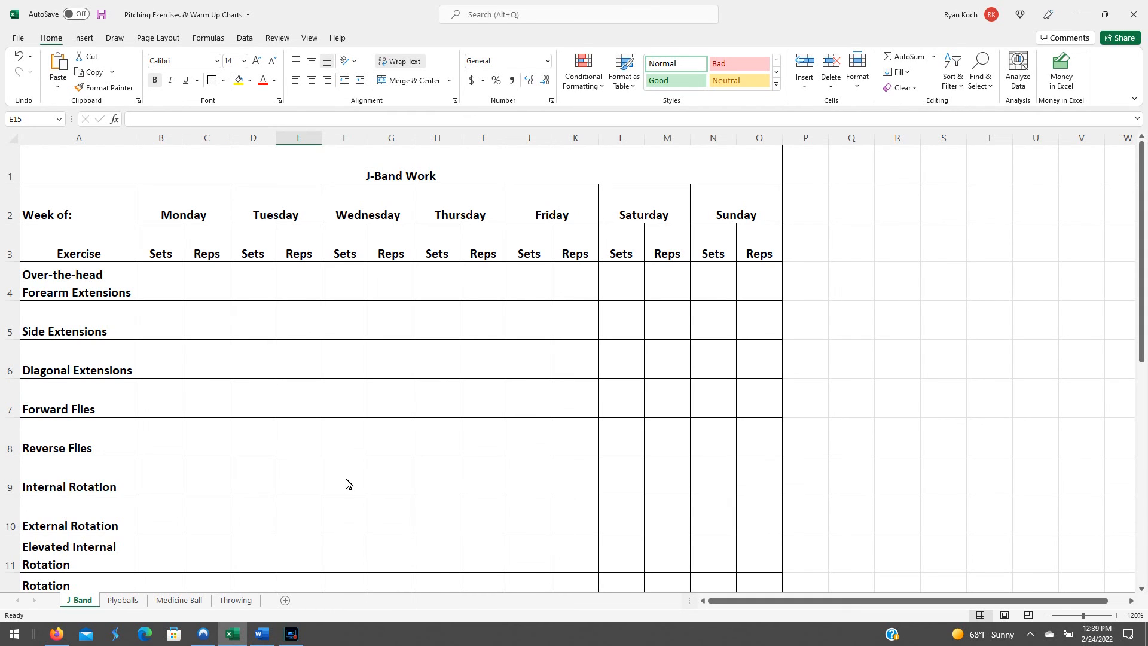
{"action": "scroll", "scroll_direction": "down", "scroll_amount": 3}
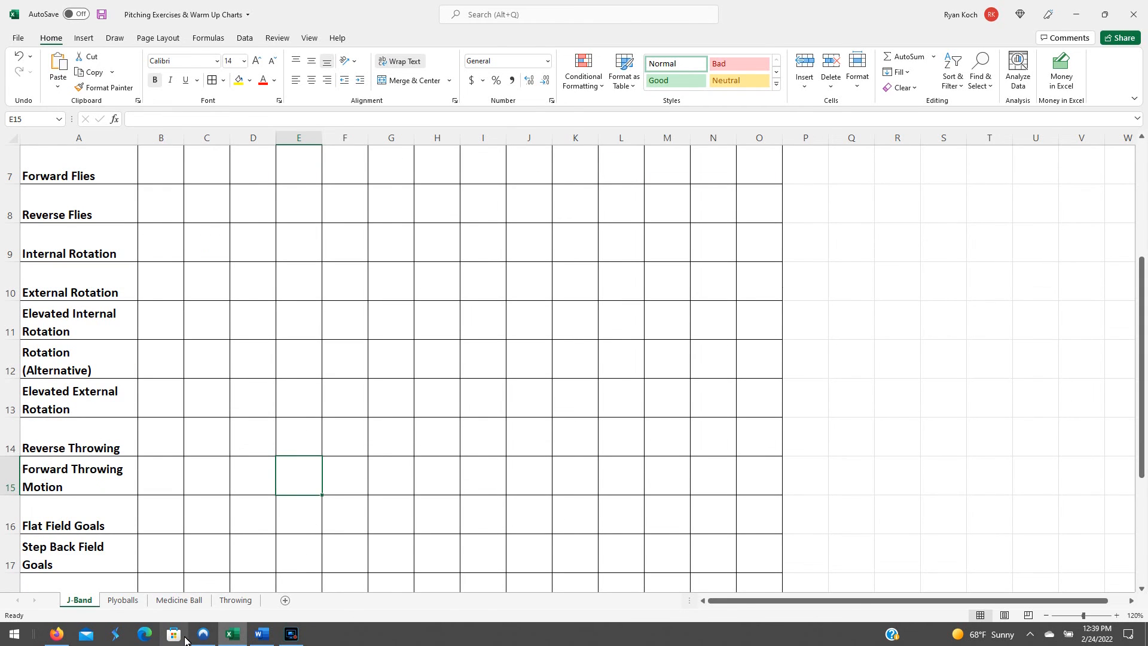
{"action": "left_click", "coordinate": [122, 599]}
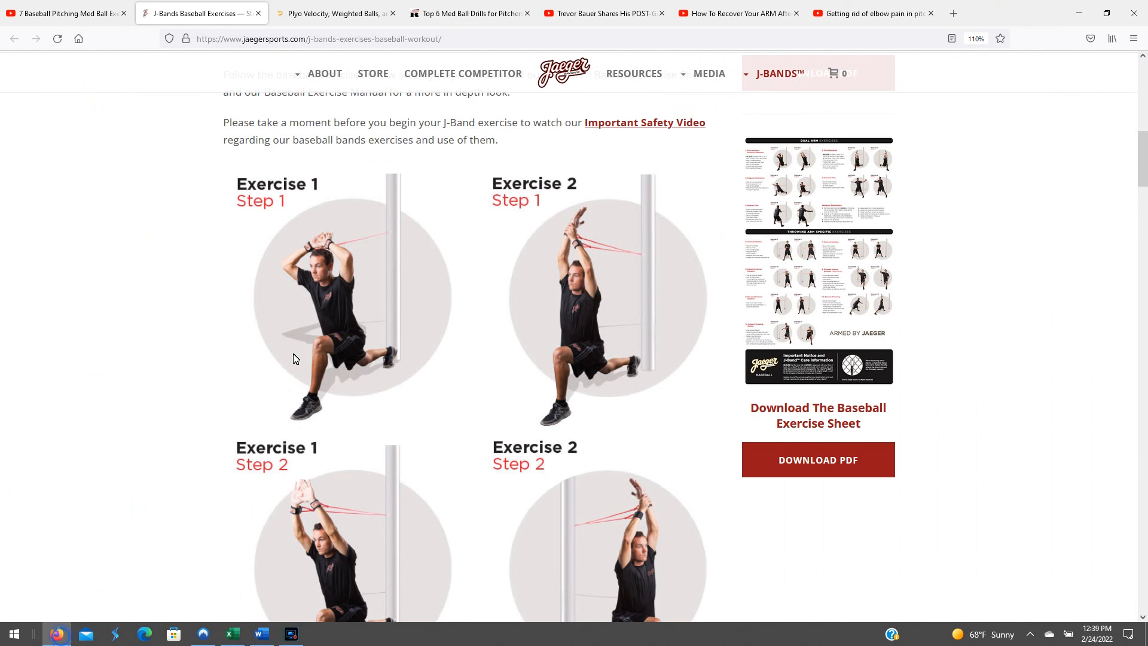
Open the Driveline plyo velocity article and read down through the first study's results.
{"action": "left_click", "coordinate": [334, 13]}
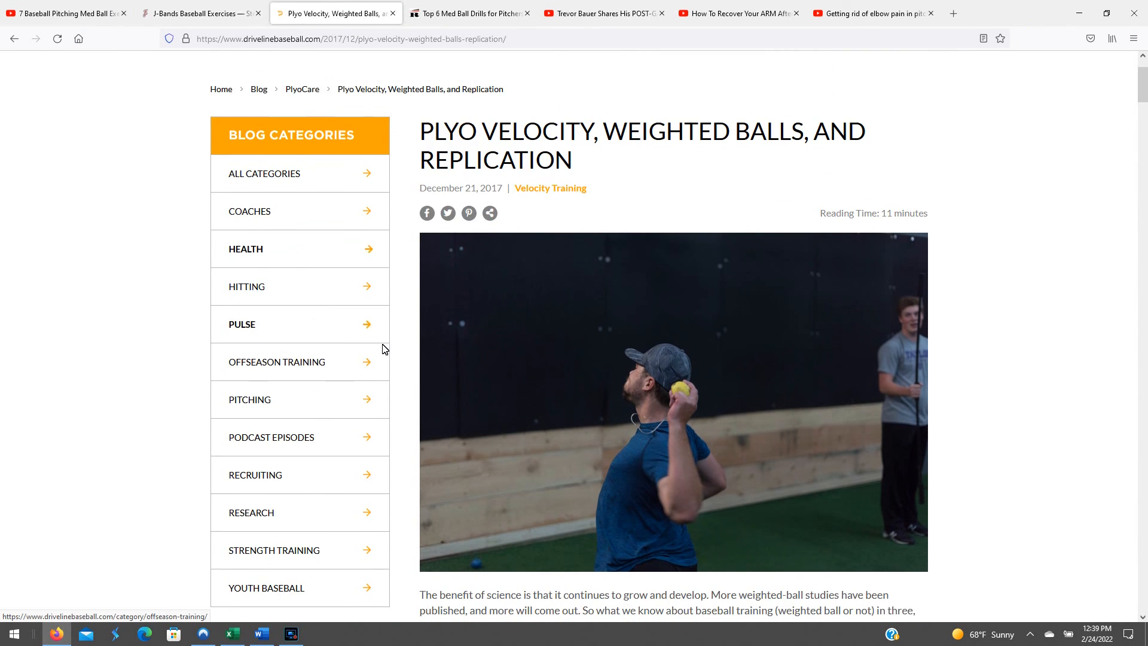
{"action": "scroll", "scroll_direction": "down", "scroll_amount": 3}
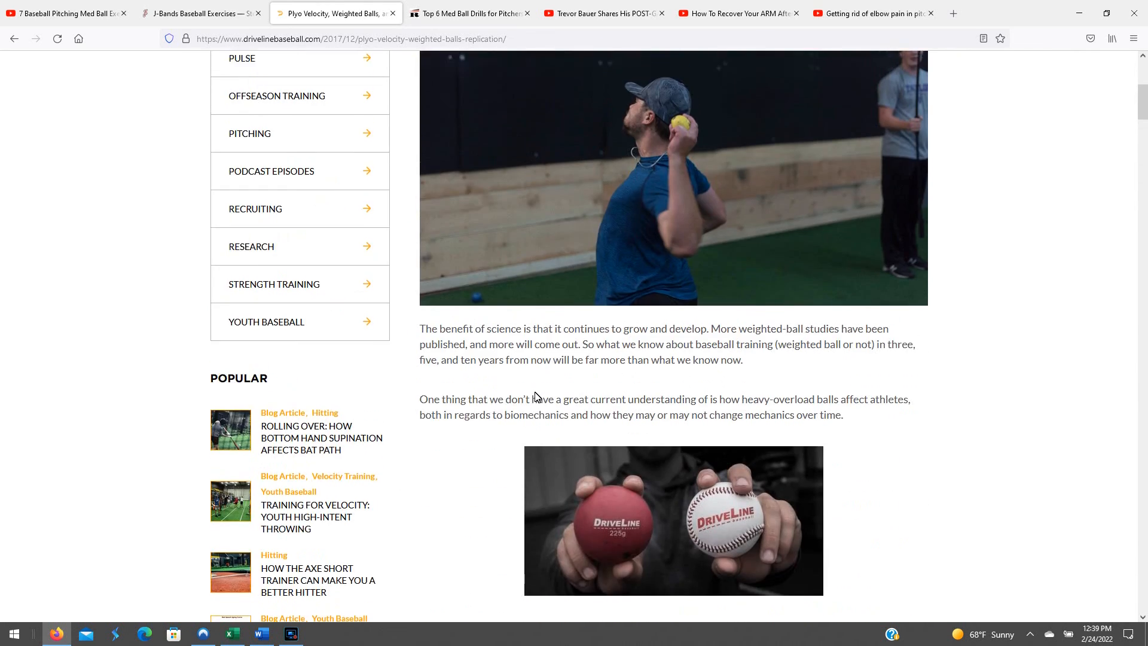
{"action": "scroll", "scroll_direction": "up", "scroll_amount": 3}
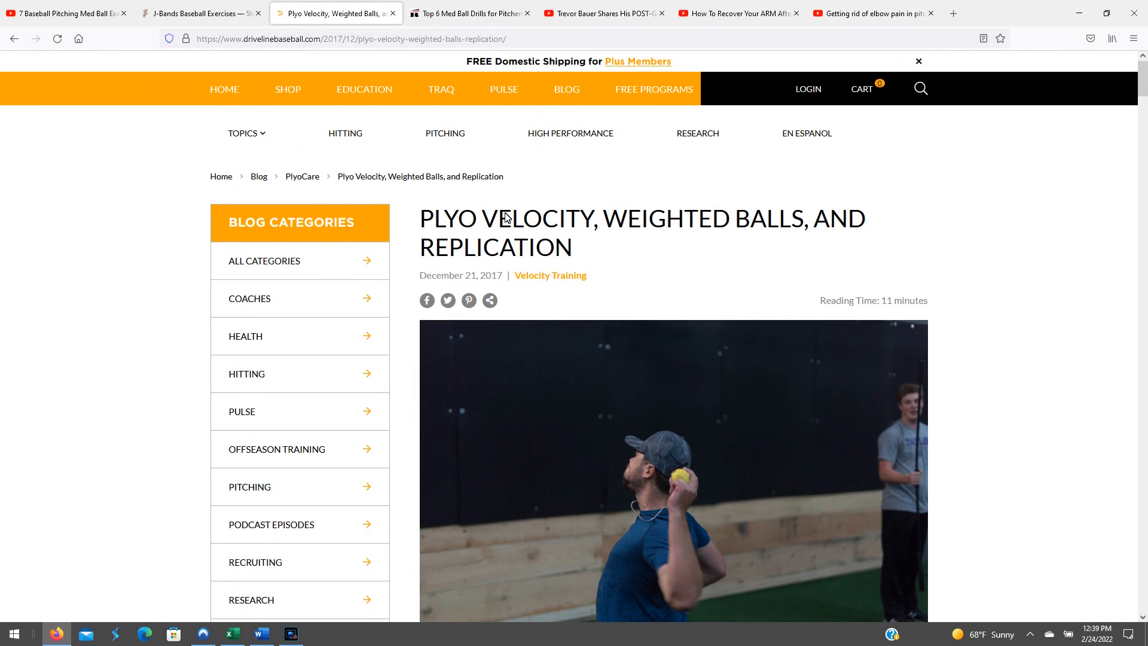
{"action": "scroll", "scroll_direction": "down", "scroll_amount": 3}
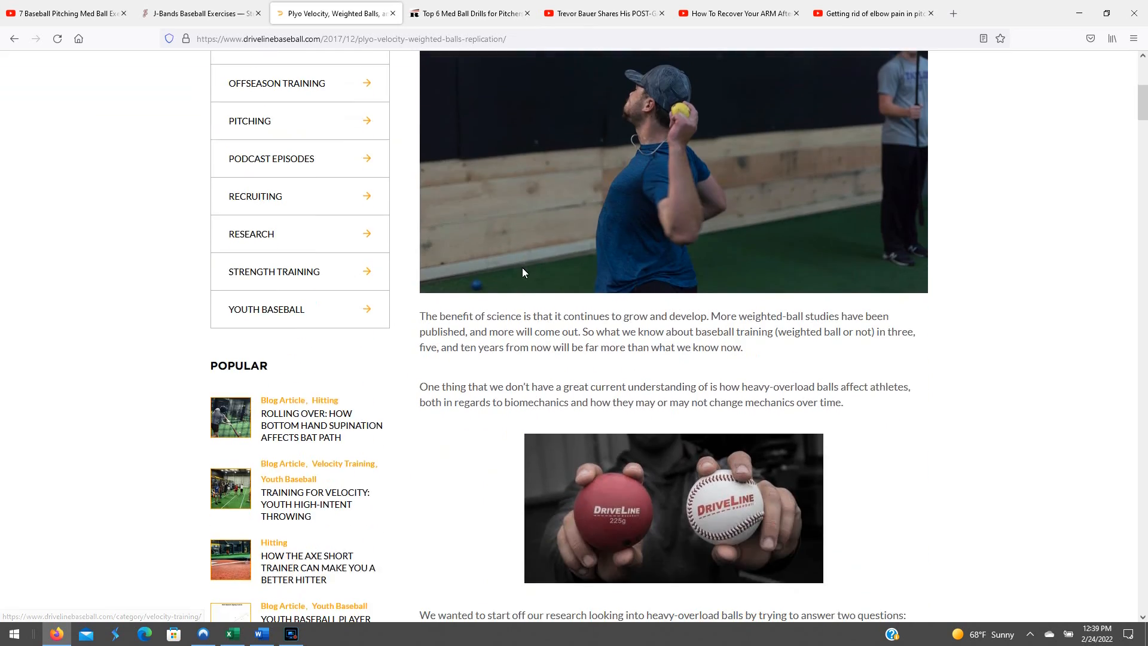
{"action": "scroll", "scroll_direction": "down", "scroll_amount": 3}
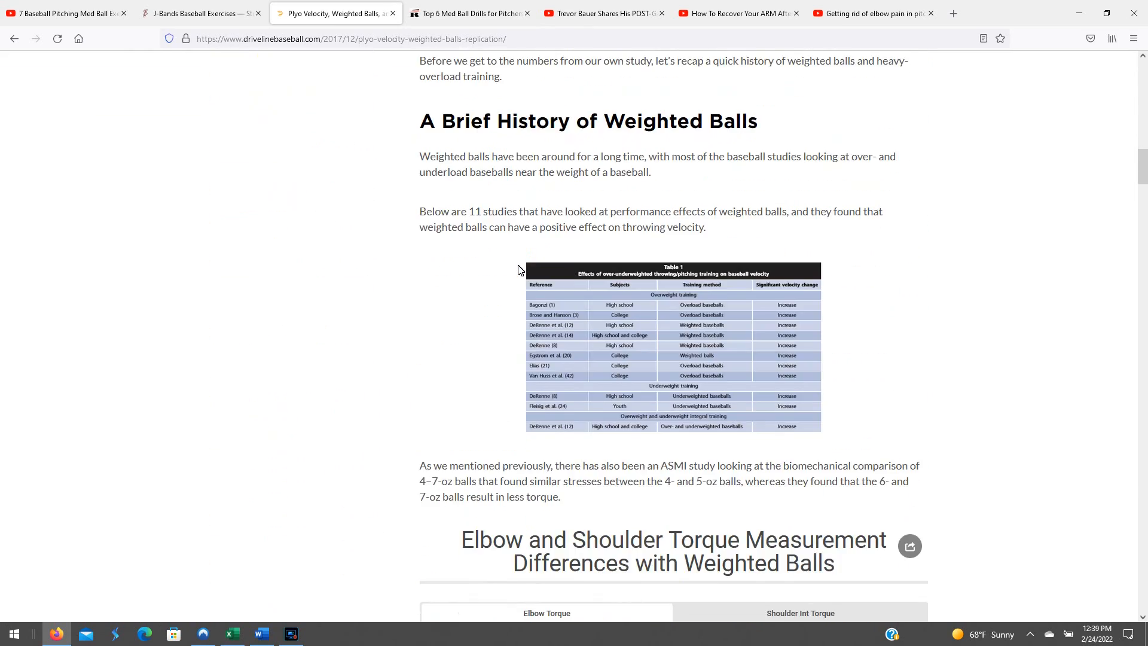
{"action": "scroll", "scroll_direction": "down", "scroll_amount": 3}
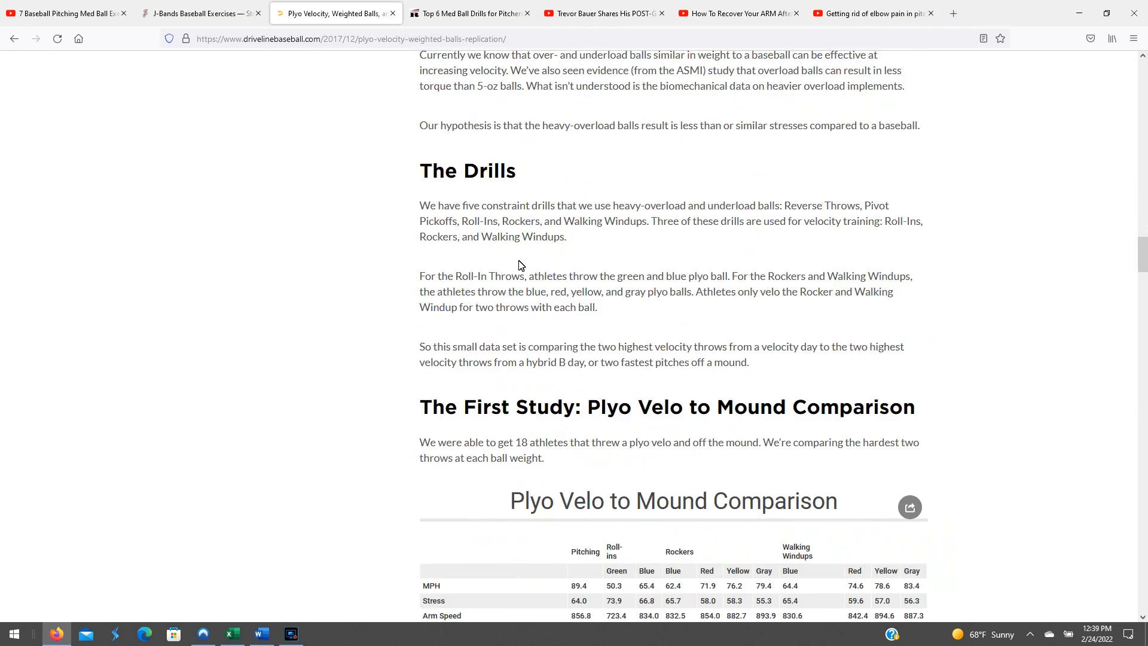
{"action": "scroll", "scroll_direction": "down", "scroll_amount": 3}
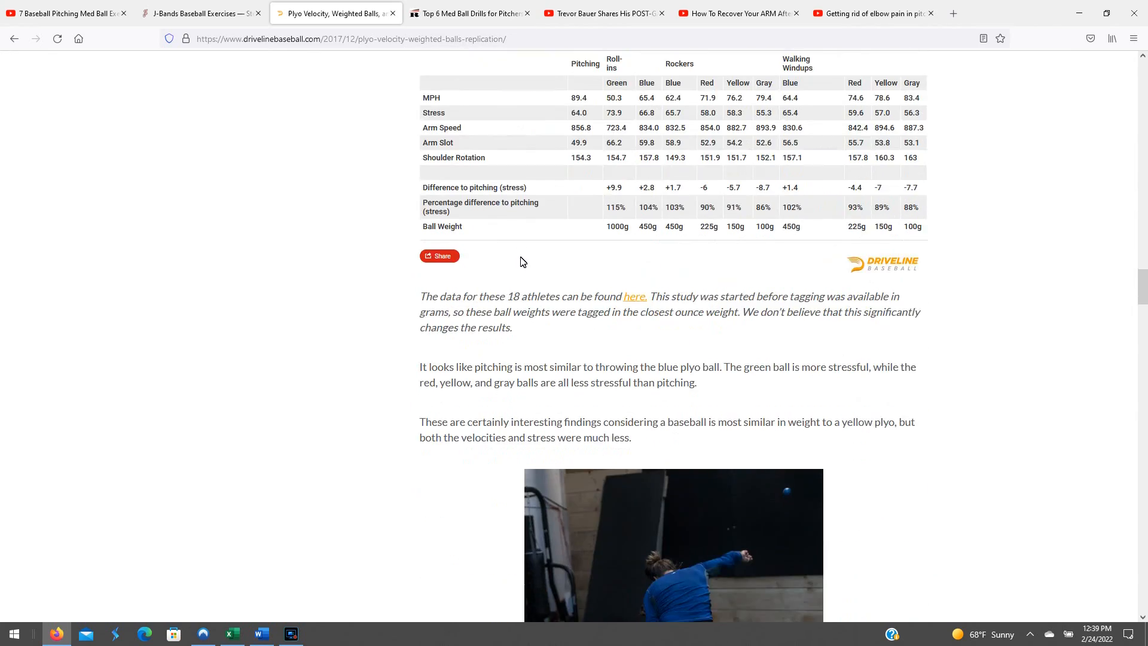
{"action": "scroll", "scroll_direction": "down", "scroll_amount": 3}
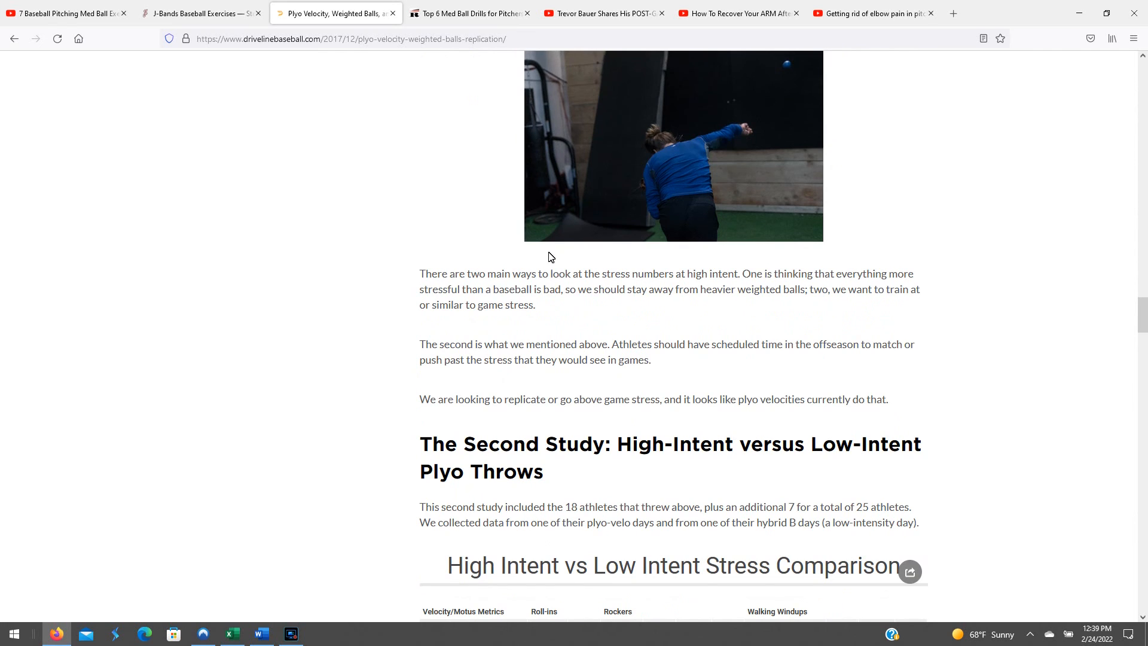
{"action": "scroll", "scroll_direction": "down", "scroll_amount": 3}
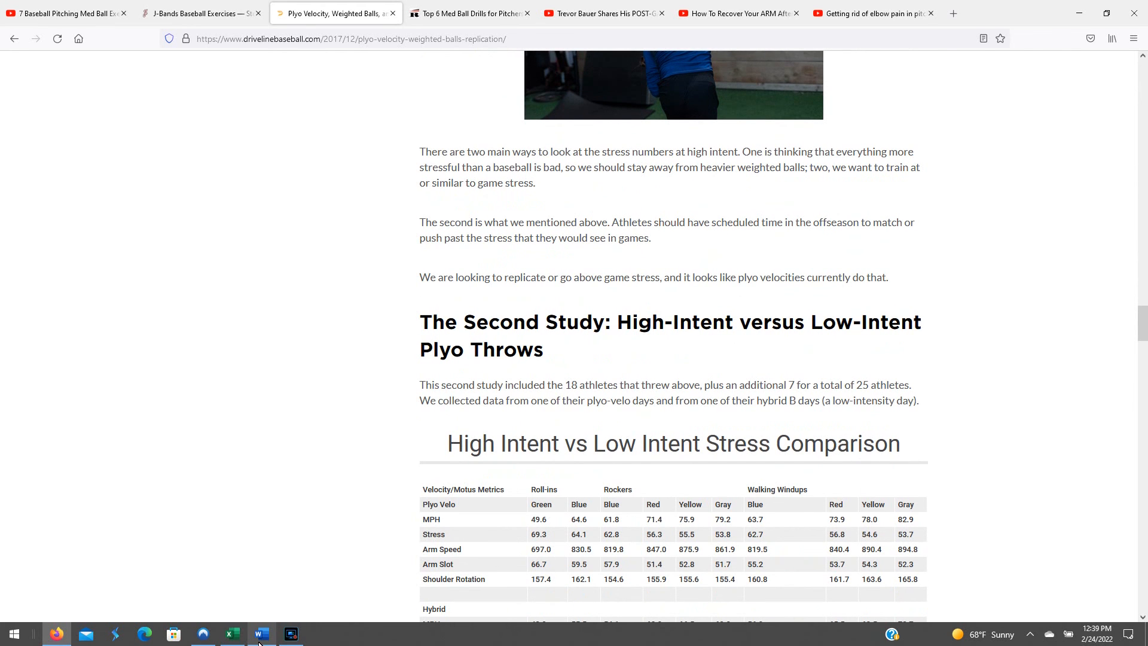
{"action": "left_click", "coordinate": [232, 633]}
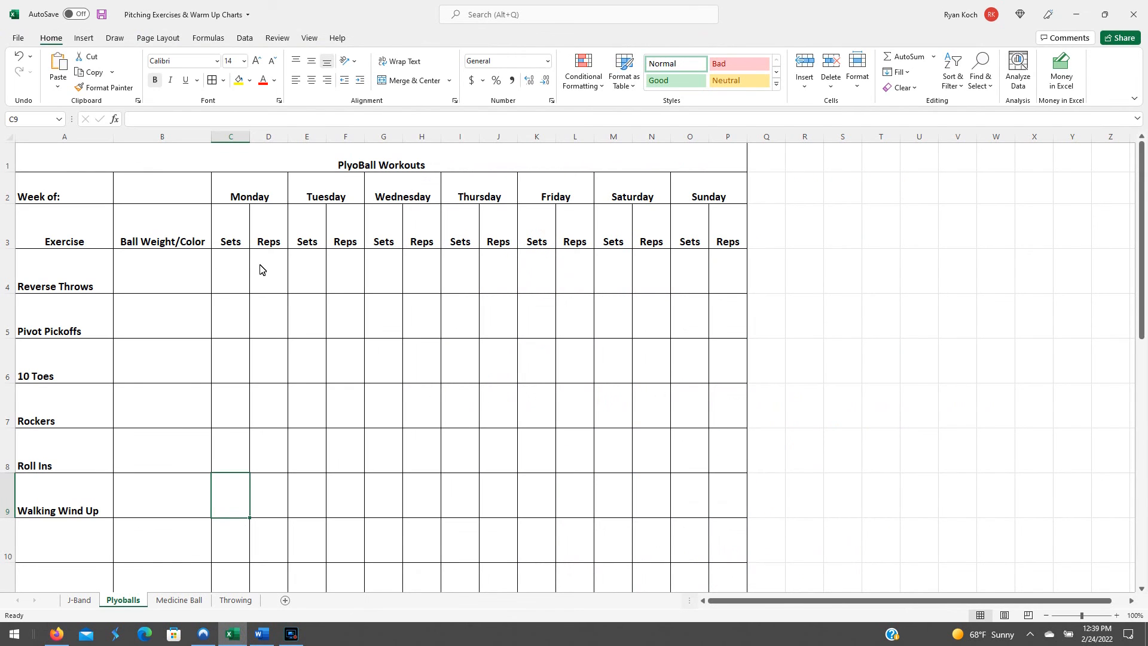
{"action": "mouse_move", "coordinate": [147, 320]}
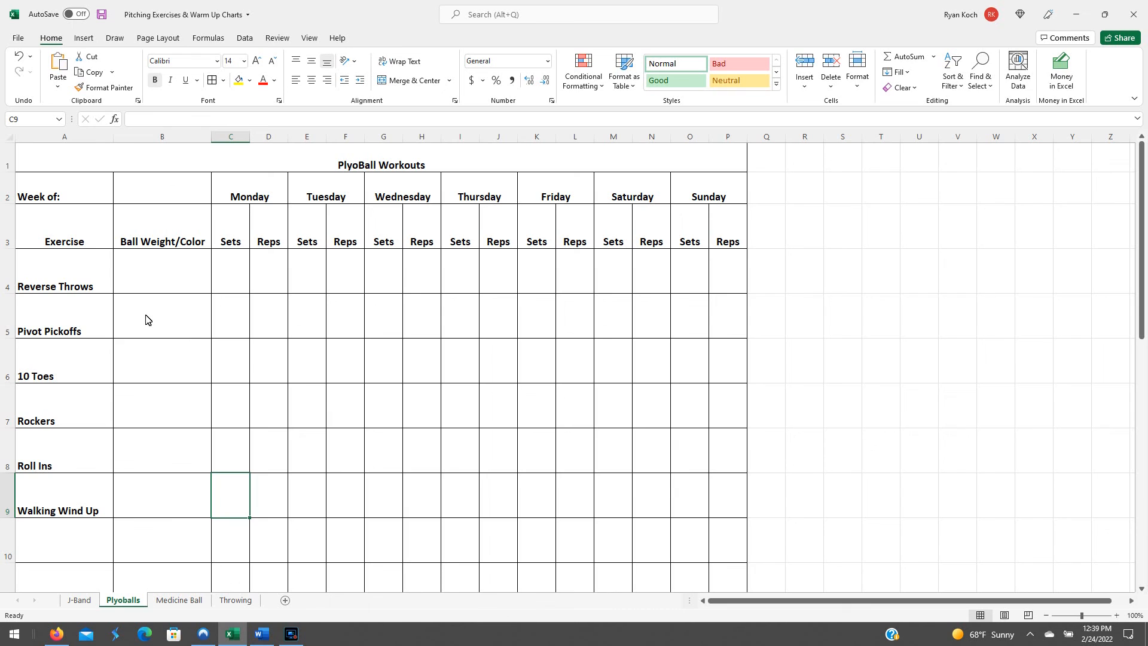
{"action": "mouse_move", "coordinate": [145, 267]}
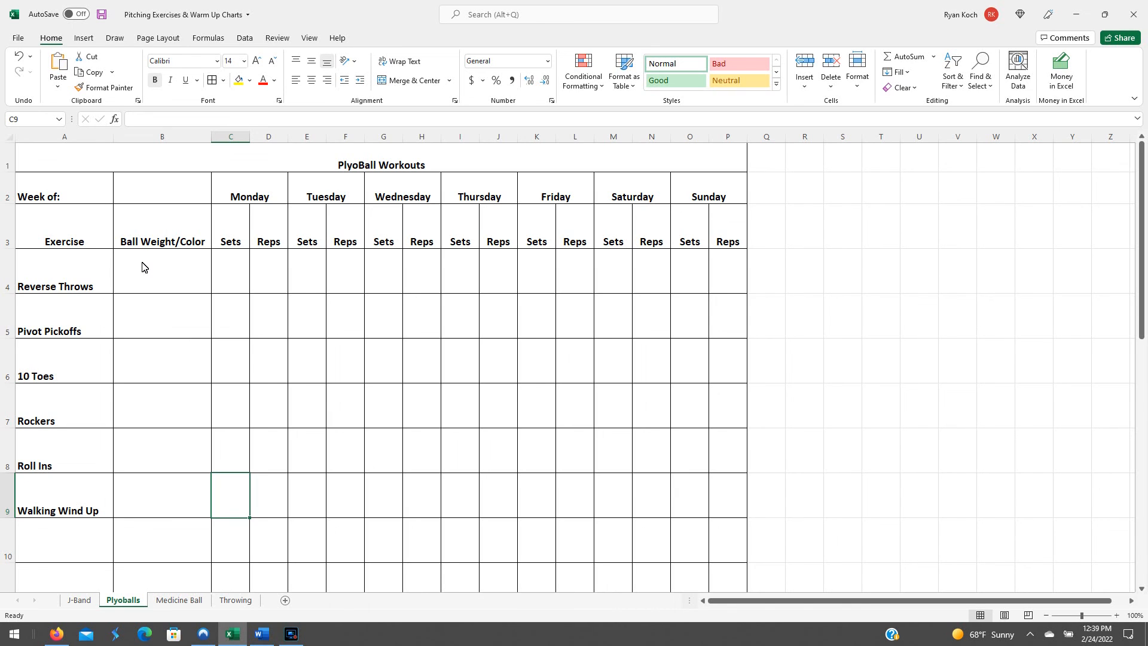
{"action": "mouse_move", "coordinate": [71, 286]}
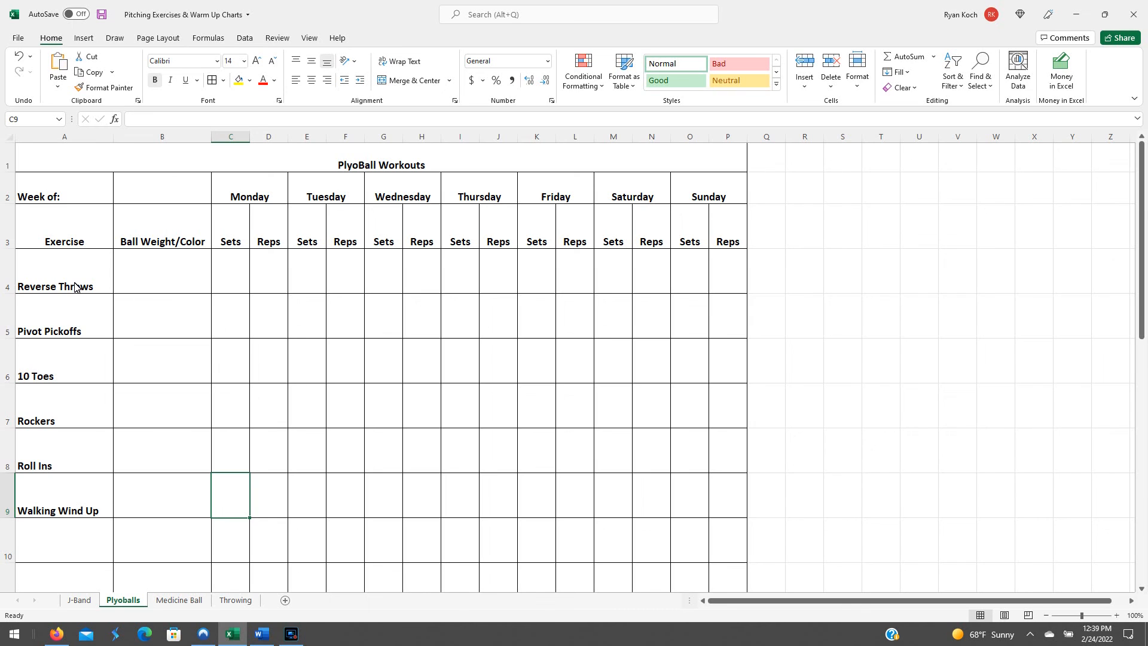
{"action": "mouse_move", "coordinate": [83, 288]}
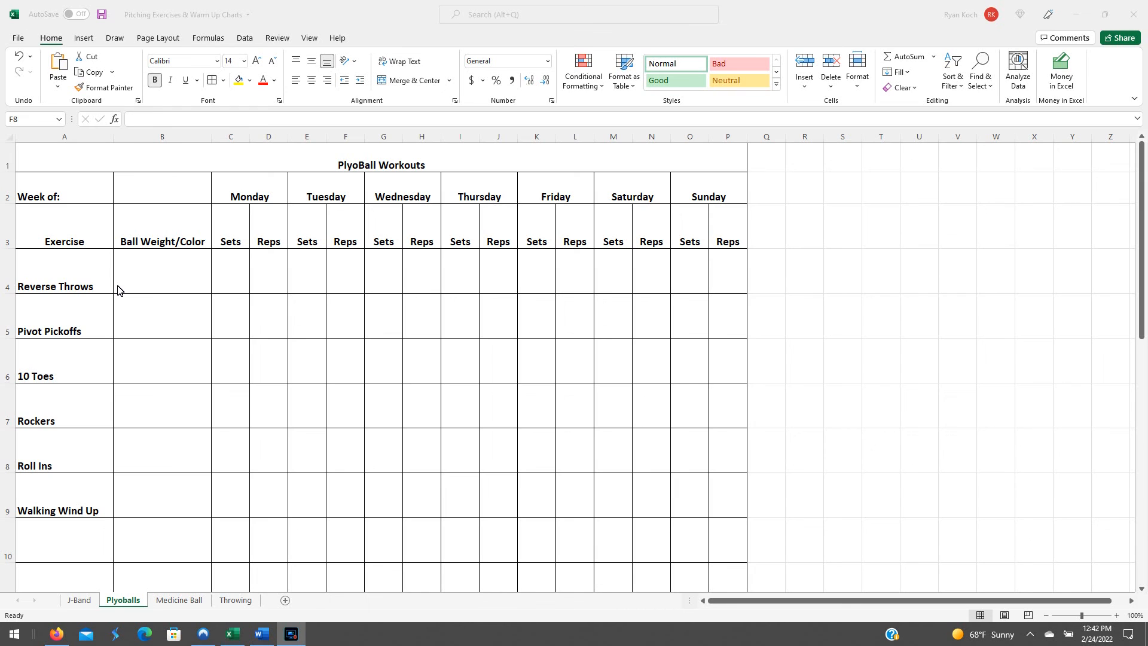
{"action": "mouse_move", "coordinate": [46, 319]}
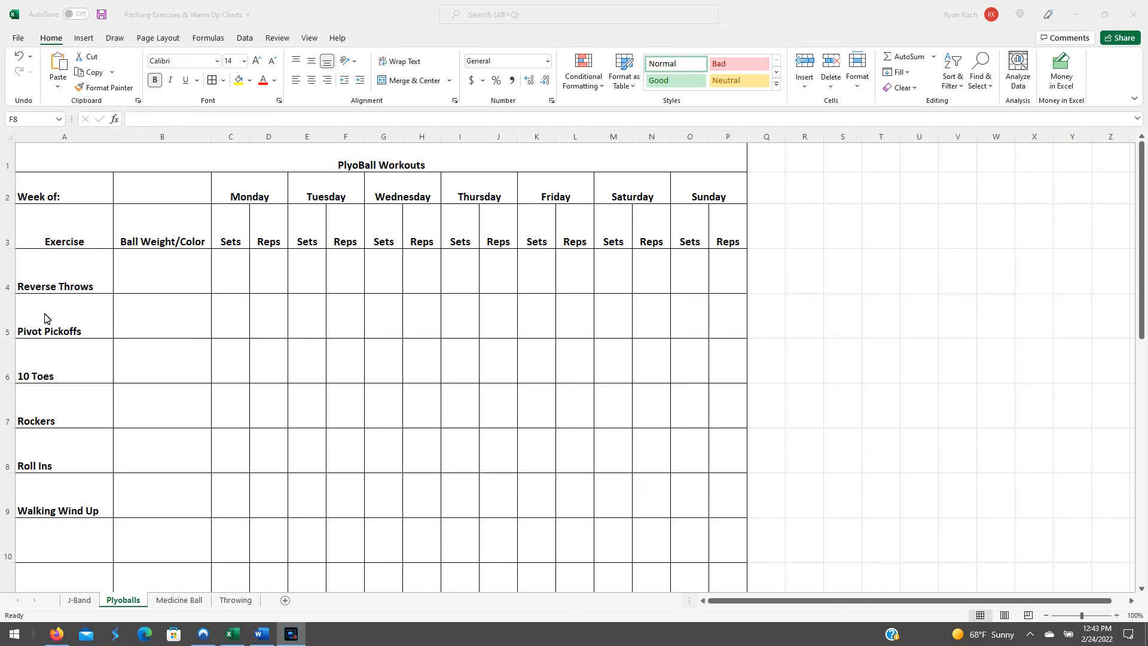
{"action": "mouse_move", "coordinate": [84, 275]}
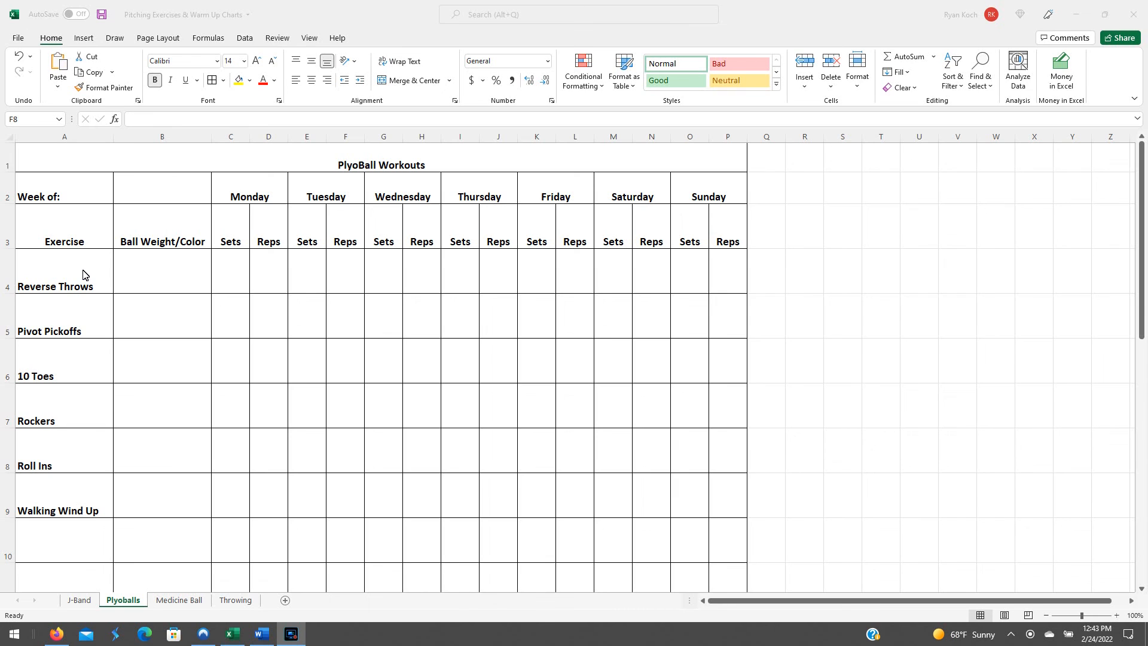
{"action": "mouse_move", "coordinate": [81, 312]}
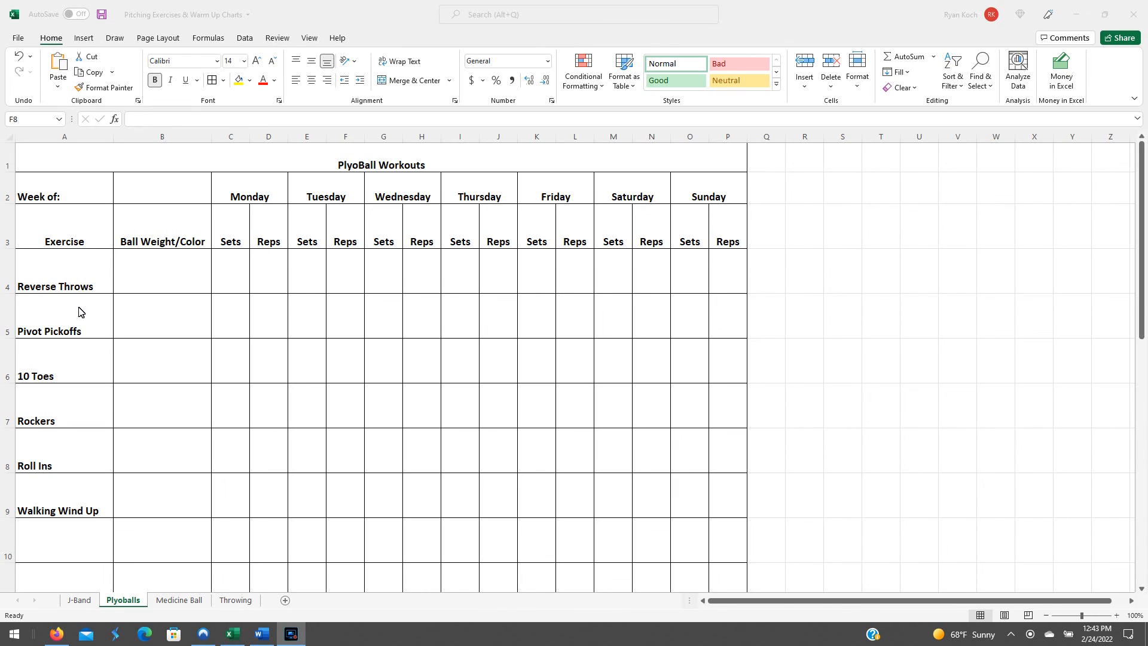
{"action": "mouse_move", "coordinate": [55, 377]}
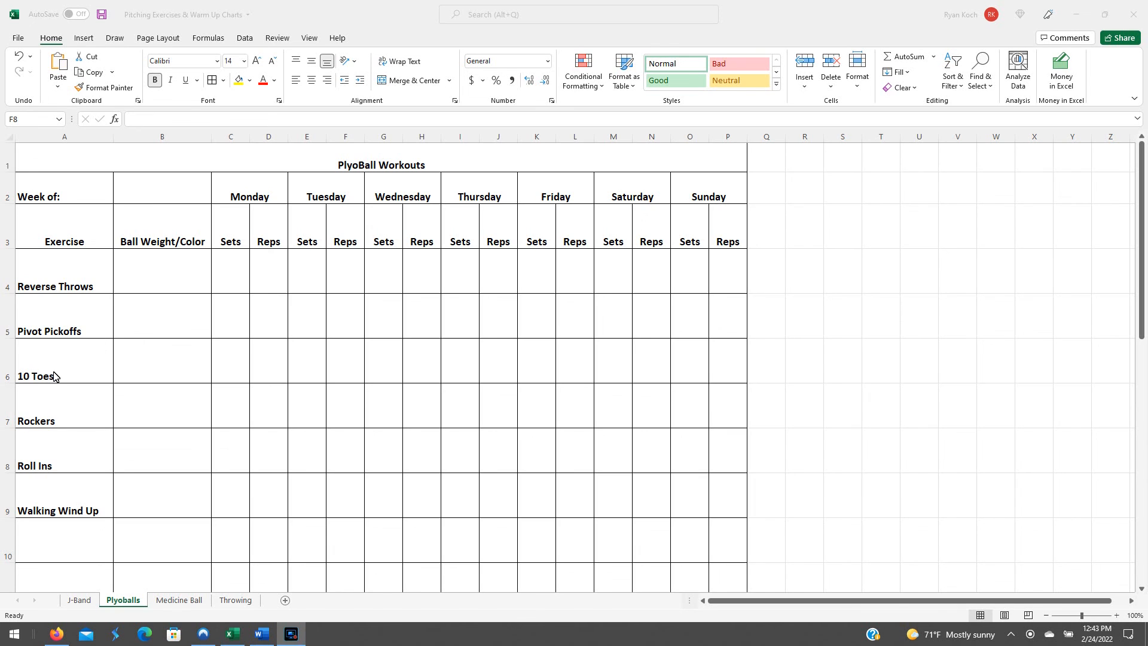
{"action": "left_click", "coordinate": [45, 375]}
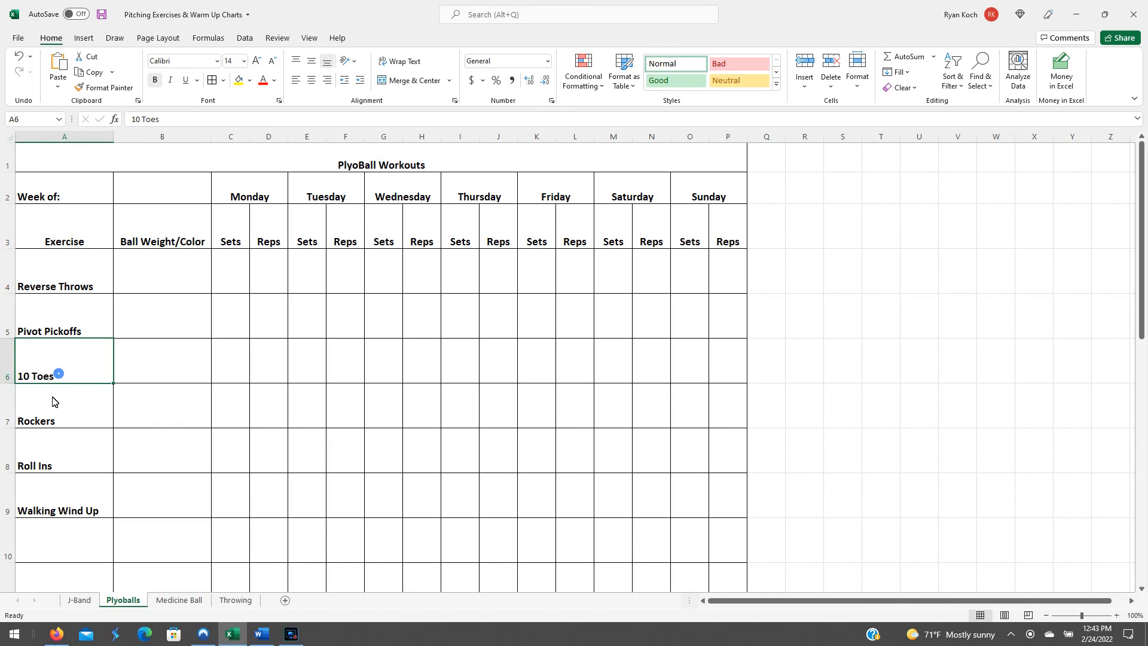
{"action": "left_click", "coordinate": [55, 405]}
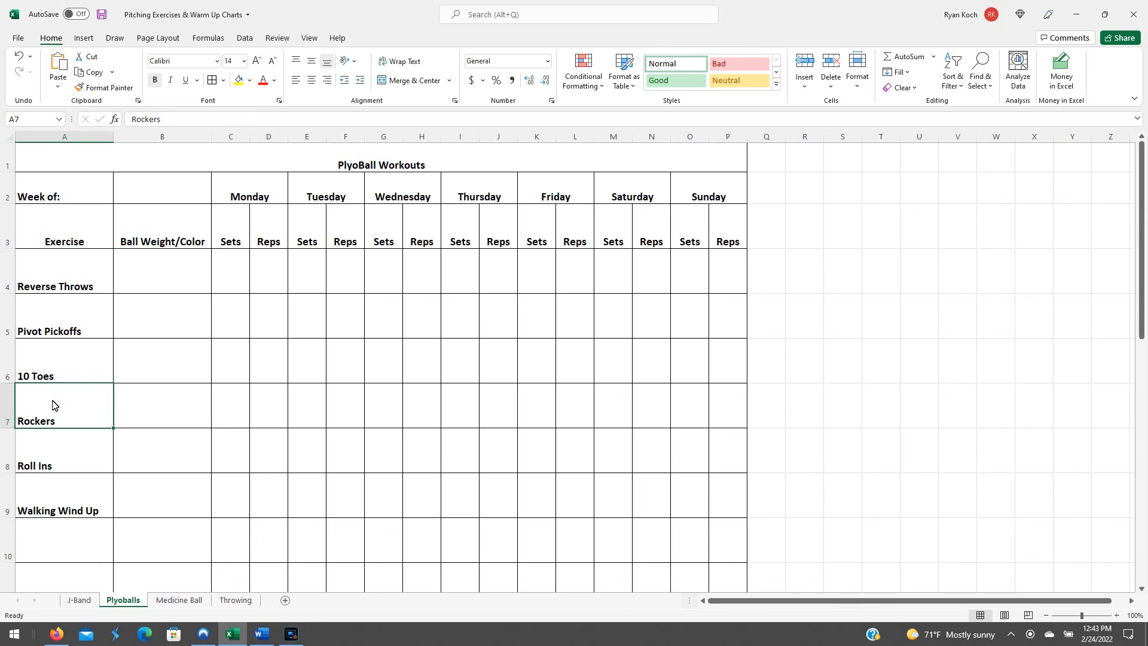
{"action": "mouse_move", "coordinate": [64, 513]}
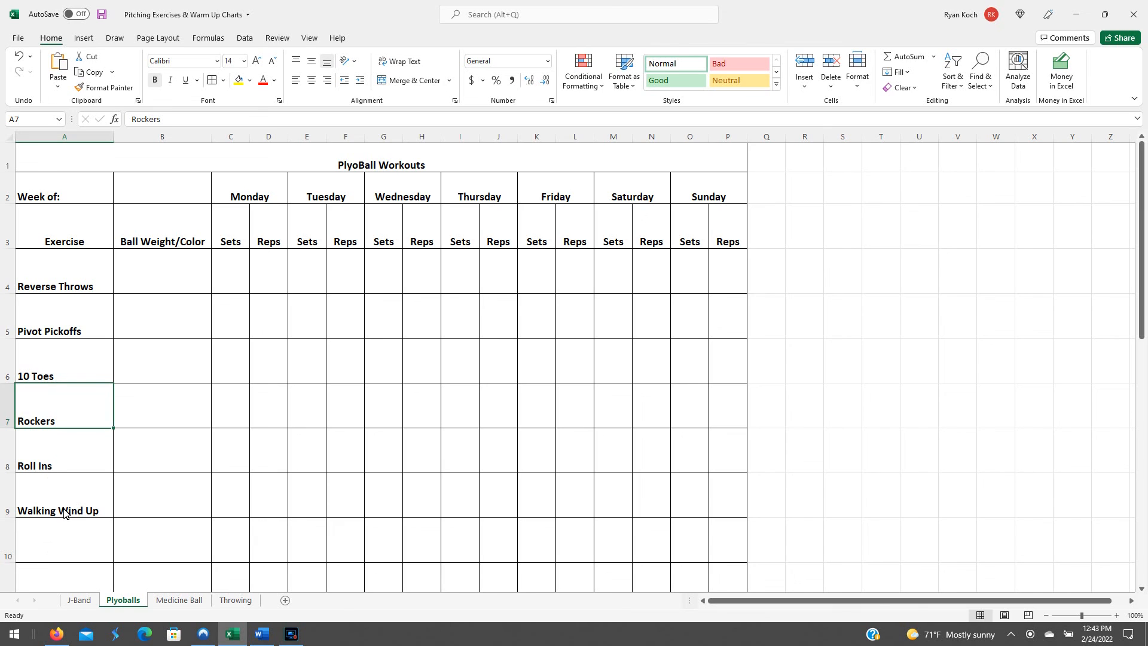
{"action": "mouse_move", "coordinate": [136, 366]}
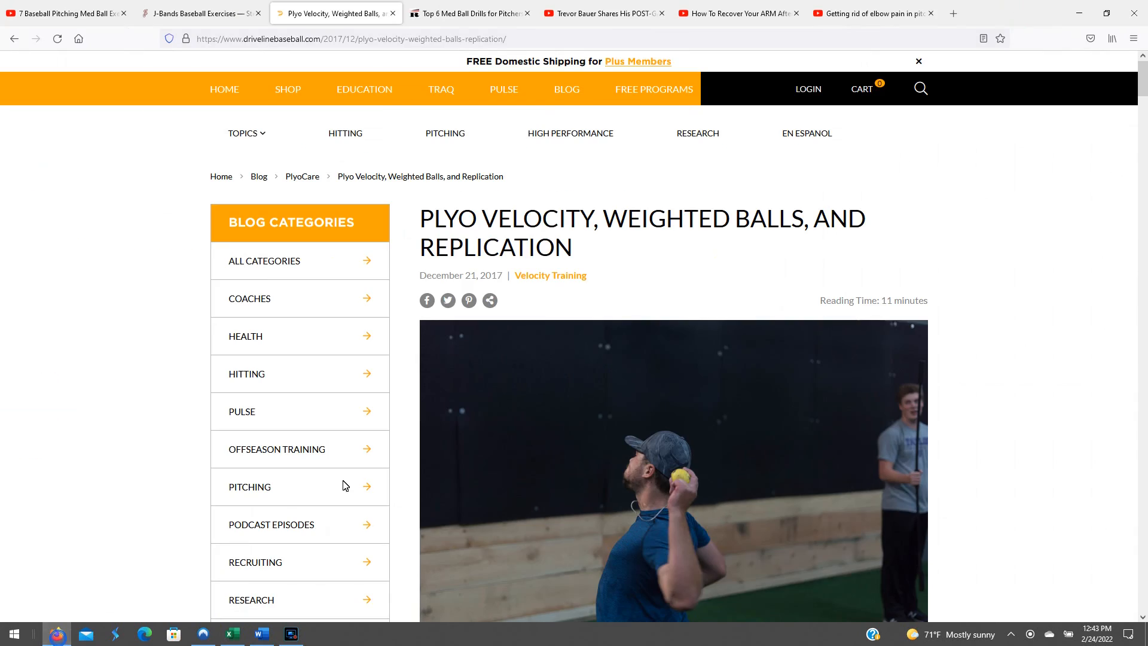
Read the weighted-ball guidance (3–7 oz velocity, 9–11 oz warm-ups), then return to Excel.
{"action": "scroll", "scroll_direction": "down", "scroll_amount": 3}
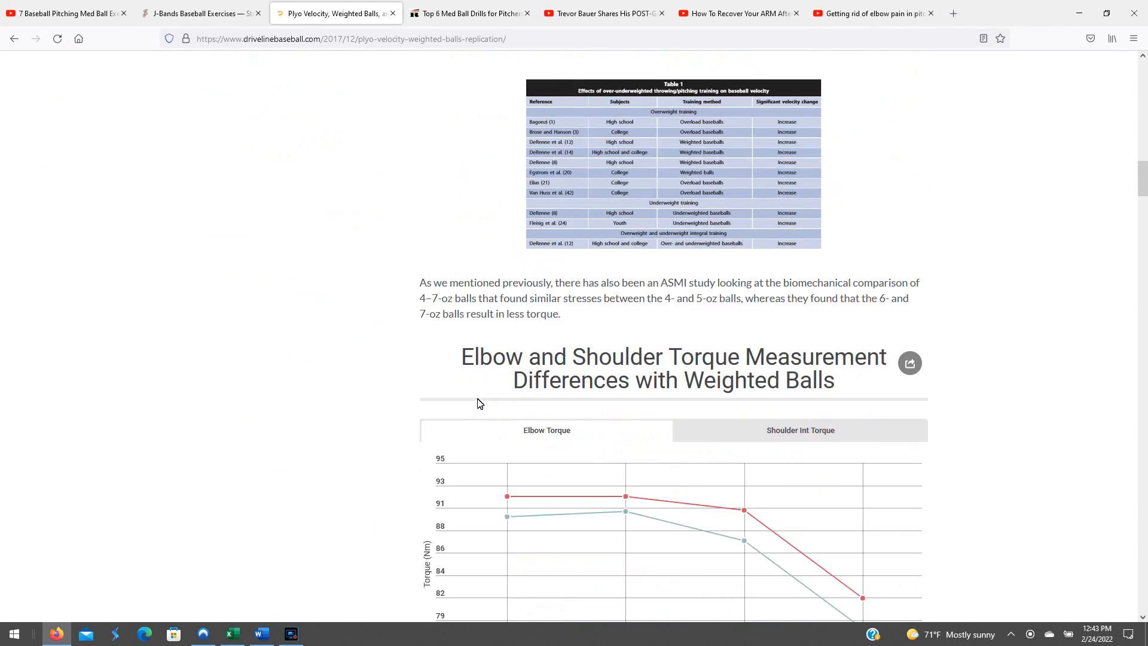
{"action": "scroll", "scroll_direction": "down", "scroll_amount": 3}
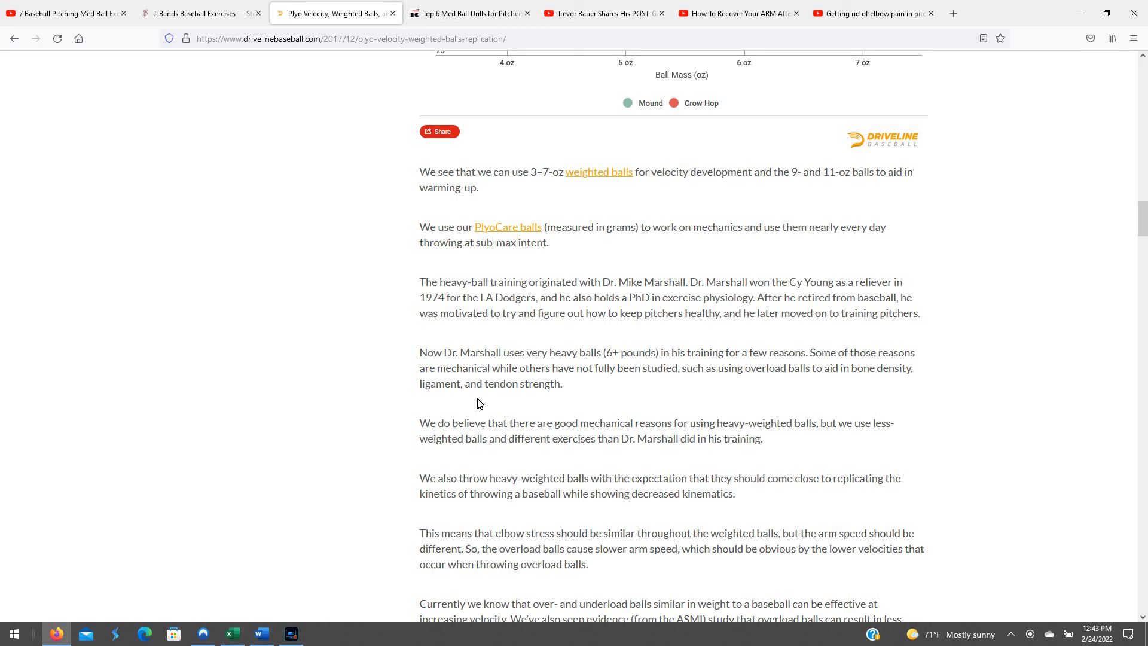
{"action": "mouse_move", "coordinate": [510, 421]}
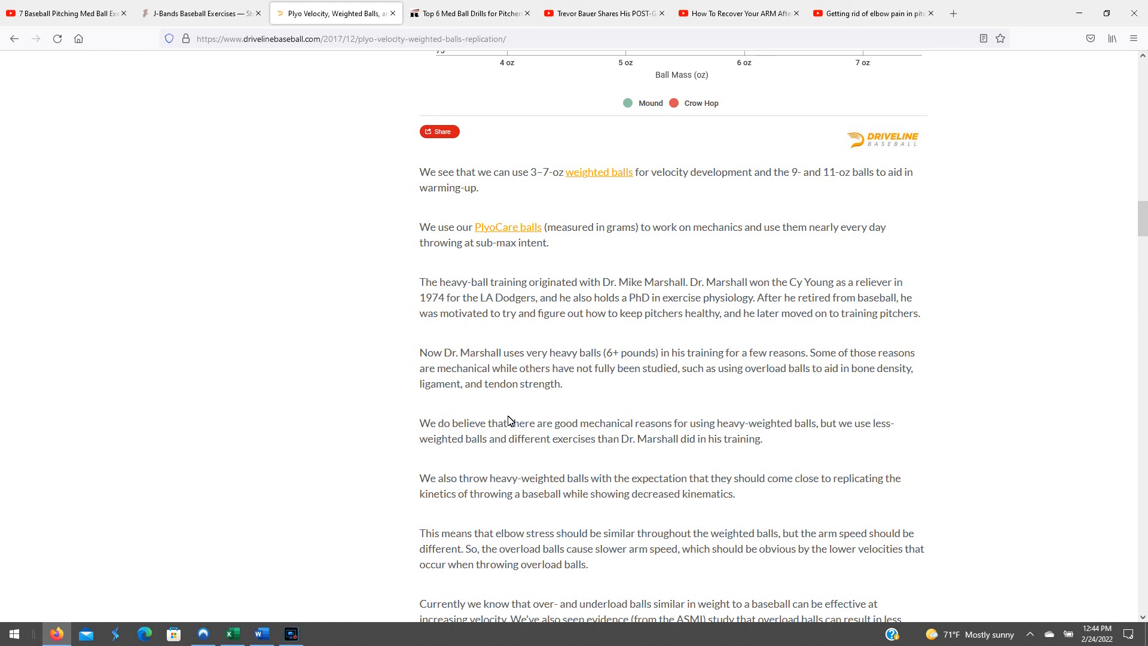
{"action": "left_click", "coordinate": [232, 633]}
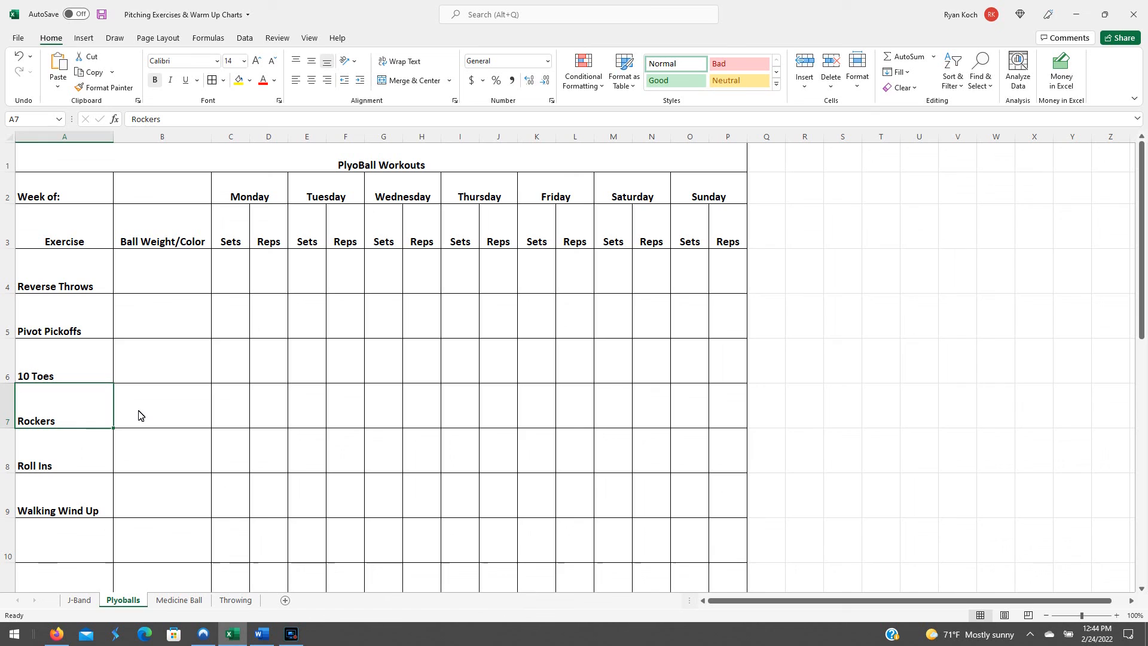
{"action": "mouse_move", "coordinate": [94, 297]}
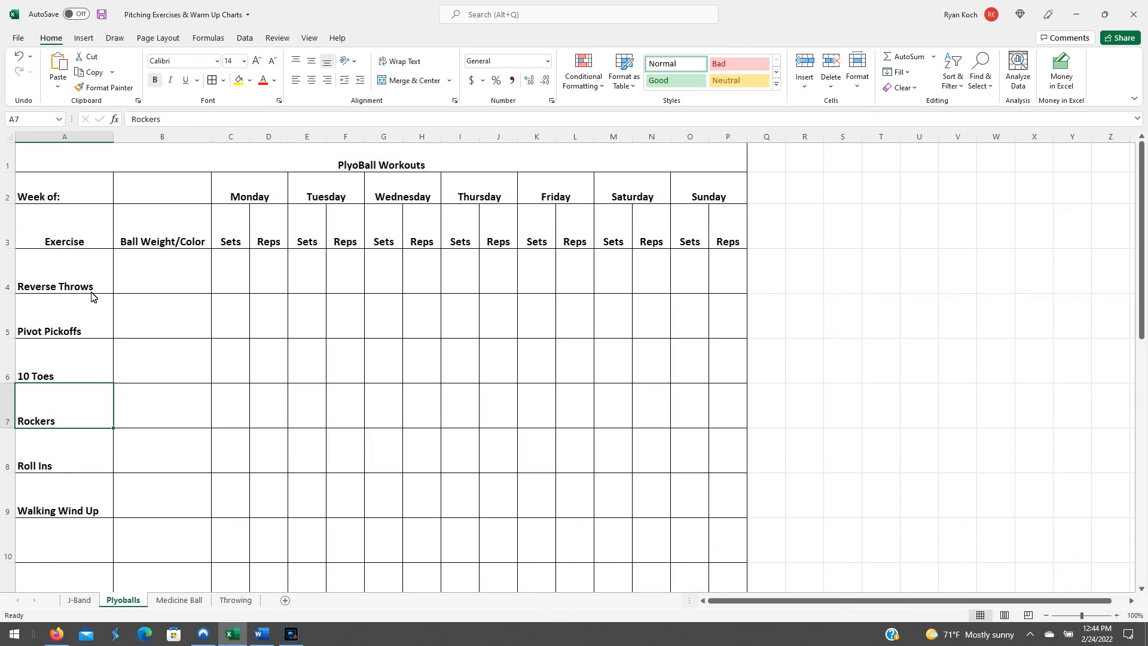
{"action": "mouse_move", "coordinate": [97, 370]}
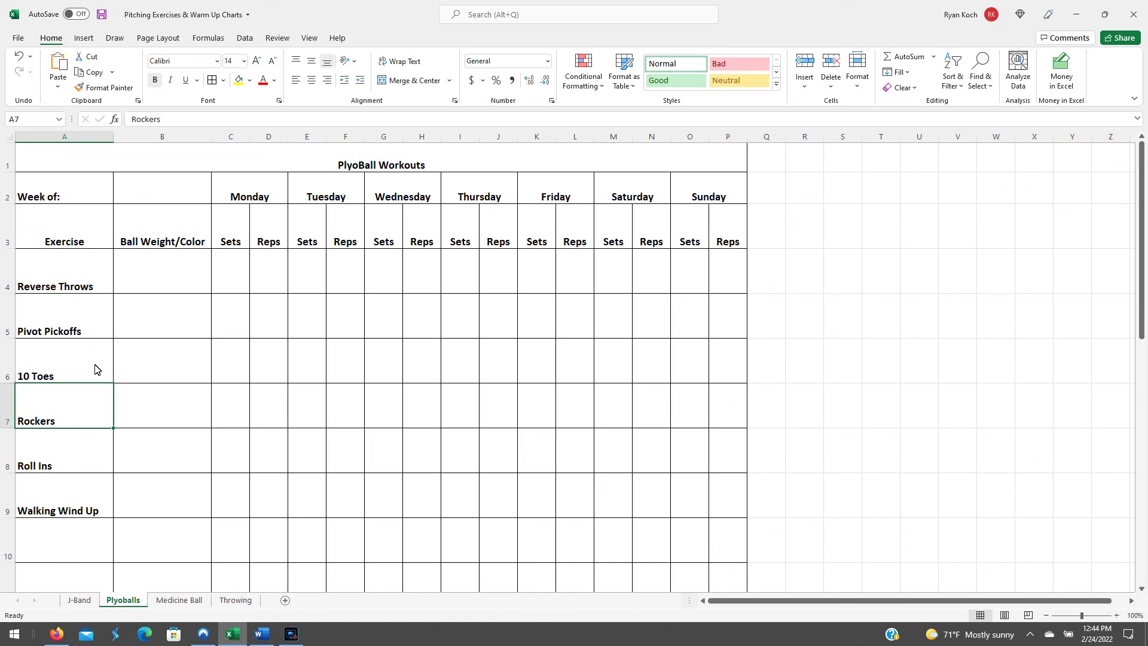
{"action": "mouse_move", "coordinate": [33, 318]}
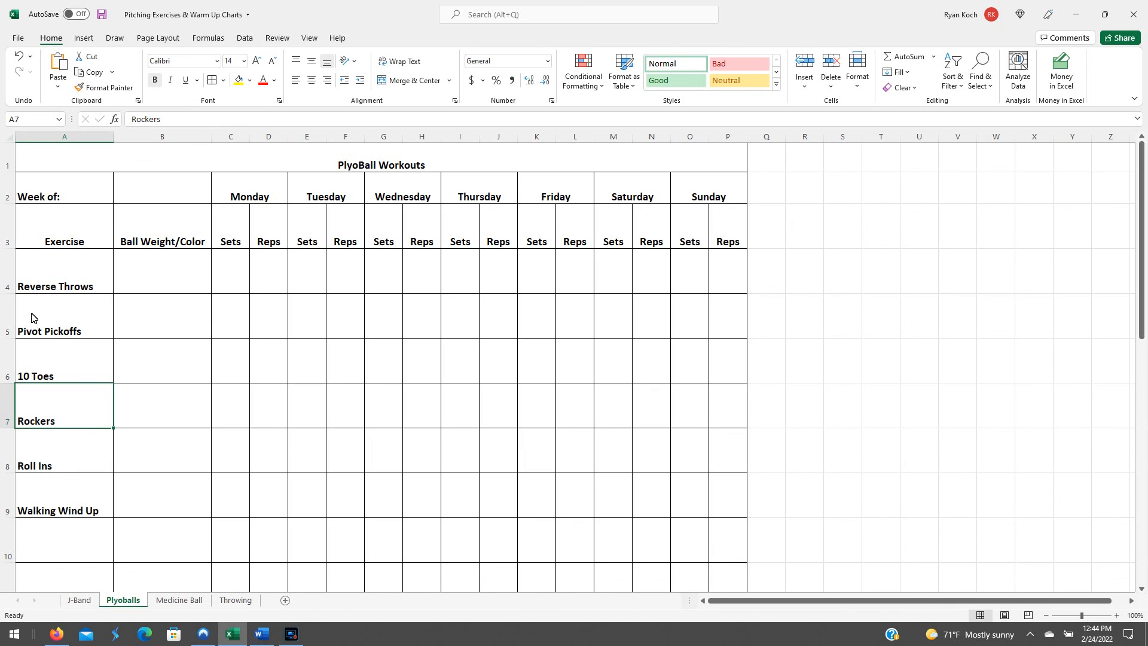
{"action": "mouse_move", "coordinate": [180, 599]}
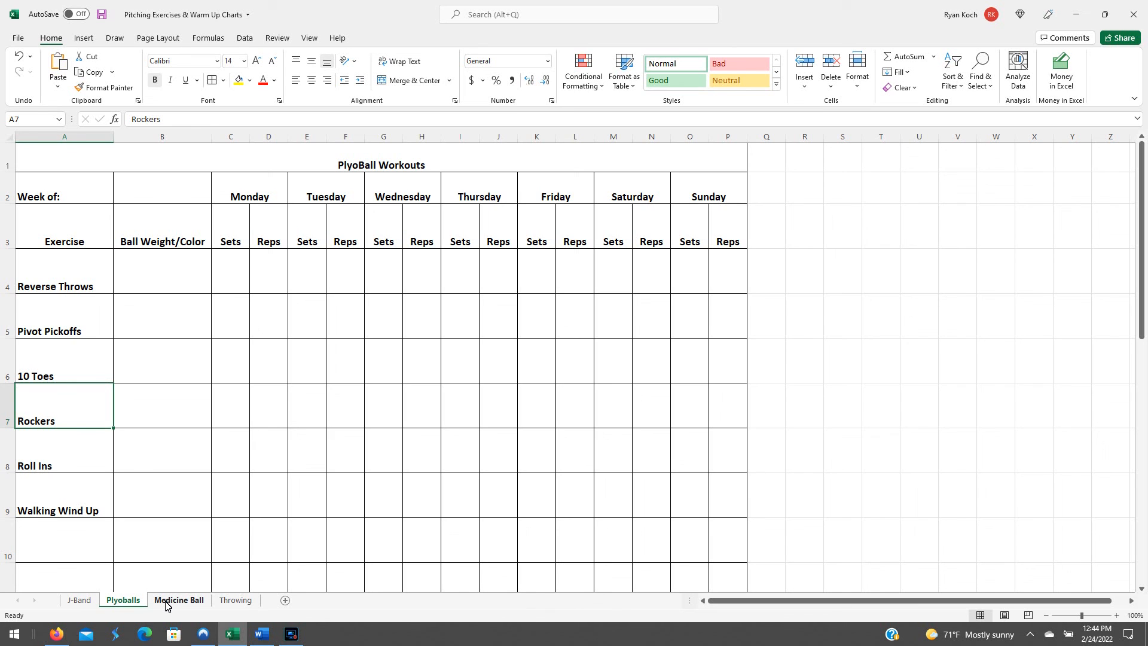
Switch to the Medicine Ball sheet and review its exercise list down to Skater Hops.
{"action": "left_click", "coordinate": [178, 599]}
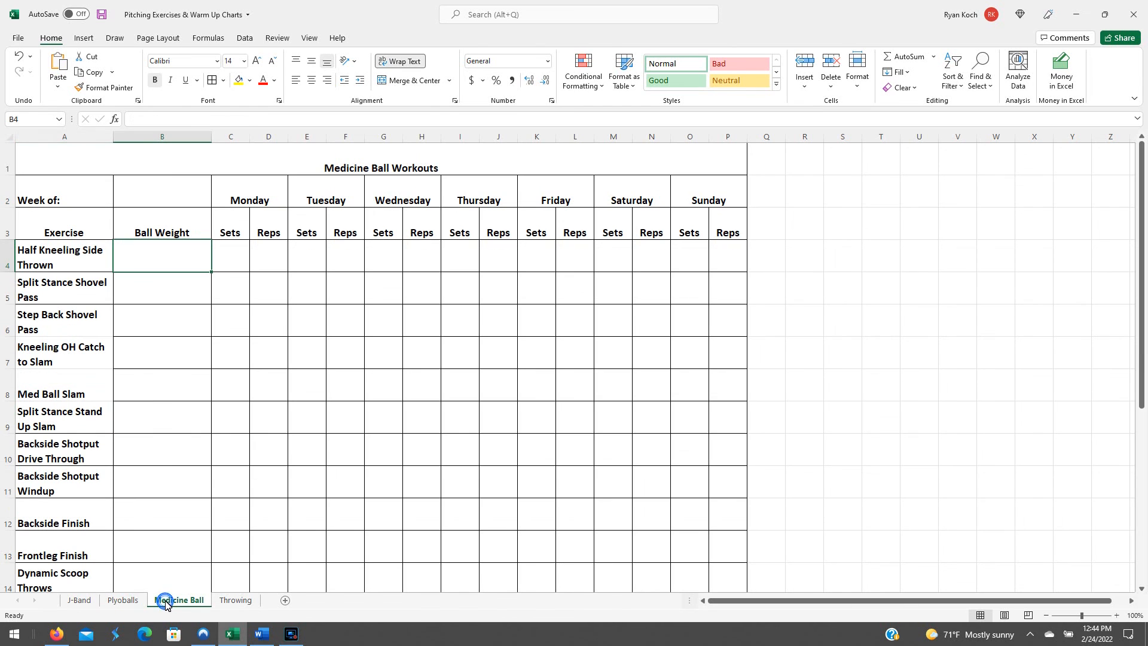
{"action": "scroll", "scroll_direction": "down", "scroll_amount": 3}
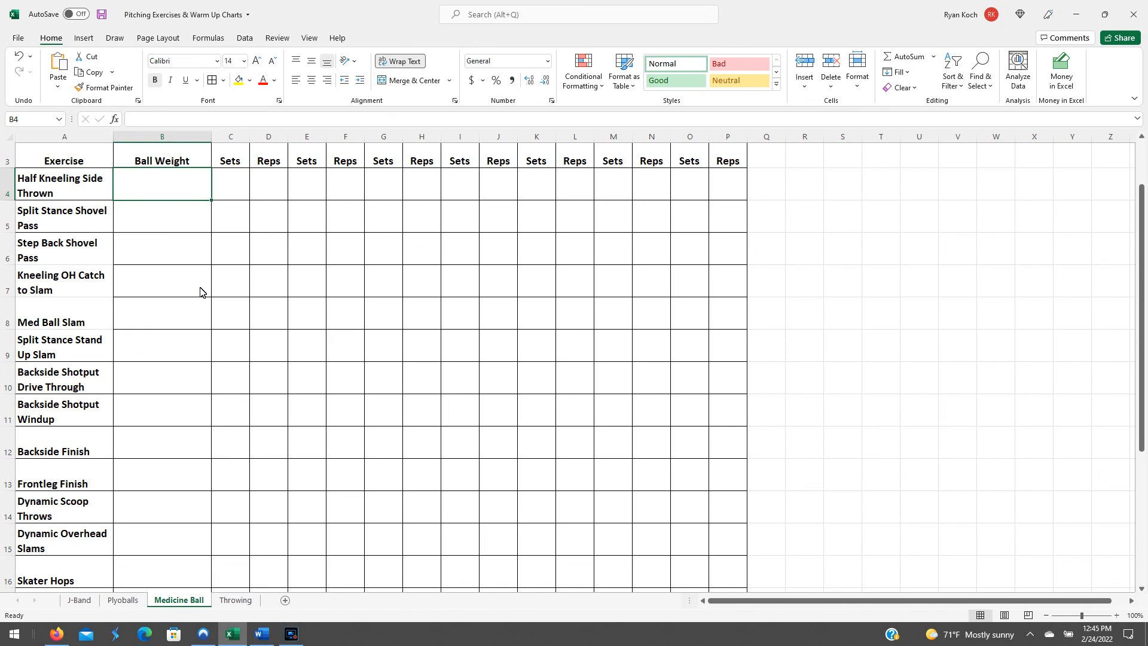
{"action": "mouse_move", "coordinate": [164, 231]}
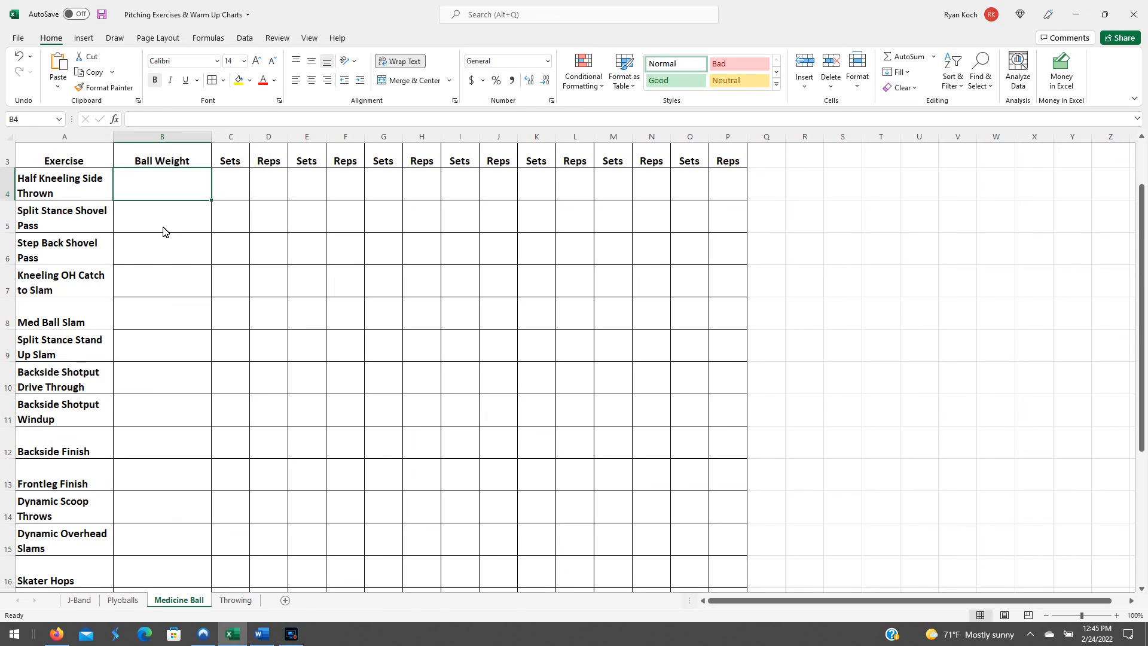
{"action": "scroll", "scroll_direction": "up", "scroll_amount": 3}
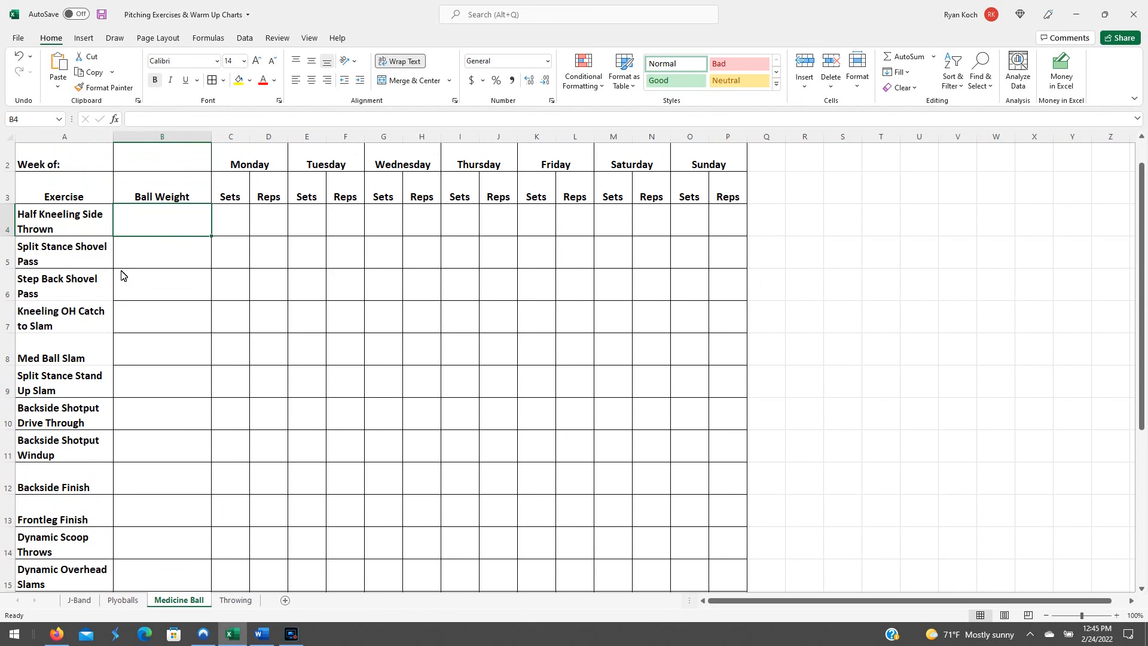
{"action": "mouse_move", "coordinate": [84, 271]}
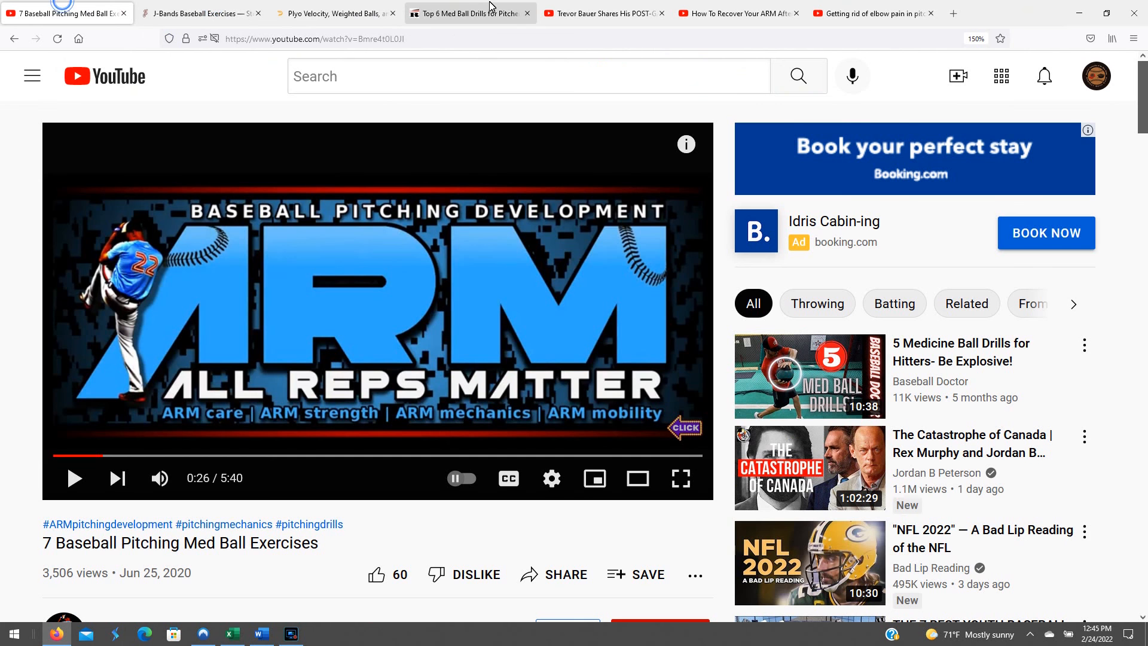
Open the Rockland Peak med ball drills article and scroll through its drills.
{"action": "left_click", "coordinate": [469, 14]}
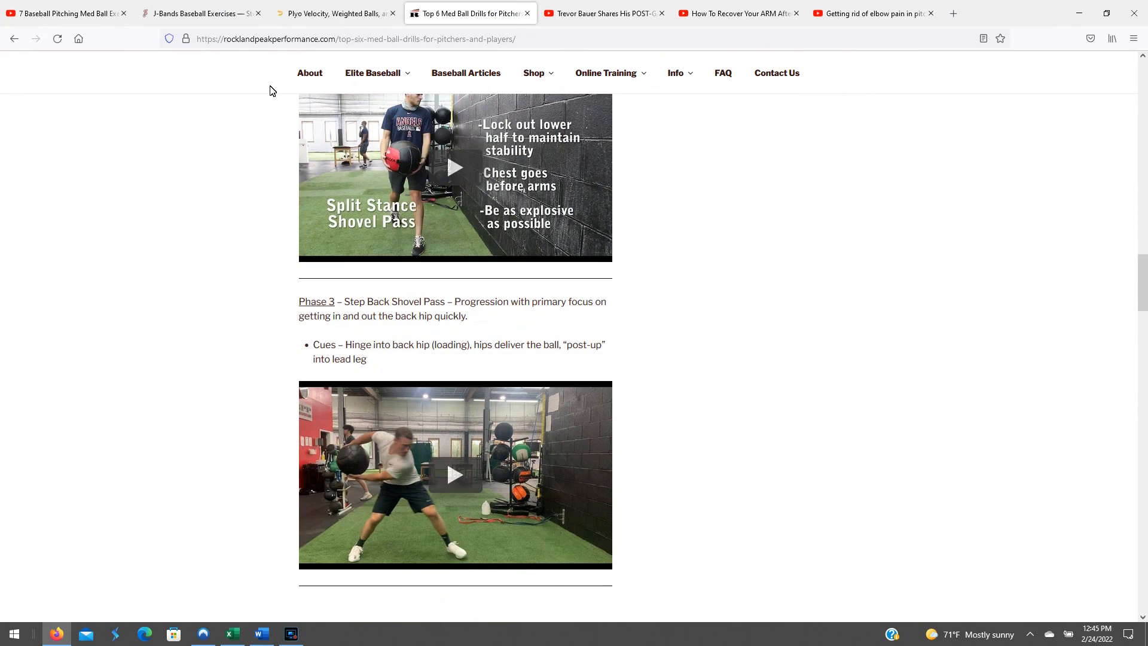
{"action": "scroll", "scroll_direction": "up", "scroll_amount": 3}
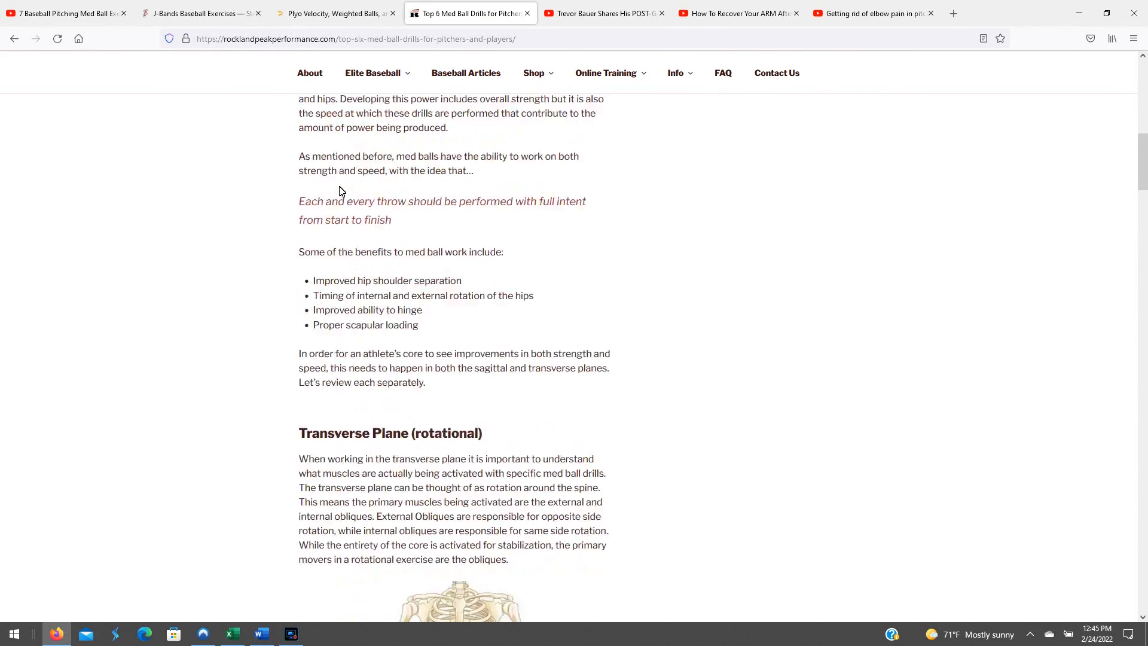
{"action": "scroll", "scroll_direction": "down", "scroll_amount": 3}
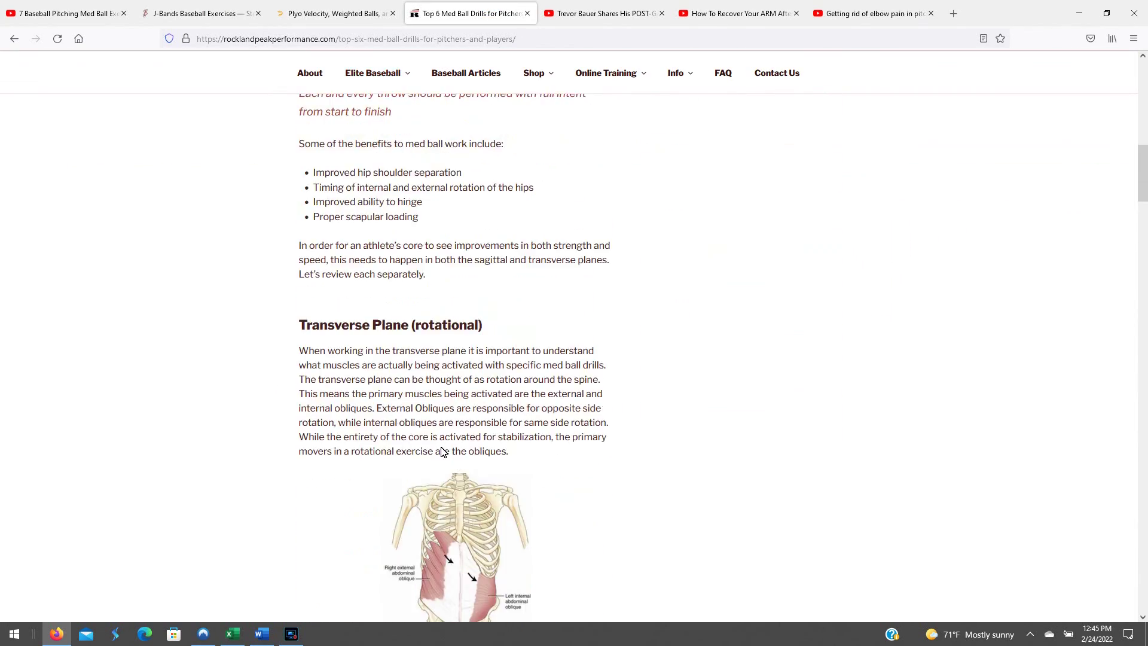
{"action": "scroll", "scroll_direction": "down", "scroll_amount": 3}
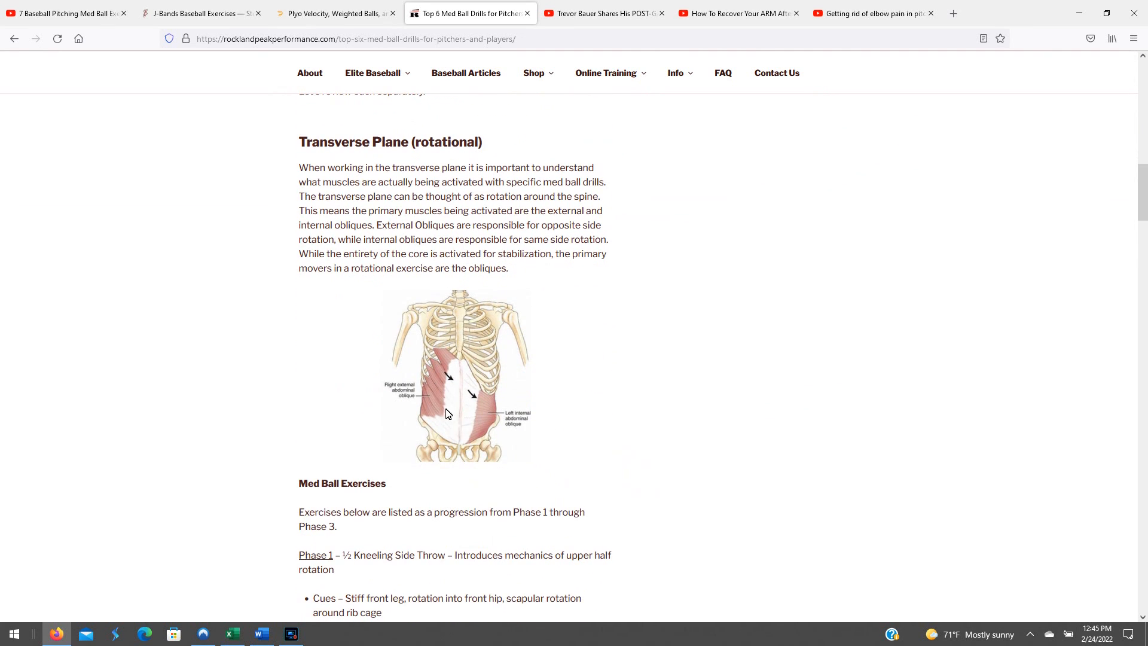
{"action": "scroll", "scroll_direction": "down", "scroll_amount": 3}
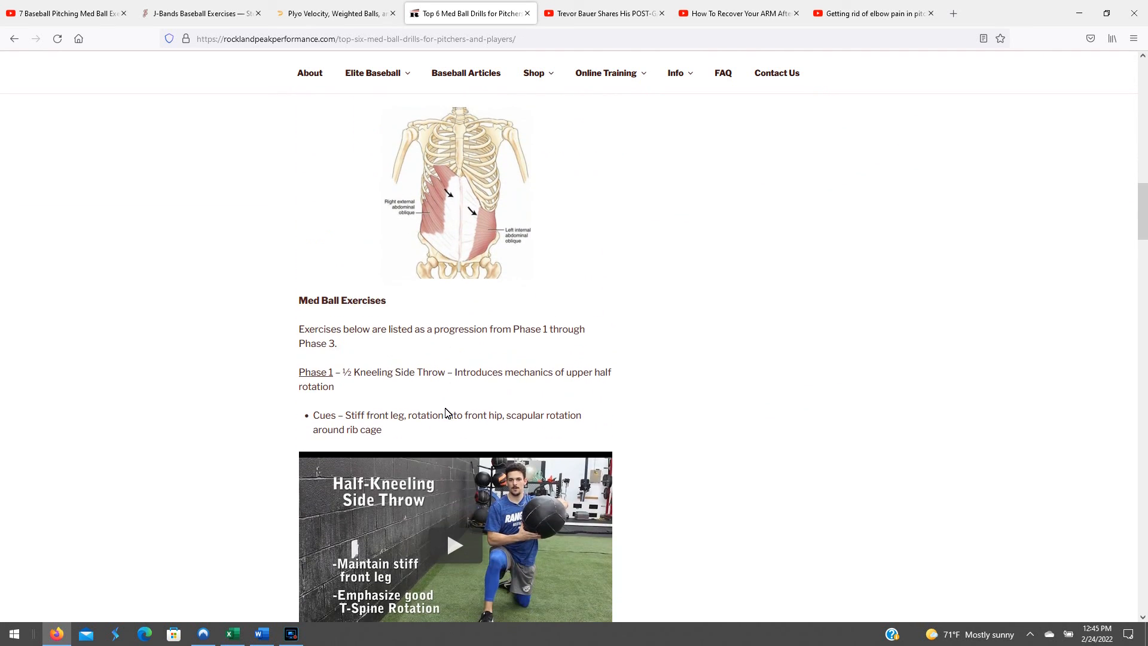
{"action": "scroll", "scroll_direction": "down", "scroll_amount": 3}
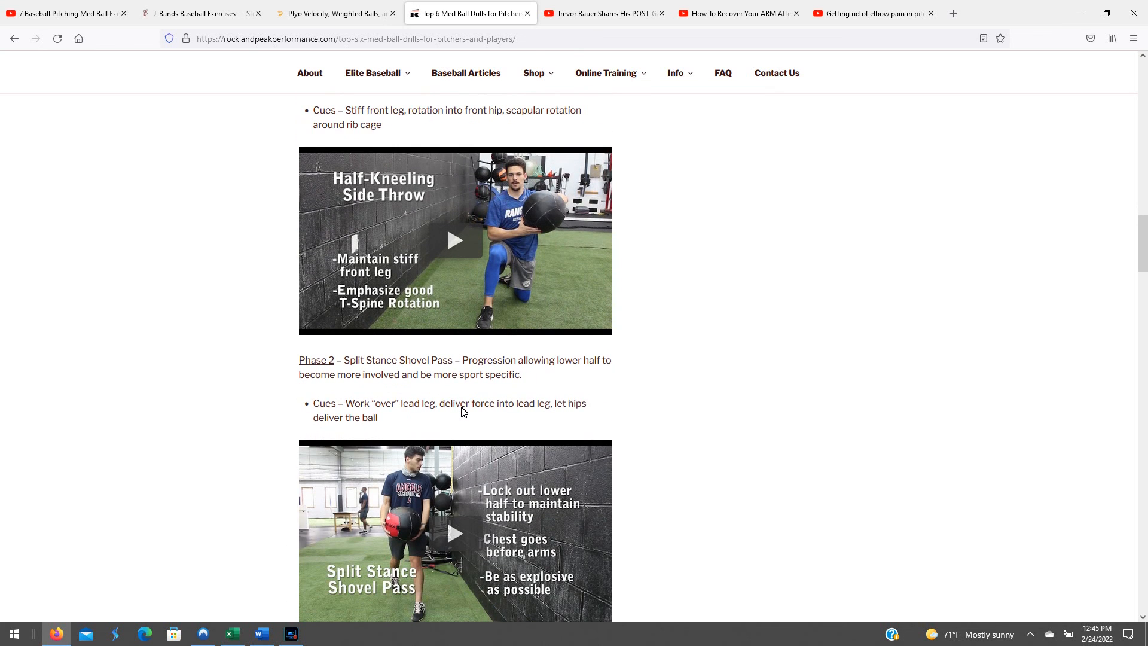
{"action": "mouse_move", "coordinate": [444, 477]}
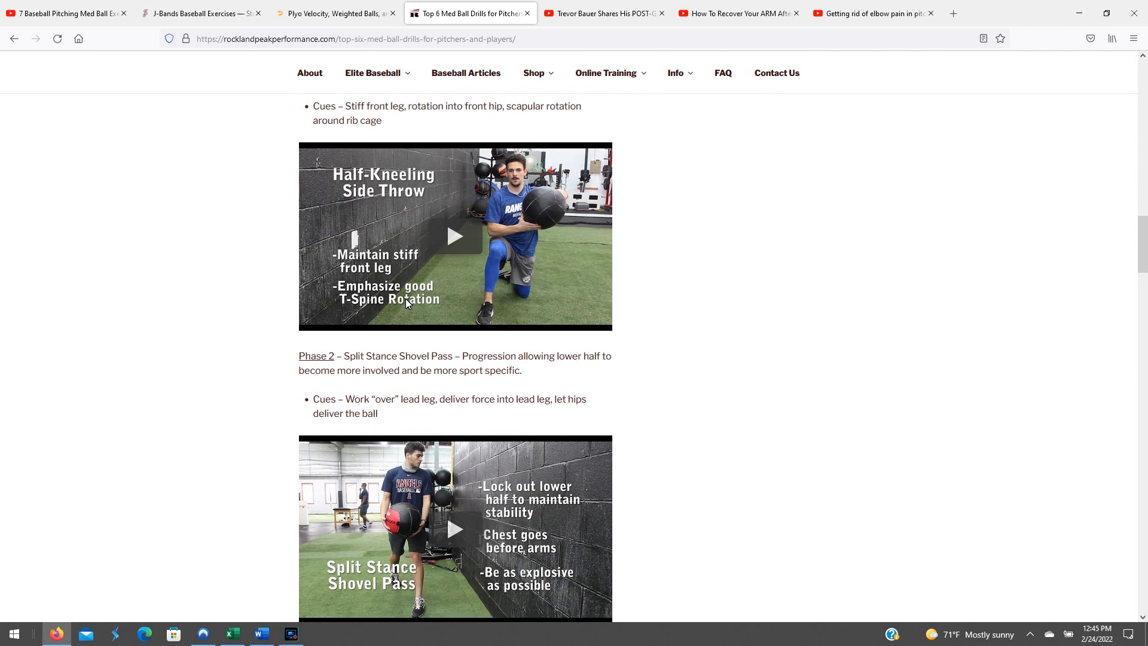
{"action": "scroll", "scroll_direction": "down", "scroll_amount": 3}
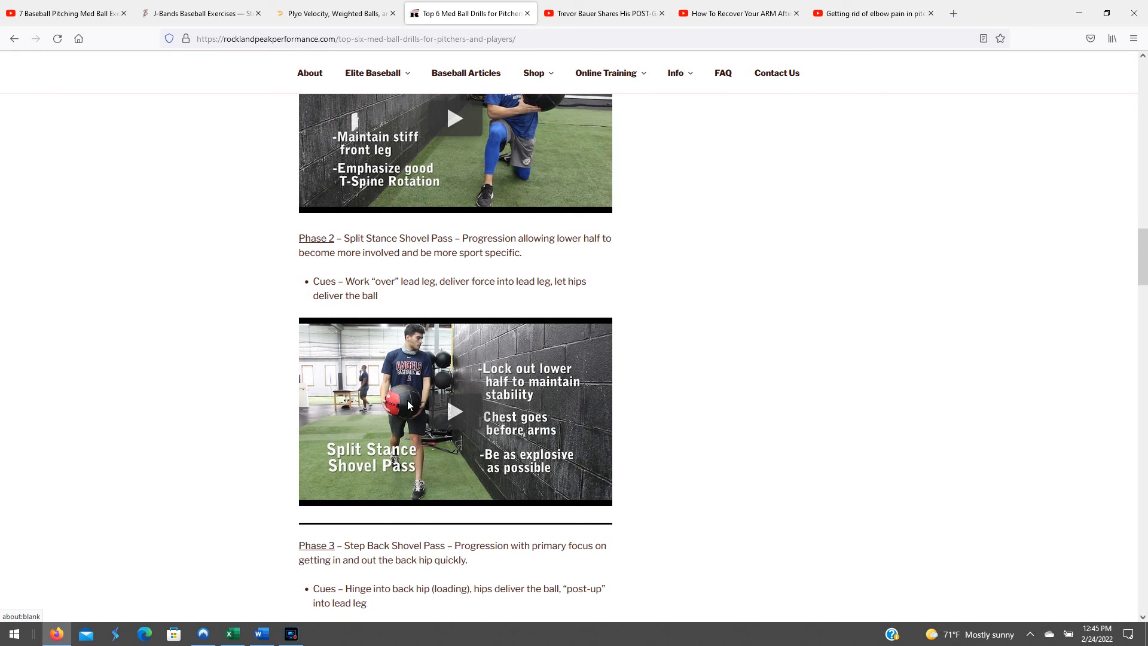
{"action": "scroll", "scroll_direction": "up", "scroll_amount": 3}
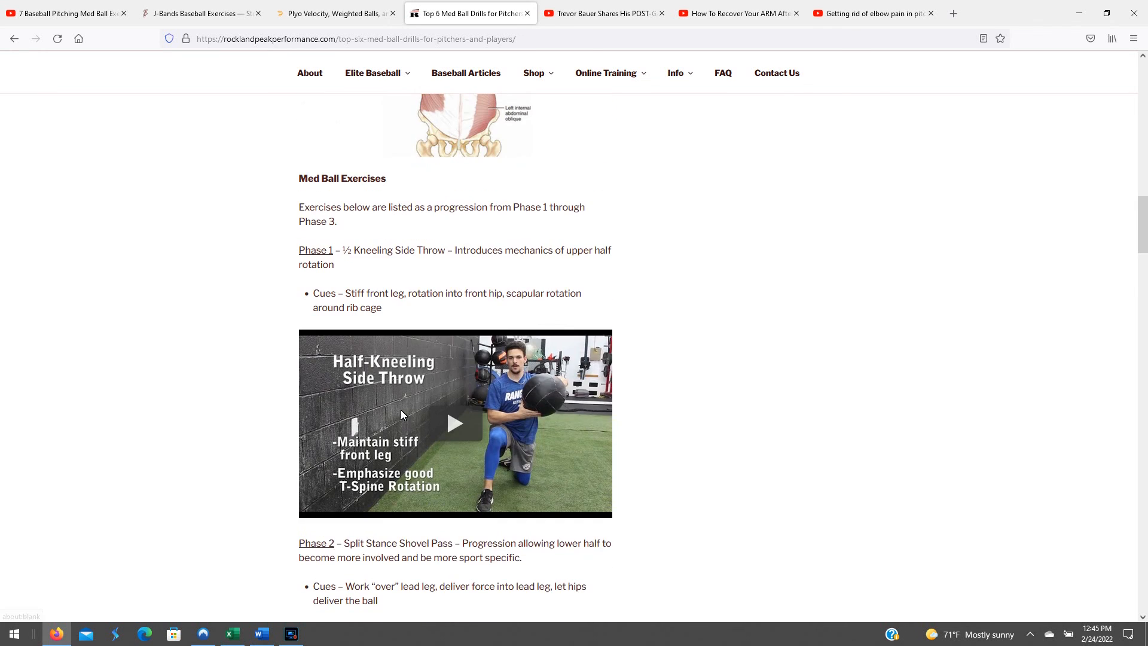
{"action": "scroll", "scroll_direction": "down", "scroll_amount": 3}
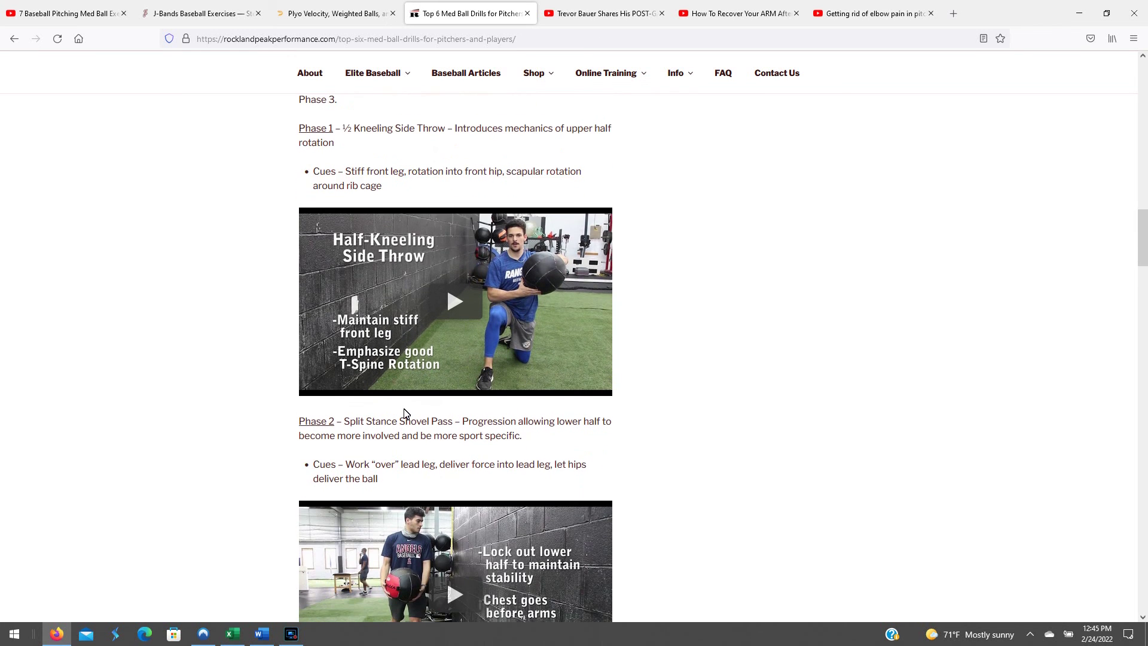
{"action": "scroll", "scroll_direction": "up", "scroll_amount": 3}
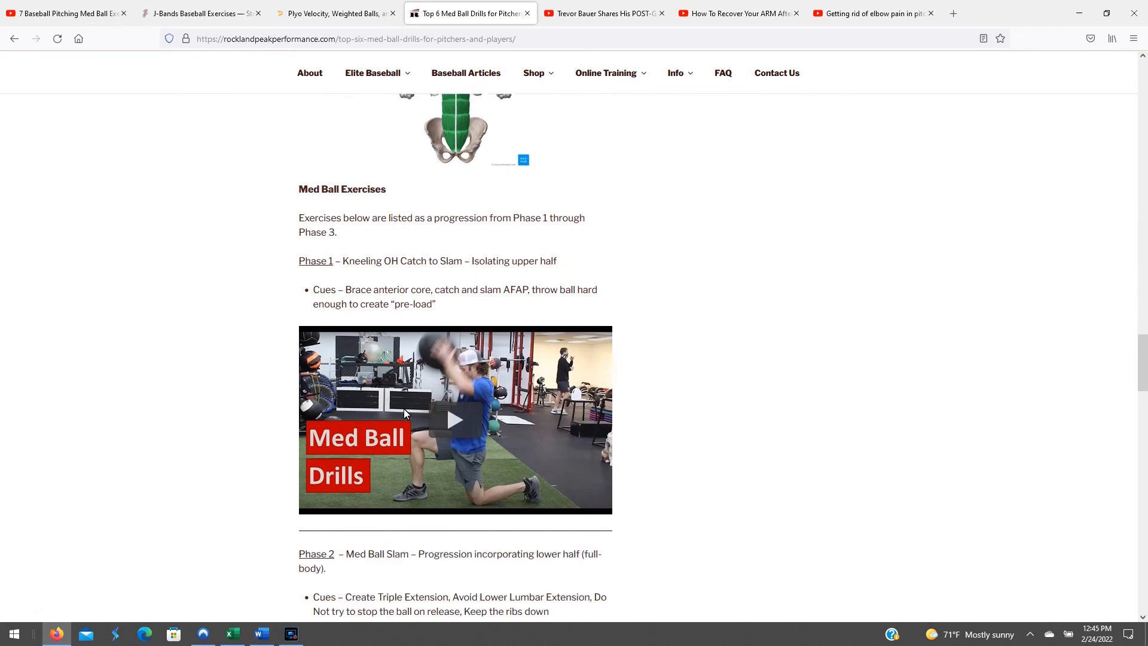
{"action": "scroll", "scroll_direction": "down", "scroll_amount": 3}
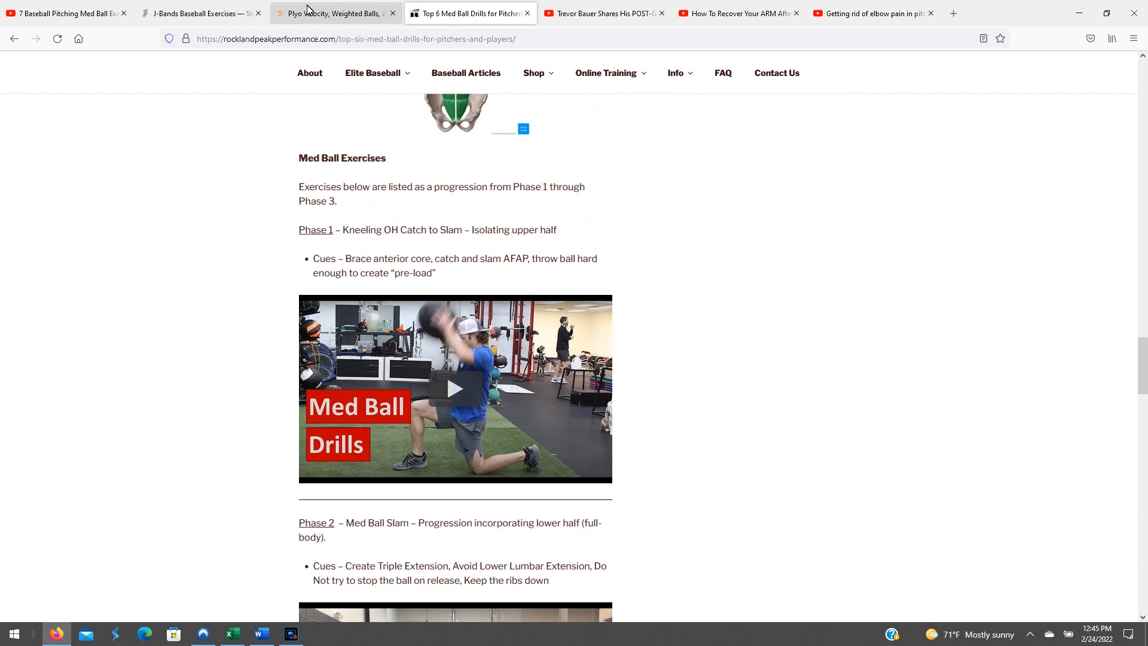
Glance at the med ball exercises and Trevor Bauer recovery videos, then return to Excel.
{"action": "left_click", "coordinate": [66, 13]}
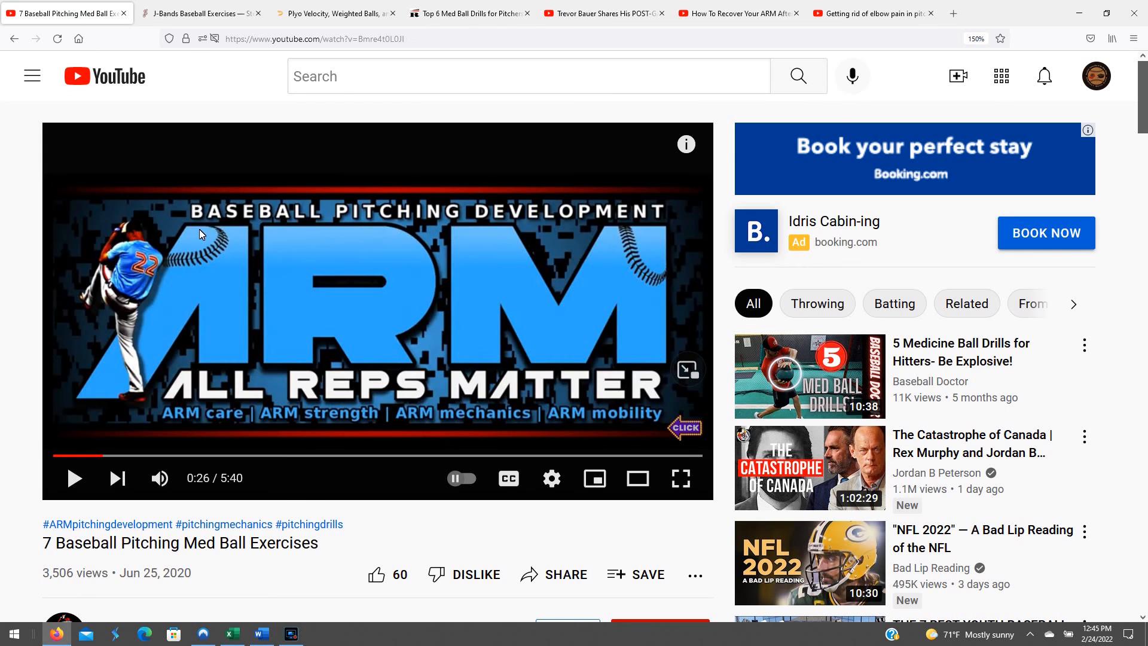
{"action": "scroll", "scroll_direction": "down", "scroll_amount": 3}
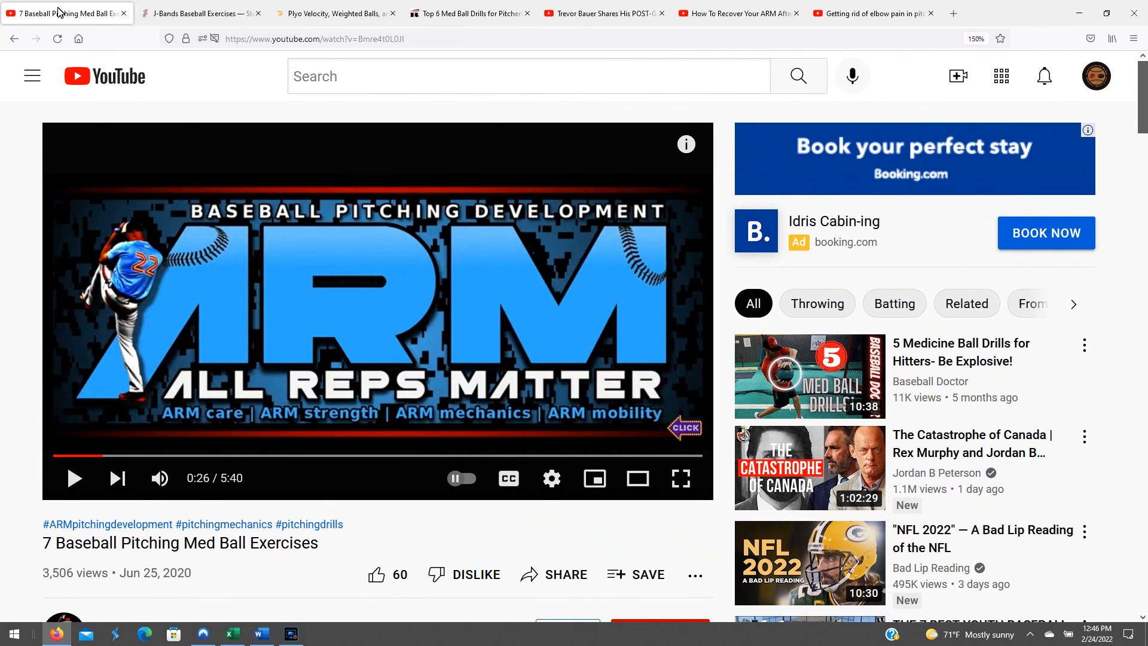
{"action": "left_click", "coordinate": [600, 13]}
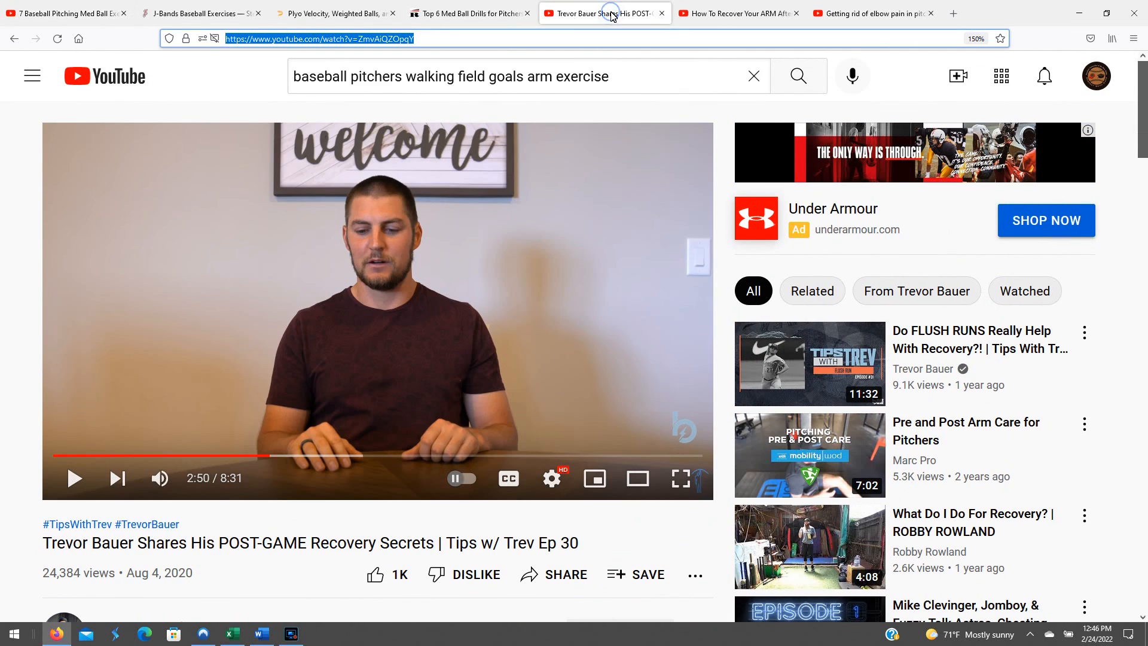
{"action": "mouse_move", "coordinate": [233, 634]}
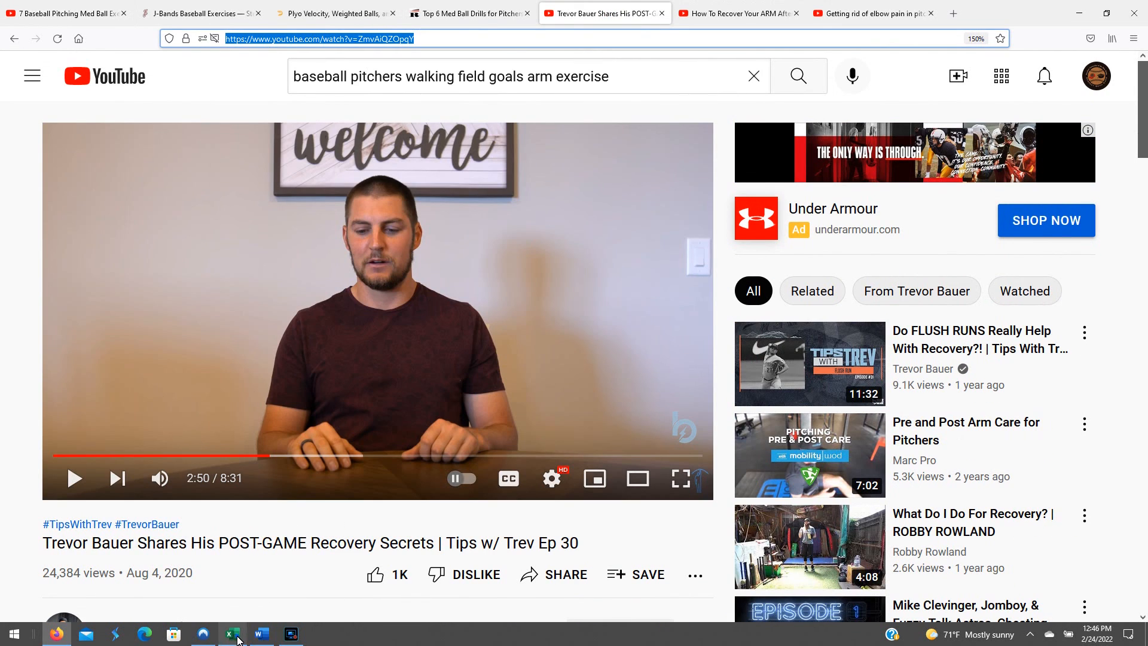
{"action": "left_click", "coordinate": [232, 633]}
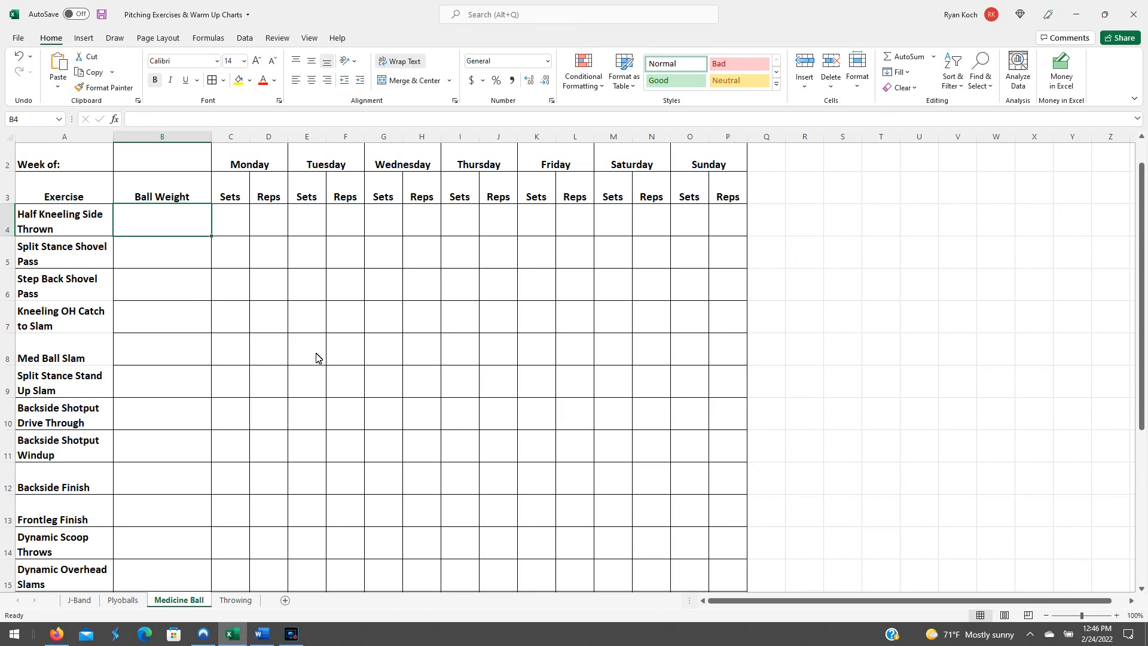
{"action": "mouse_move", "coordinate": [287, 420]}
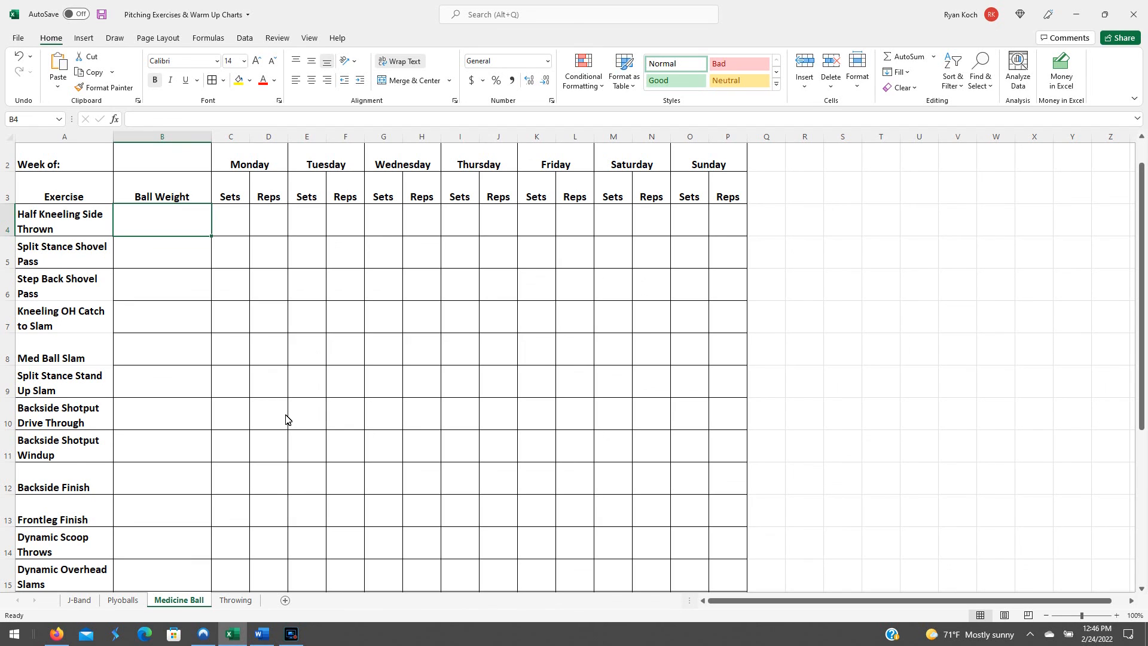
{"action": "mouse_move", "coordinate": [194, 326]}
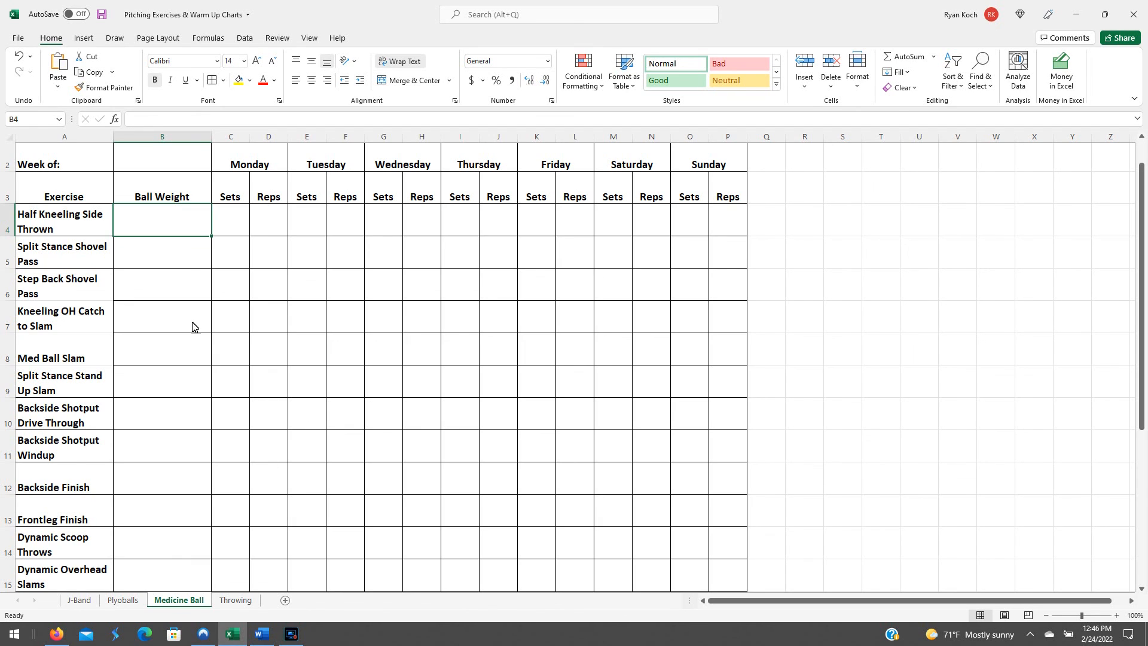
{"action": "mouse_move", "coordinate": [369, 265]}
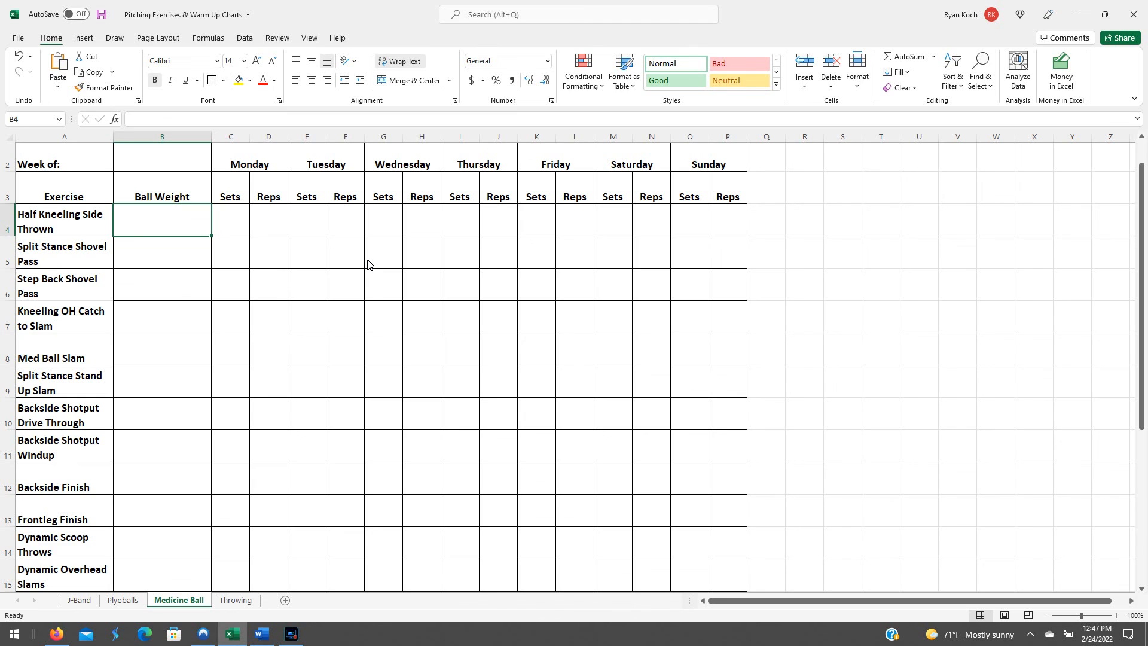
{"action": "mouse_move", "coordinate": [270, 527]}
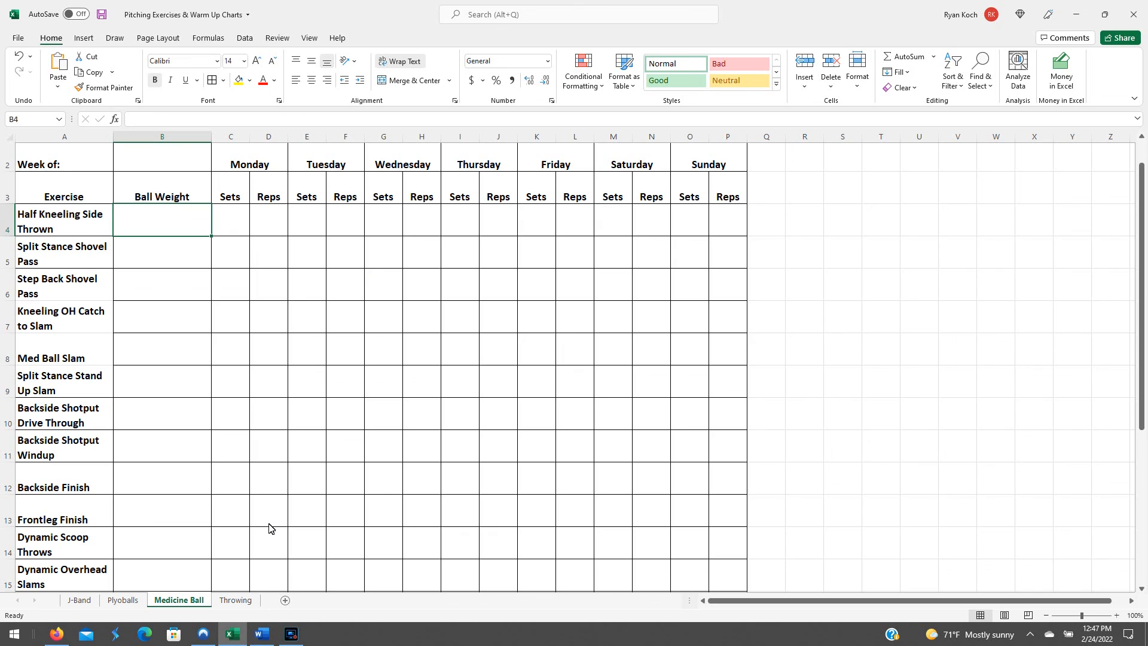
{"action": "mouse_move", "coordinate": [193, 244]}
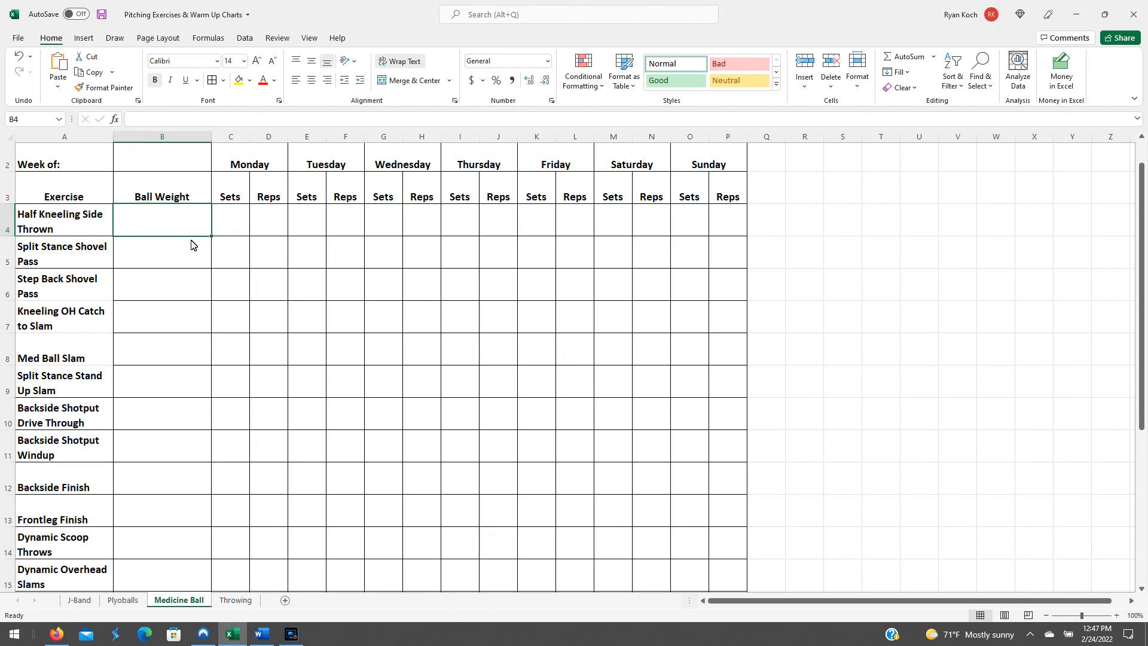
{"action": "mouse_move", "coordinate": [174, 238]}
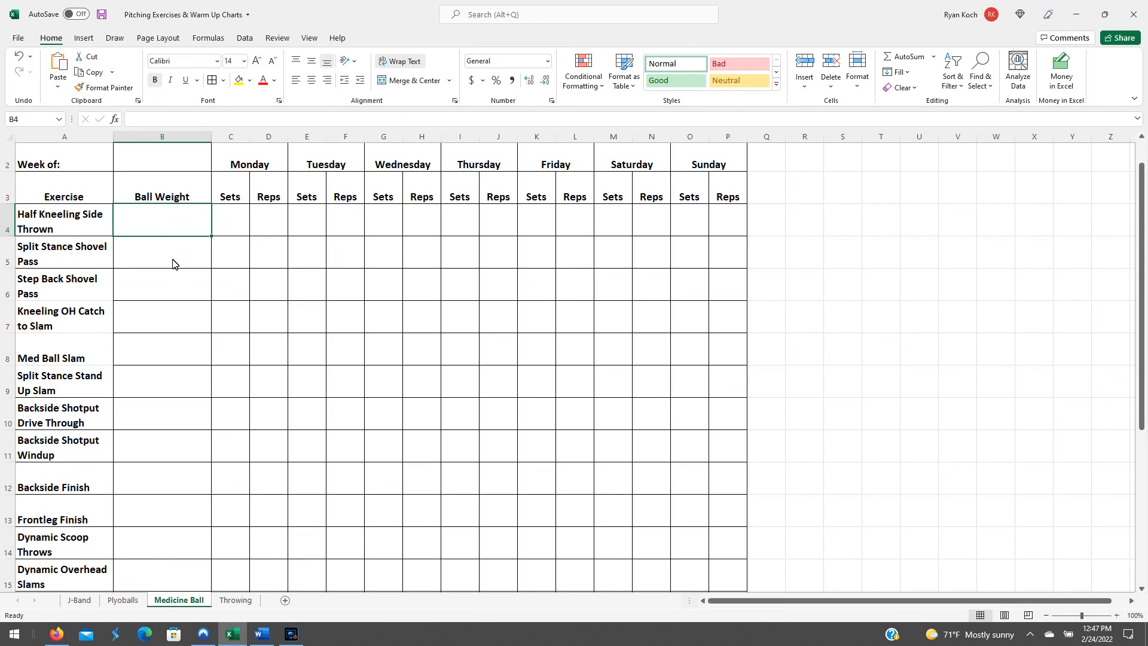
Select Monday's sets cell for the first Medicine Ball exercise and review the grid.
{"action": "left_click", "coordinate": [229, 220]}
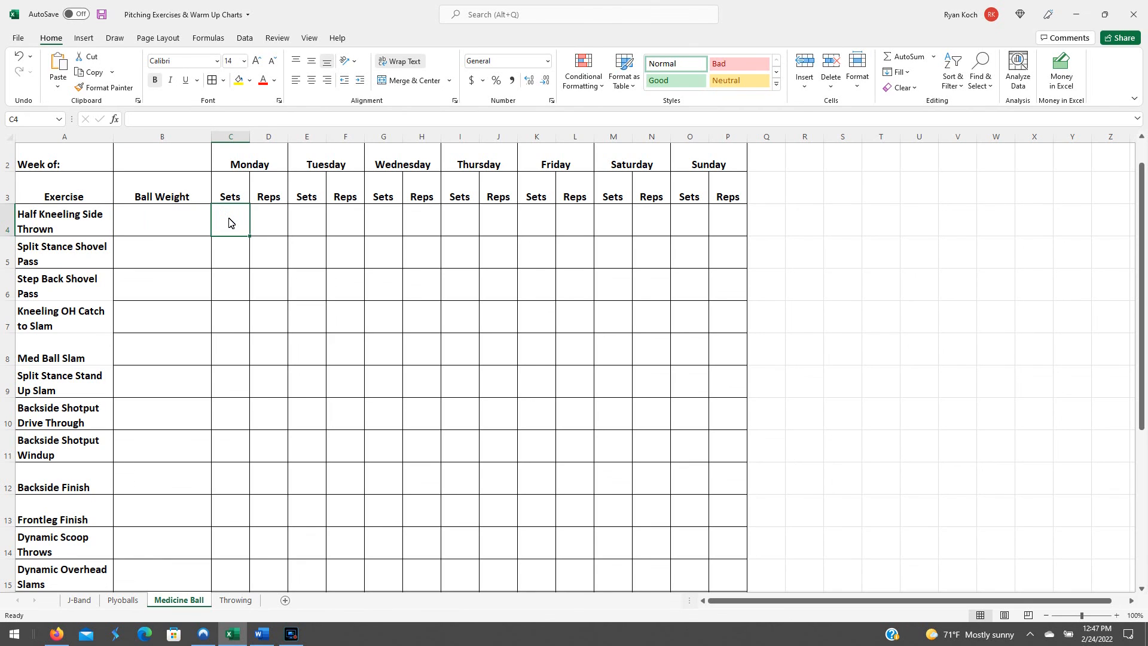
{"action": "mouse_move", "coordinate": [409, 243]}
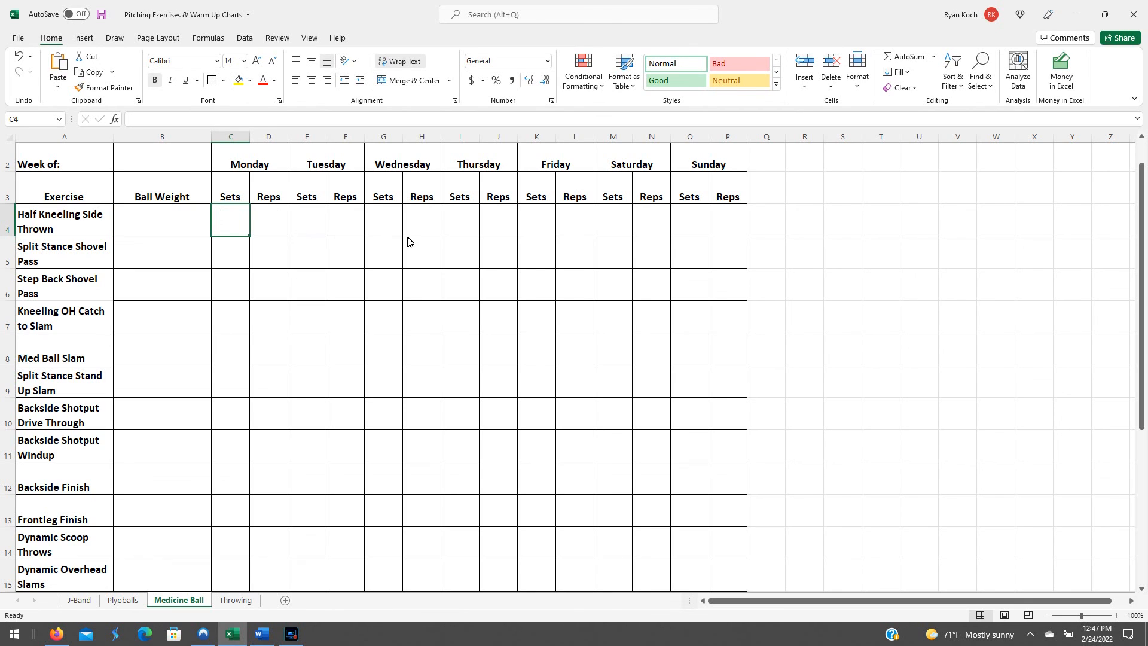
{"action": "mouse_move", "coordinate": [566, 279]}
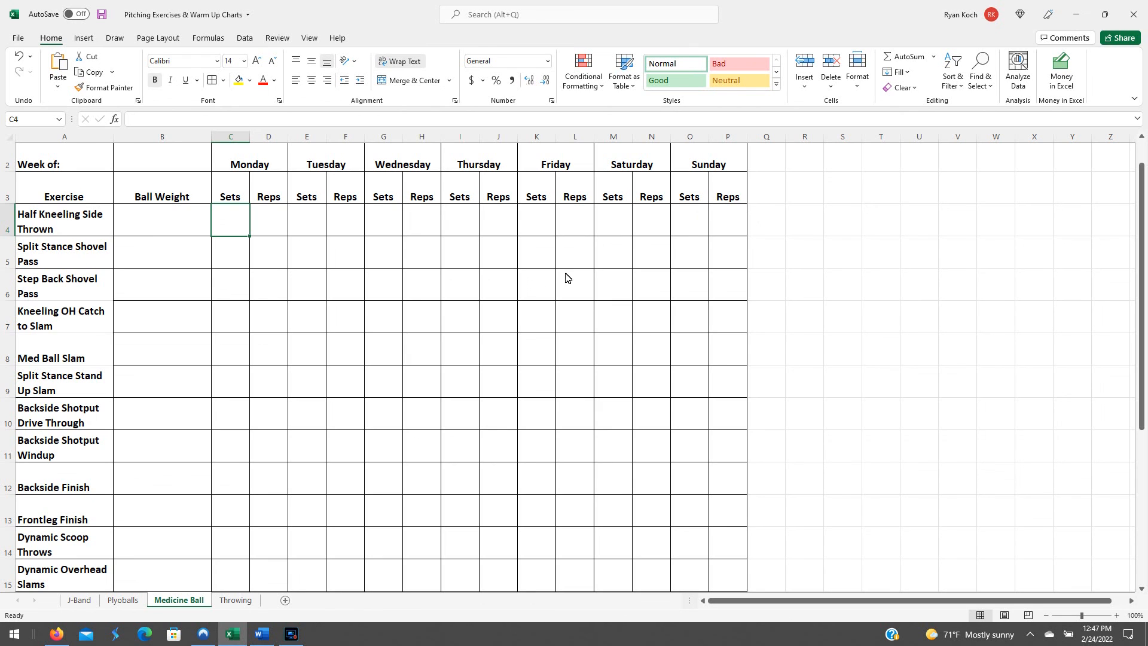
{"action": "mouse_move", "coordinate": [107, 251]}
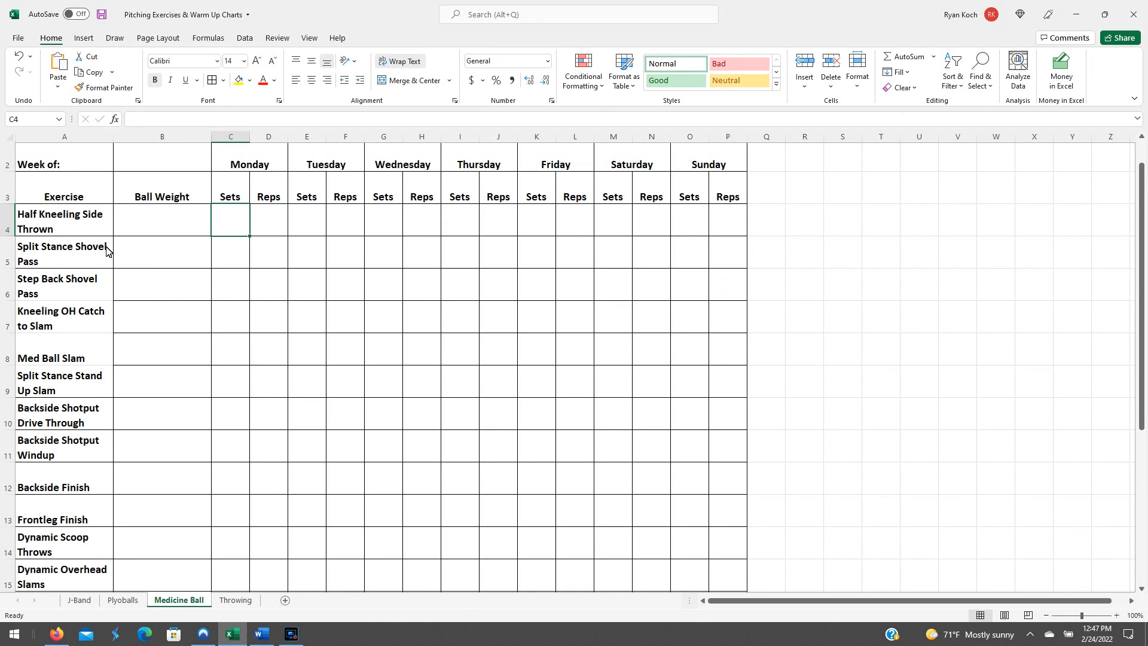
{"action": "scroll", "scroll_direction": "down", "scroll_amount": 3}
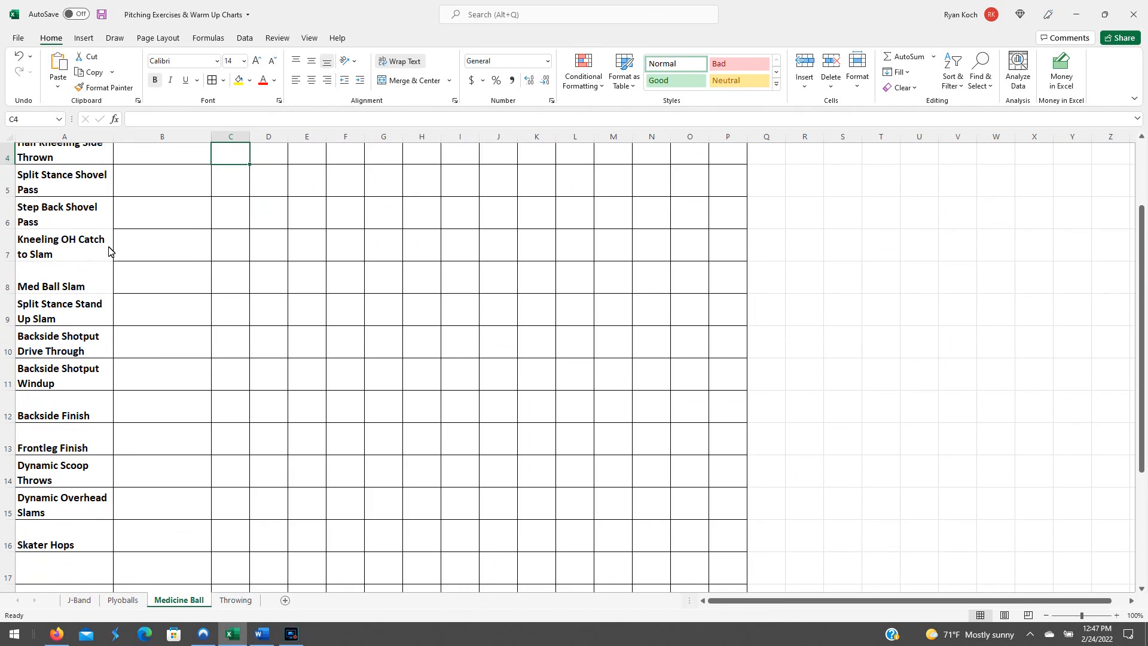
{"action": "scroll", "scroll_direction": "up", "scroll_amount": 3}
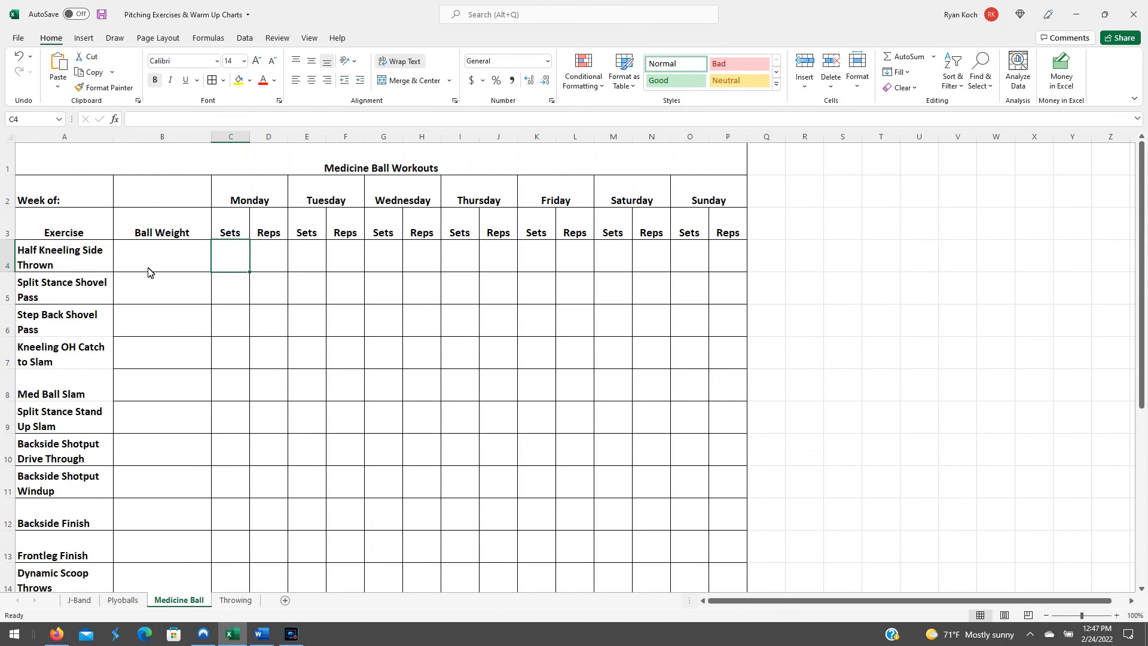
{"action": "mouse_move", "coordinate": [202, 279]}
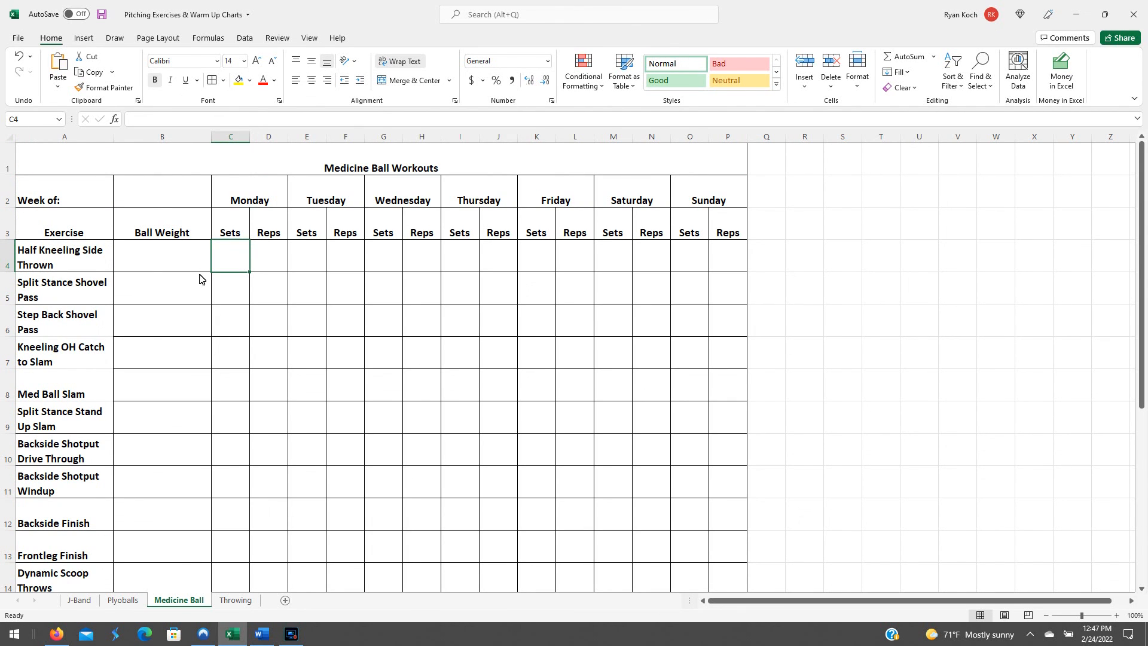
{"action": "mouse_move", "coordinate": [236, 306]}
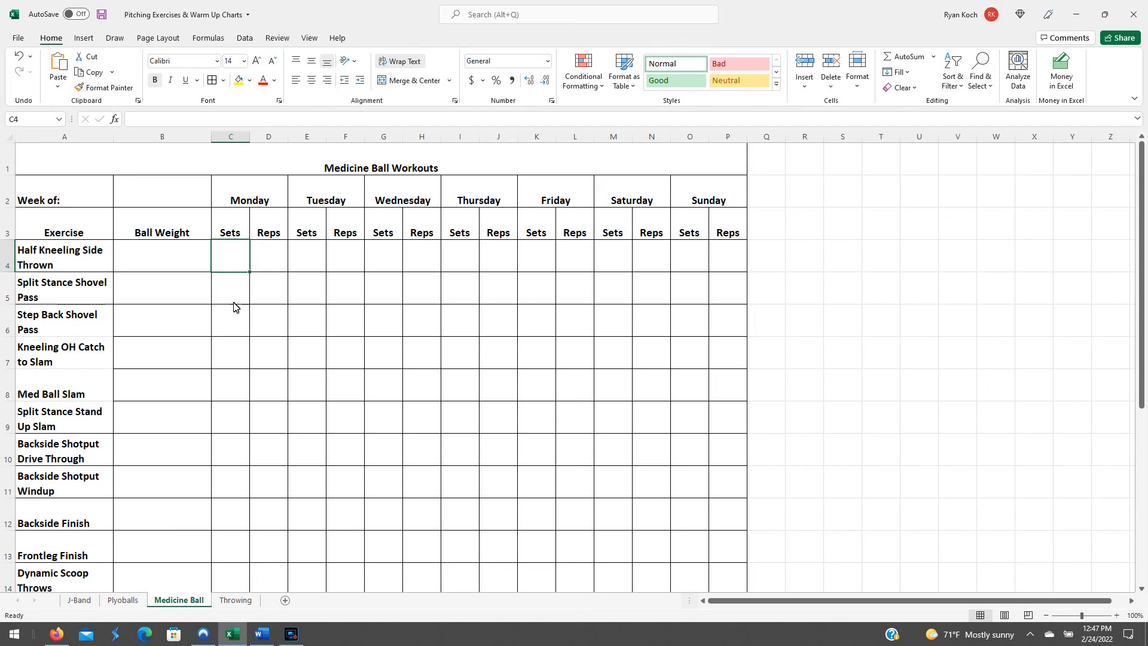
{"action": "mouse_move", "coordinate": [335, 361]}
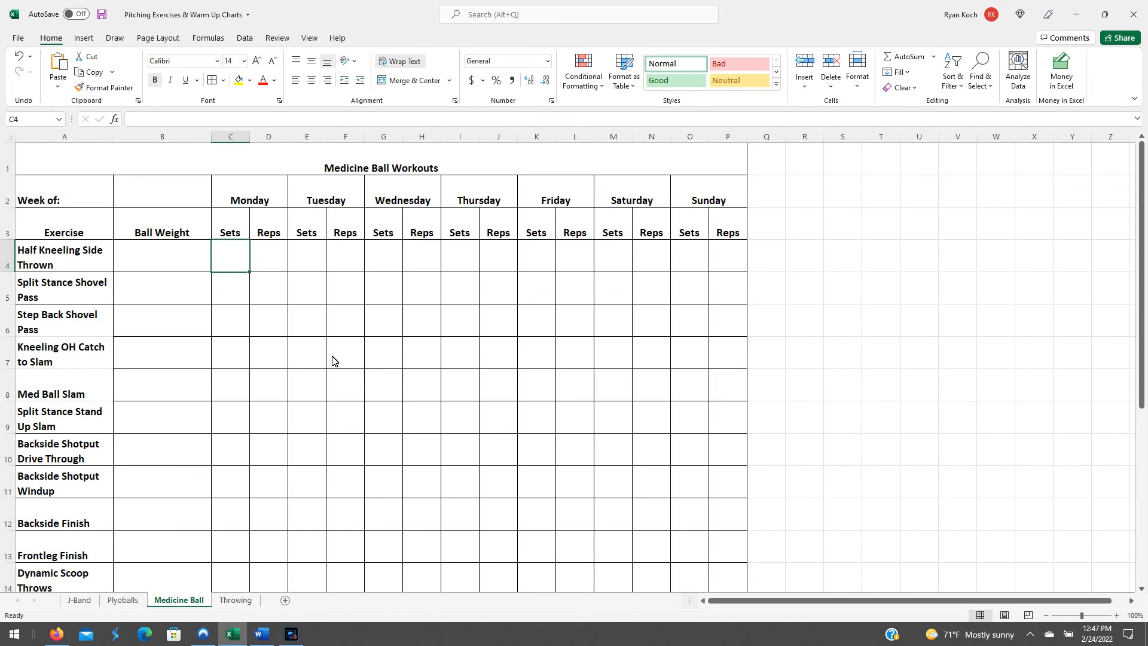
{"action": "mouse_move", "coordinate": [87, 617]}
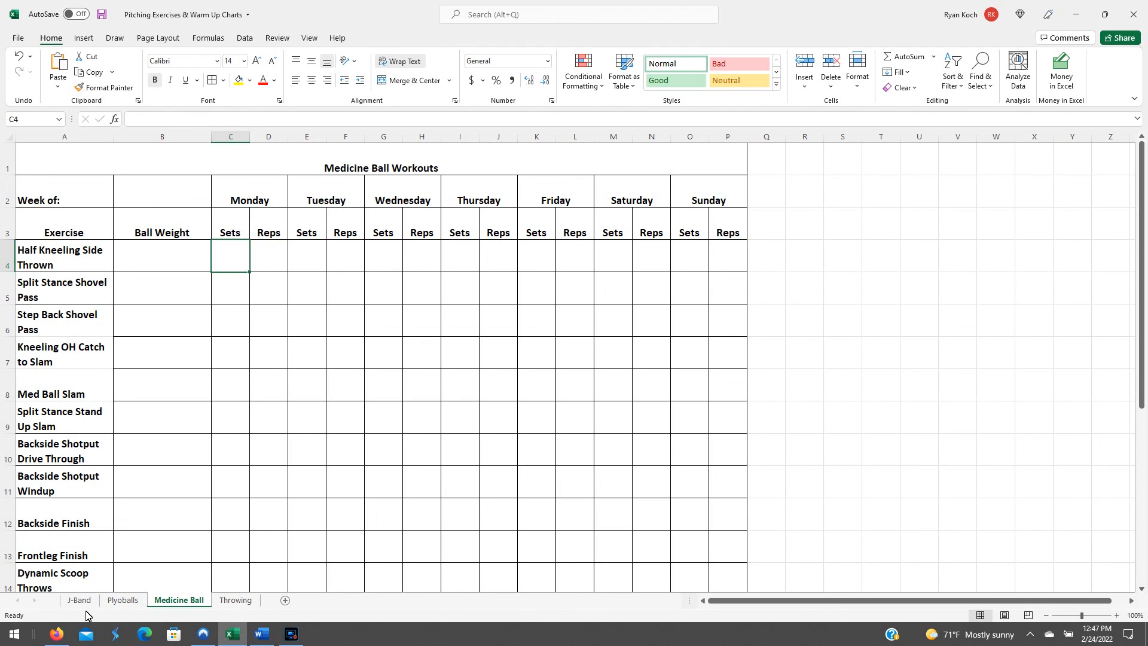
Check the Plyoballs sheet, return to Medicine Ball, then switch to the Throwing sheet.
{"action": "left_click", "coordinate": [122, 599]}
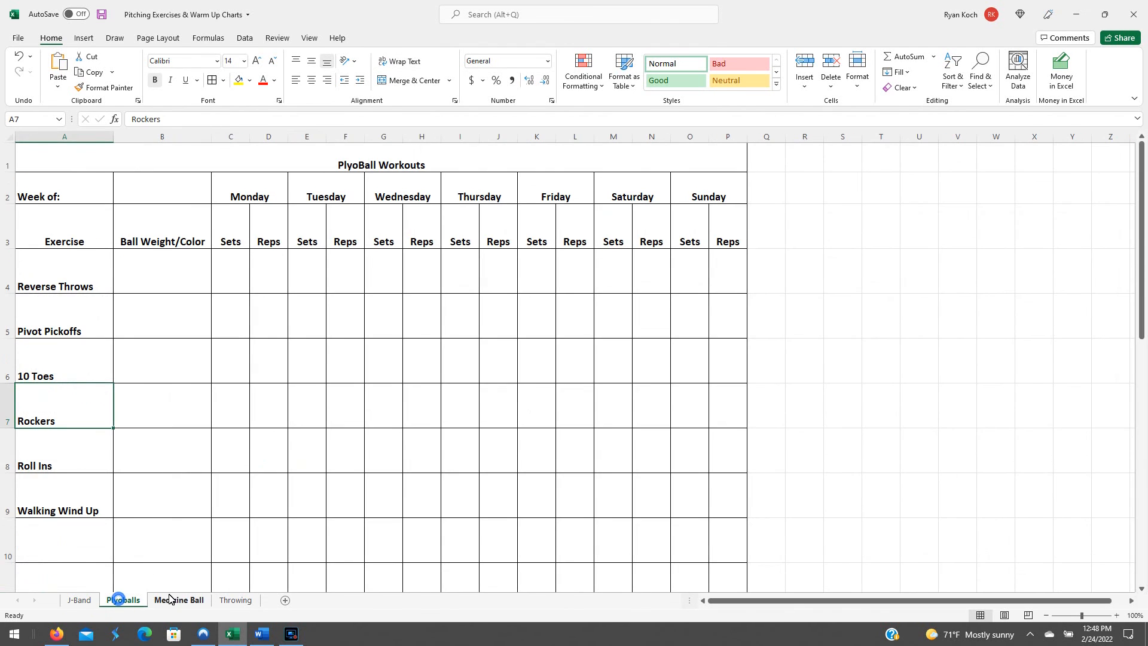
{"action": "left_click", "coordinate": [178, 599]}
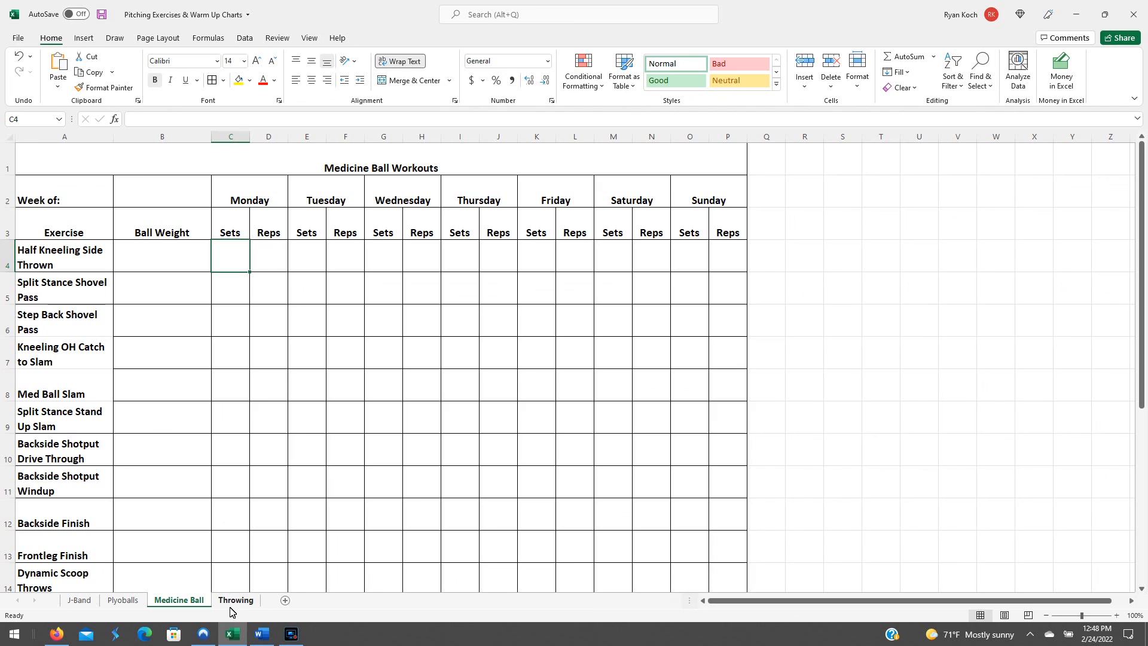
{"action": "mouse_move", "coordinate": [245, 495]}
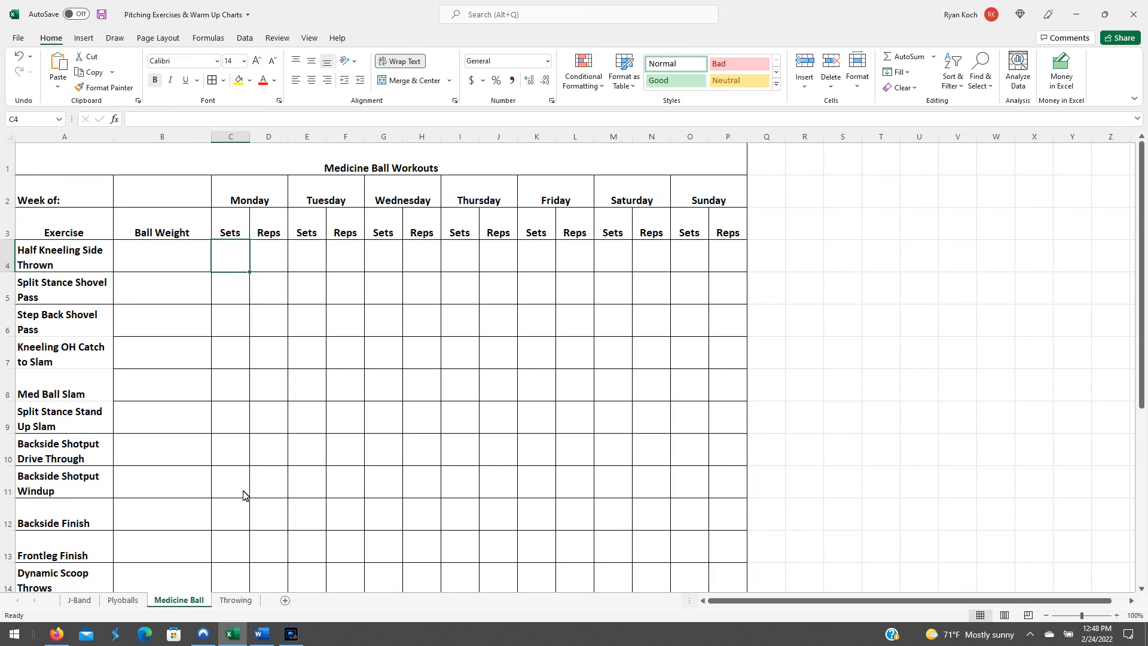
{"action": "mouse_move", "coordinate": [236, 603]}
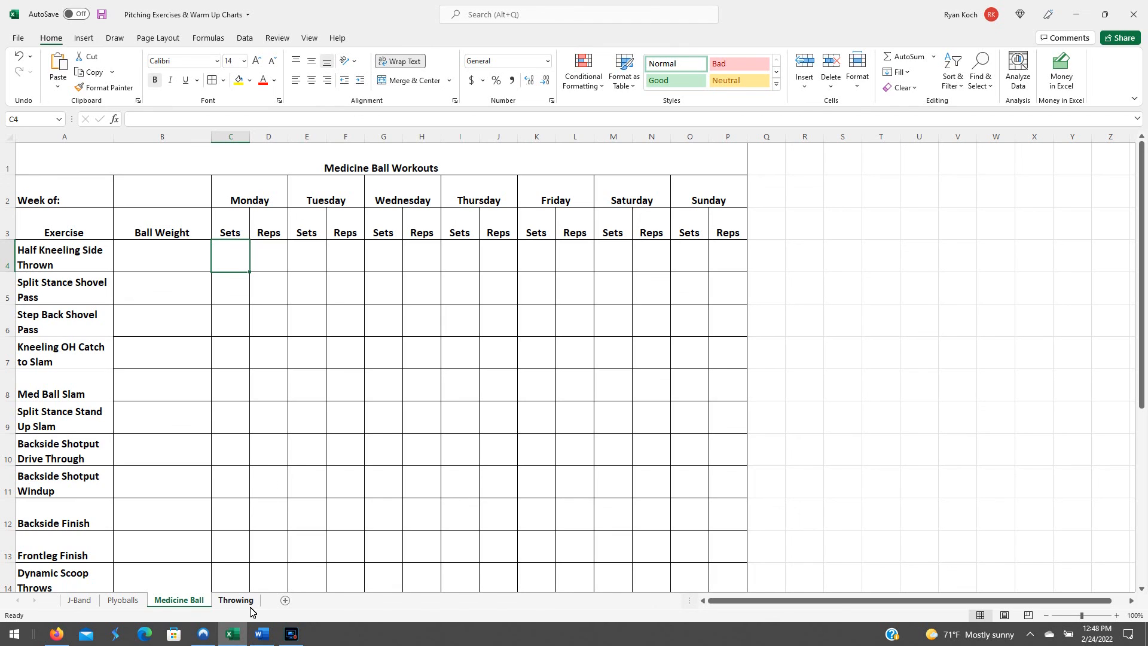
{"action": "mouse_move", "coordinate": [244, 606]}
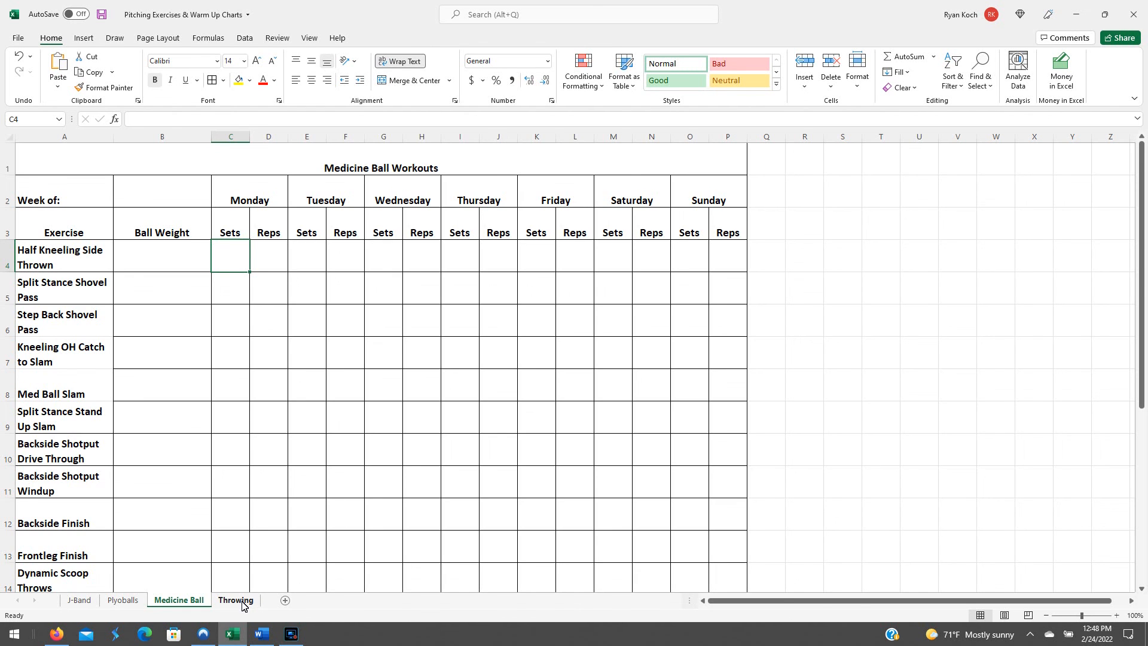
{"action": "left_click", "coordinate": [235, 599]}
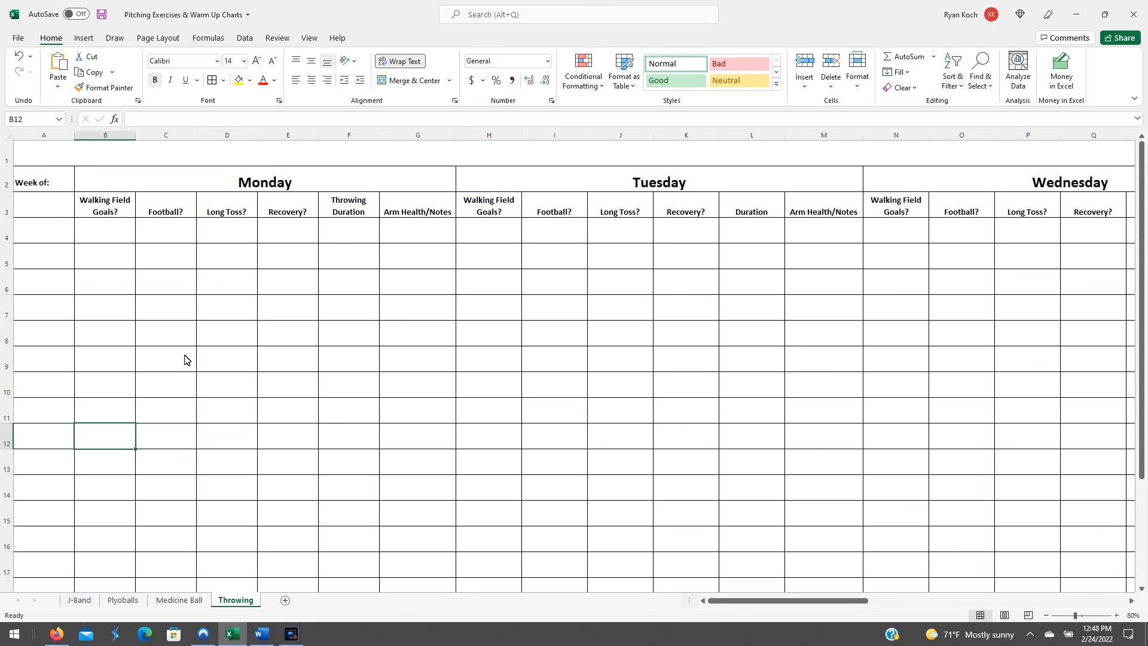
{"action": "mouse_move", "coordinate": [212, 355]}
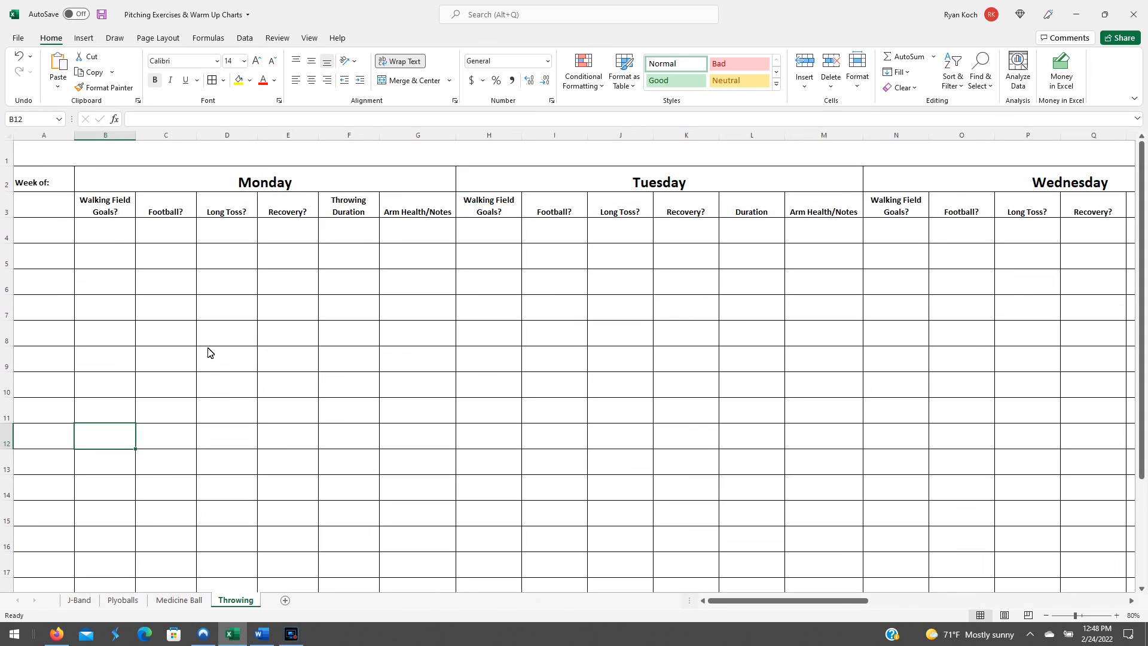
{"action": "mouse_move", "coordinate": [236, 474]}
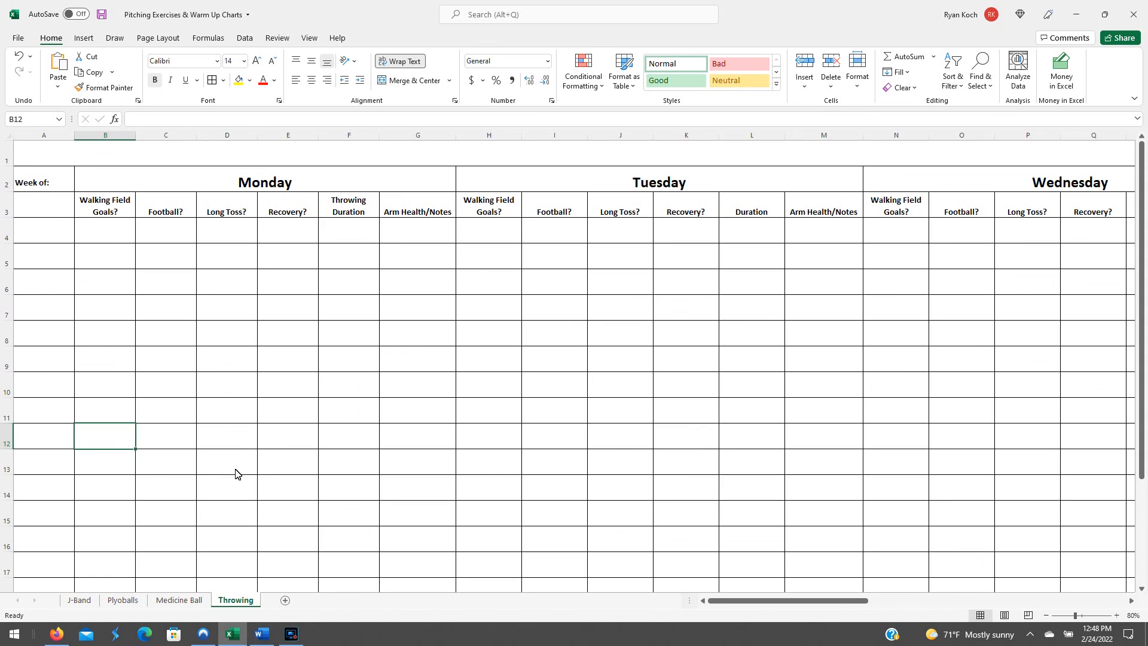
{"action": "mouse_move", "coordinate": [244, 462]}
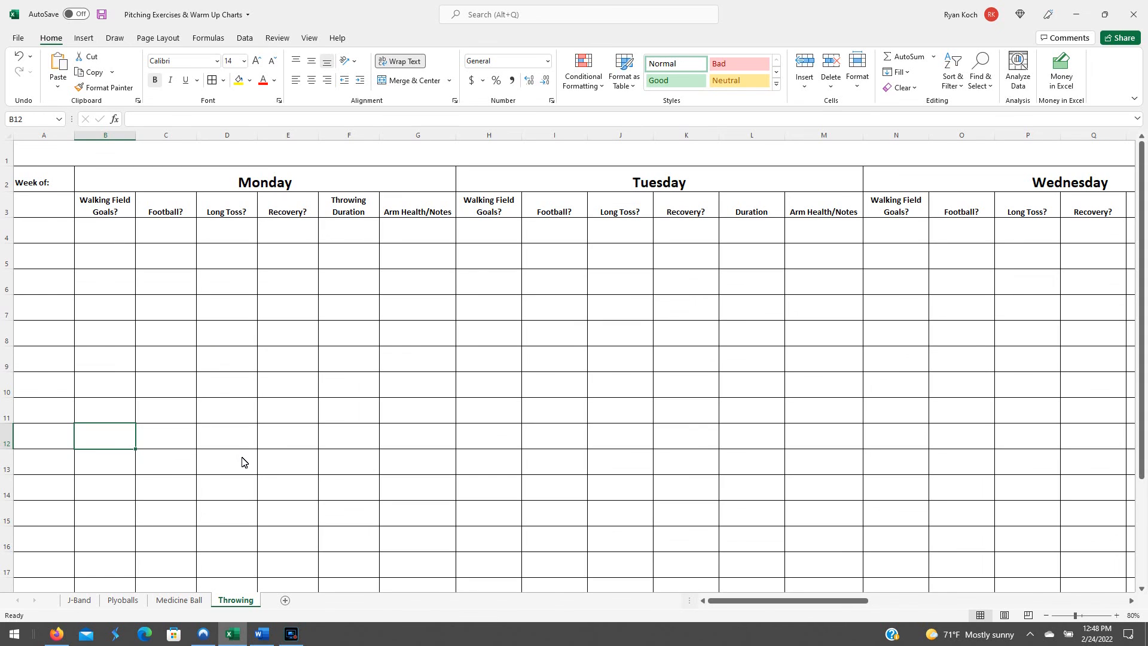
{"action": "mouse_move", "coordinate": [237, 473]}
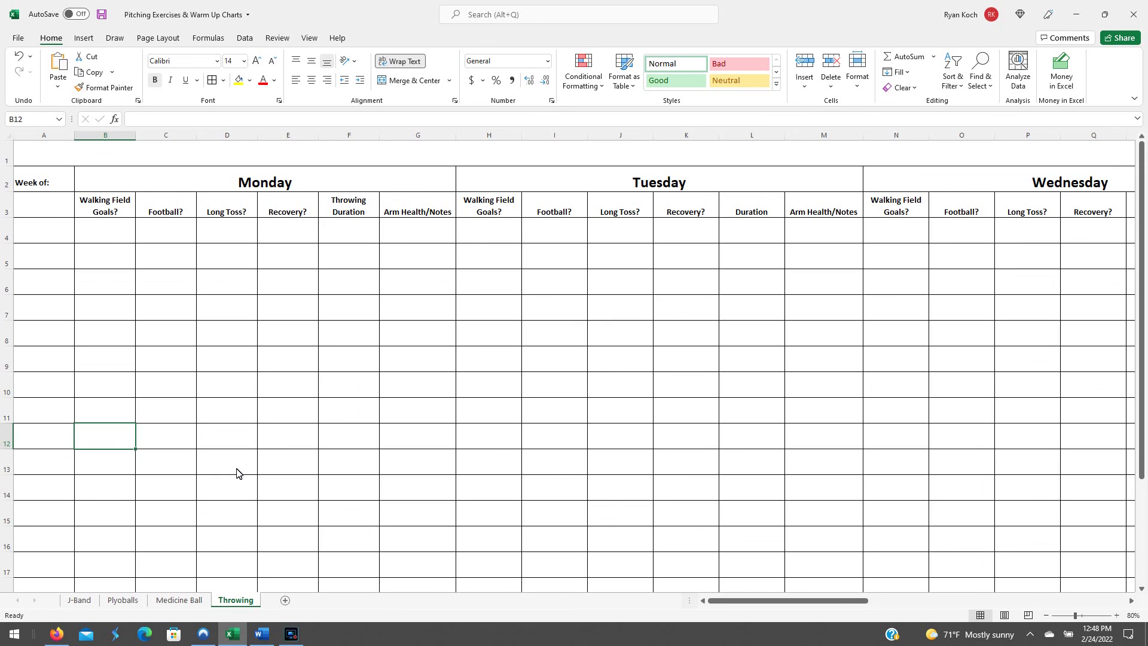
Check today's date on the taskbar calendar and enter 2/28/21 under Week of in A4.
{"action": "left_click", "coordinate": [43, 233]}
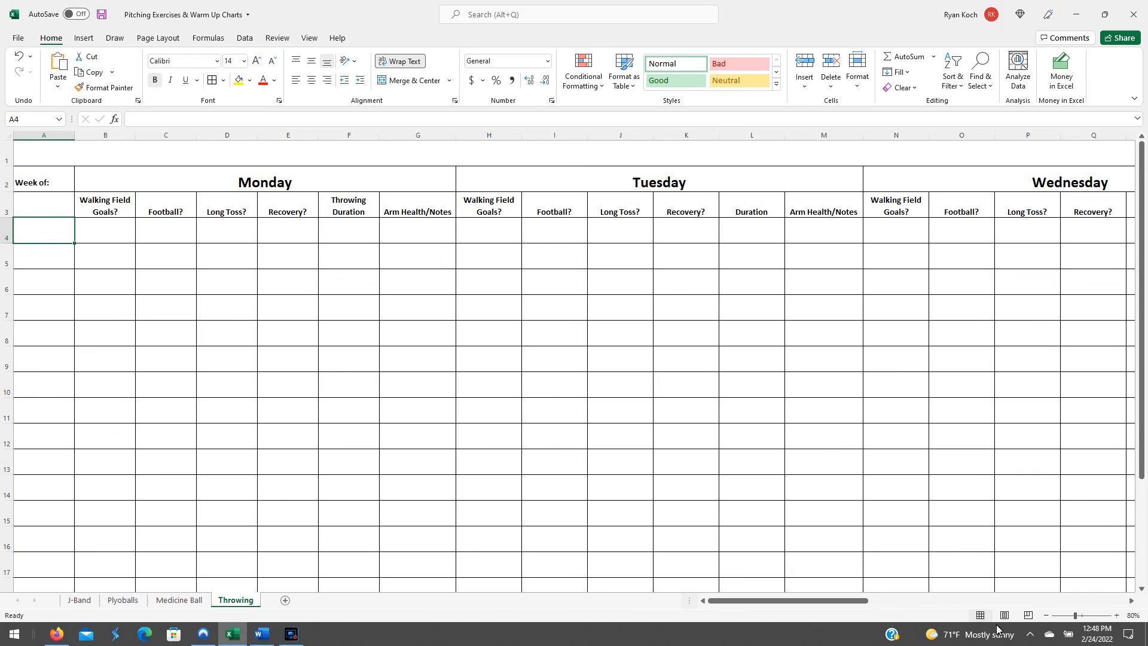
{"action": "left_click", "coordinate": [1095, 632]}
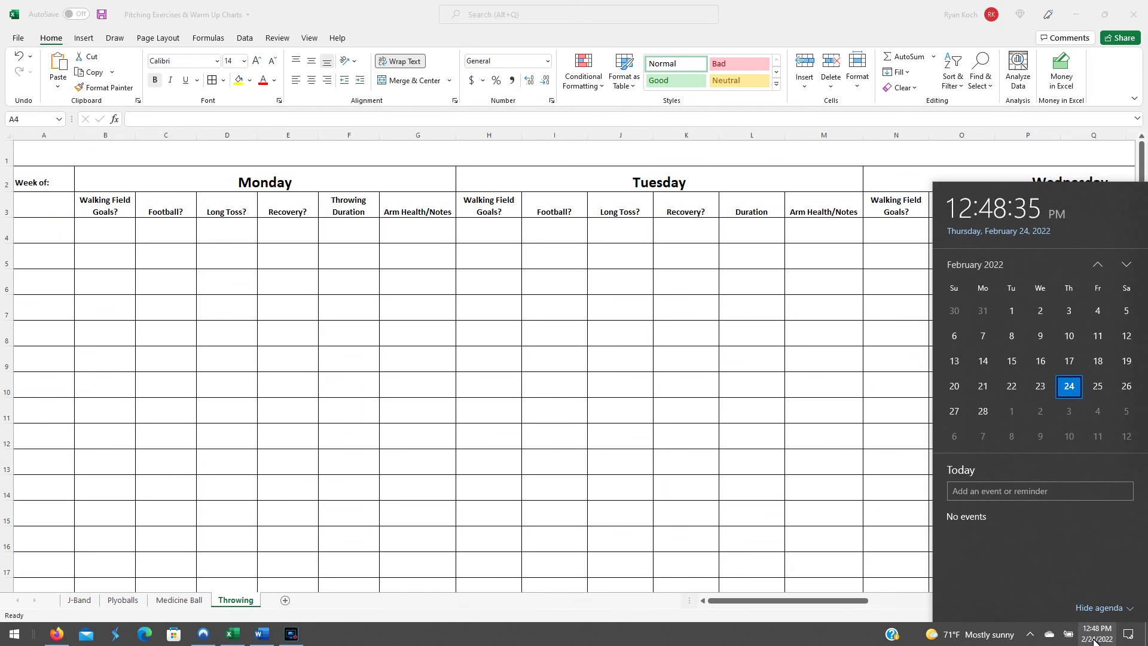
{"action": "left_click", "coordinate": [43, 231]}
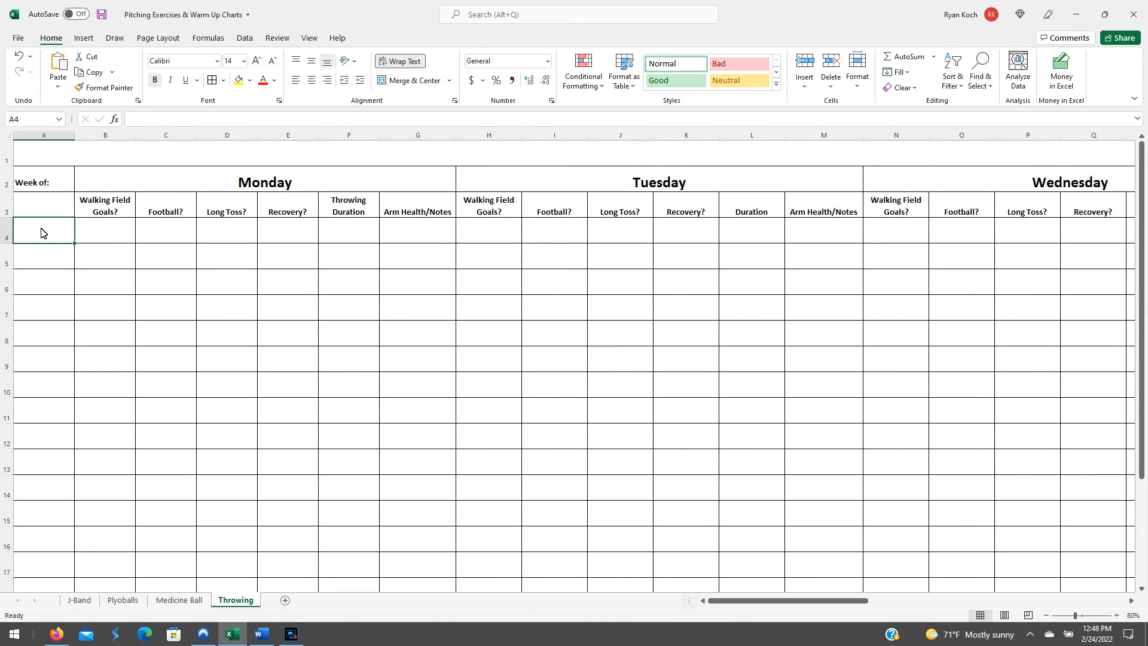
{"action": "type", "text": "2/28/21"}
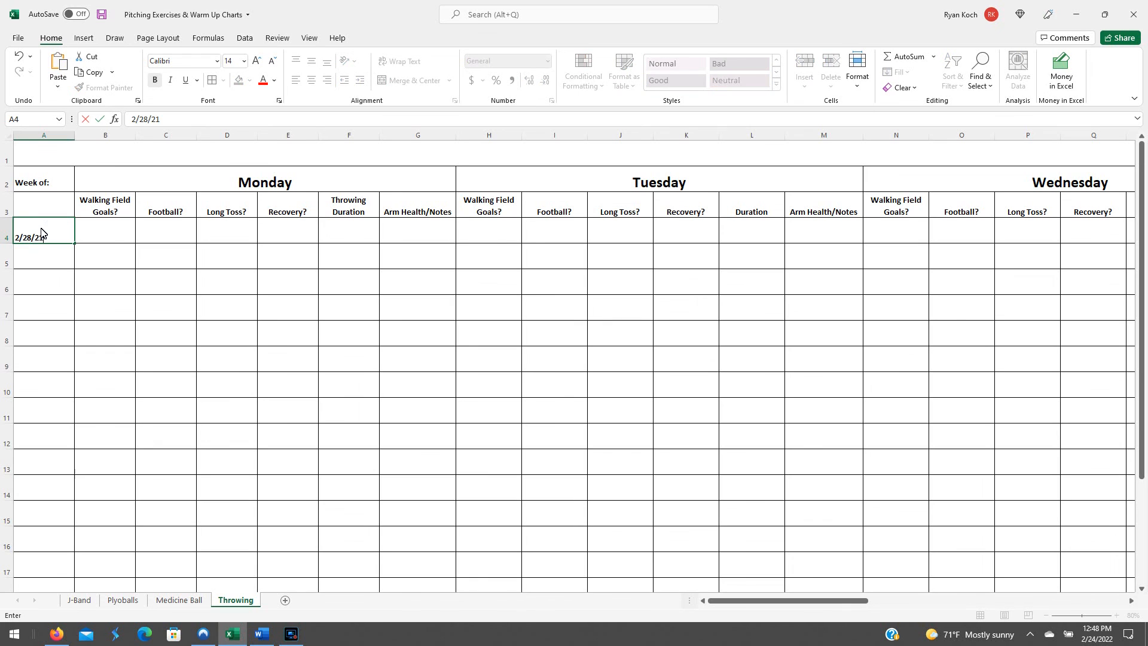
Commit the 2/28/2022 week date and mark Monday's Walking Field Goals with an X.
{"action": "key", "text": "Return"}
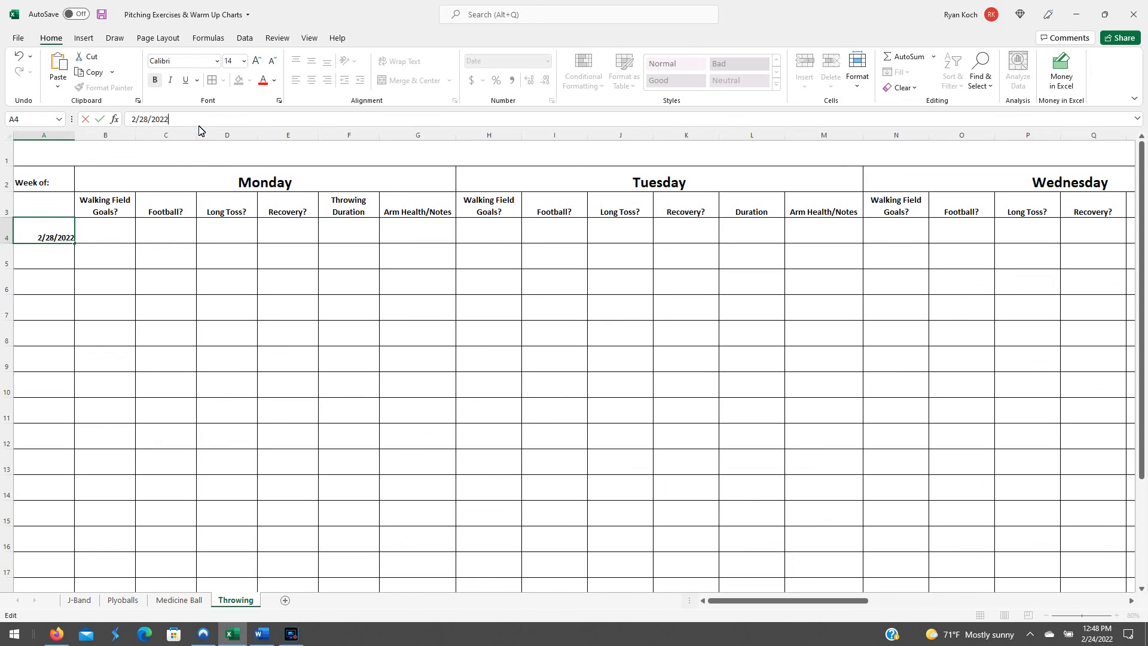
{"action": "left_click", "coordinate": [105, 204]}
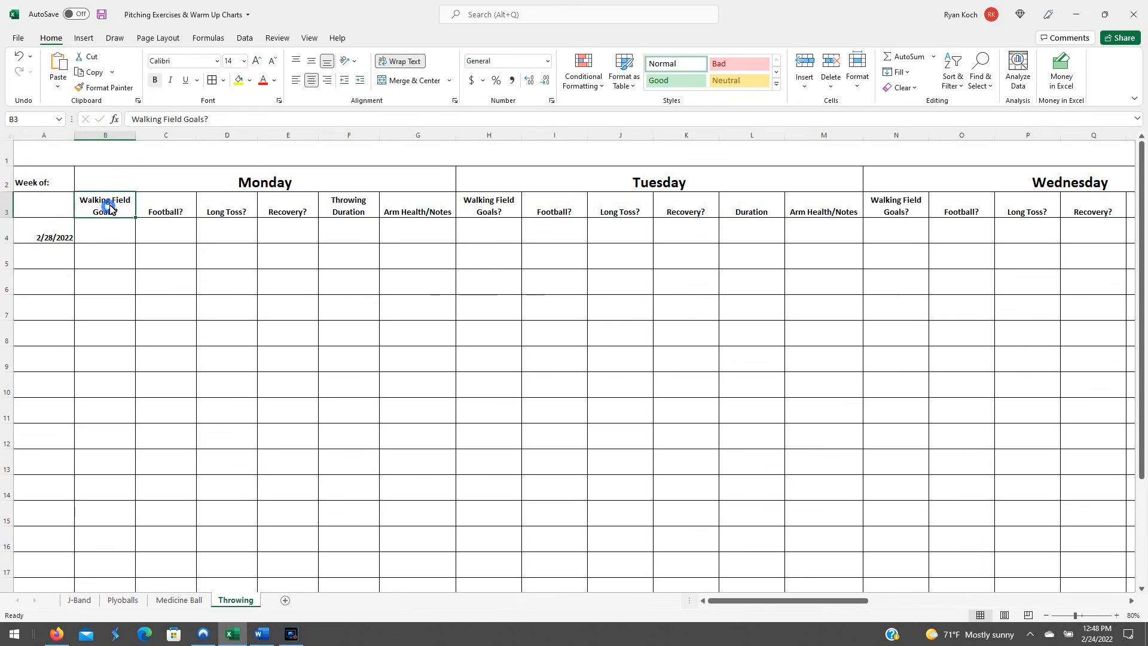
{"action": "left_click", "coordinate": [106, 231]}
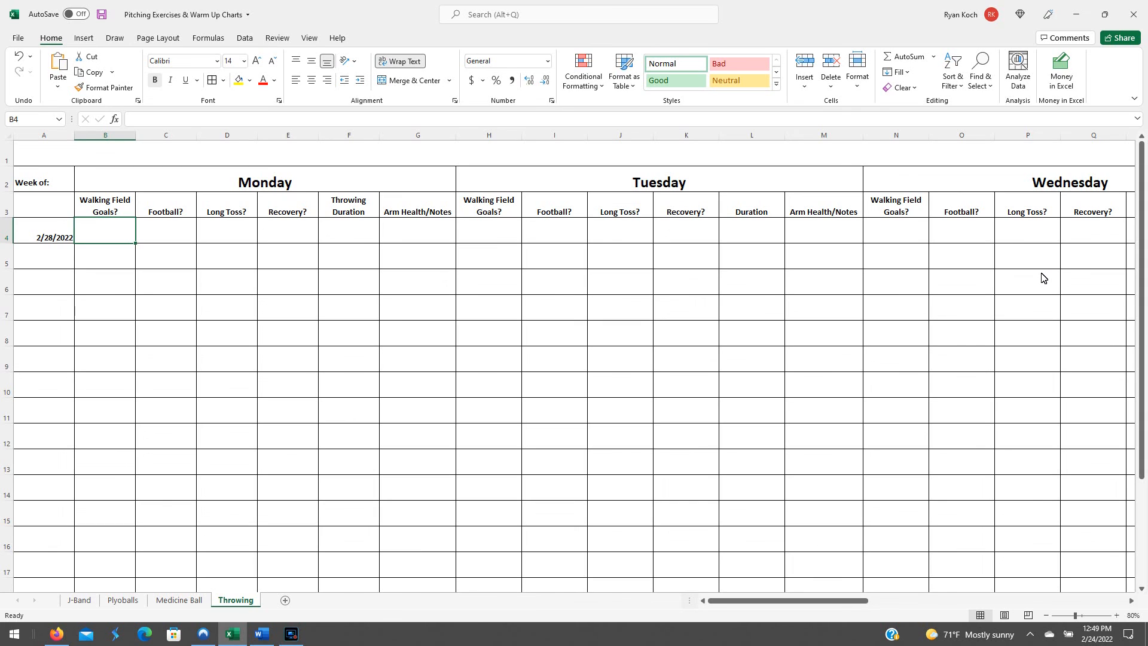
{"action": "type", "text": "X"}
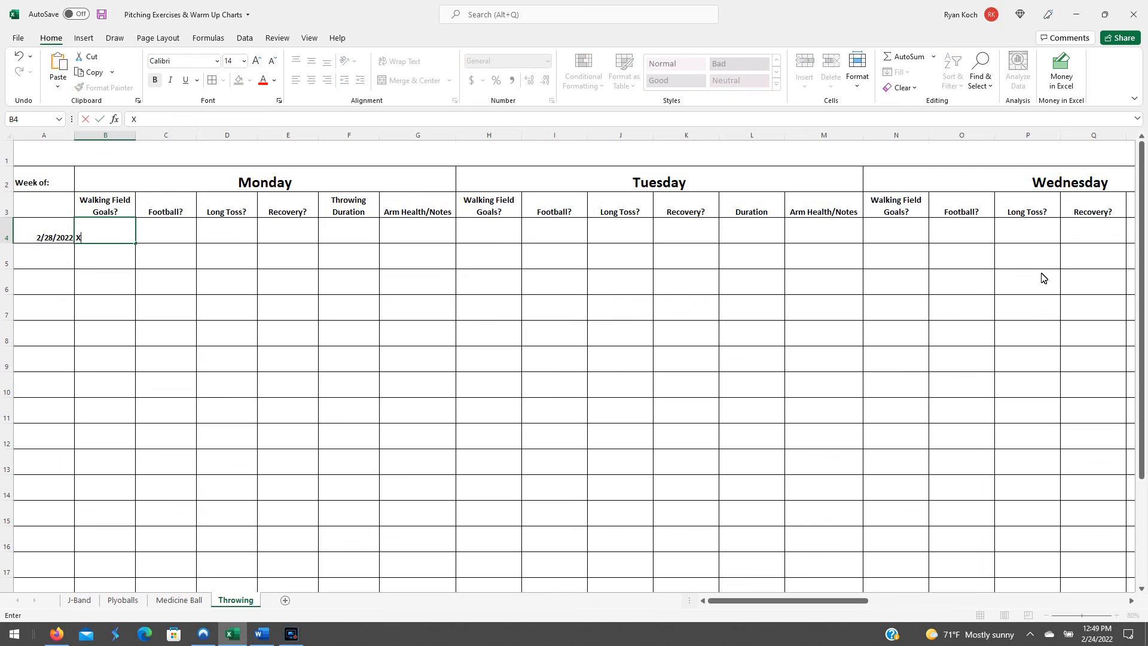
{"action": "type", "text": "Y"}
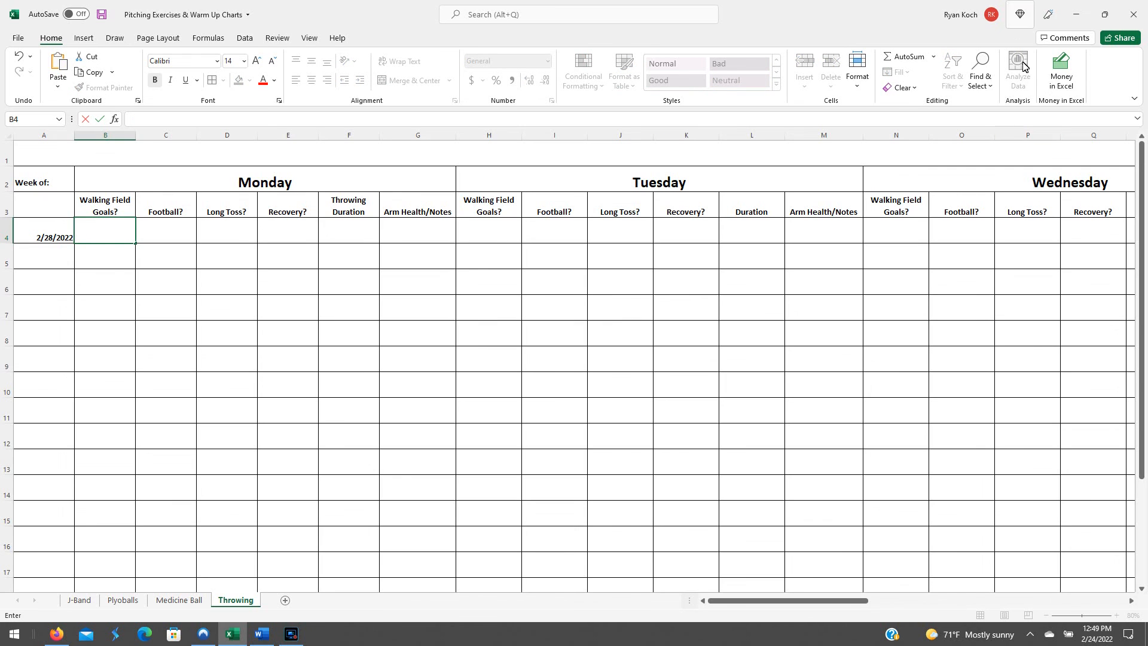
{"action": "left_click", "coordinate": [105, 206]}
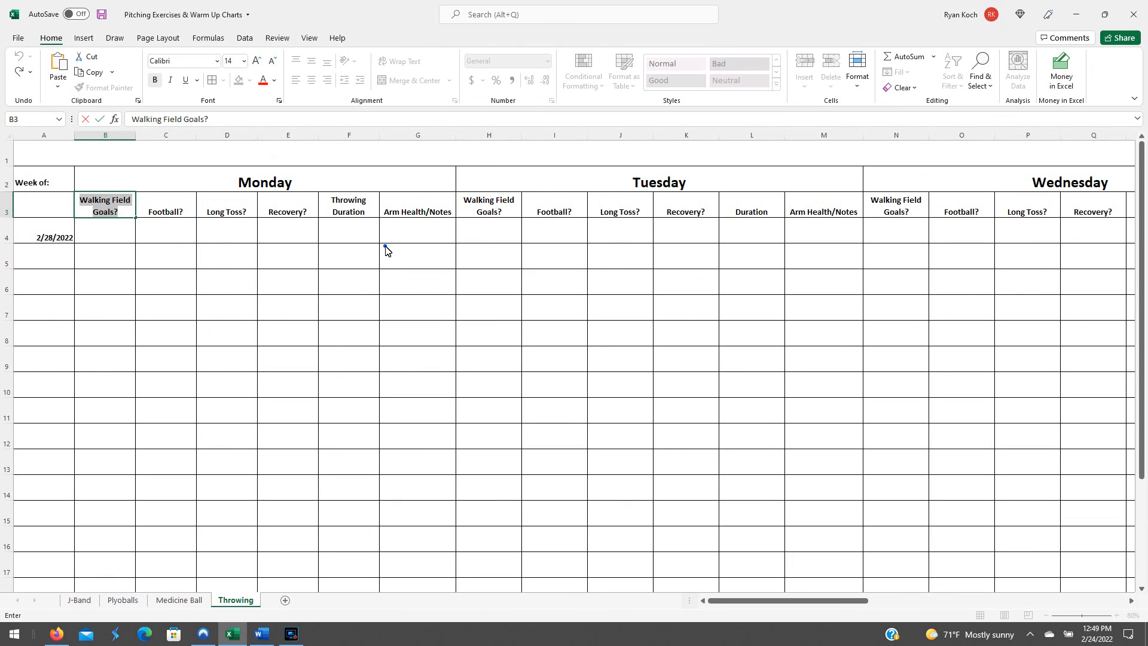
{"action": "left_click", "coordinate": [165, 233]}
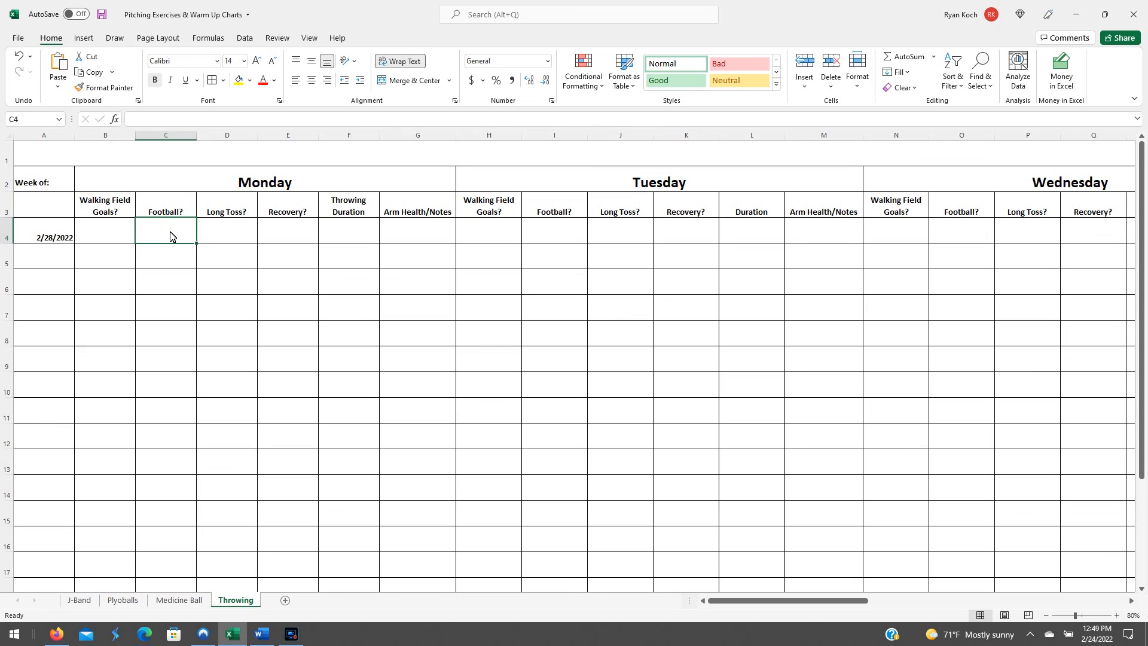
{"action": "left_click", "coordinate": [165, 135]}
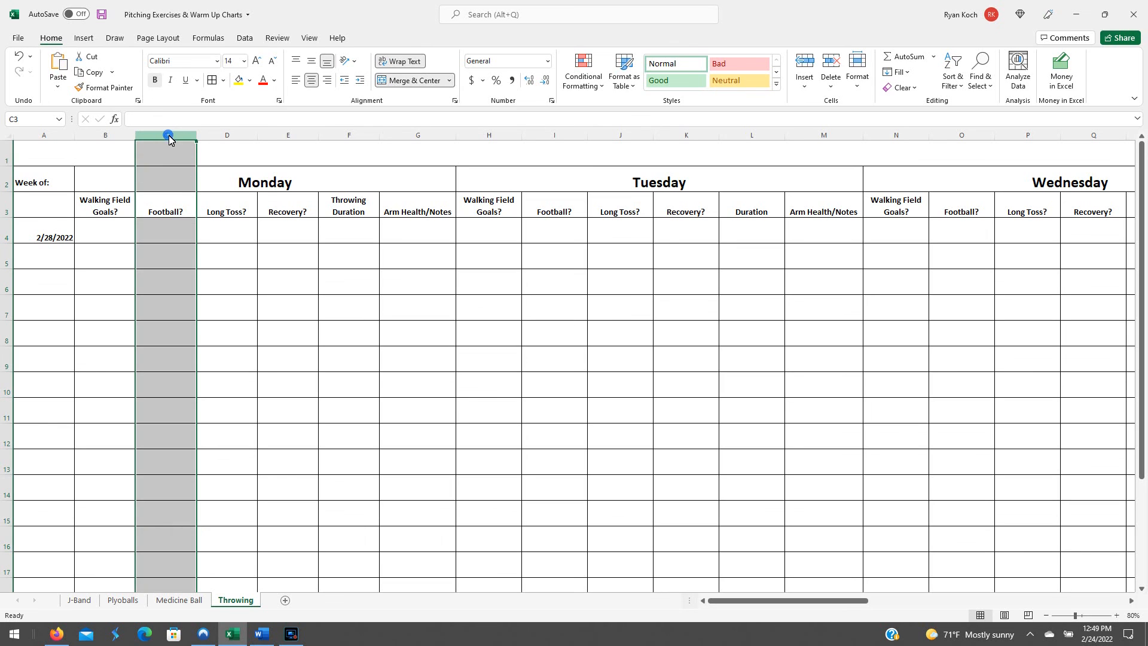
{"action": "left_click", "coordinate": [165, 237]}
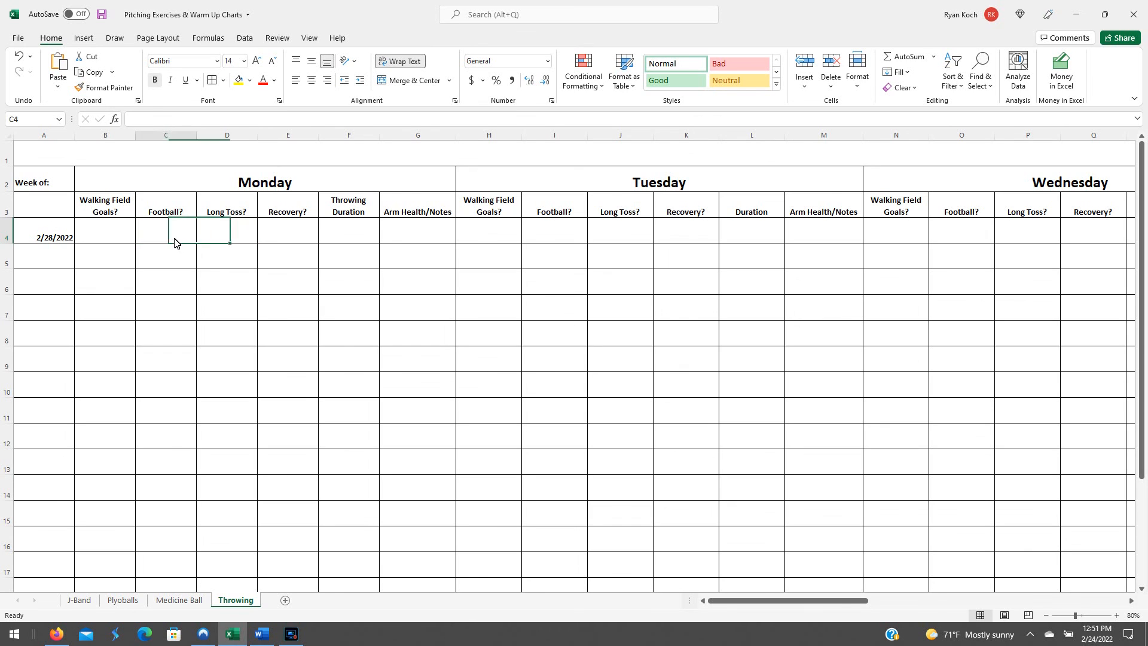
{"action": "left_click", "coordinate": [106, 231]}
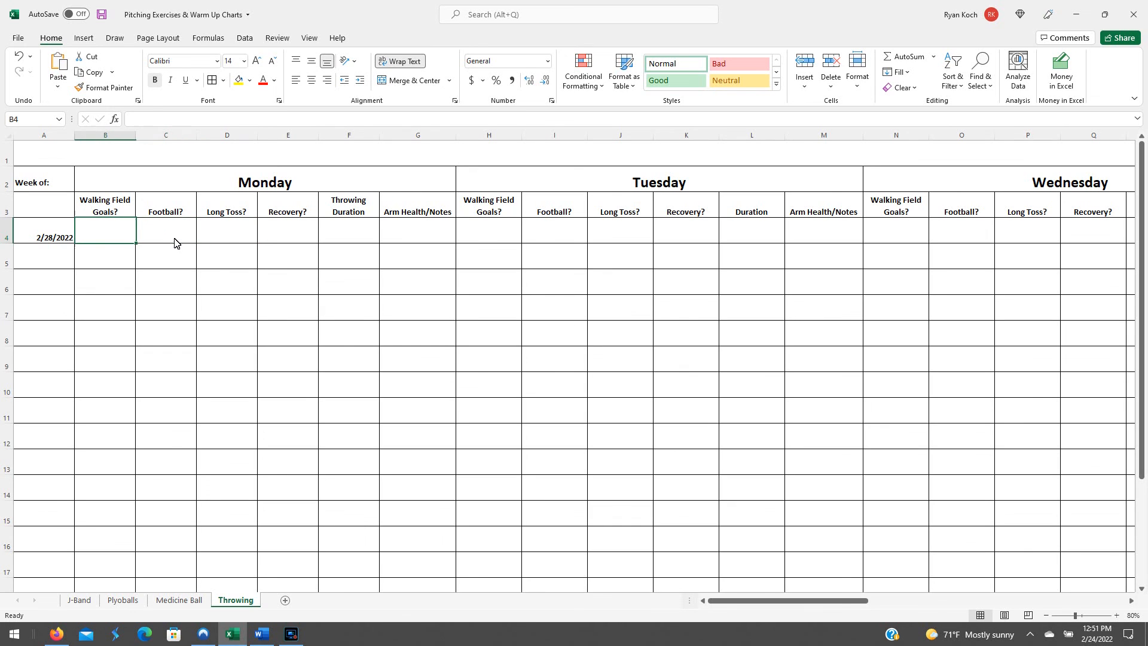
{"action": "type", "text": "X"}
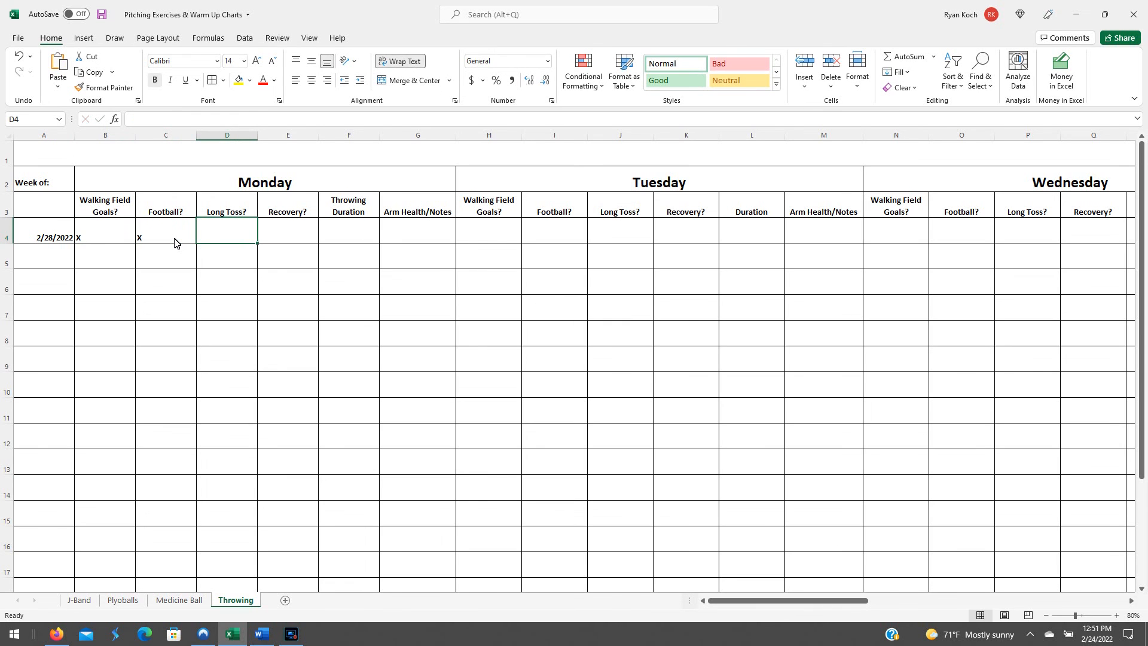
{"action": "type", "text": "X"}
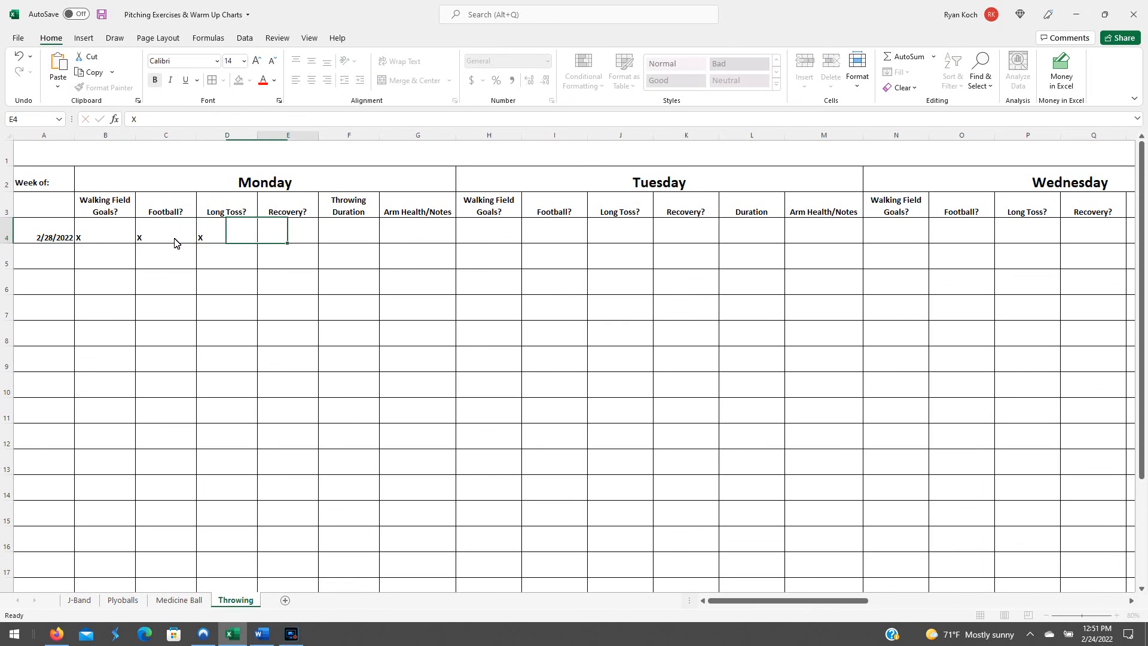
{"action": "left_click", "coordinate": [348, 229]}
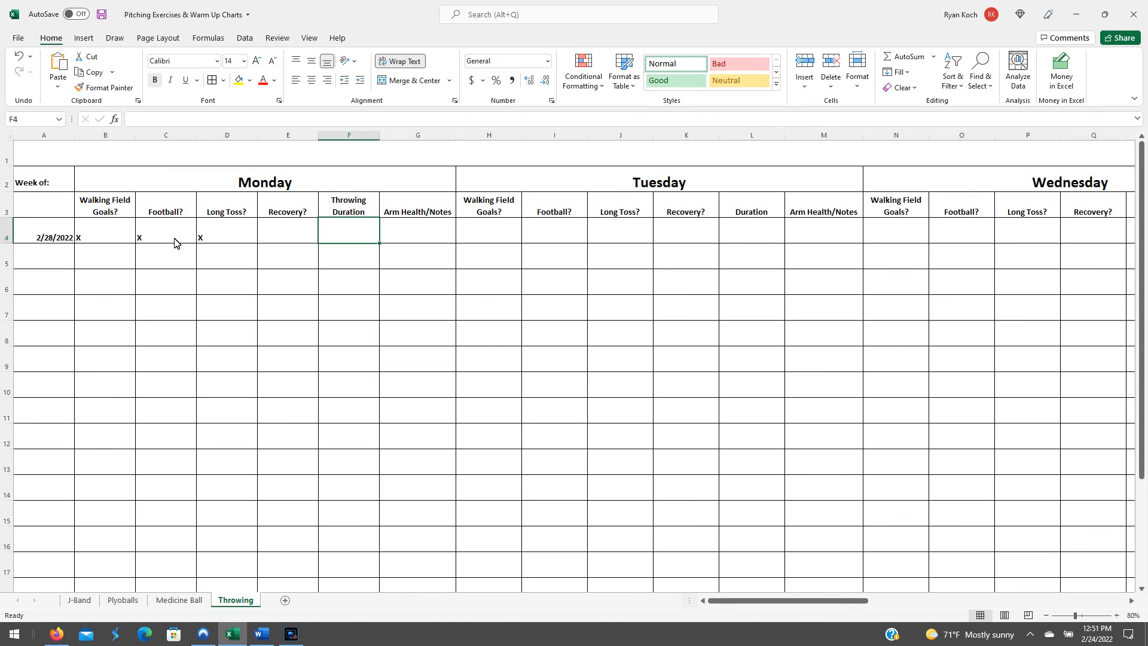
{"action": "type", "text": "30 min"}
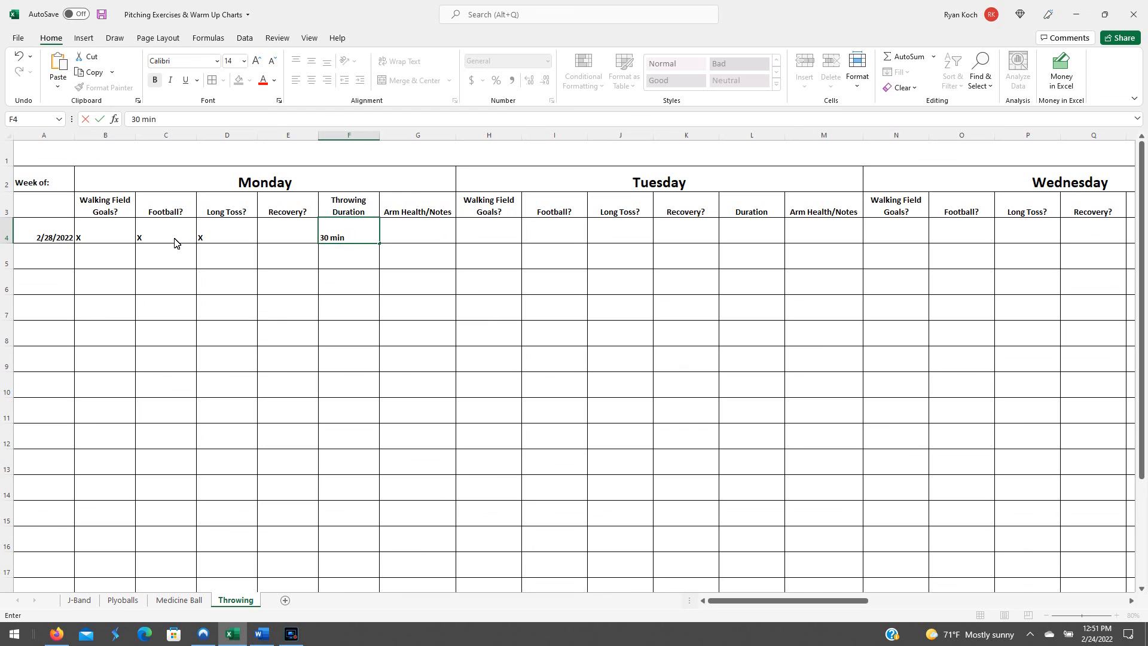
{"action": "type", "text": "10"}
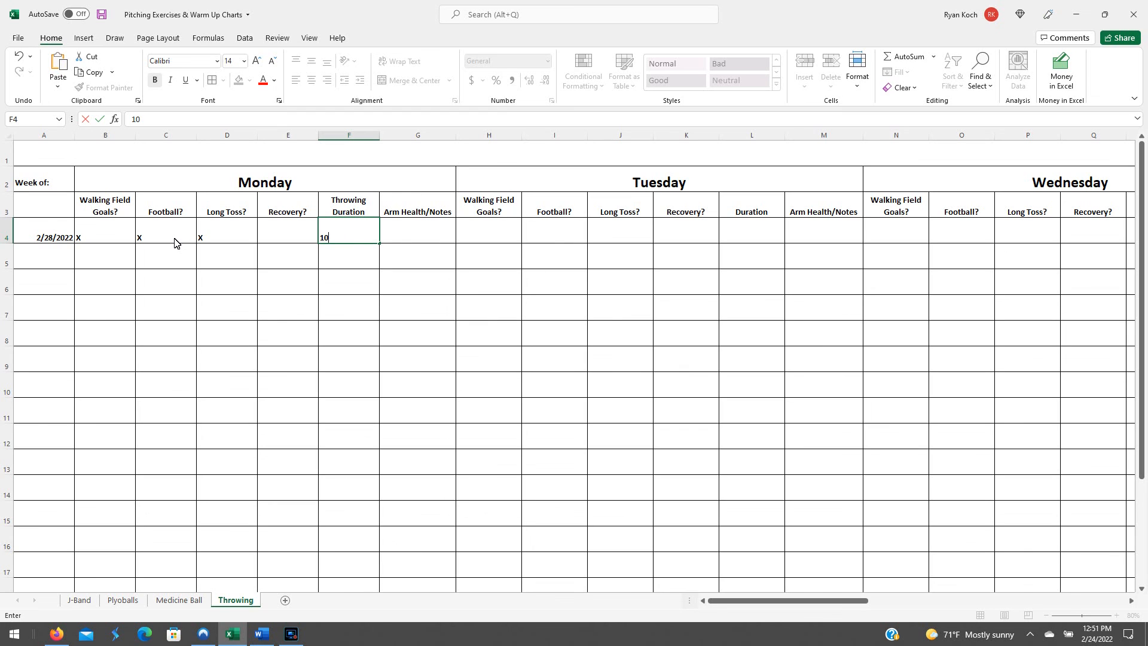
{"action": "type", "text": "Min"}
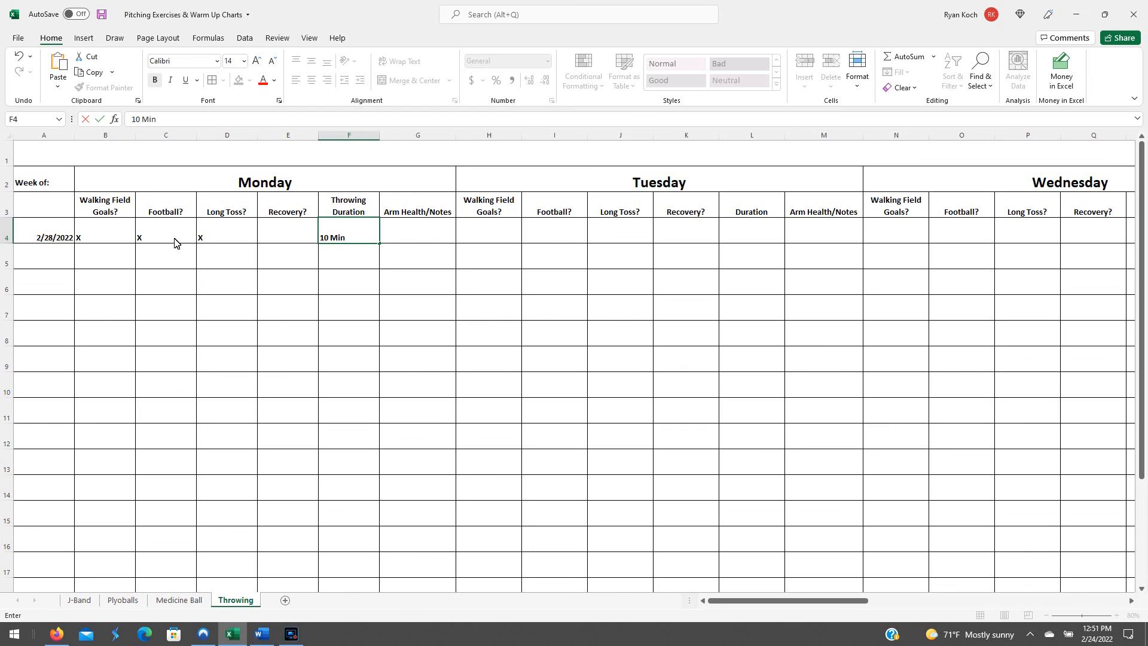
{"action": "type", "text": "/"}
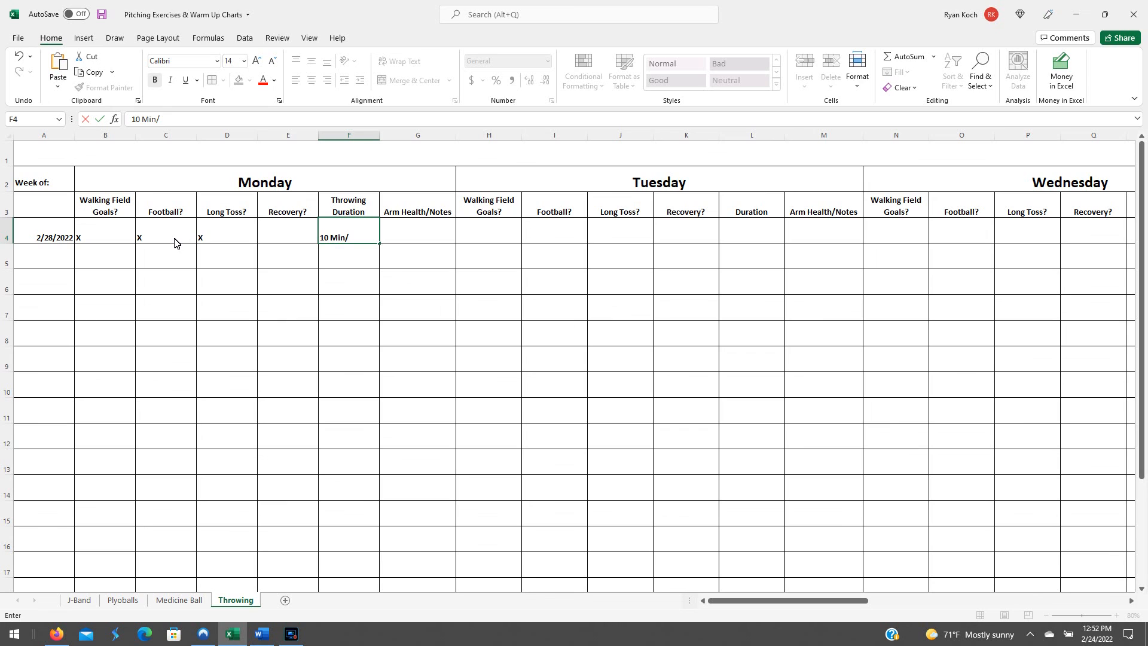
{"action": "type", "text": "15"}
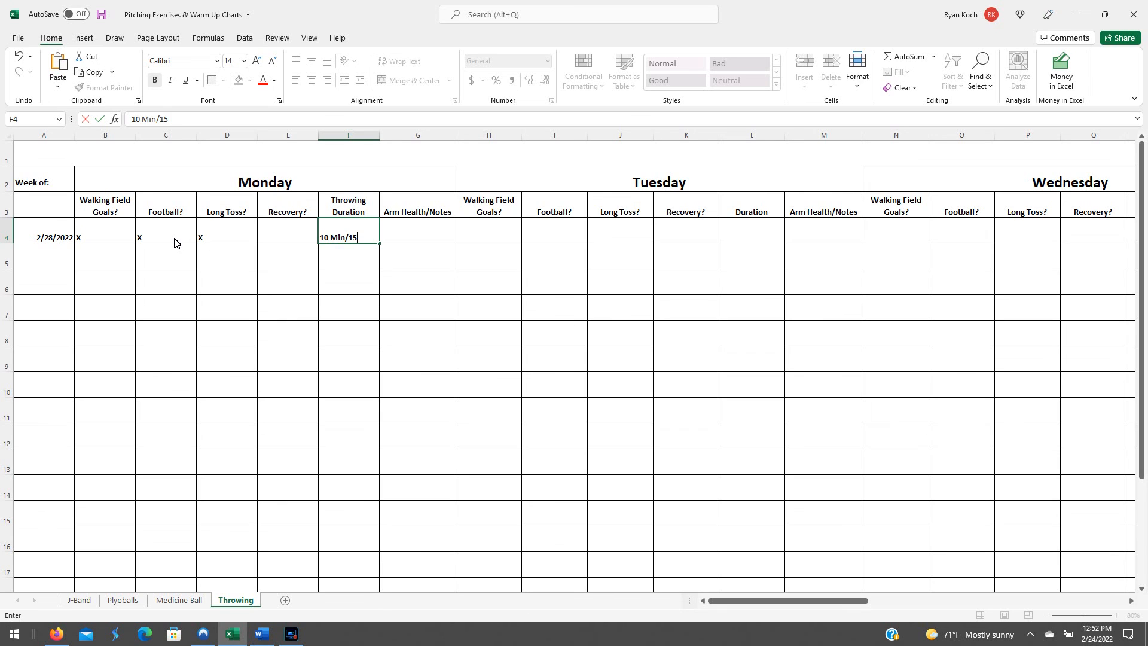
{"action": "key", "text": "Delete"}
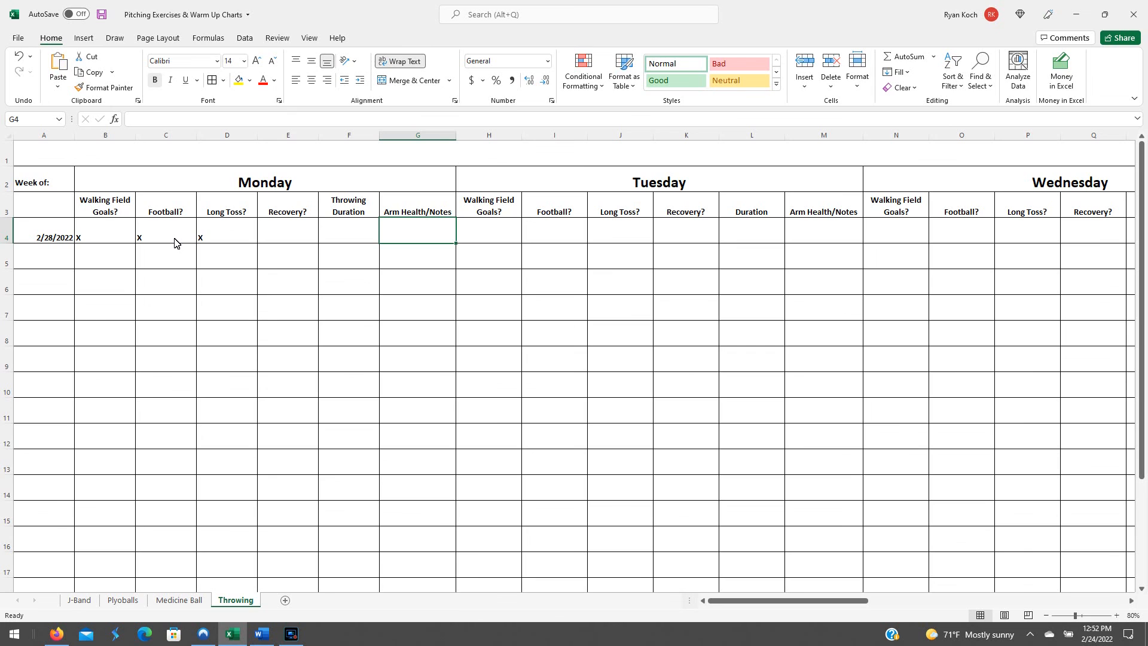
{"action": "left_click", "coordinate": [226, 228]}
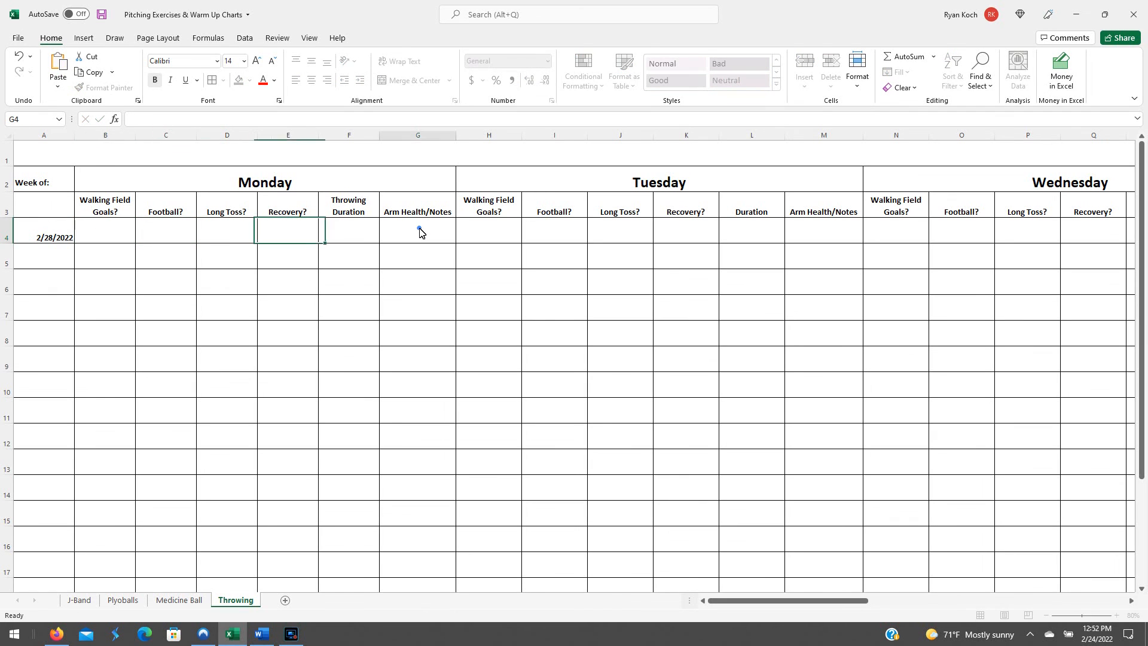
{"action": "left_click", "coordinate": [348, 228]}
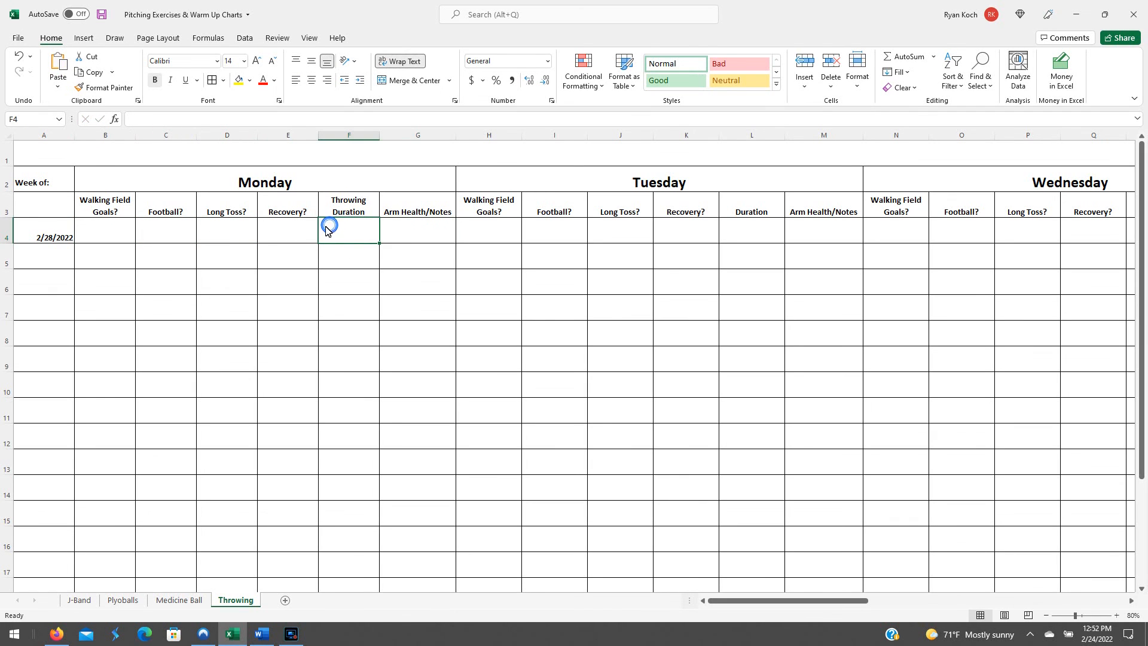
{"action": "left_click", "coordinate": [488, 237]}
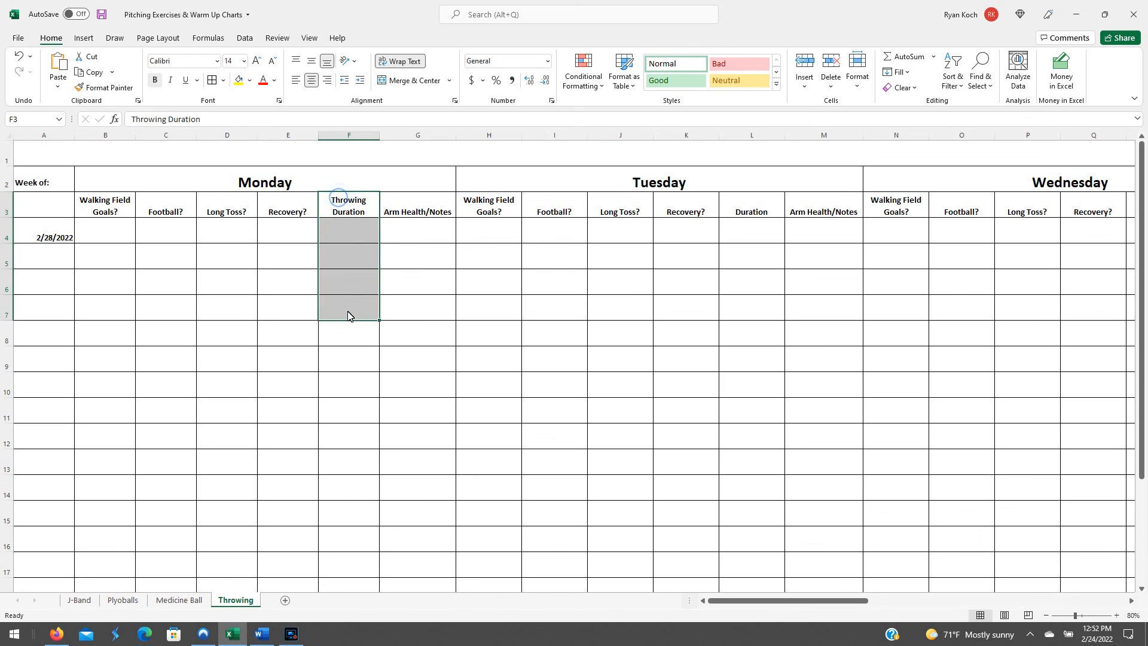
{"action": "left_click", "coordinate": [348, 237]}
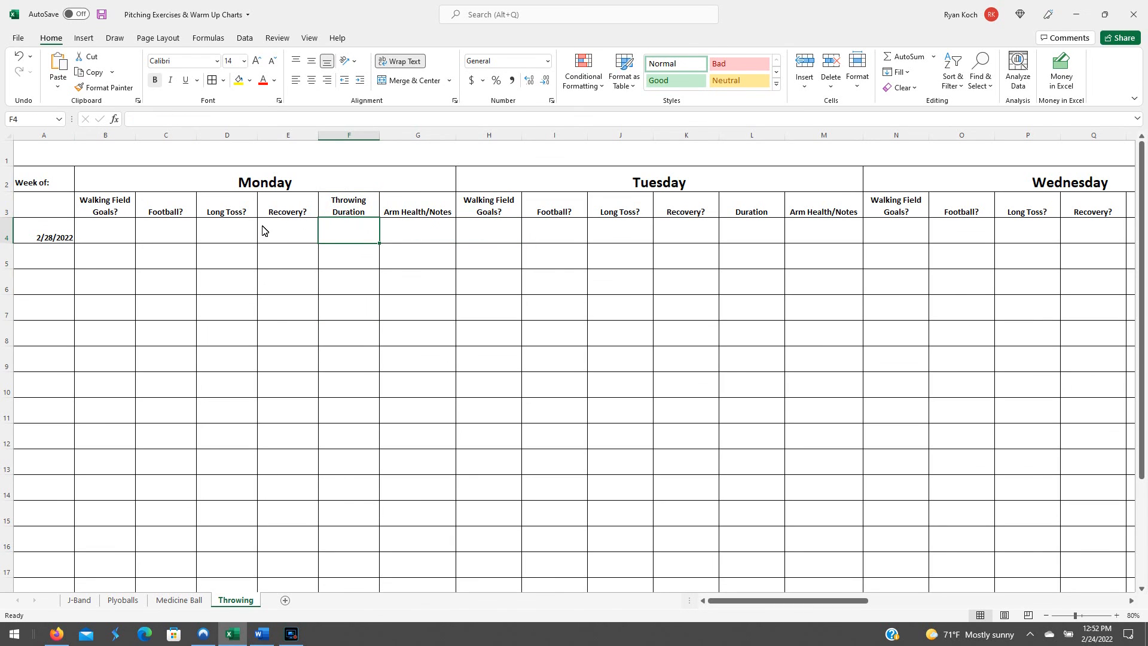
{"action": "left_click", "coordinate": [226, 231]}
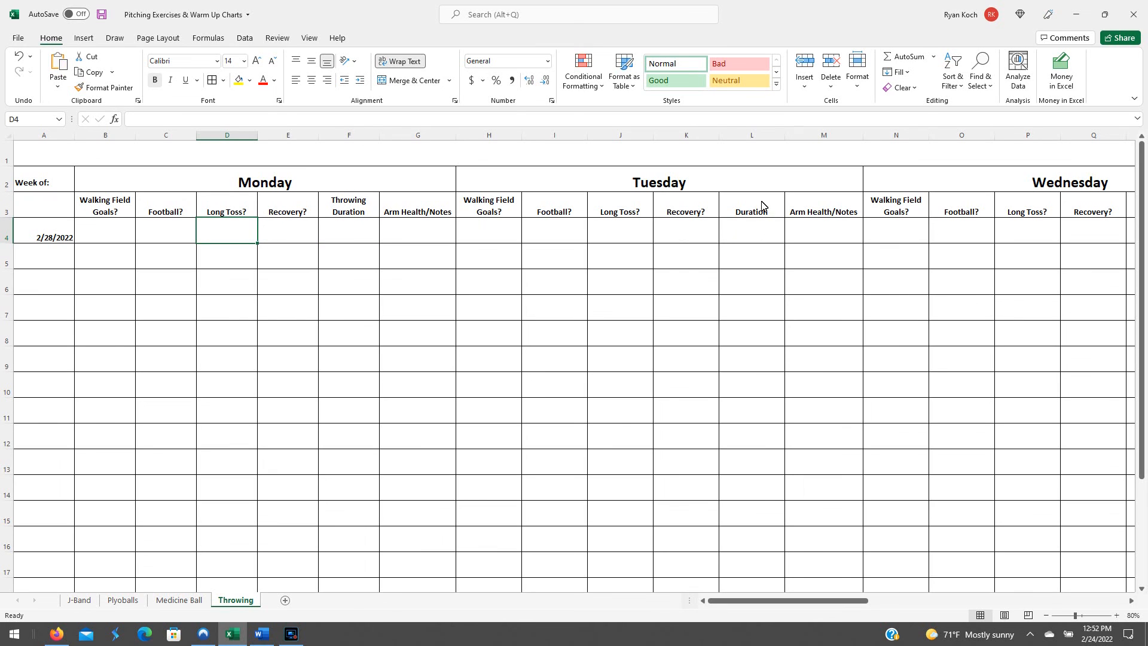
{"action": "mouse_move", "coordinate": [790, 239]}
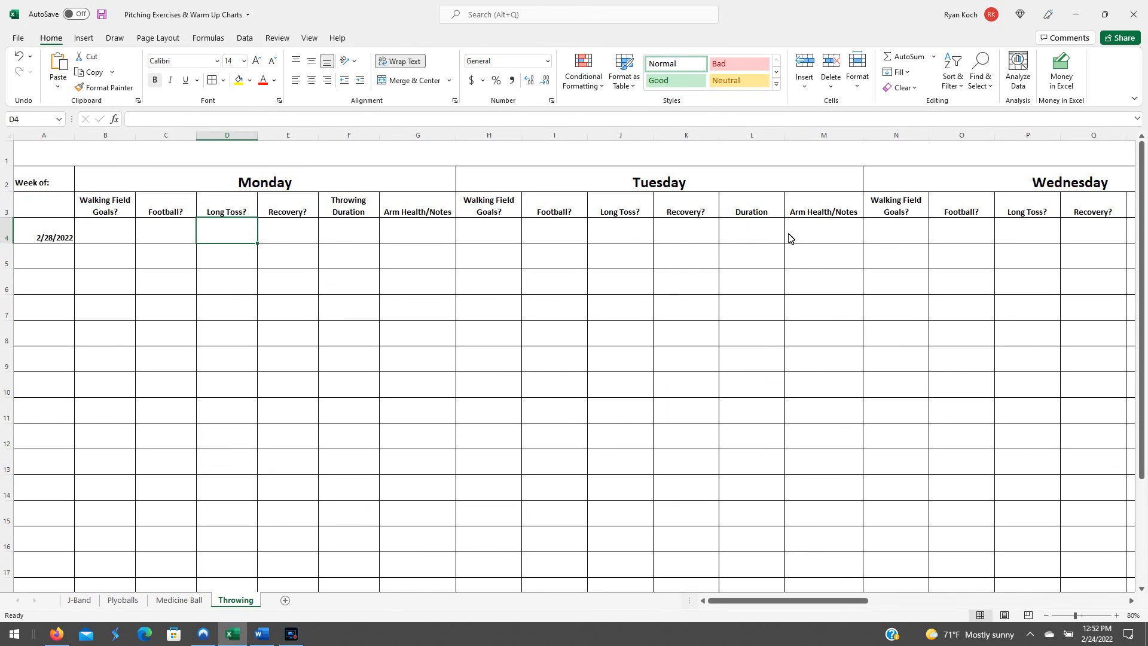
{"action": "left_click", "coordinate": [685, 230]}
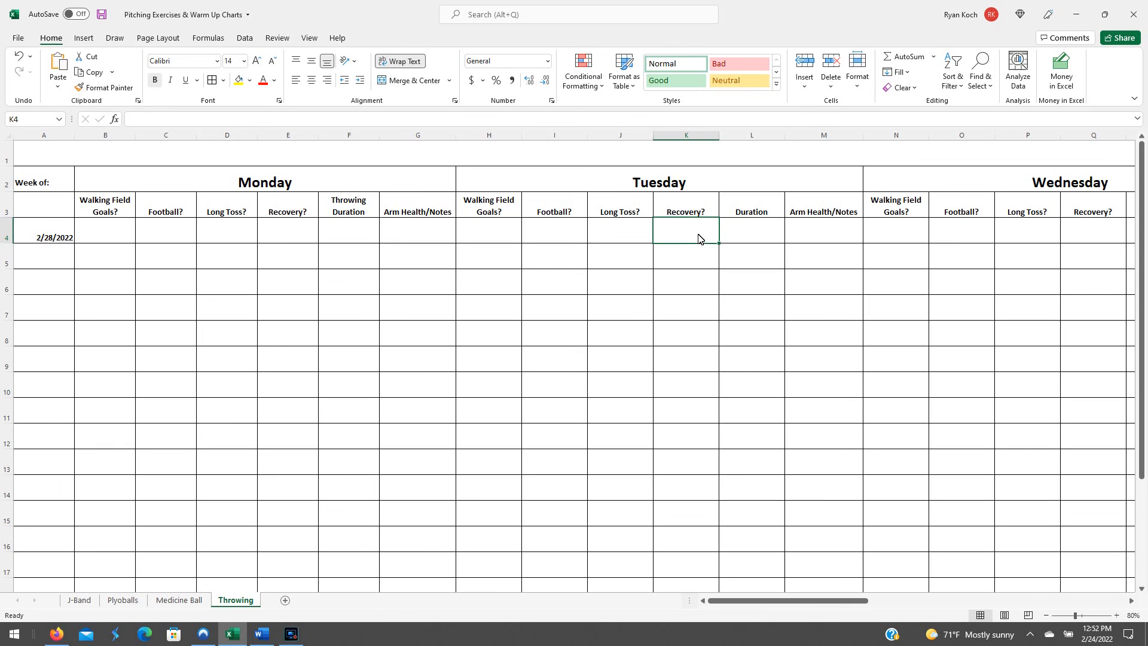
{"action": "mouse_move", "coordinate": [631, 234]}
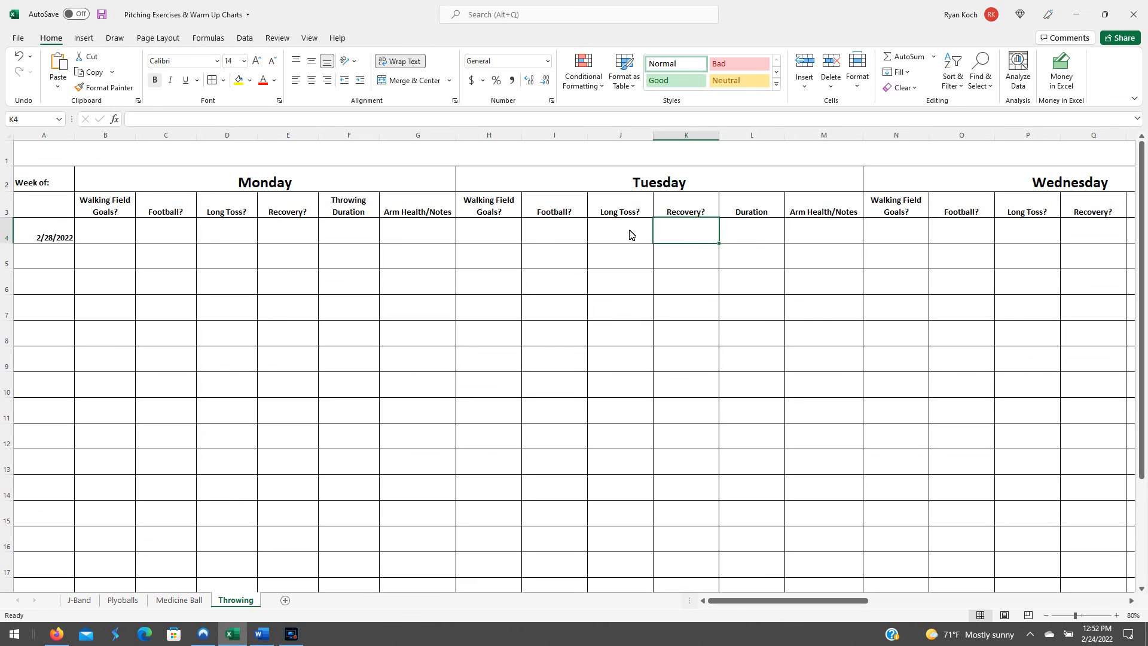
{"action": "mouse_move", "coordinate": [544, 260]}
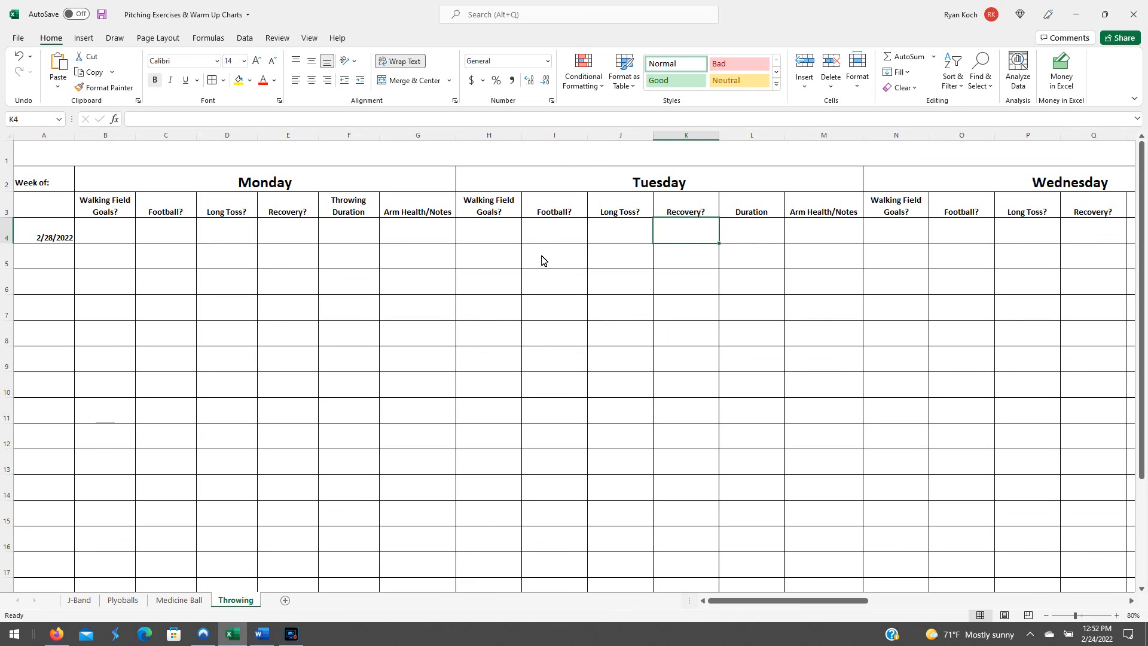
{"action": "mouse_move", "coordinate": [730, 283]}
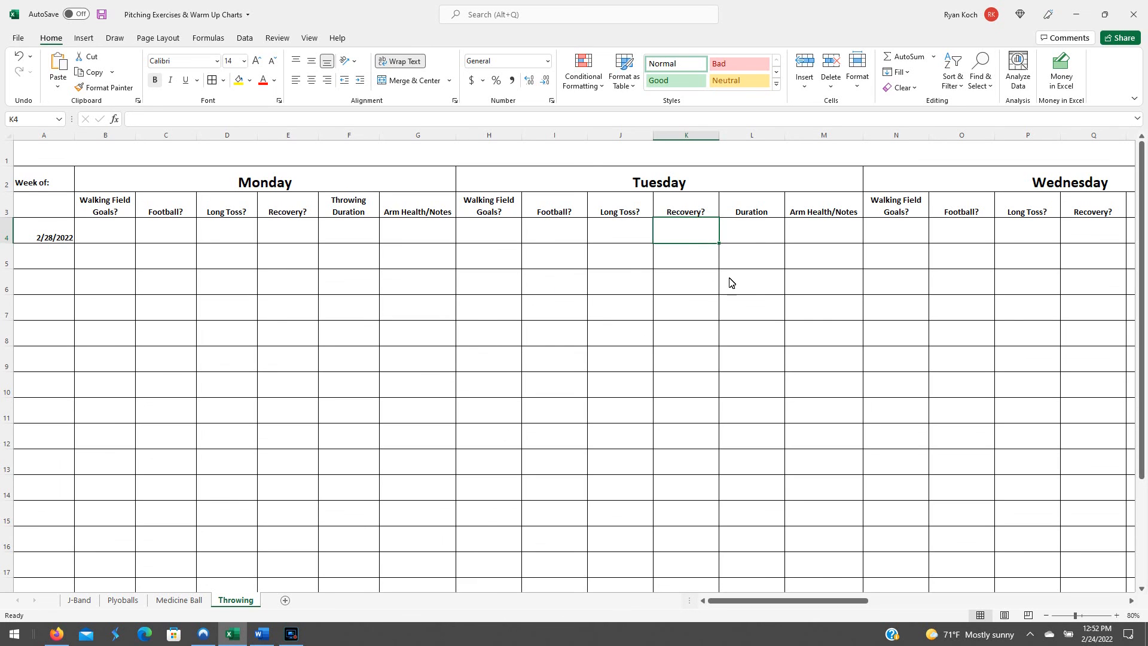
{"action": "left_click", "coordinate": [548, 301]}
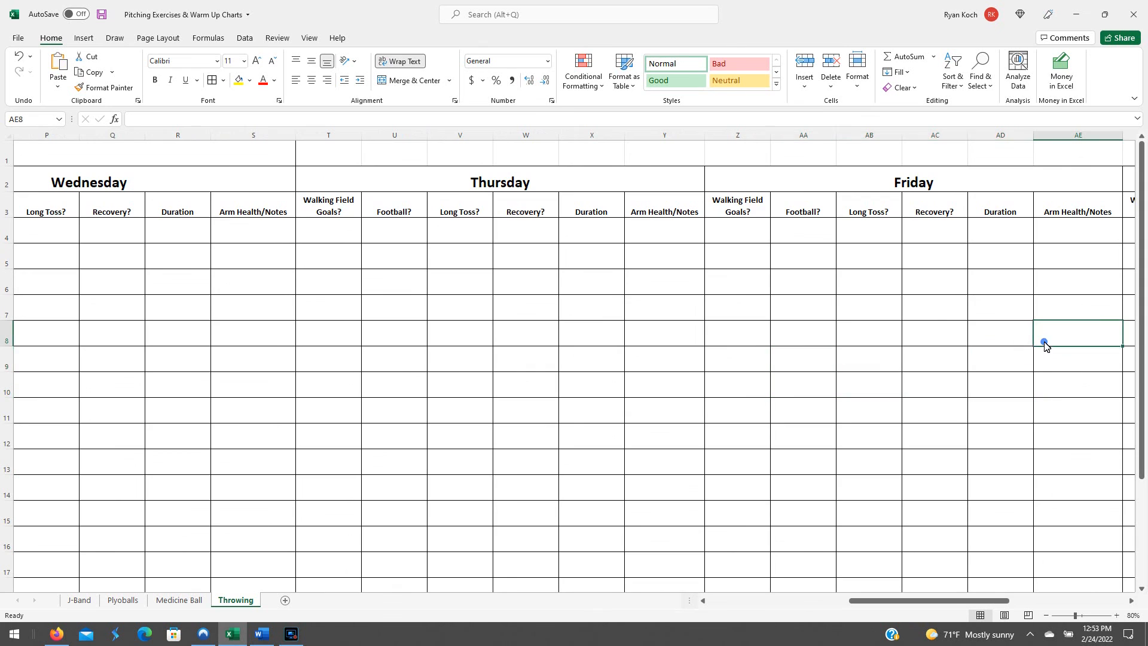
{"action": "scroll", "scroll_direction": "left", "scroll_amount": 3}
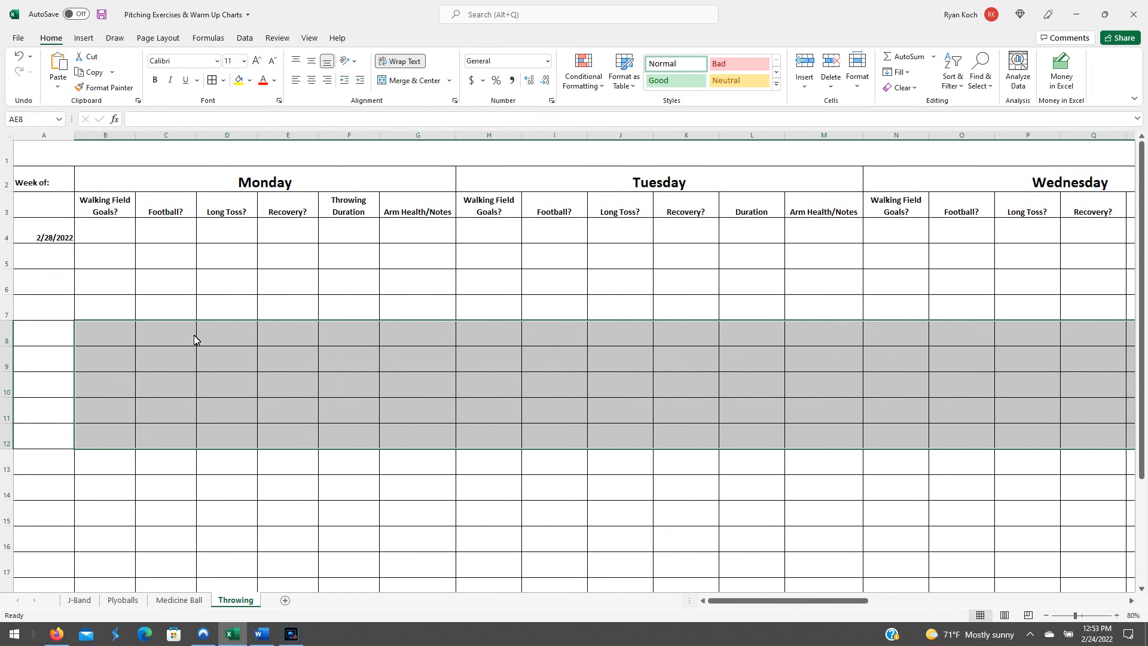
{"action": "left_click", "coordinate": [226, 306]}
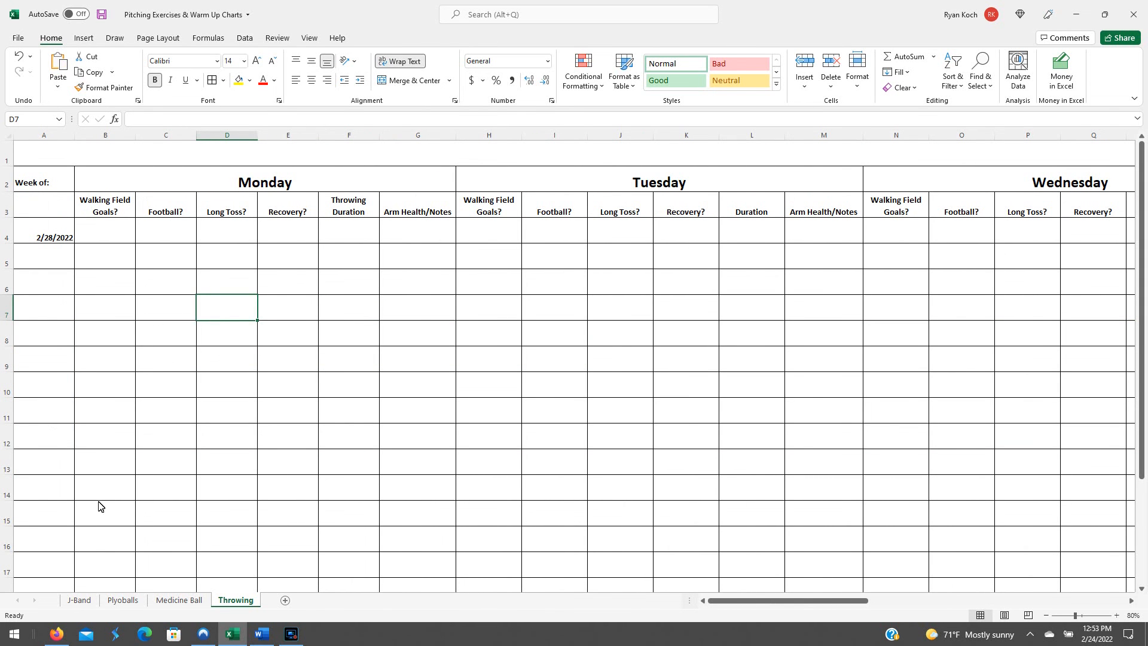
{"action": "left_click", "coordinate": [122, 599]}
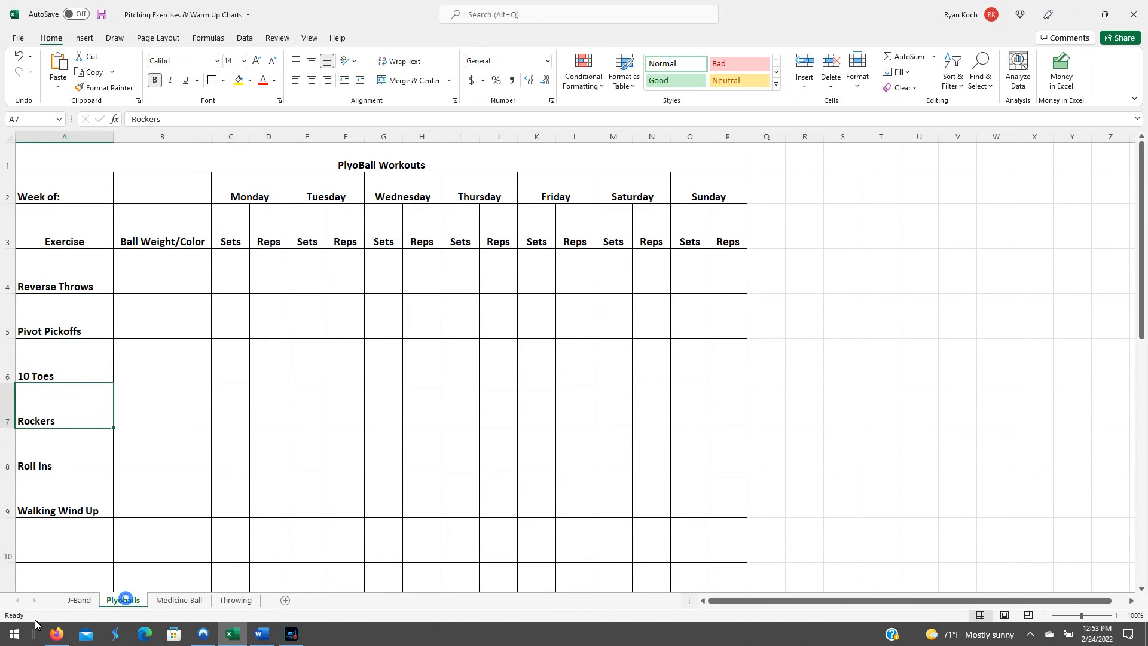
{"action": "left_click", "coordinate": [235, 599]}
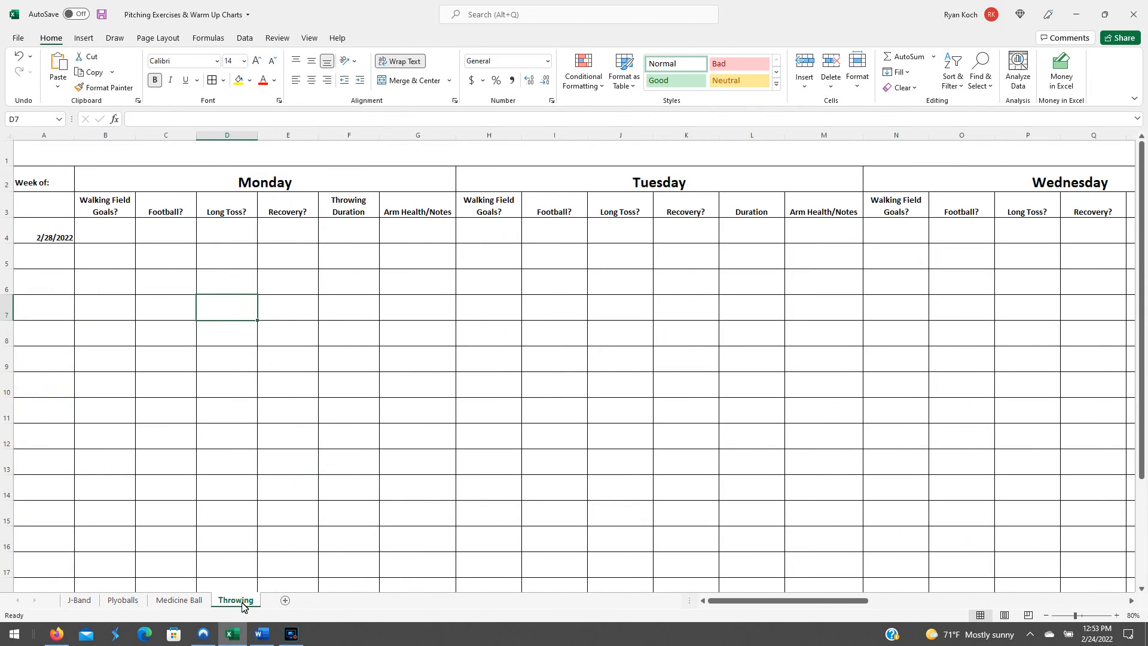
{"action": "mouse_move", "coordinate": [176, 344]}
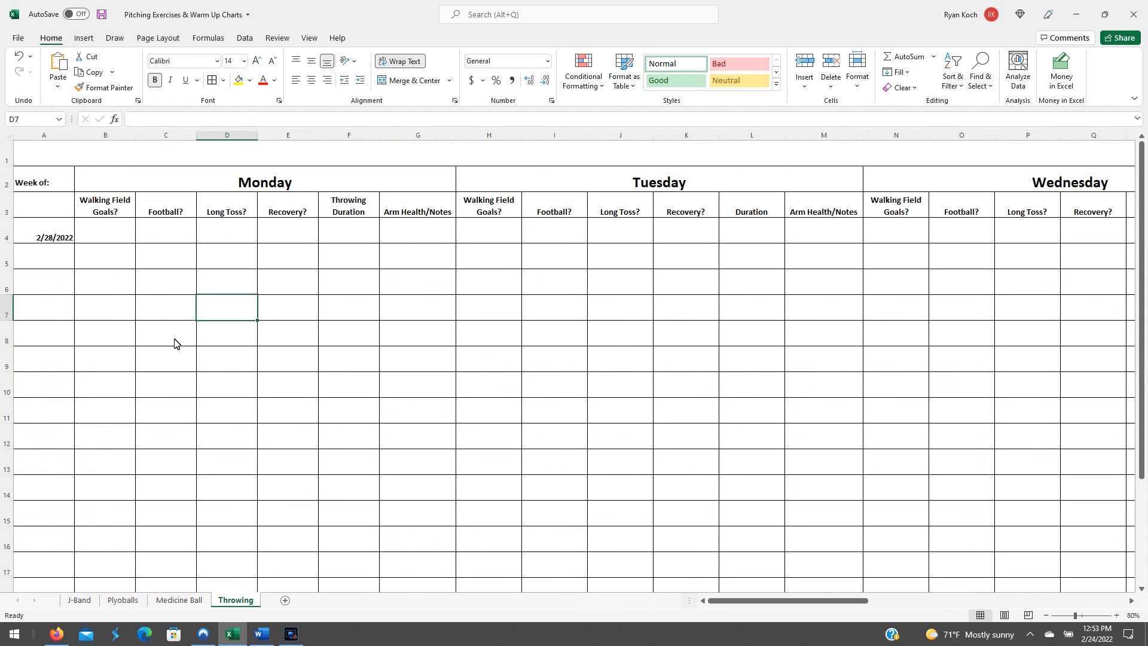
{"action": "mouse_move", "coordinate": [169, 334]}
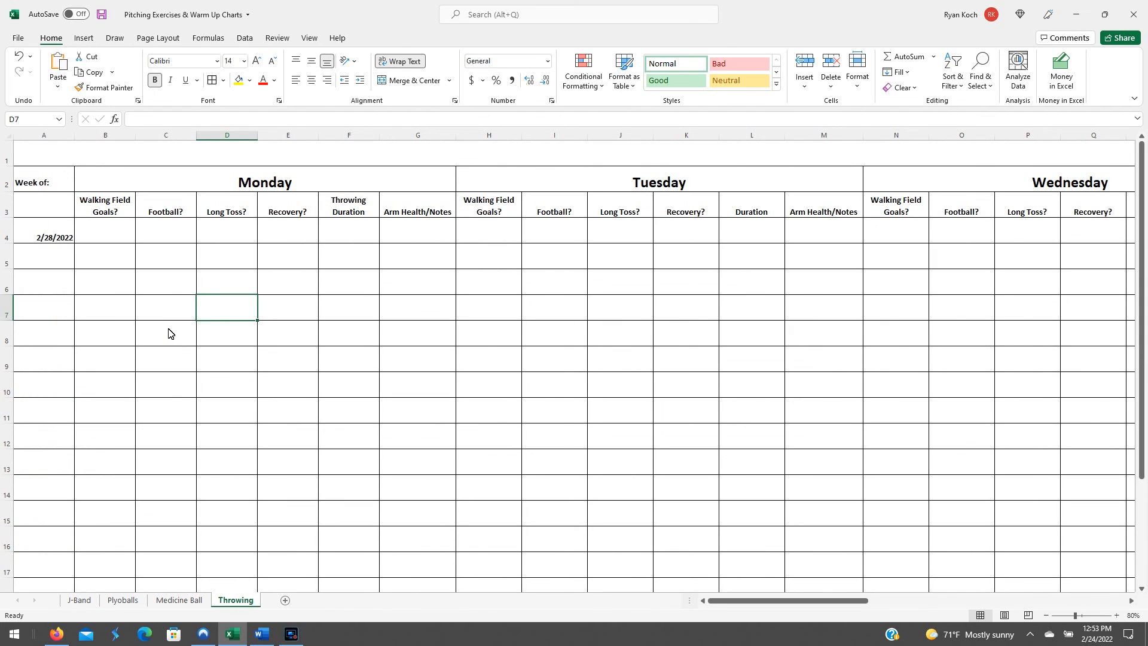
{"action": "mouse_move", "coordinate": [79, 264]}
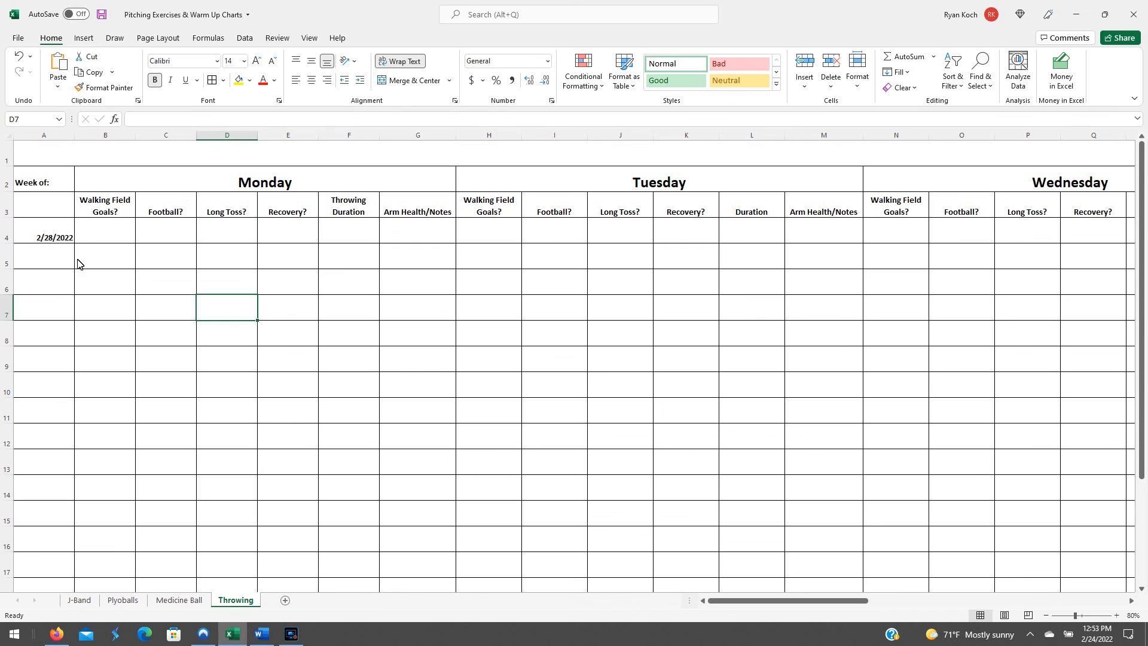
{"action": "left_click", "coordinate": [43, 262]}
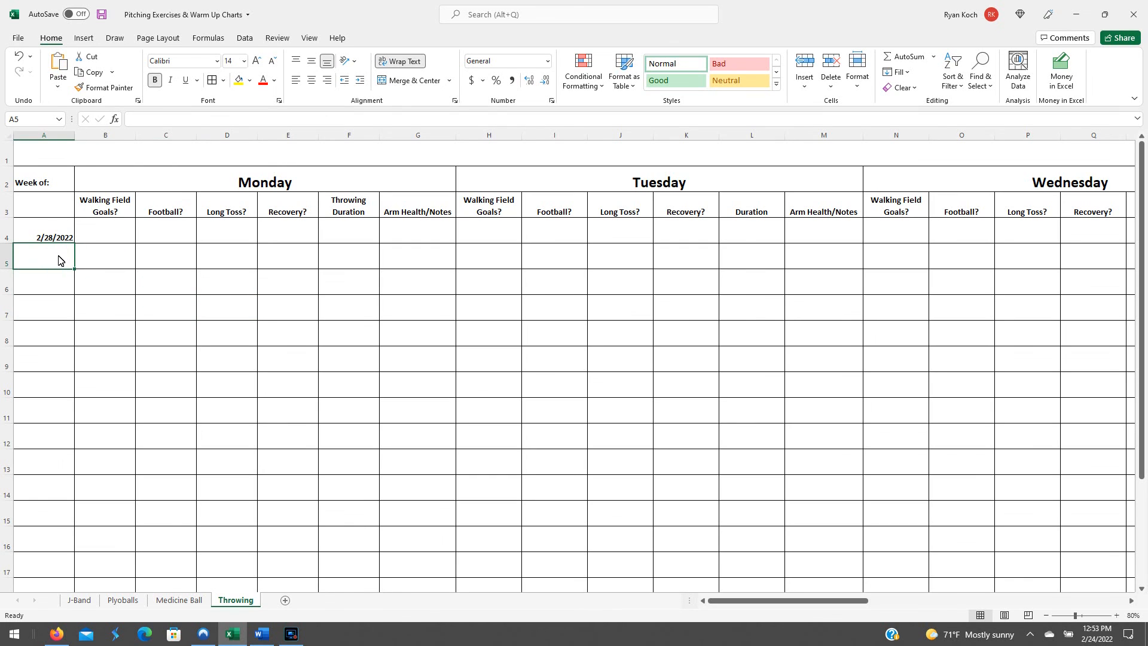
{"action": "mouse_move", "coordinate": [165, 267]}
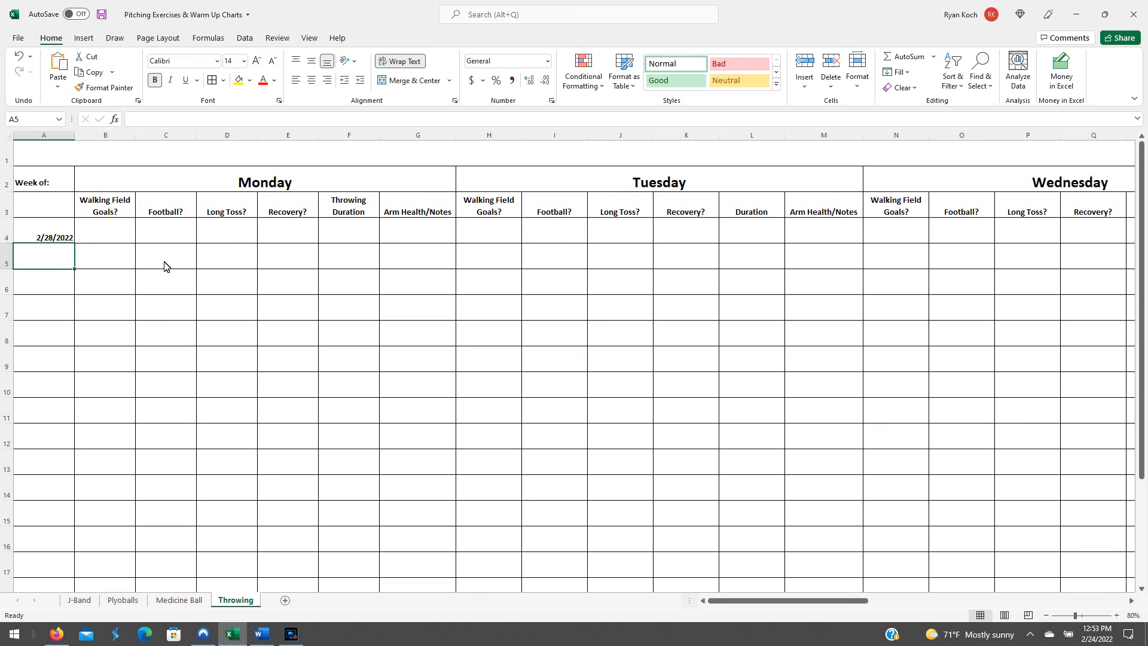
{"action": "left_click", "coordinate": [43, 410]}
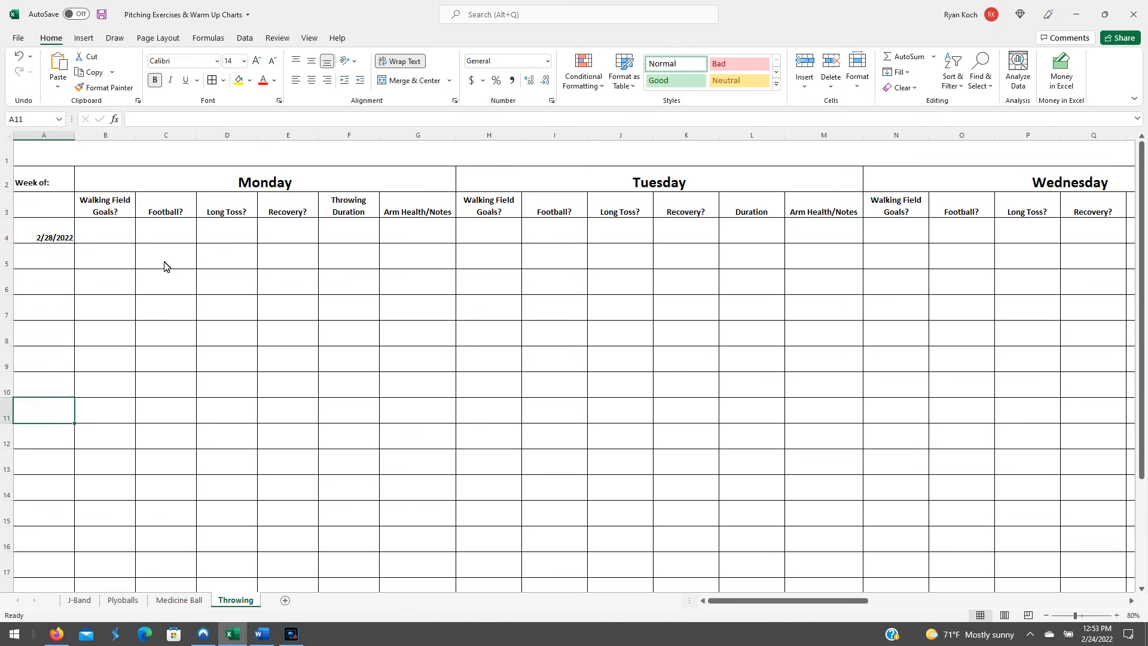
{"action": "left_click", "coordinate": [43, 307]}
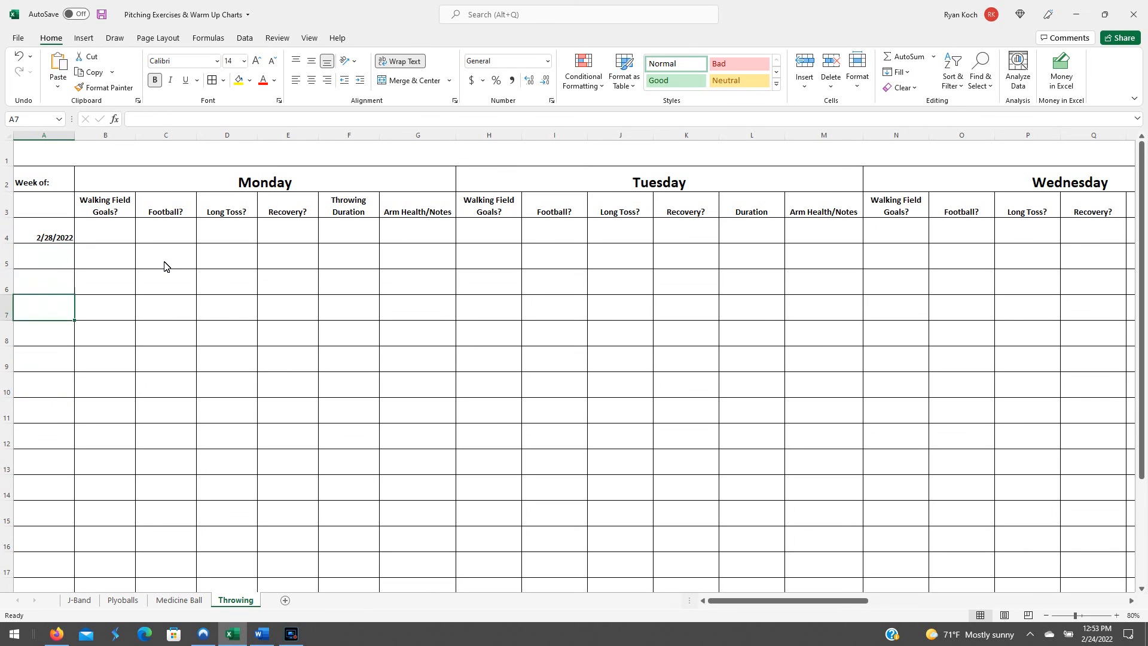
{"action": "left_click", "coordinate": [43, 255]}
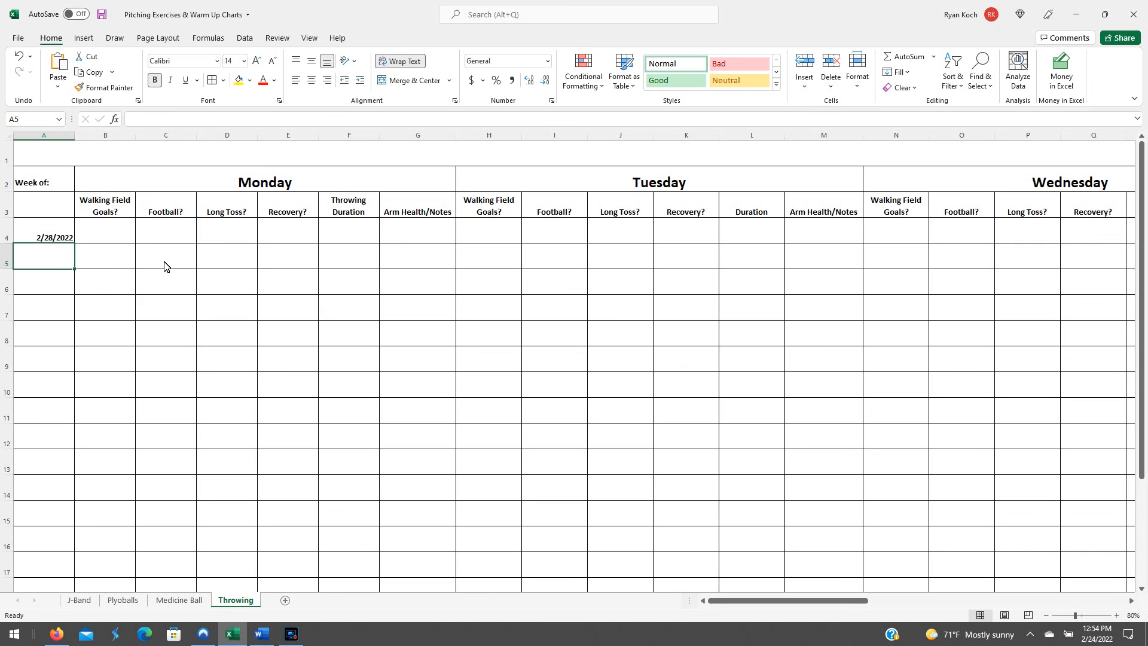
{"action": "mouse_move", "coordinate": [31, 452]}
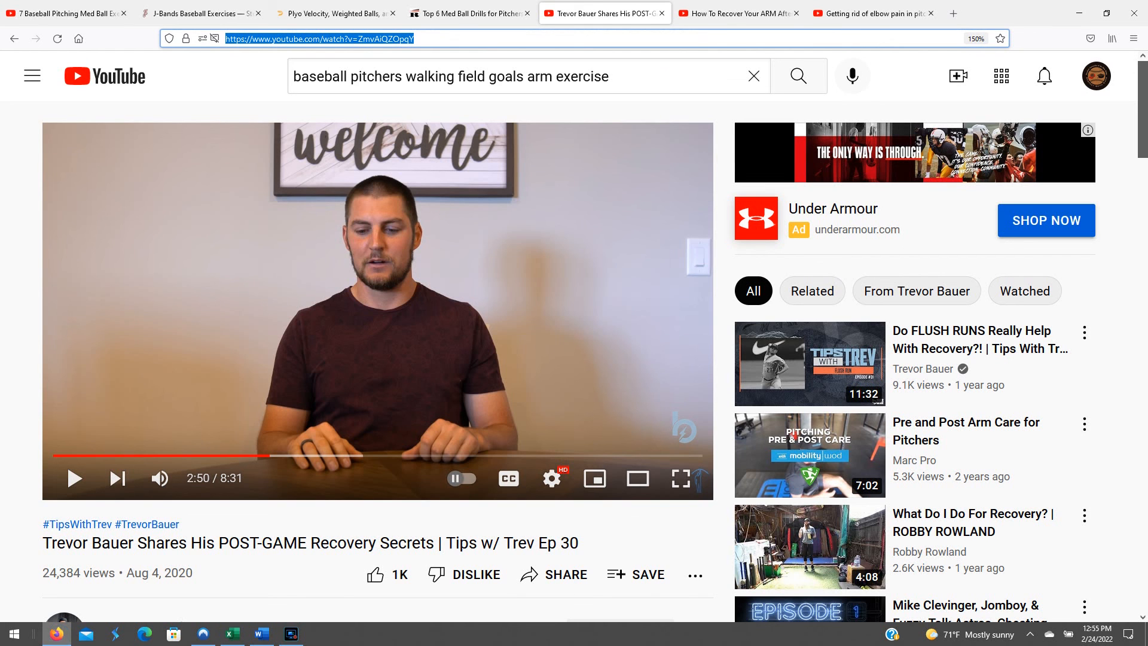
{"action": "mouse_move", "coordinate": [749, 22]}
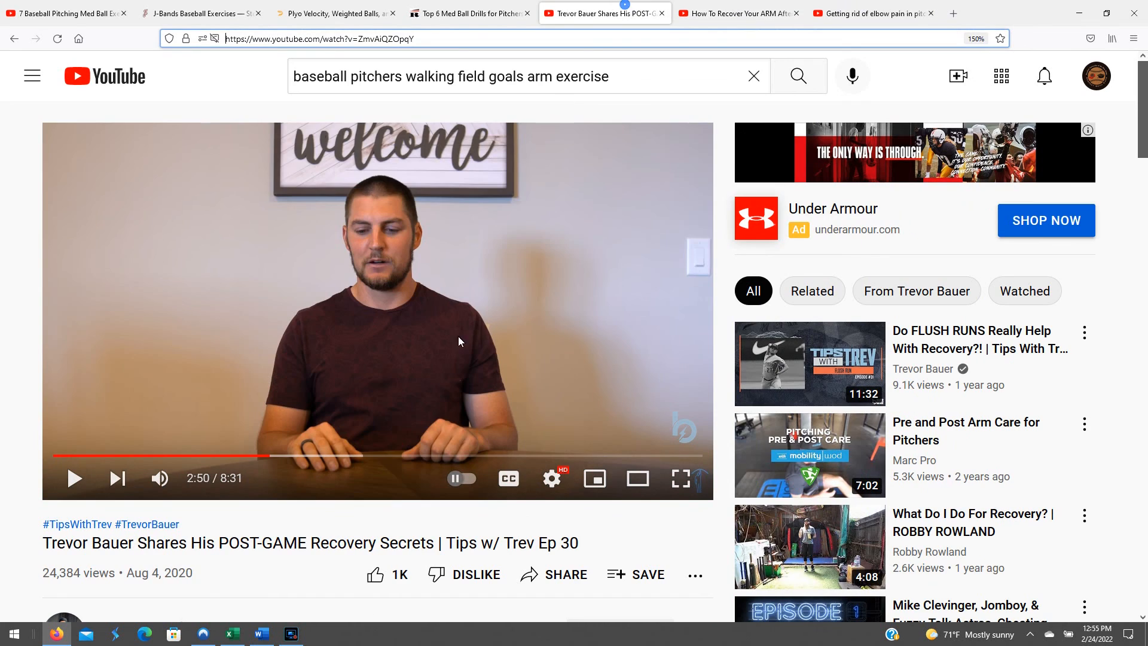
{"action": "mouse_move", "coordinate": [268, 576]}
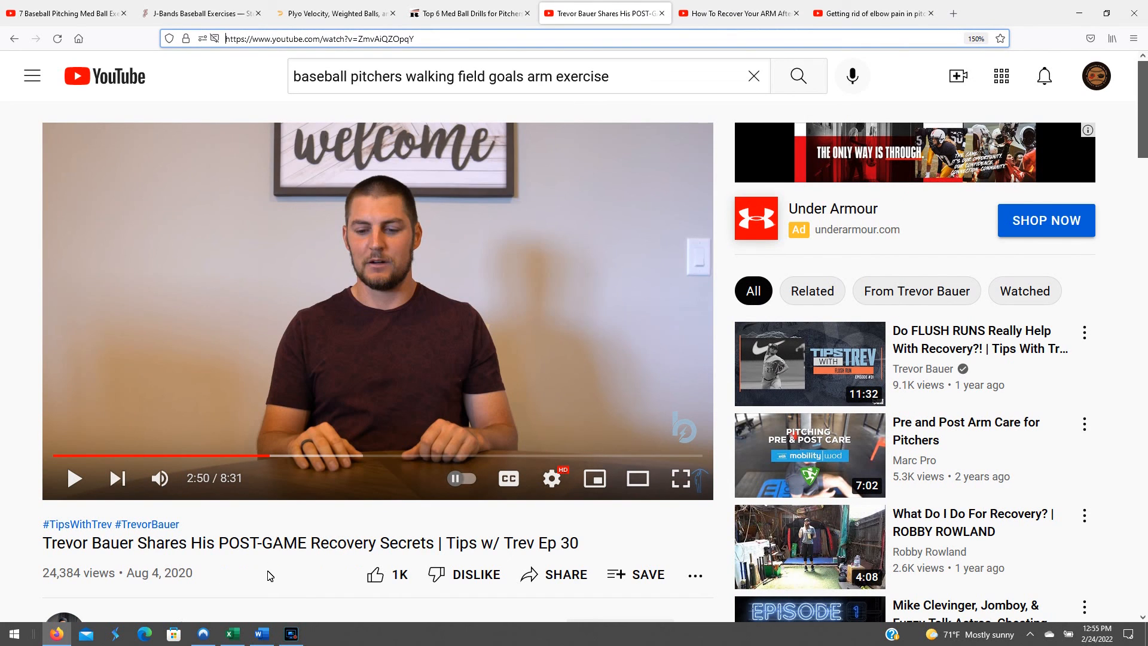
{"action": "mouse_move", "coordinate": [432, 477]}
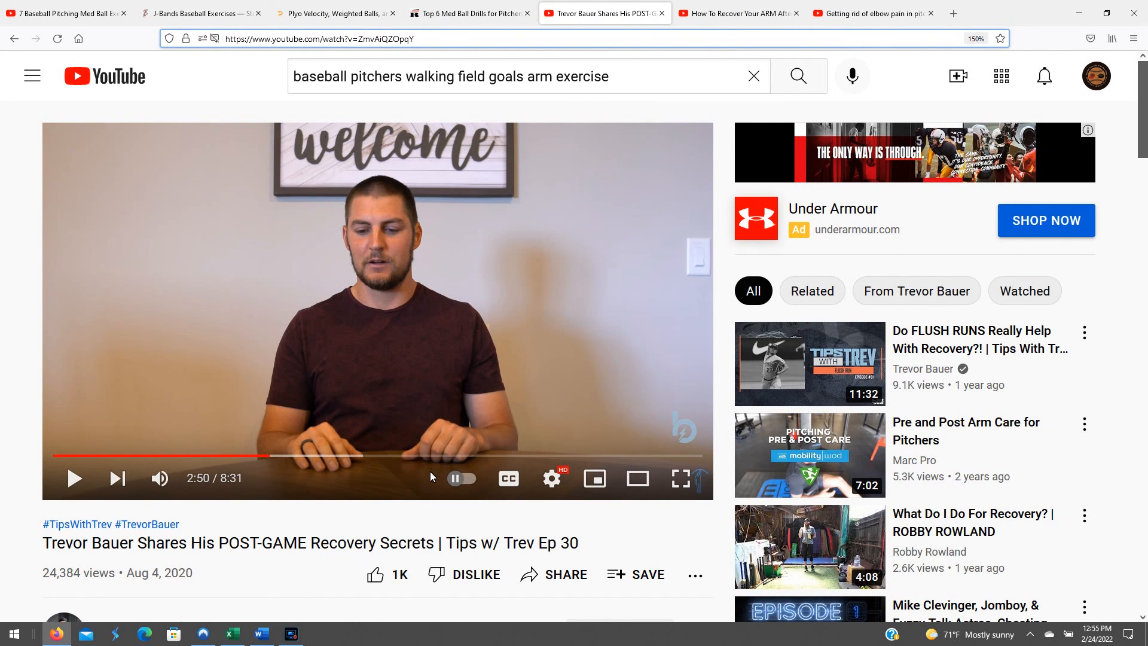
{"action": "mouse_move", "coordinate": [208, 583]}
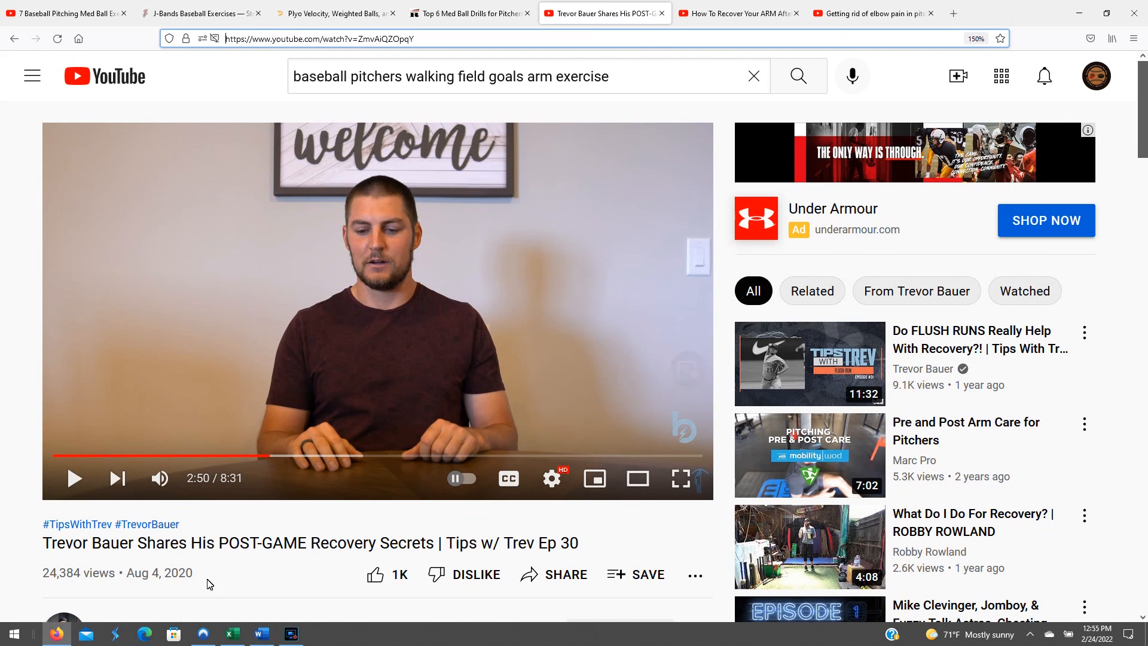
{"action": "mouse_move", "coordinate": [300, 558]}
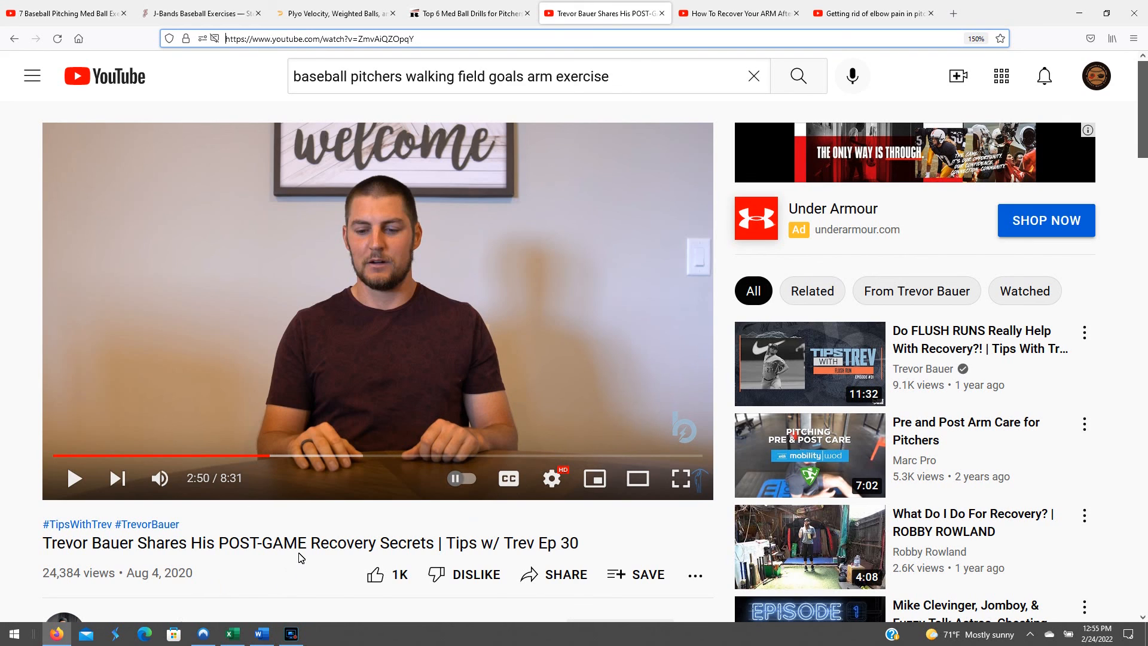
{"action": "mouse_move", "coordinate": [348, 487]}
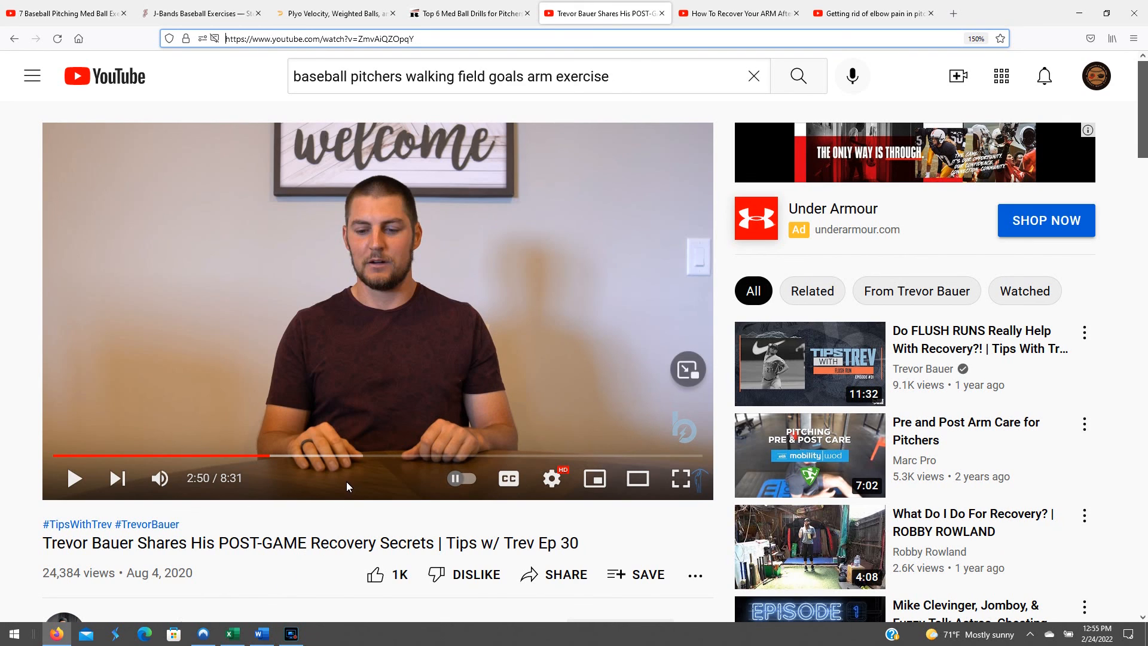
{"action": "mouse_move", "coordinate": [351, 543]}
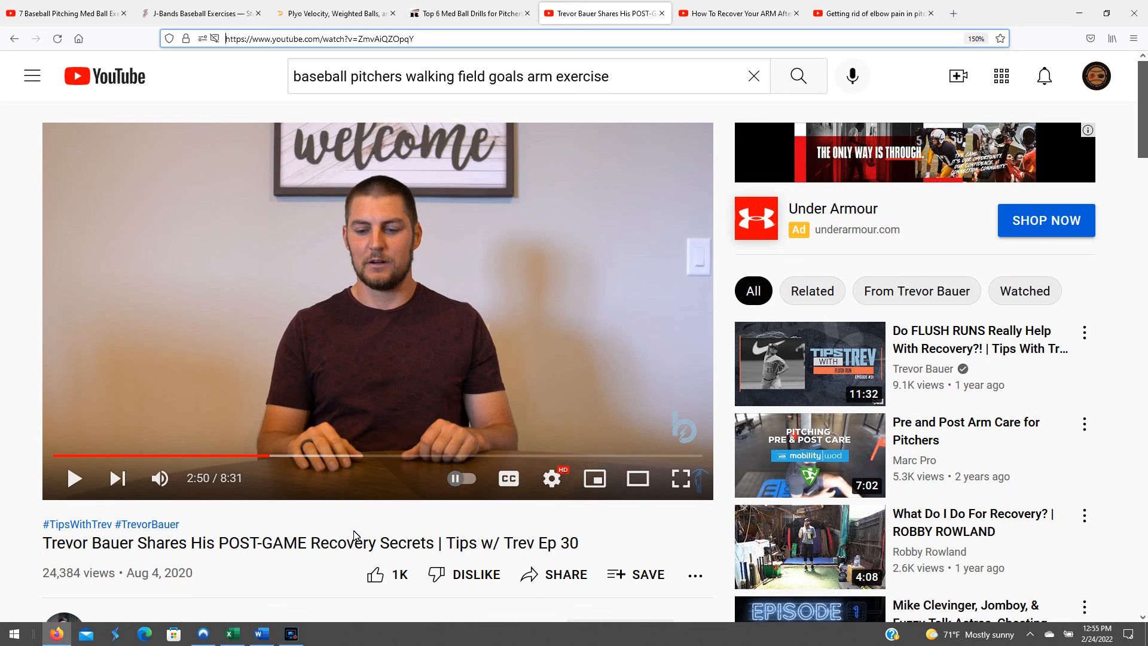
{"action": "mouse_move", "coordinate": [737, 179]}
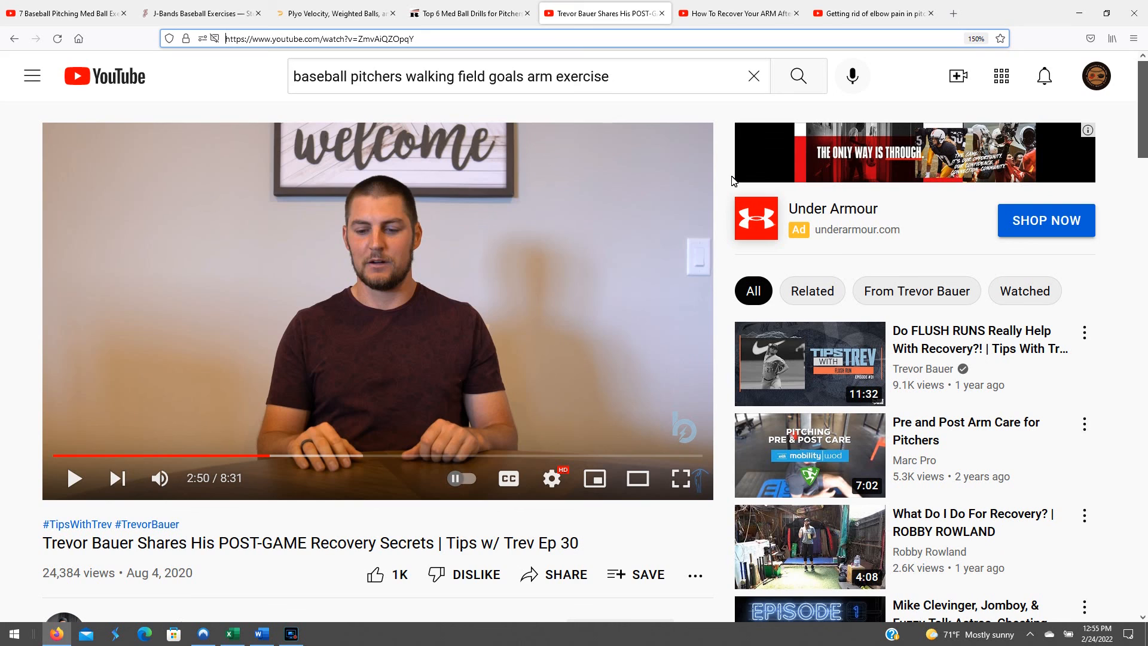
{"action": "mouse_move", "coordinate": [710, 186]}
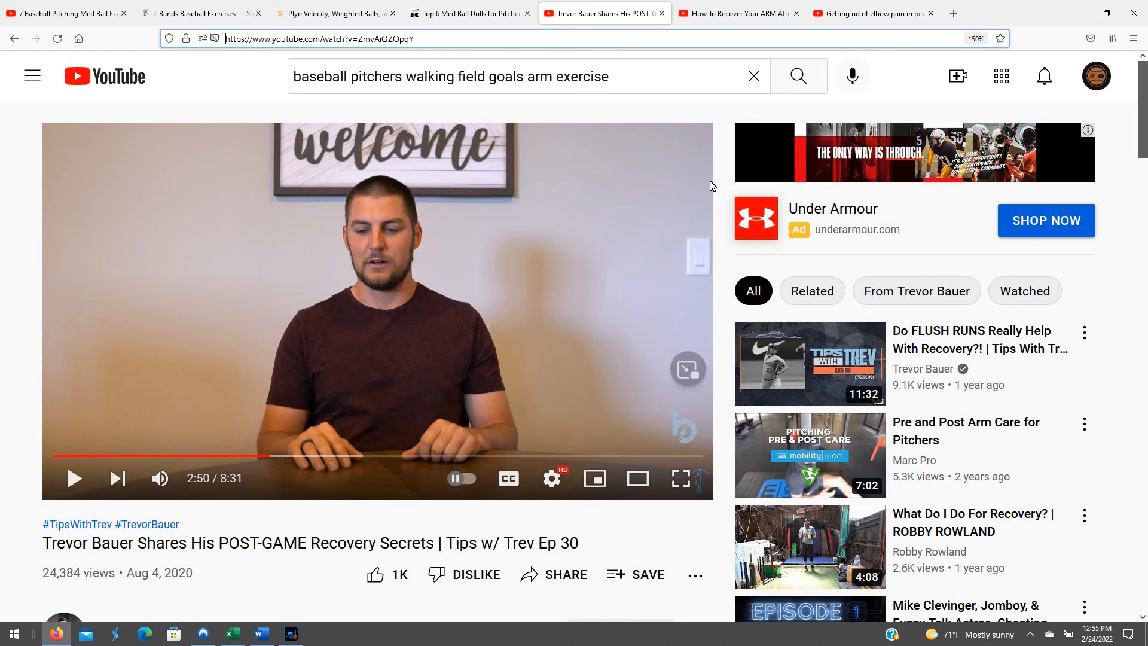
{"action": "mouse_move", "coordinate": [741, 72]}
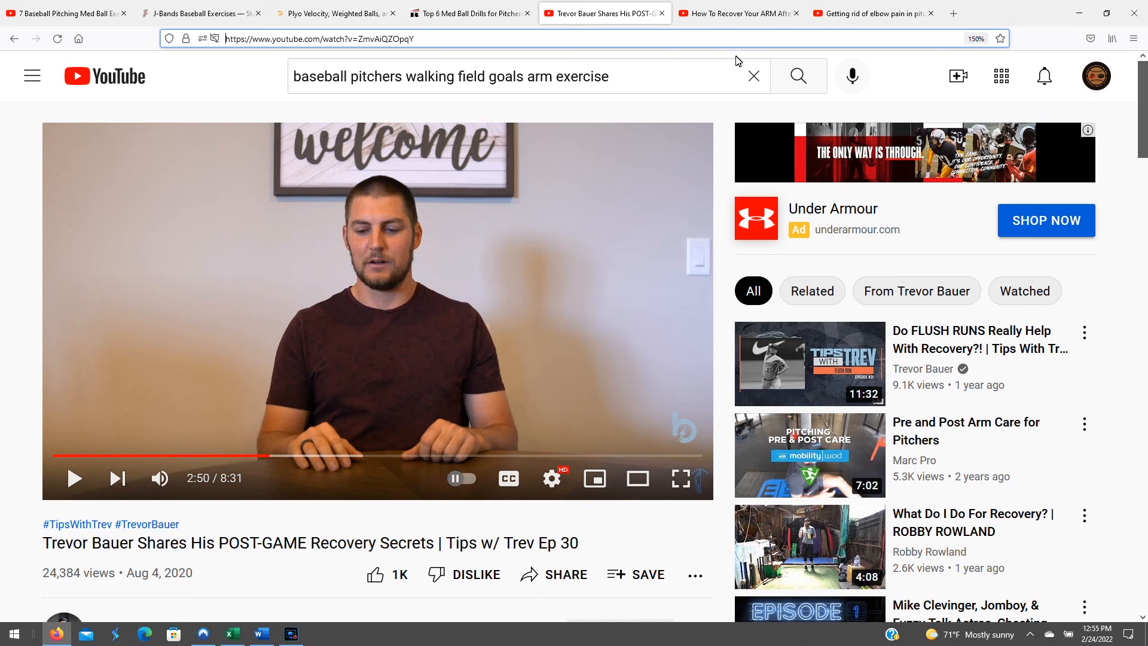
{"action": "mouse_move", "coordinate": [798, 75]}
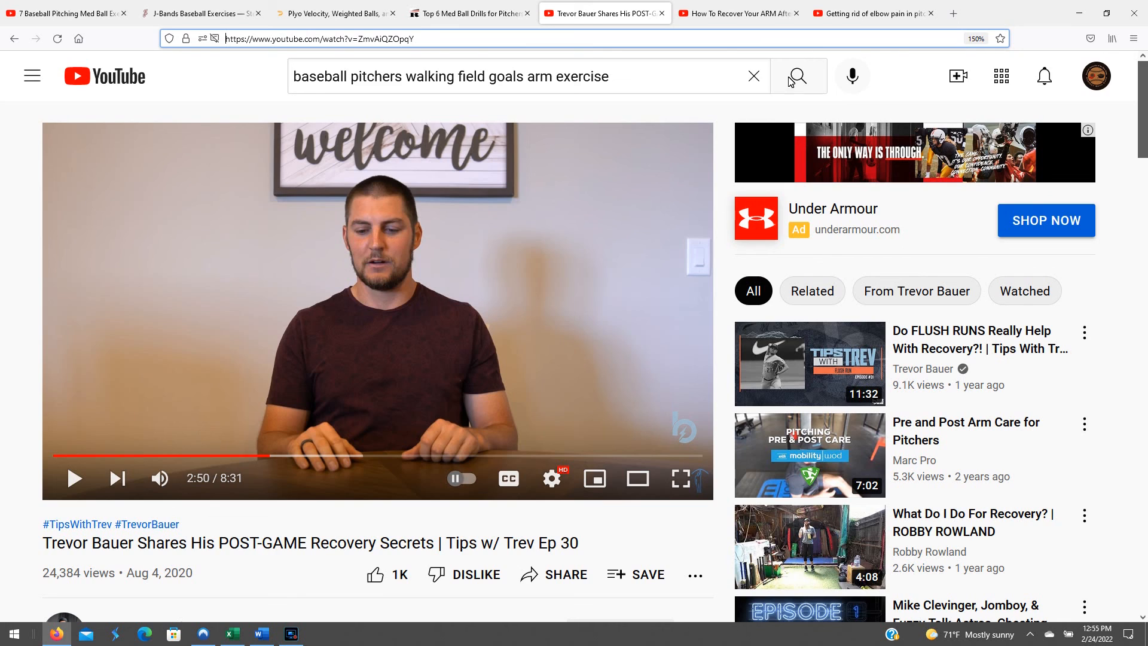
{"action": "mouse_move", "coordinate": [798, 77]}
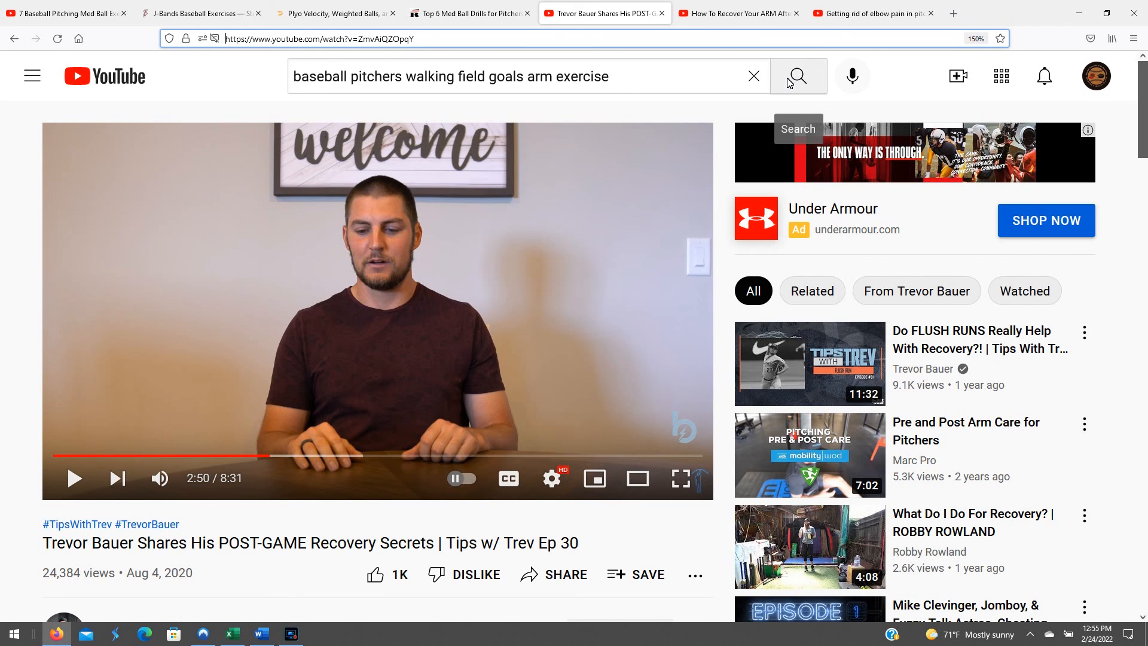
{"action": "mouse_move", "coordinate": [776, 115]}
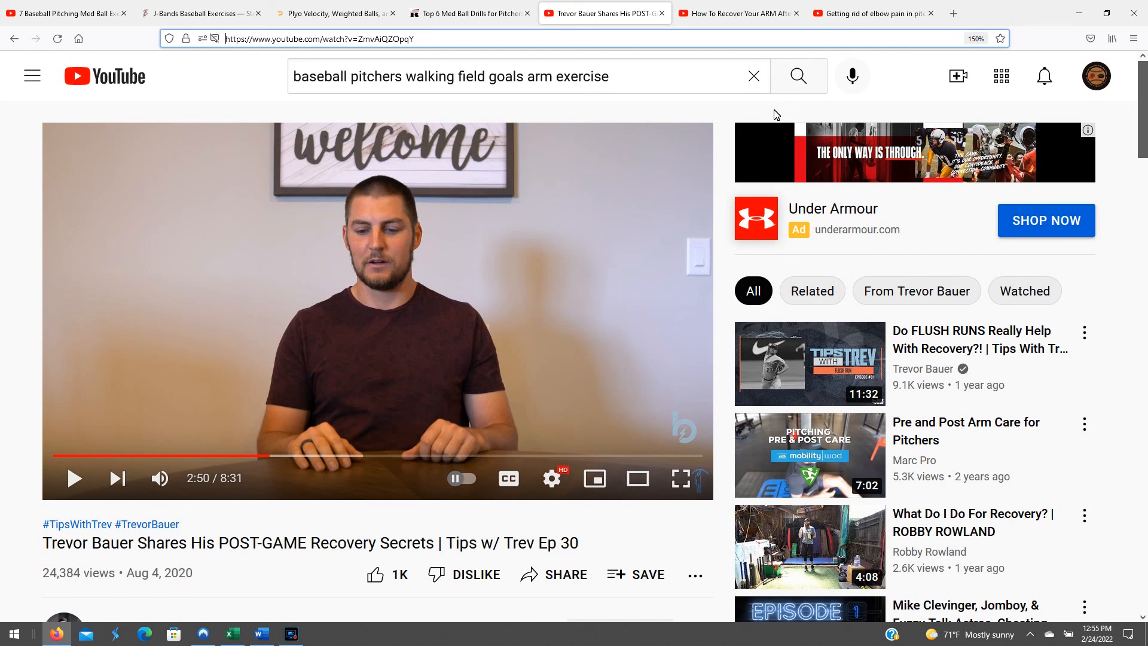
{"action": "mouse_move", "coordinate": [813, 101]}
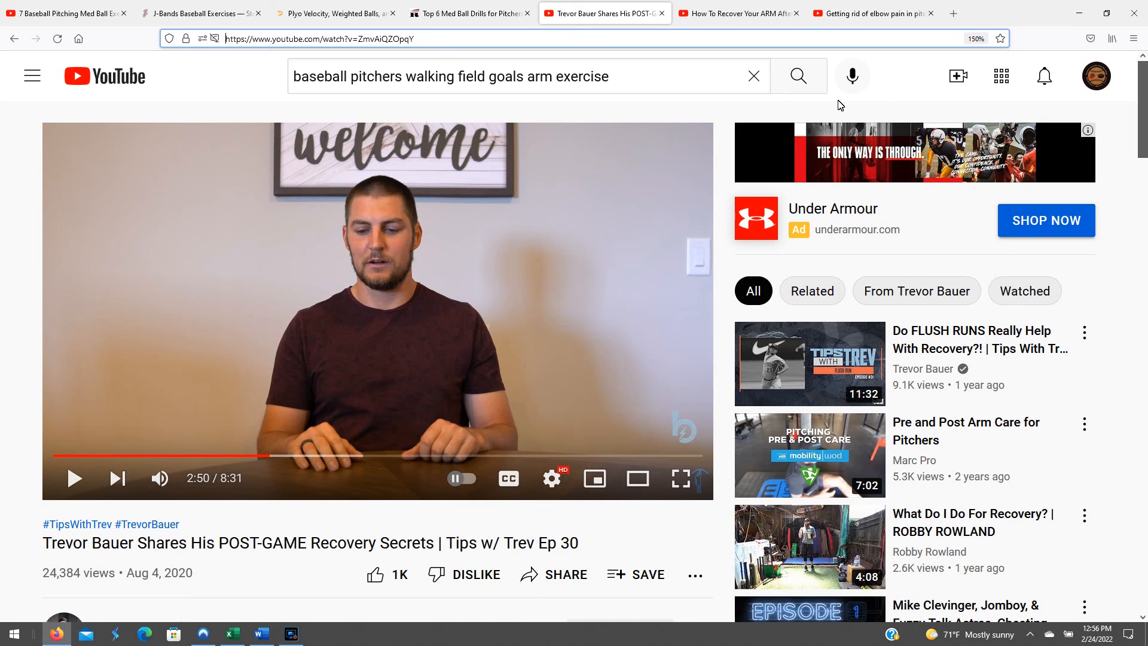
{"action": "mouse_move", "coordinate": [797, 76]}
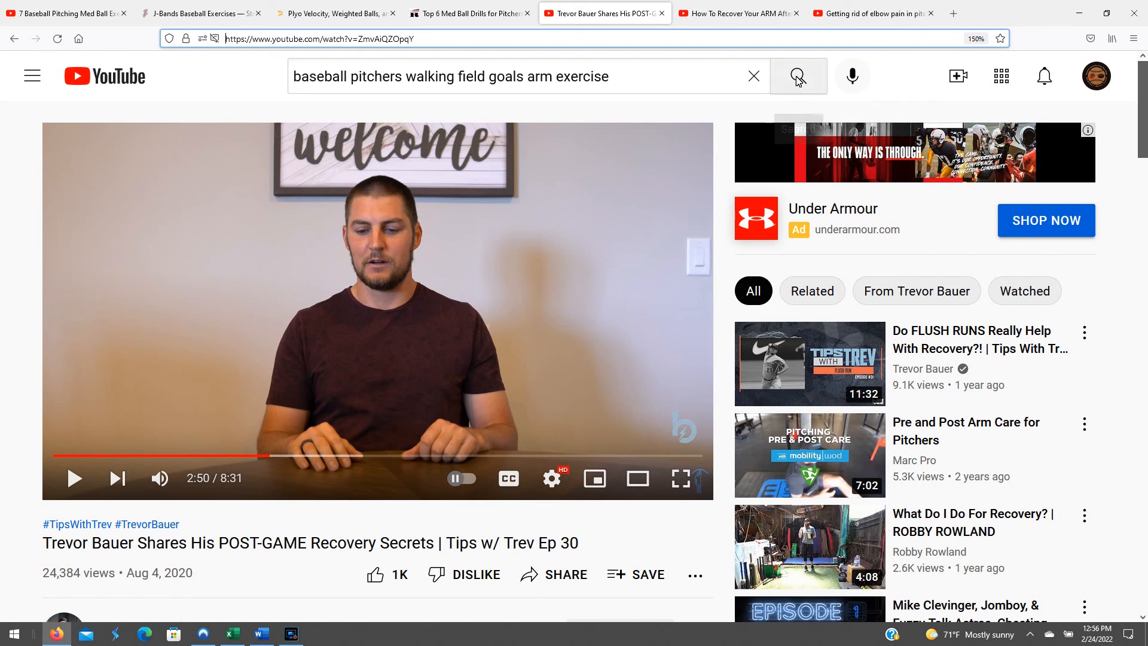
Play the arm-recovery video from 1:22, skim its description, and pause it at 1:42.
{"action": "left_click", "coordinate": [738, 13]}
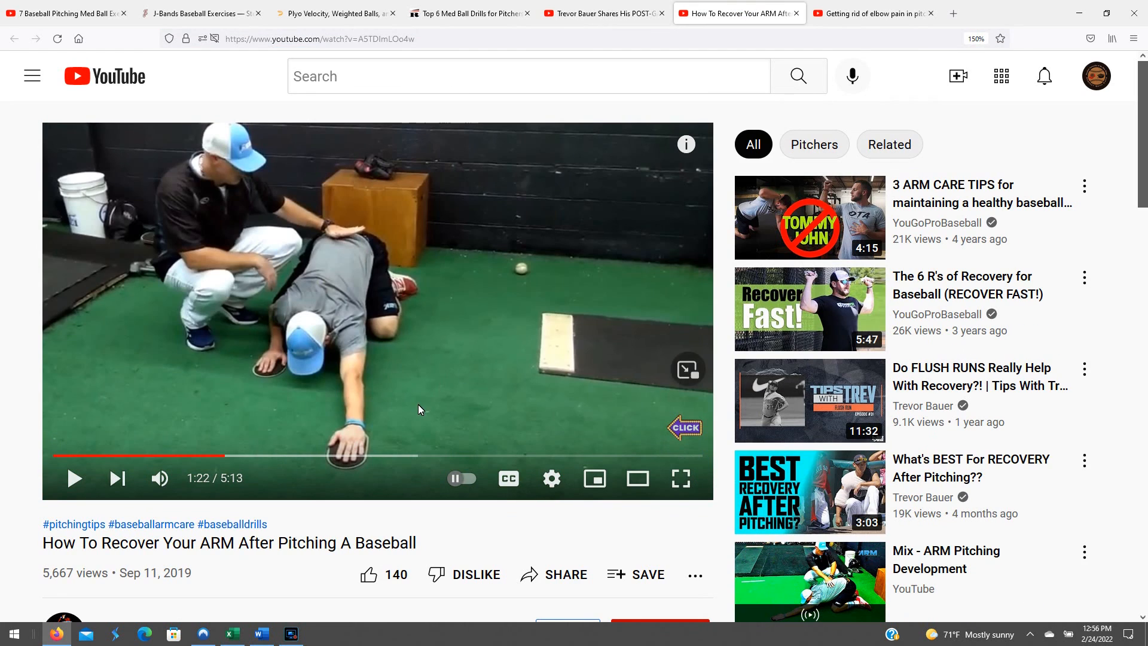
{"action": "mouse_move", "coordinate": [320, 523]}
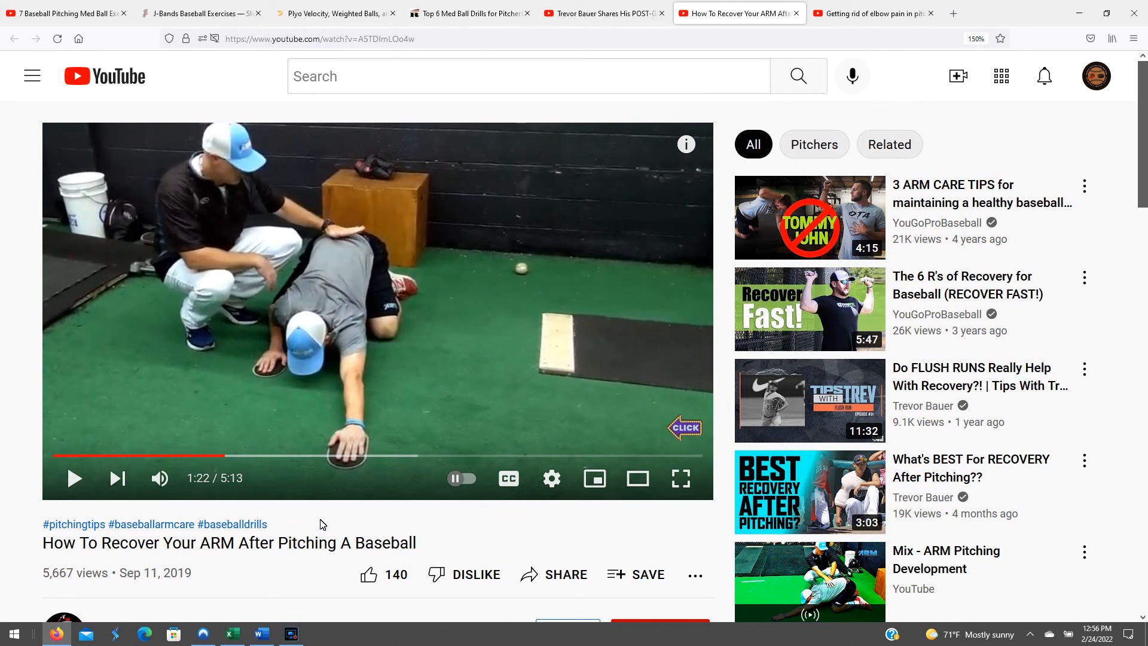
{"action": "mouse_move", "coordinate": [21, 479]}
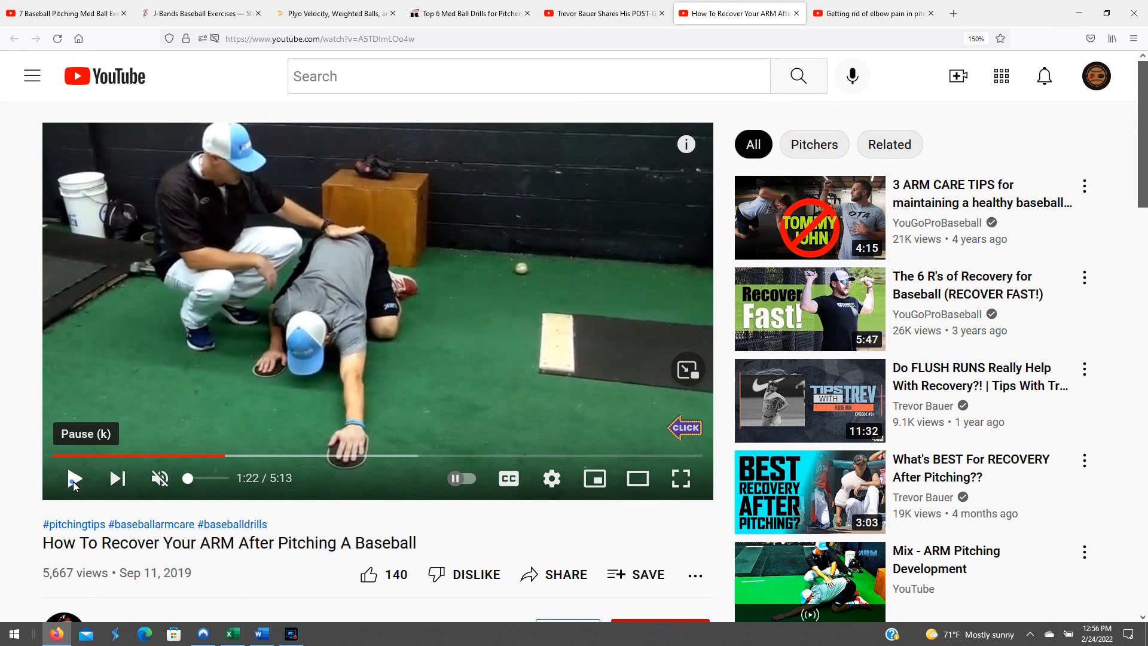
{"action": "left_click", "coordinate": [73, 479]}
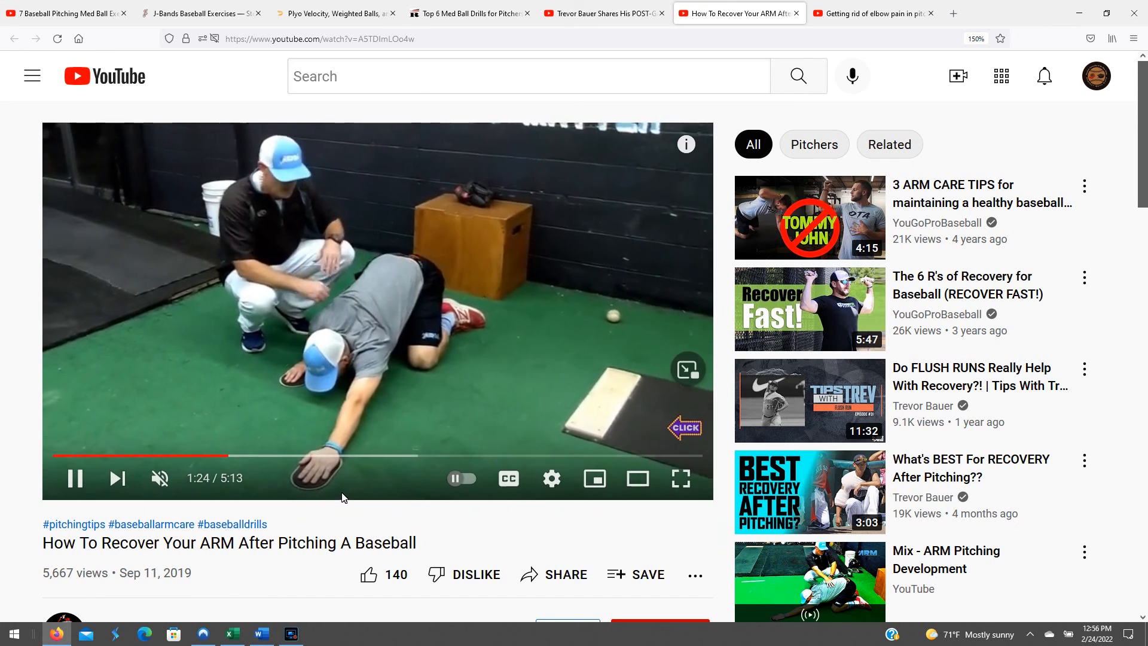
{"action": "scroll", "scroll_direction": "down", "scroll_amount": 3}
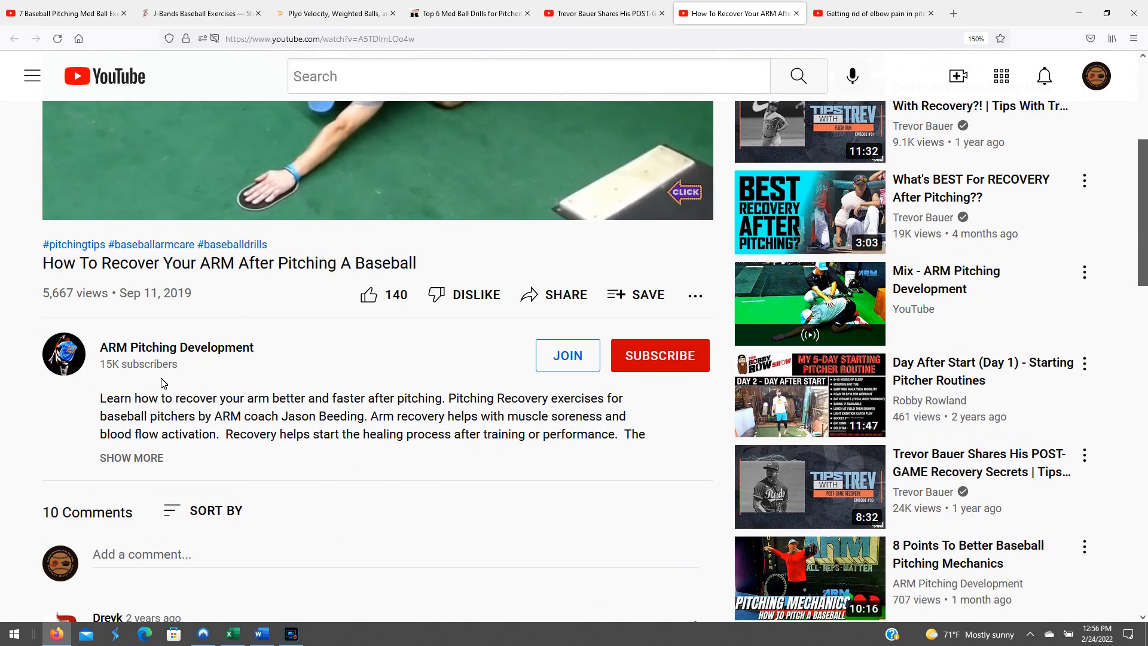
{"action": "scroll", "scroll_direction": "up", "scroll_amount": 3}
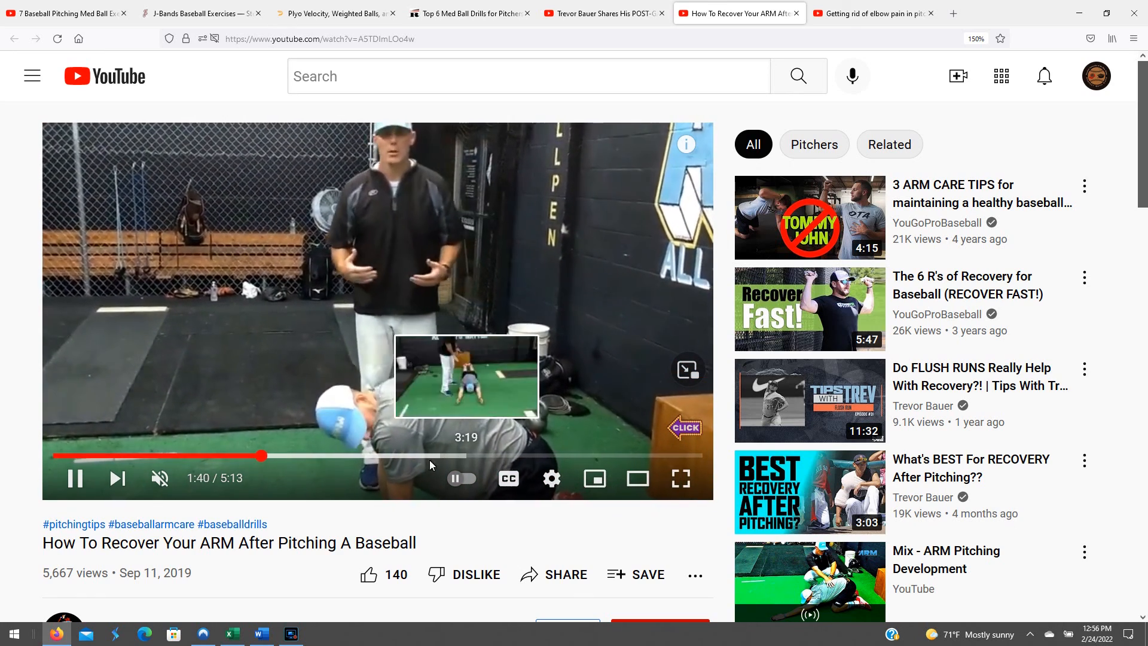
{"action": "left_click", "coordinate": [75, 478]}
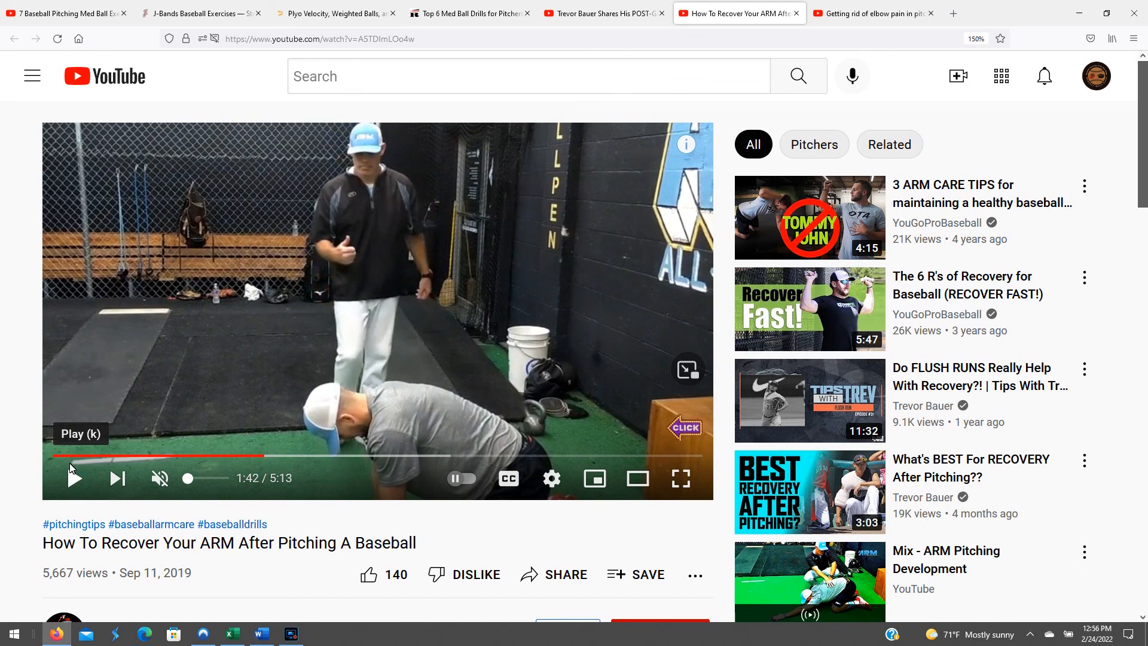
Bring up the elbow pain in pitchers video and stop it from playing.
{"action": "left_click", "coordinate": [871, 13]}
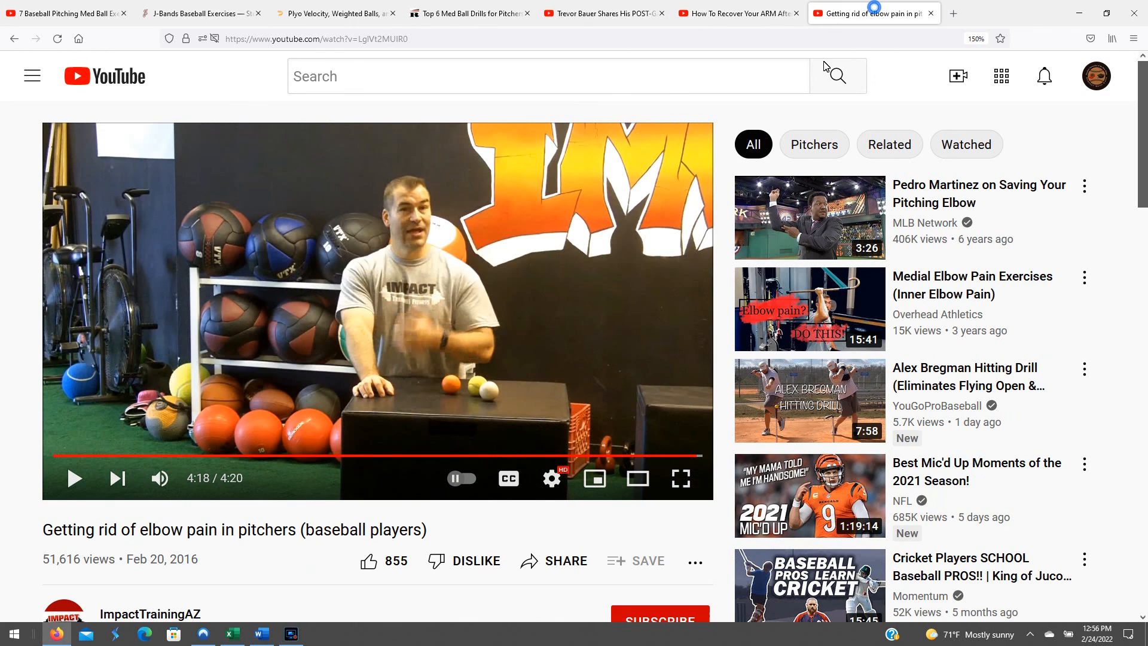
{"action": "mouse_move", "coordinate": [274, 386]}
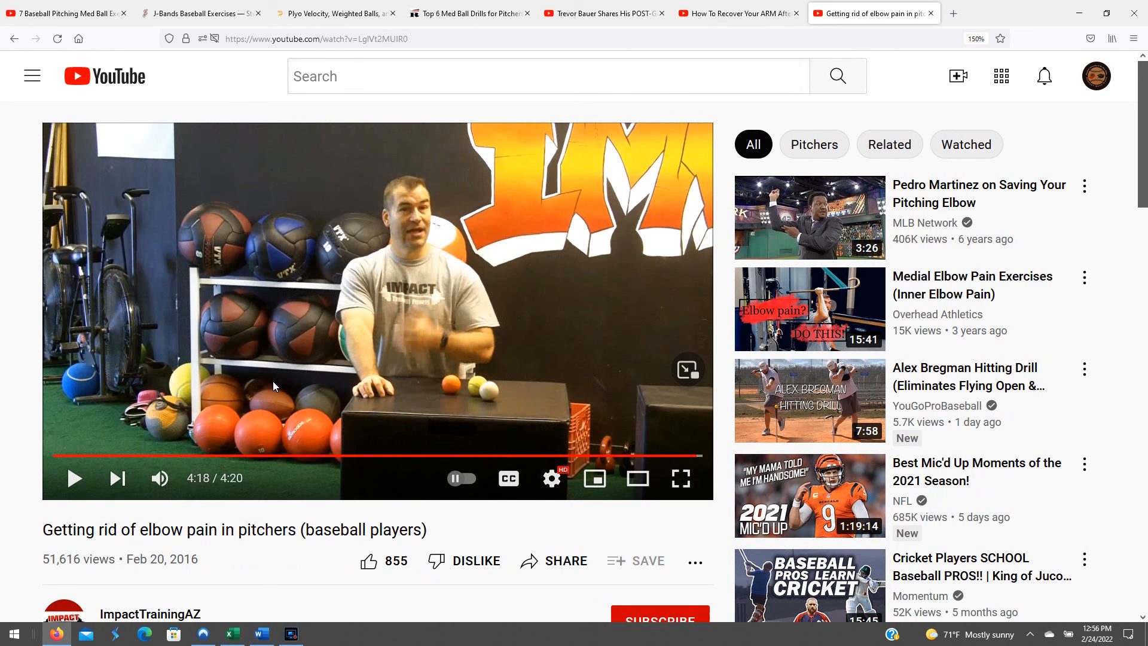
{"action": "mouse_move", "coordinate": [471, 346]}
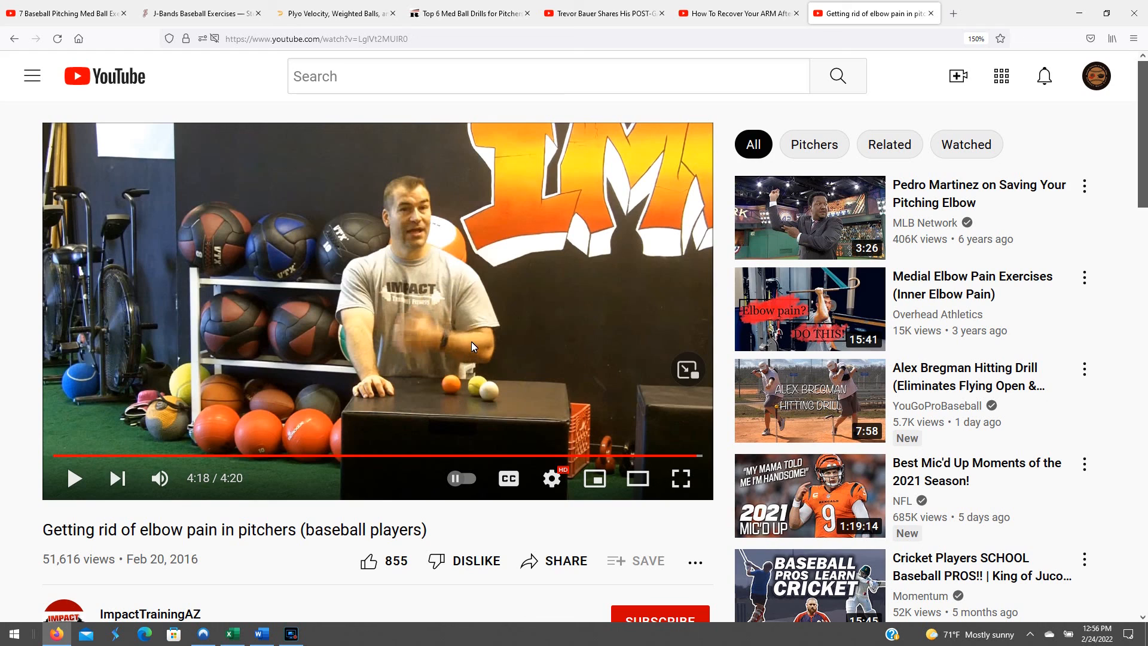
{"action": "mouse_move", "coordinate": [428, 395]}
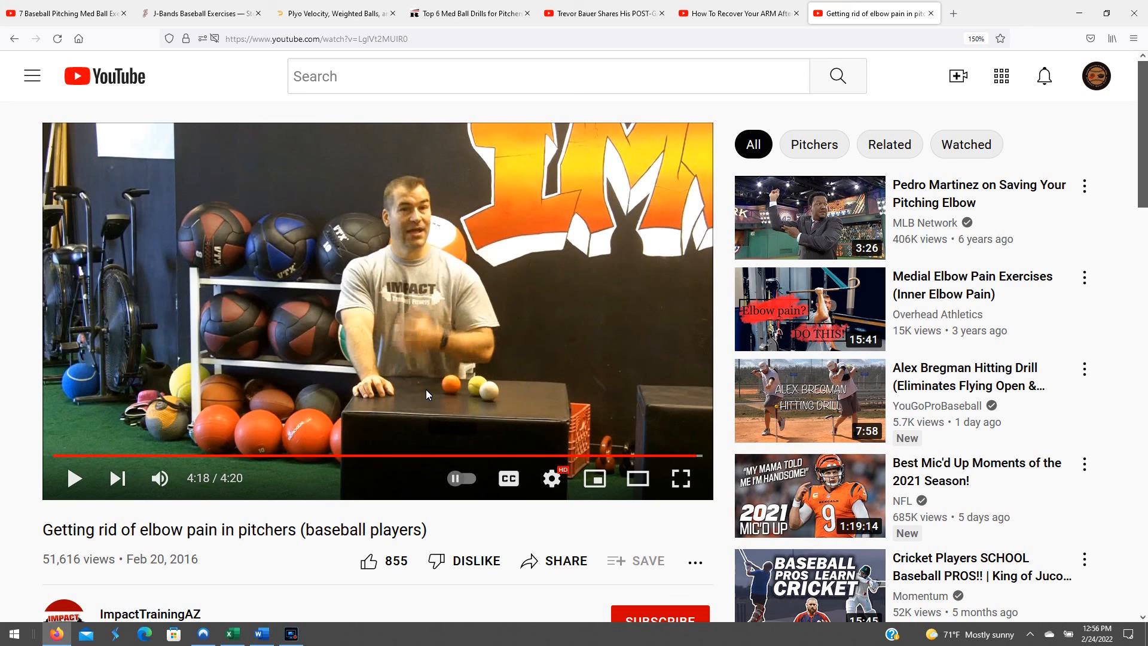
{"action": "mouse_move", "coordinate": [159, 479]}
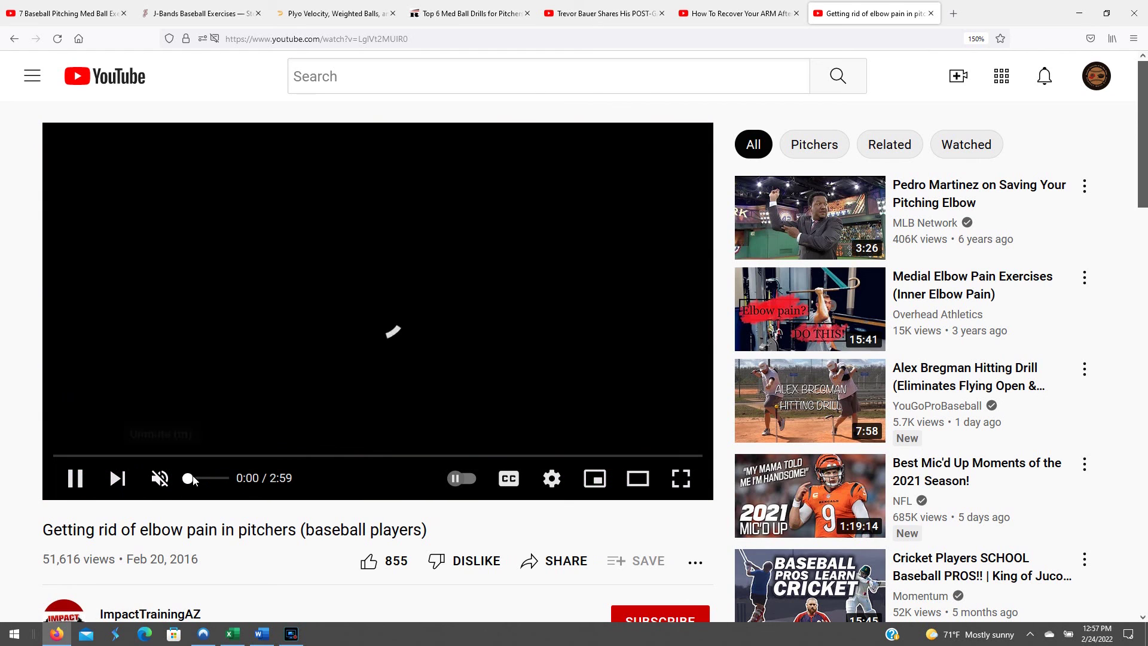
{"action": "left_click", "coordinate": [74, 479]}
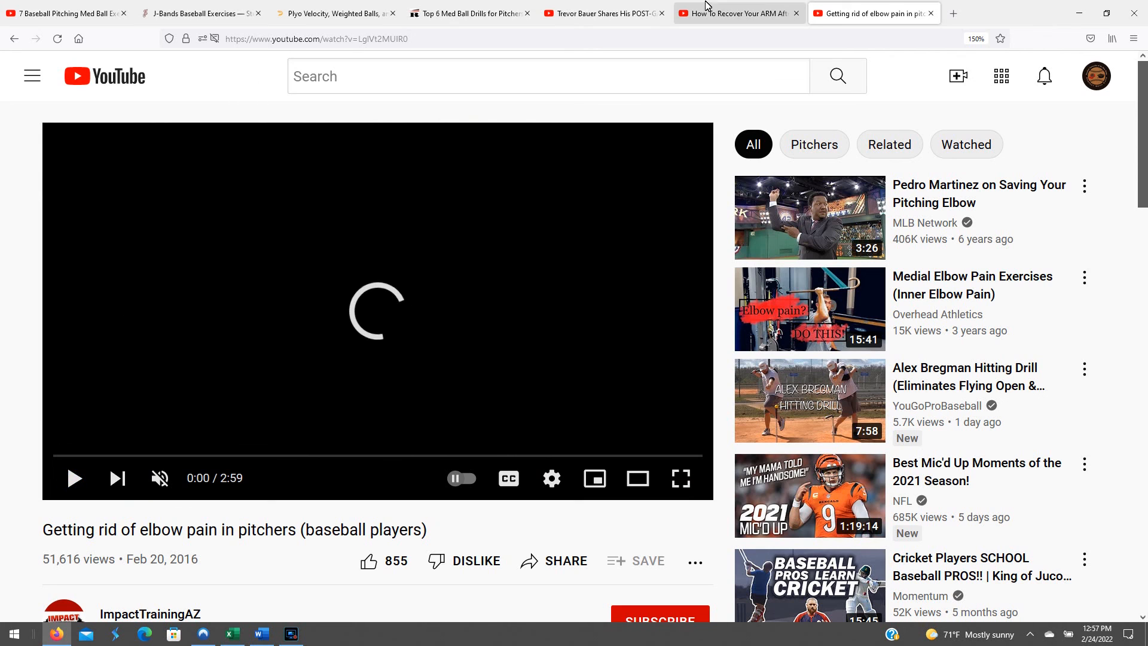
Flip back through the arm-recovery and Trevor Bauer tabs to the Driveline weighted-balls article.
{"action": "left_click", "coordinate": [738, 14]}
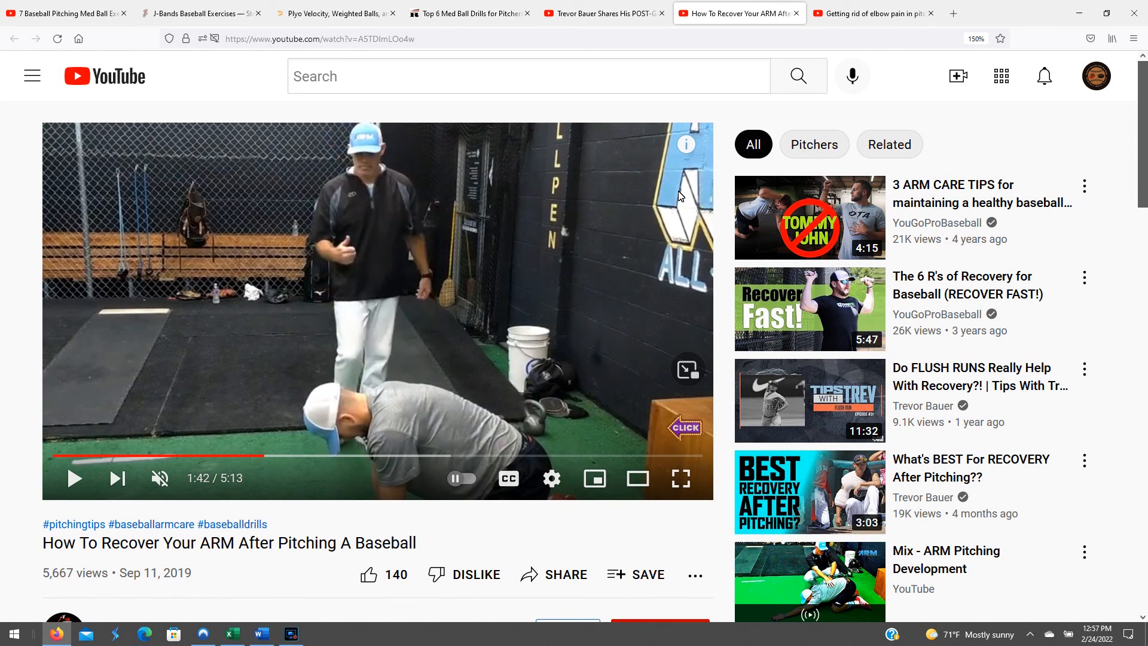
{"action": "mouse_move", "coordinate": [424, 446]}
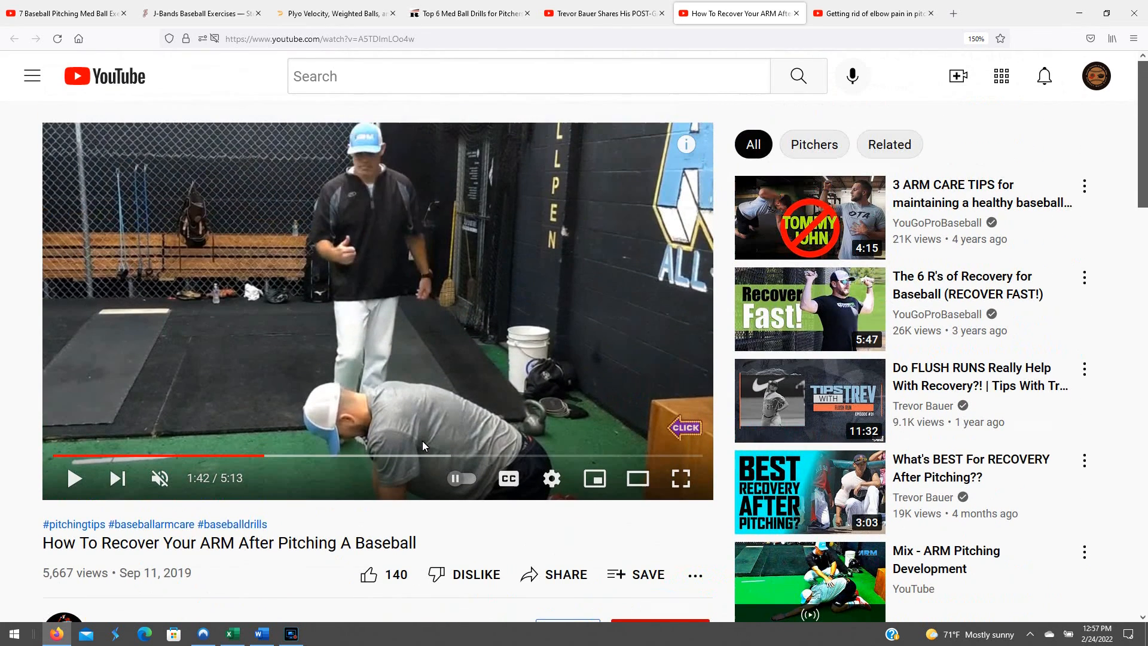
{"action": "left_click", "coordinate": [604, 13]}
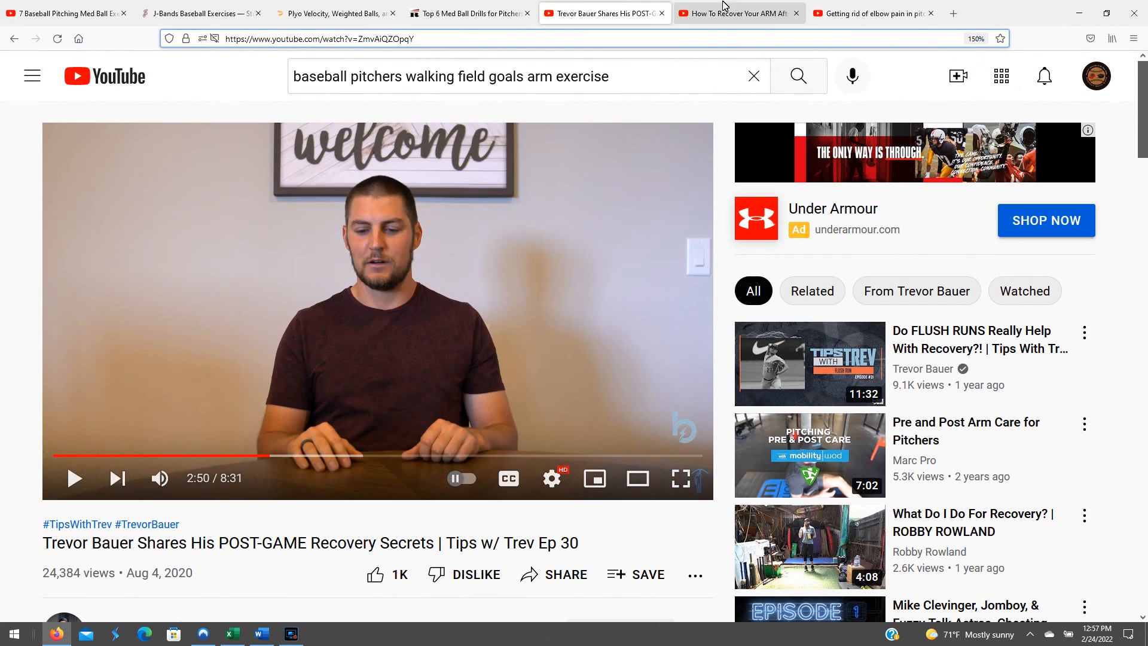
{"action": "left_click", "coordinate": [334, 13]}
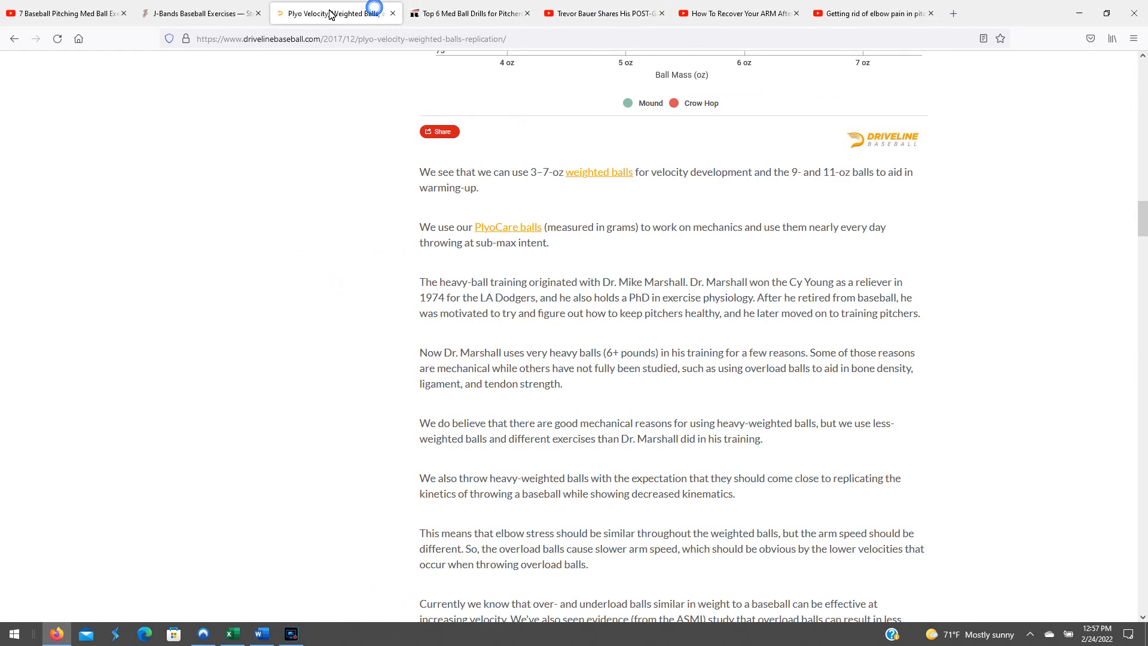
{"action": "left_click", "coordinate": [197, 13]}
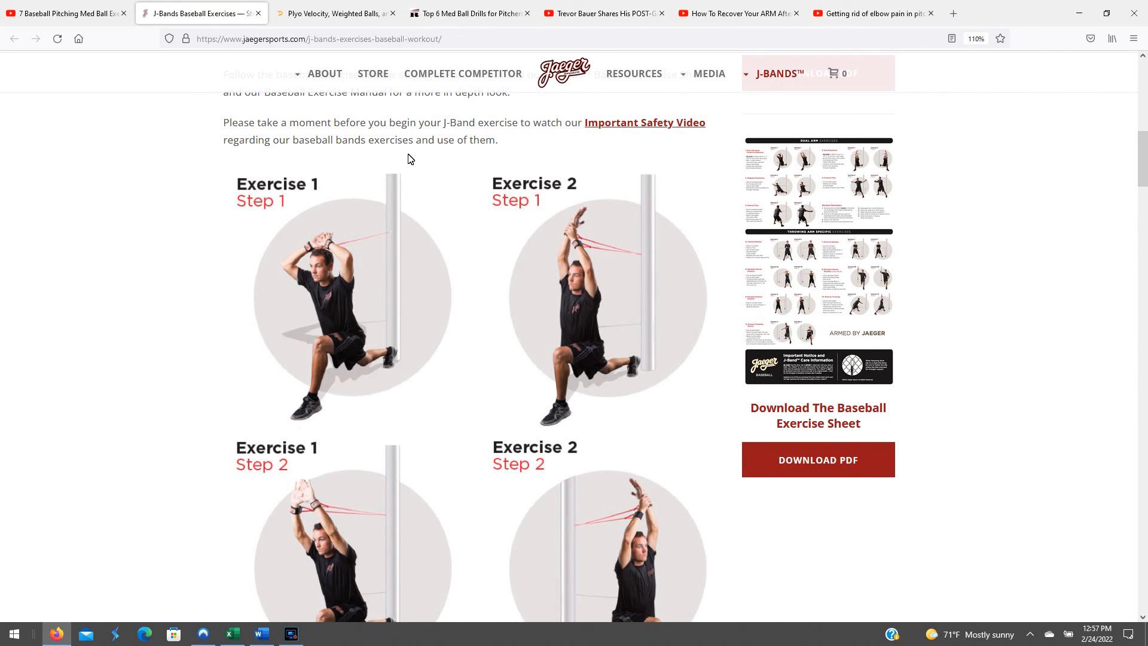
{"action": "mouse_move", "coordinate": [242, 172]}
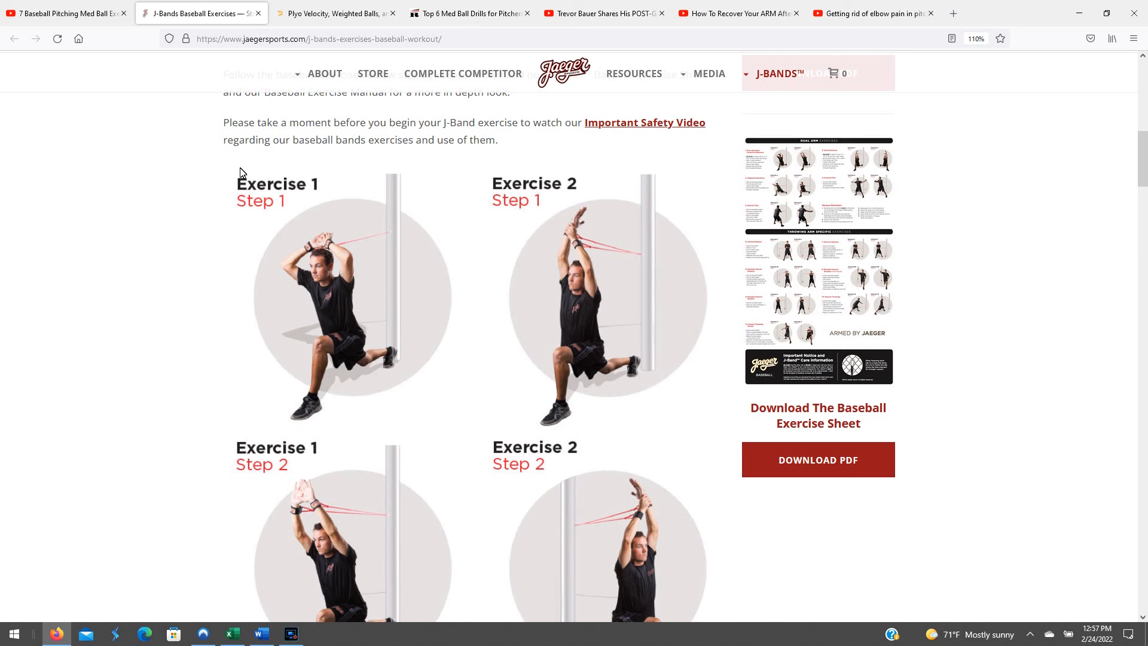
{"action": "mouse_move", "coordinate": [435, 427]}
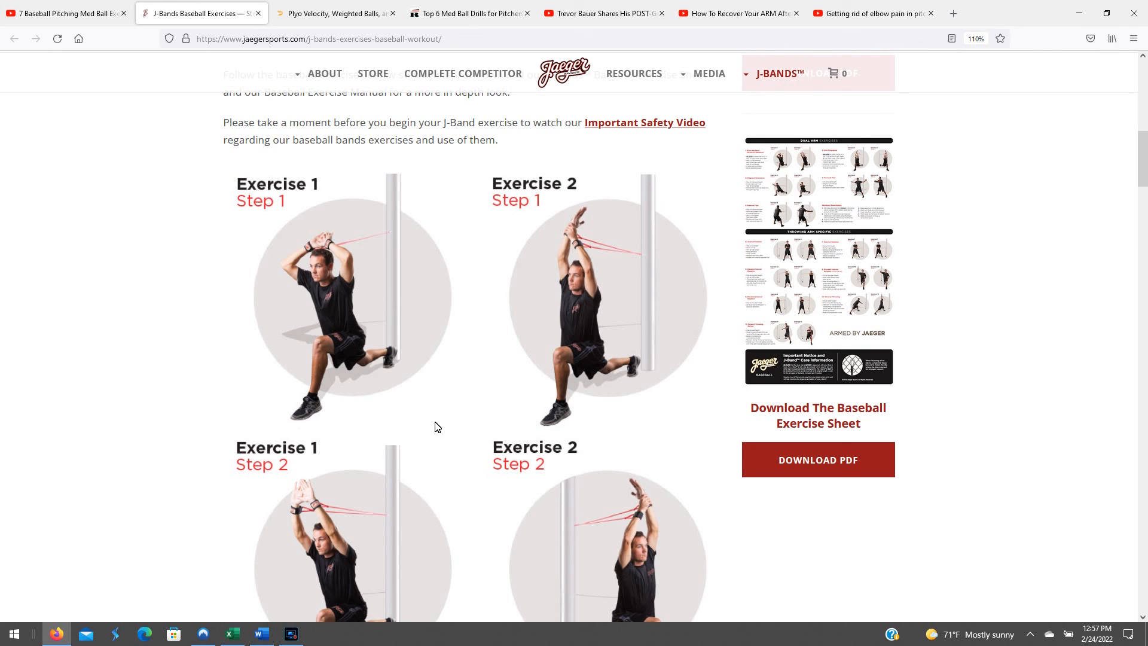
{"action": "mouse_move", "coordinate": [194, 426]}
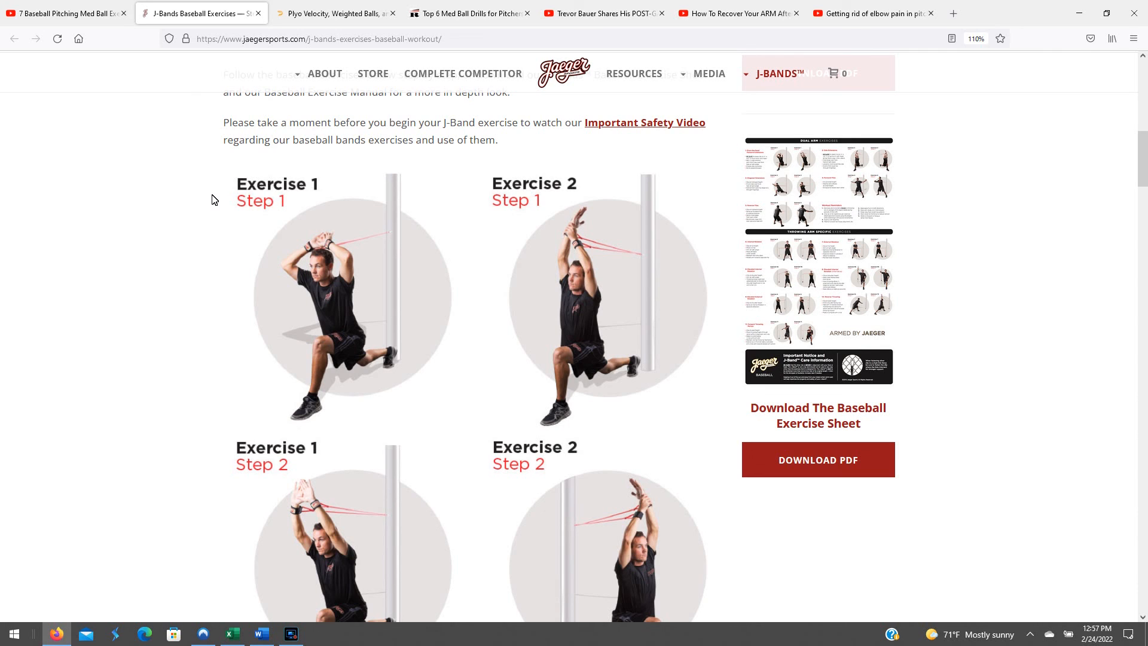
{"action": "mouse_move", "coordinate": [241, 165]}
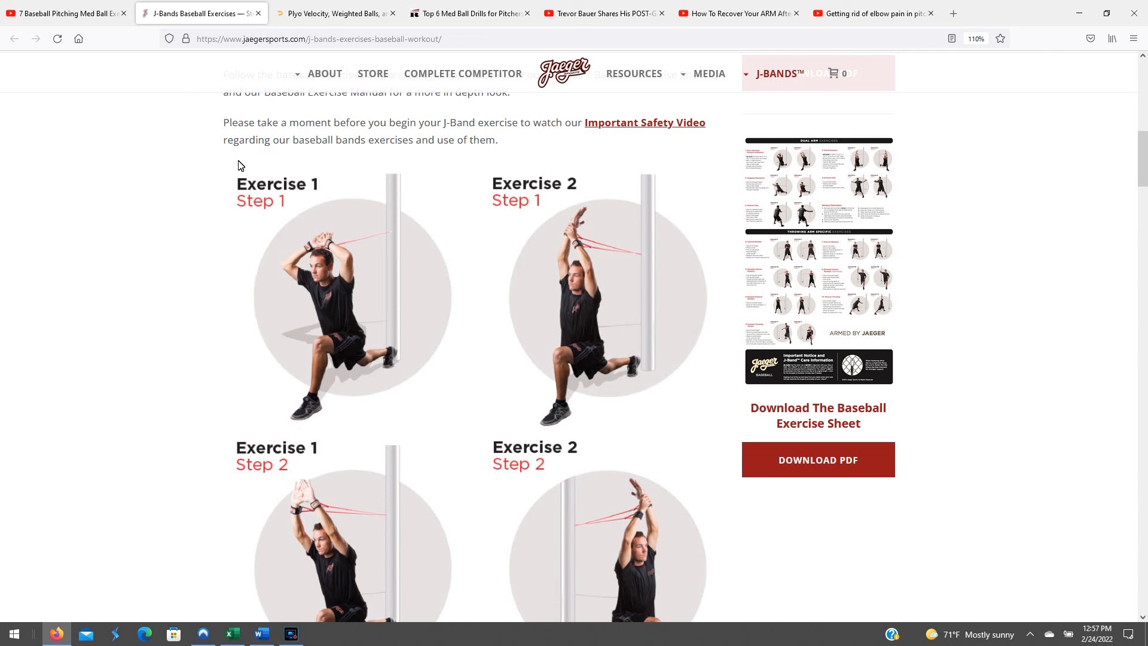
{"action": "mouse_move", "coordinate": [401, 413]}
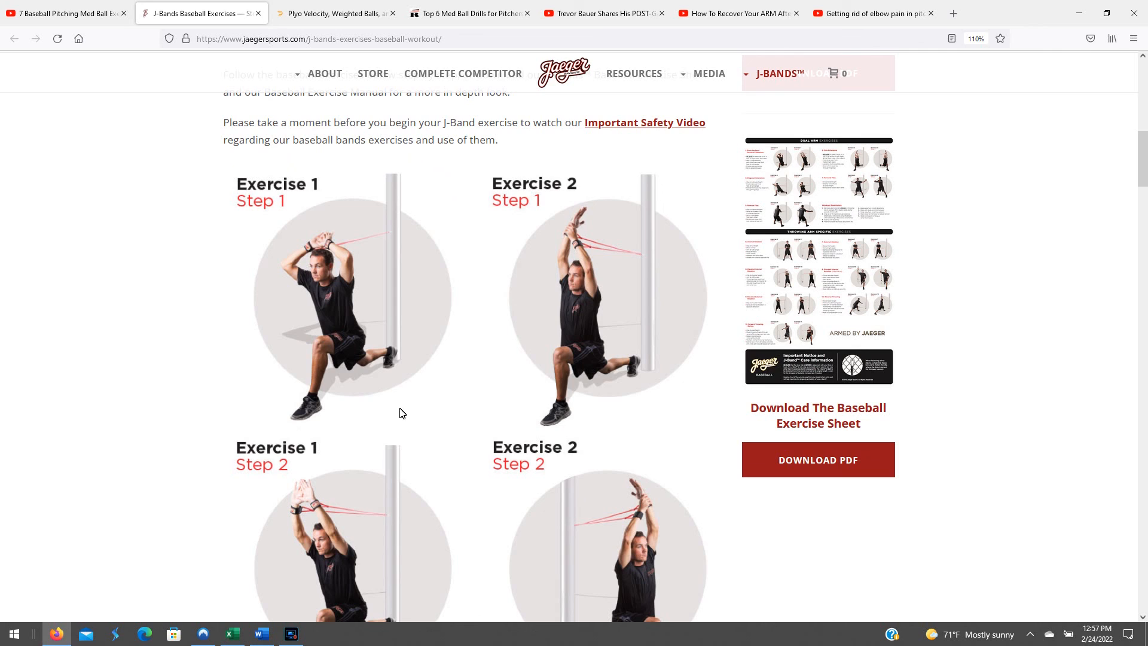
{"action": "mouse_move", "coordinate": [235, 416]}
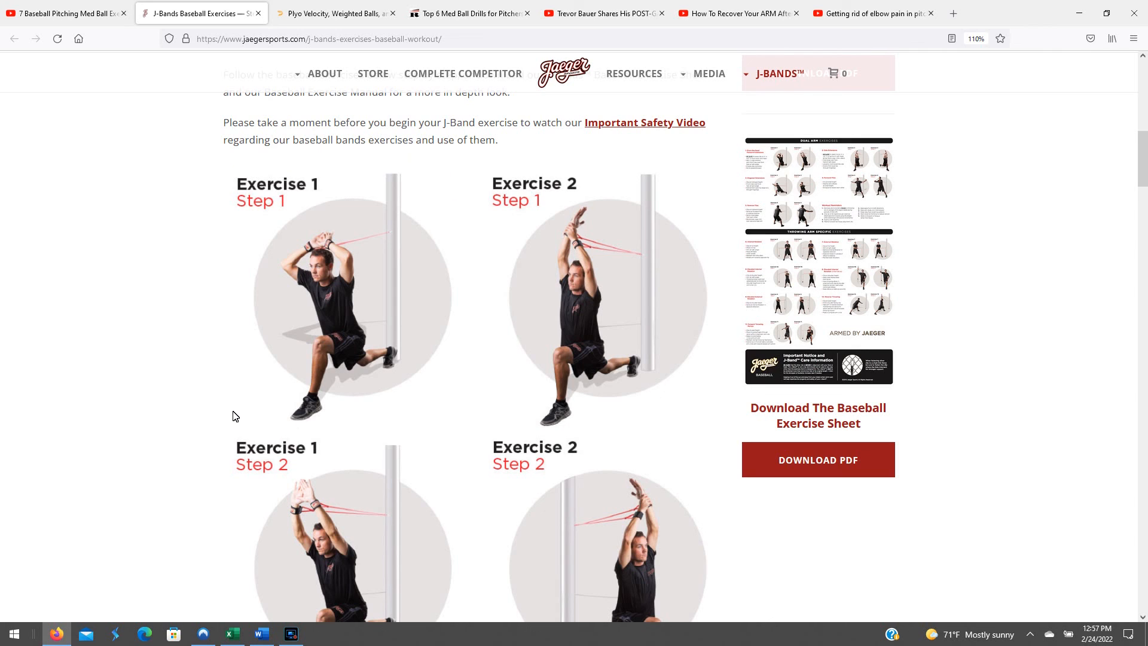
{"action": "mouse_move", "coordinate": [275, 315]}
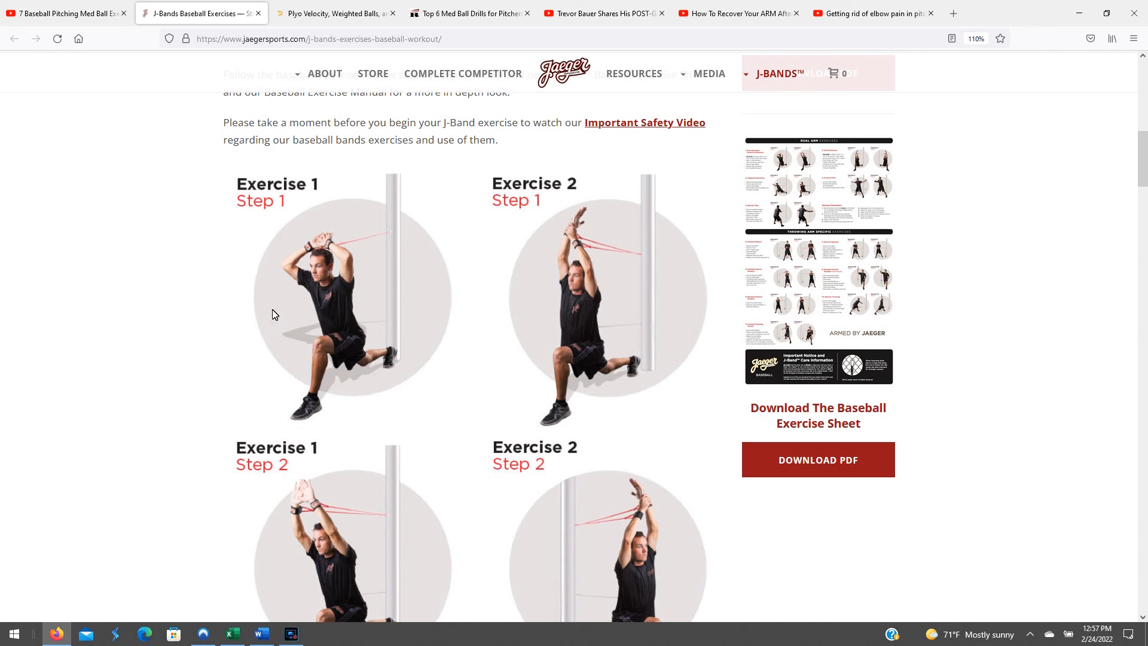
{"action": "mouse_move", "coordinate": [324, 188]}
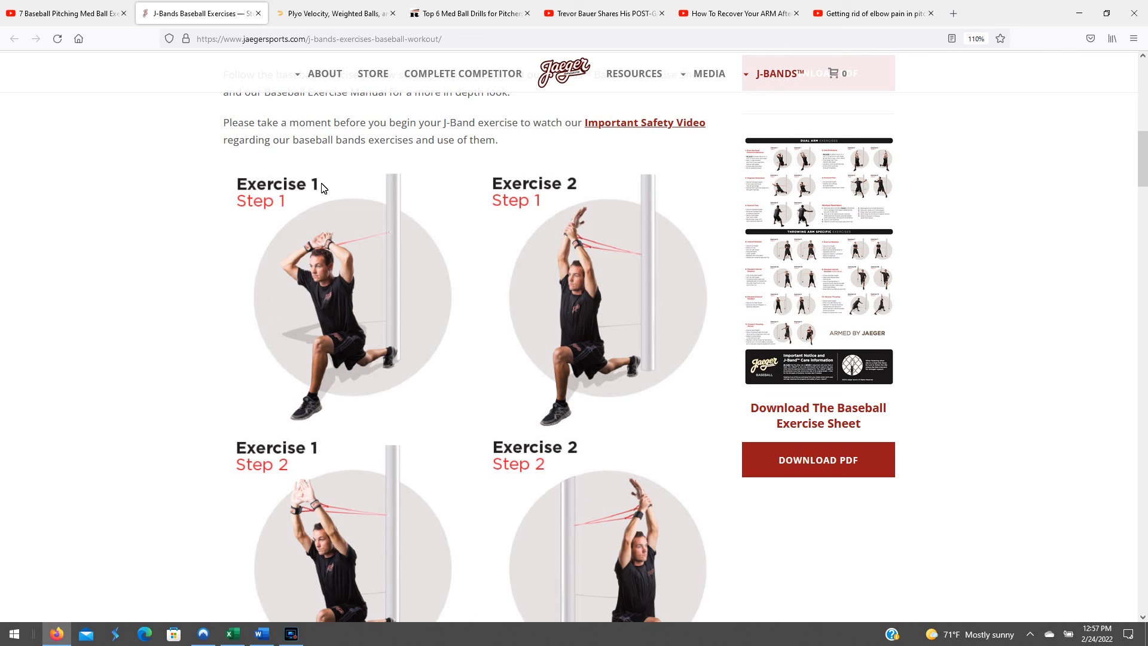
{"action": "mouse_move", "coordinate": [373, 161]}
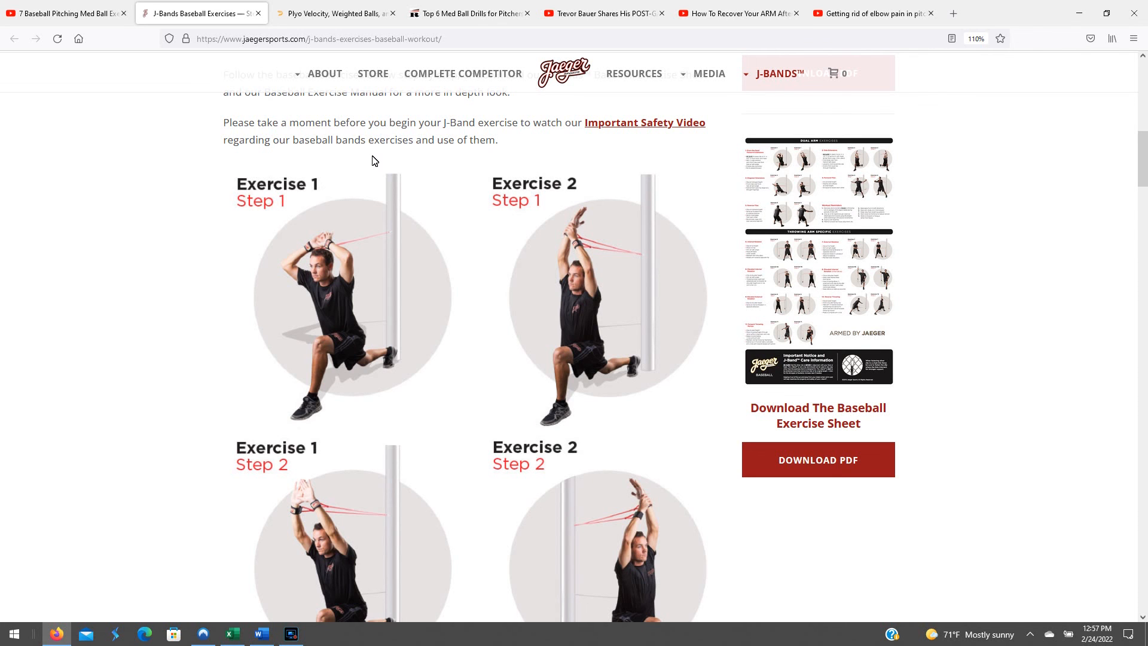
{"action": "scroll", "scroll_direction": "down", "scroll_amount": 3}
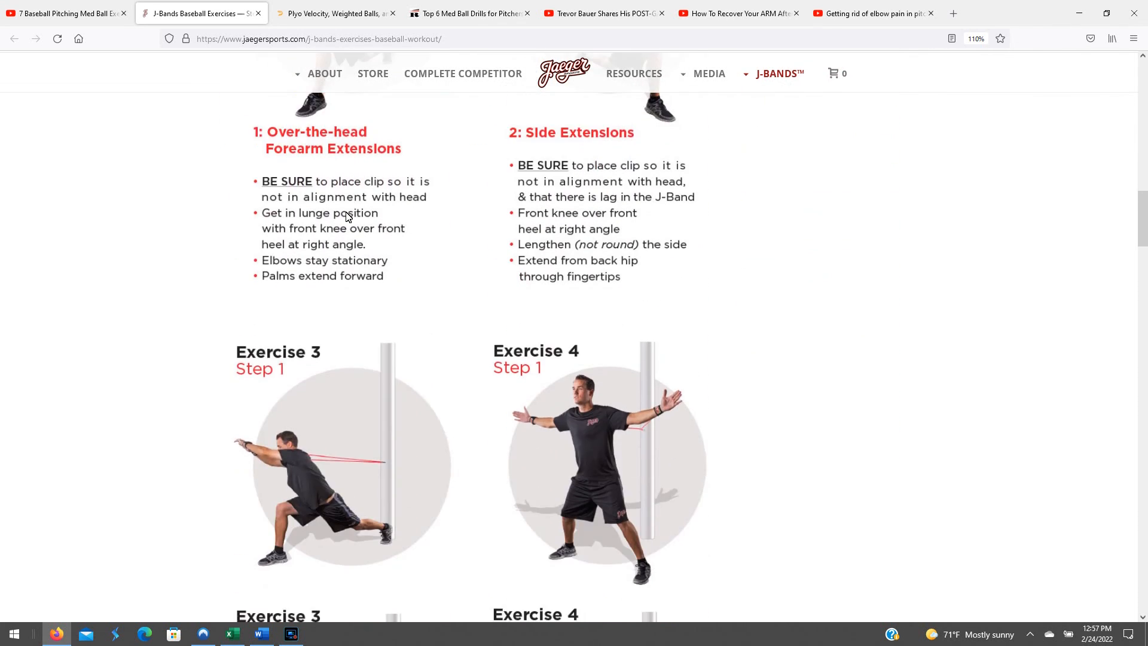
{"action": "scroll", "scroll_direction": "down", "scroll_amount": 3}
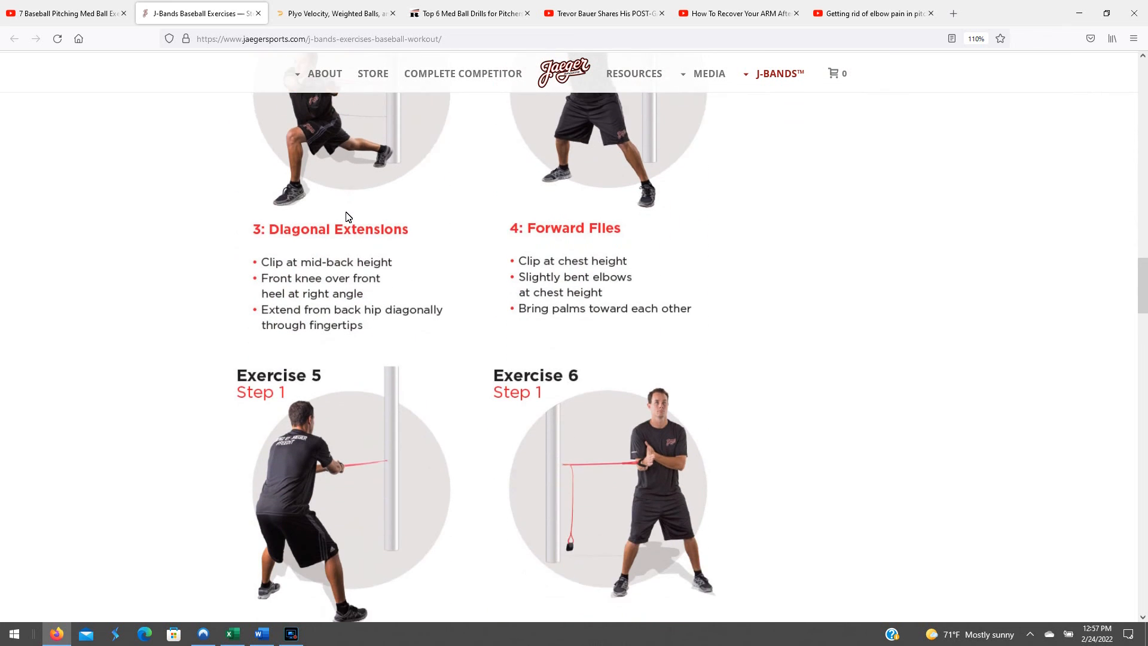
{"action": "scroll", "scroll_direction": "down", "scroll_amount": 3}
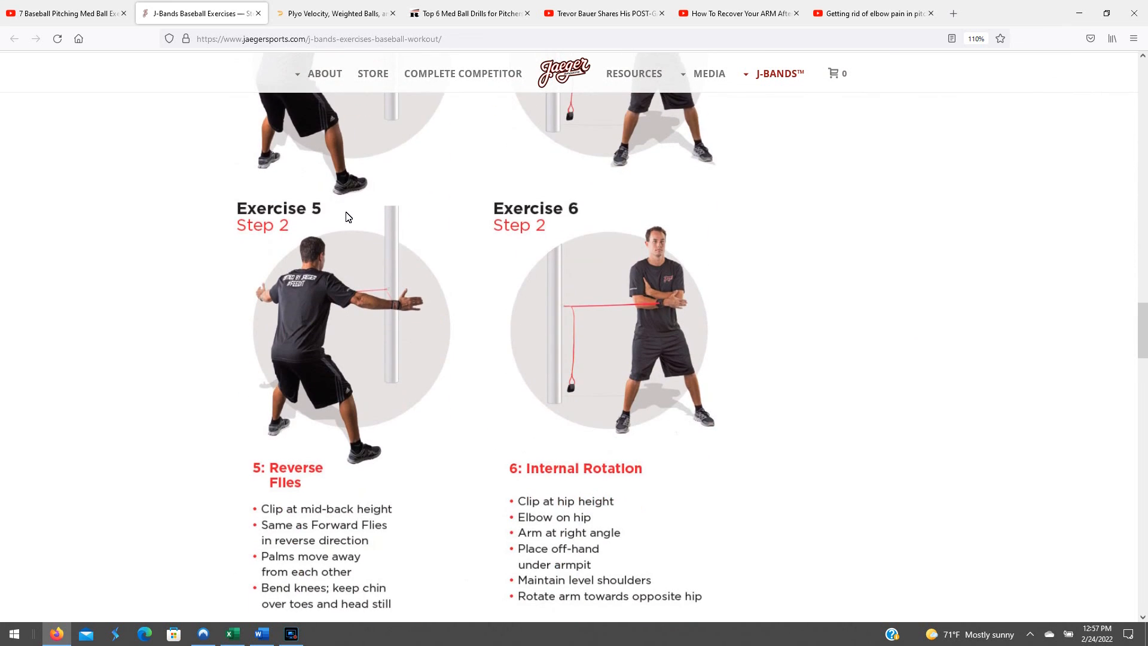
{"action": "scroll", "scroll_direction": "down", "scroll_amount": 3}
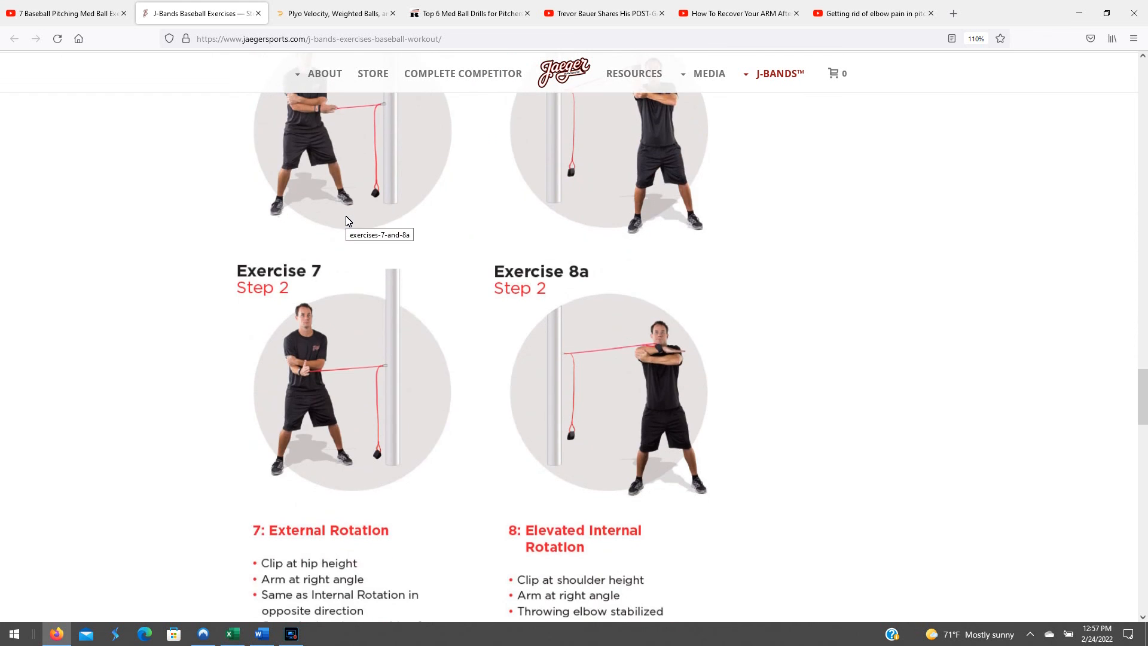
{"action": "scroll", "scroll_direction": "down", "scroll_amount": 3}
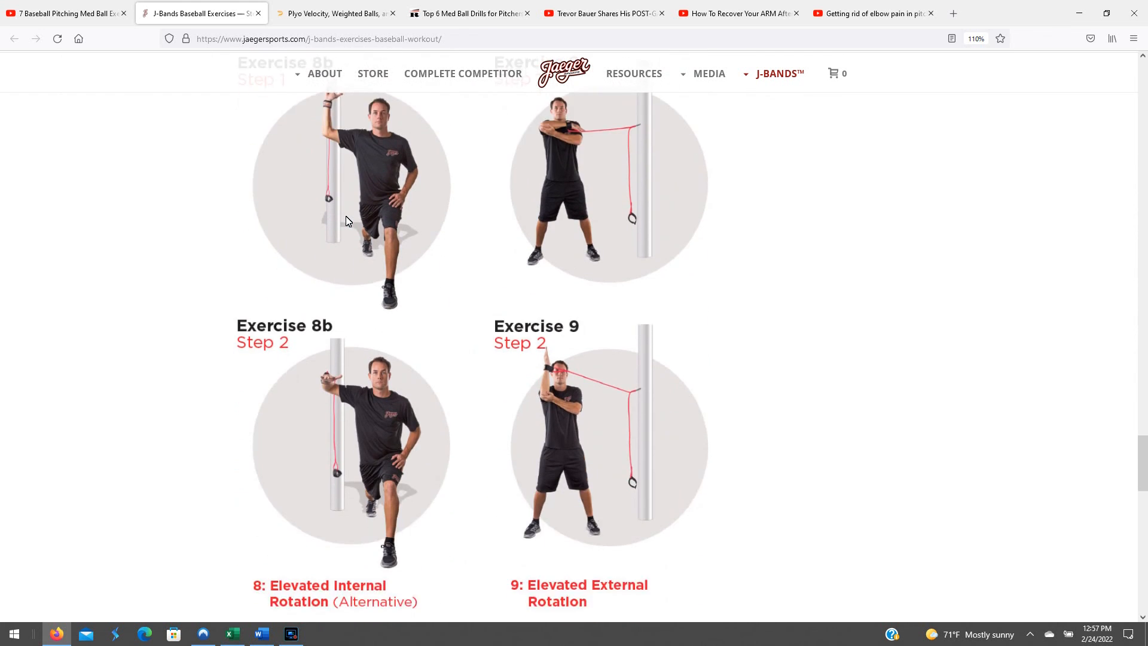
{"action": "scroll", "scroll_direction": "down", "scroll_amount": 3}
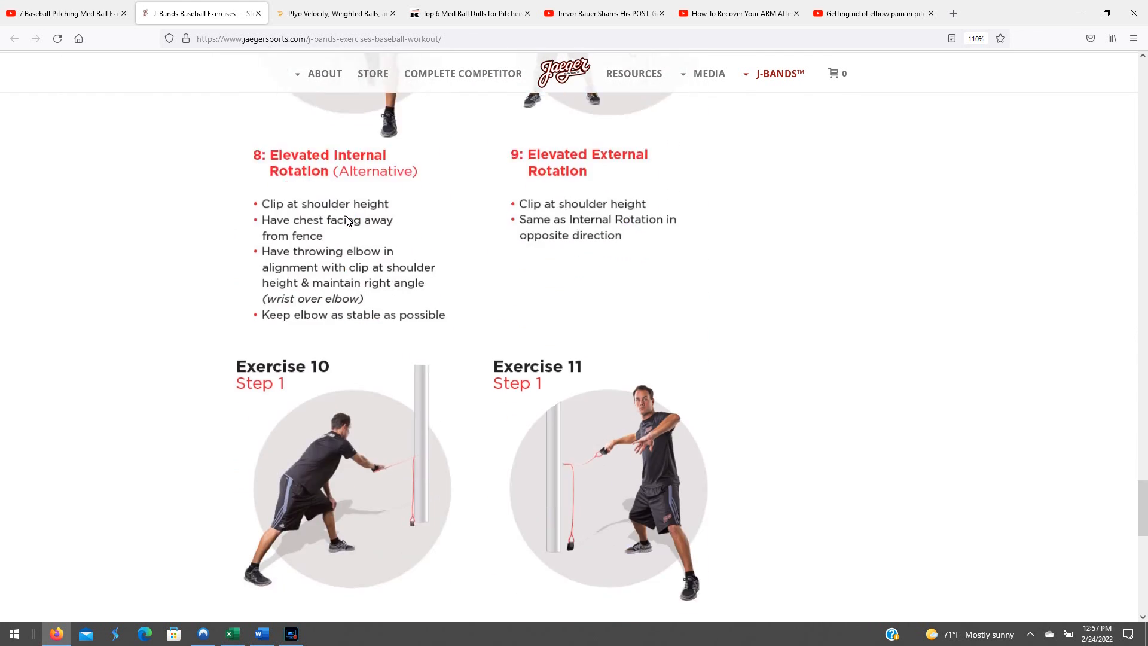
{"action": "scroll", "scroll_direction": "down", "scroll_amount": 3}
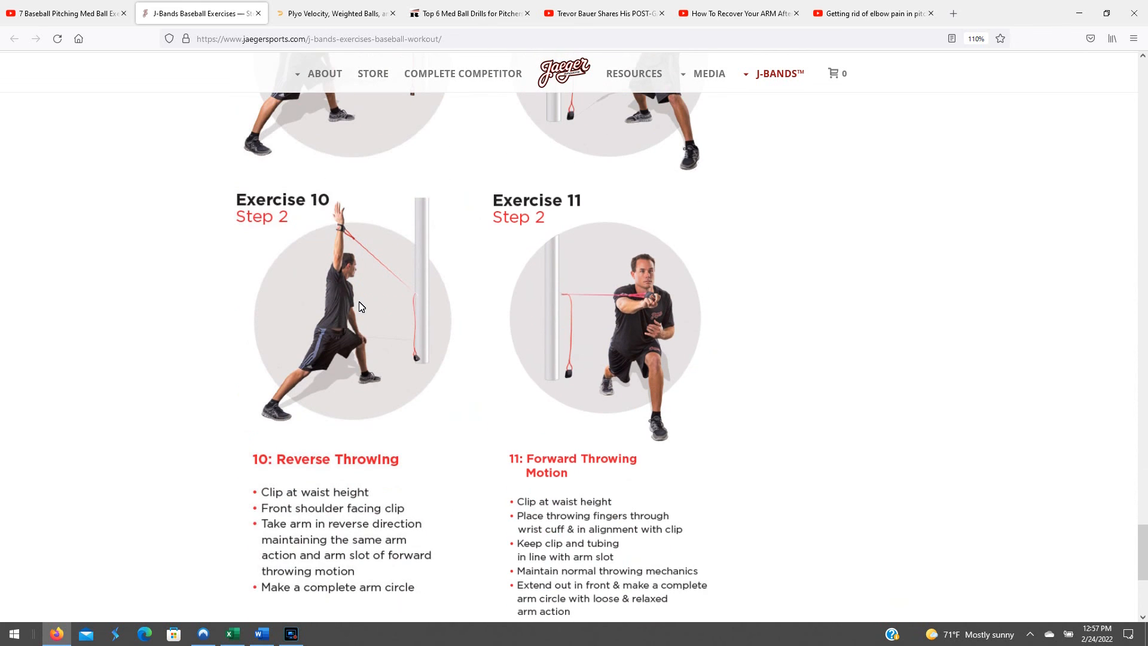
{"action": "scroll", "scroll_direction": "up", "scroll_amount": 3}
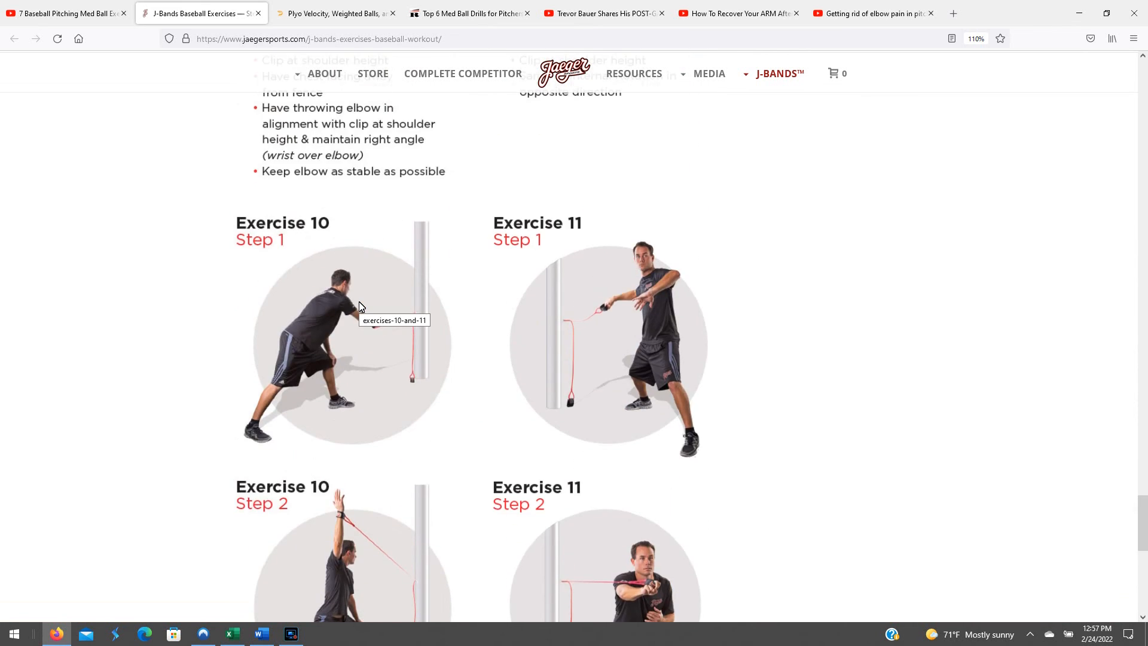
{"action": "scroll", "scroll_direction": "up", "scroll_amount": 3}
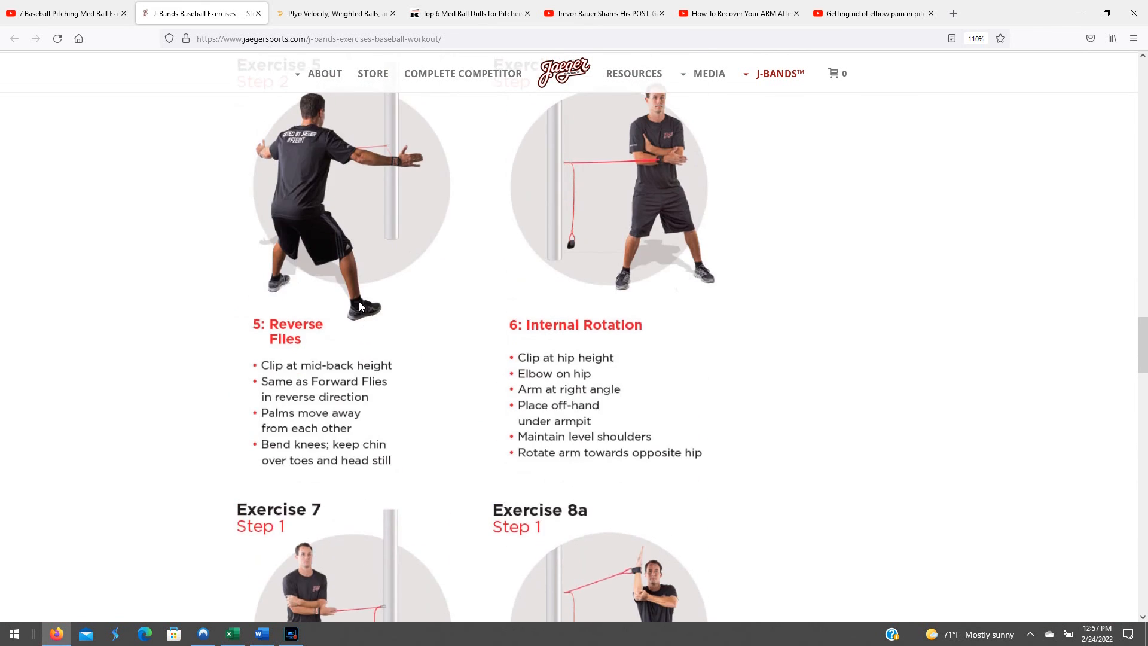
{"action": "scroll", "scroll_direction": "up", "scroll_amount": 3}
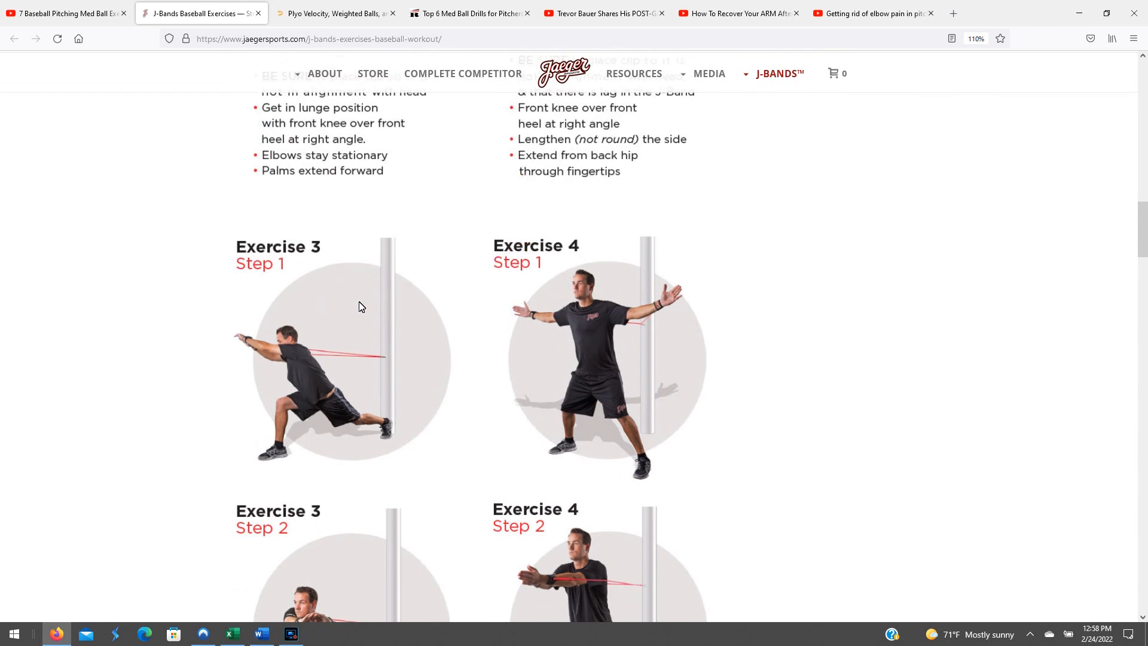
{"action": "scroll", "scroll_direction": "down", "scroll_amount": 3}
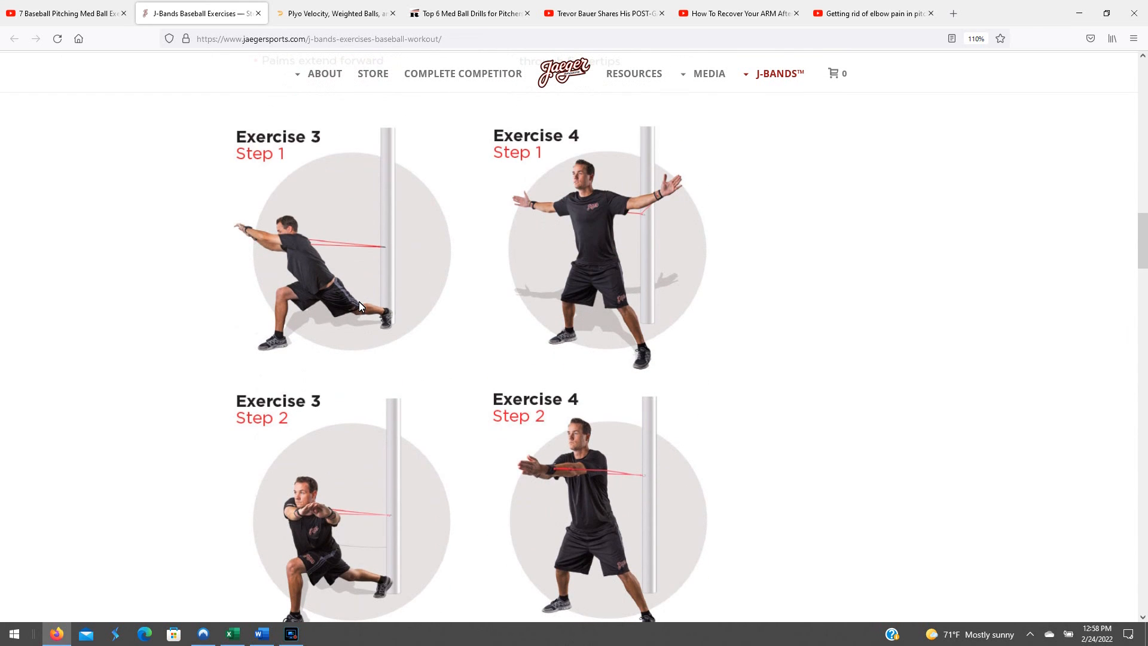
{"action": "scroll", "scroll_direction": "down", "scroll_amount": 3}
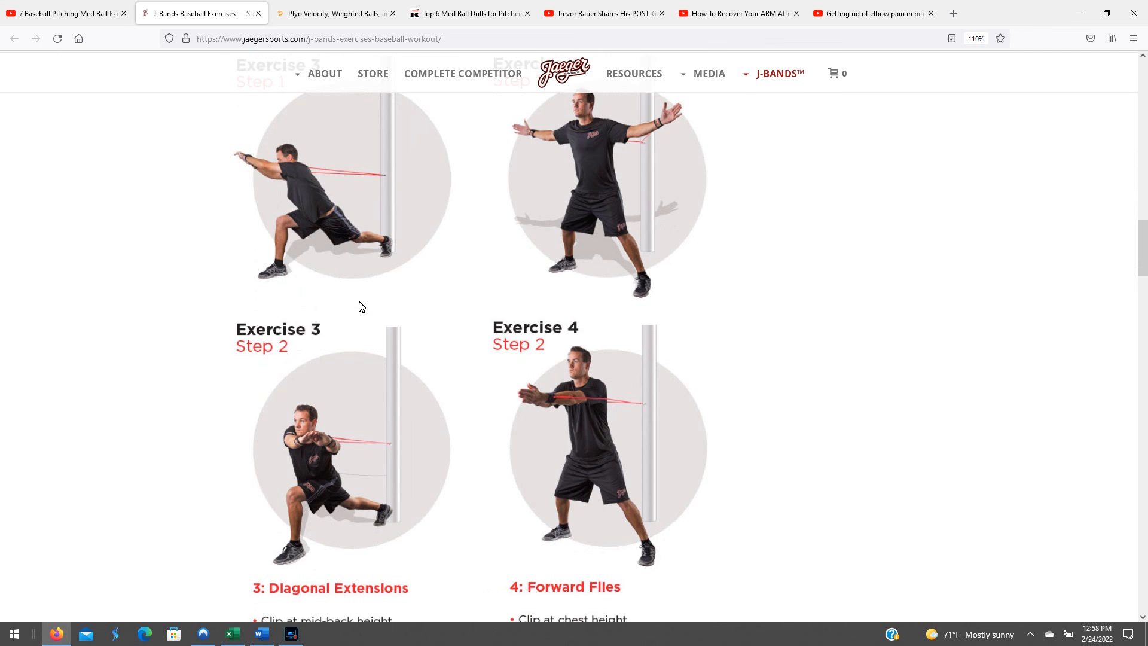
{"action": "scroll", "scroll_direction": "down", "scroll_amount": 3}
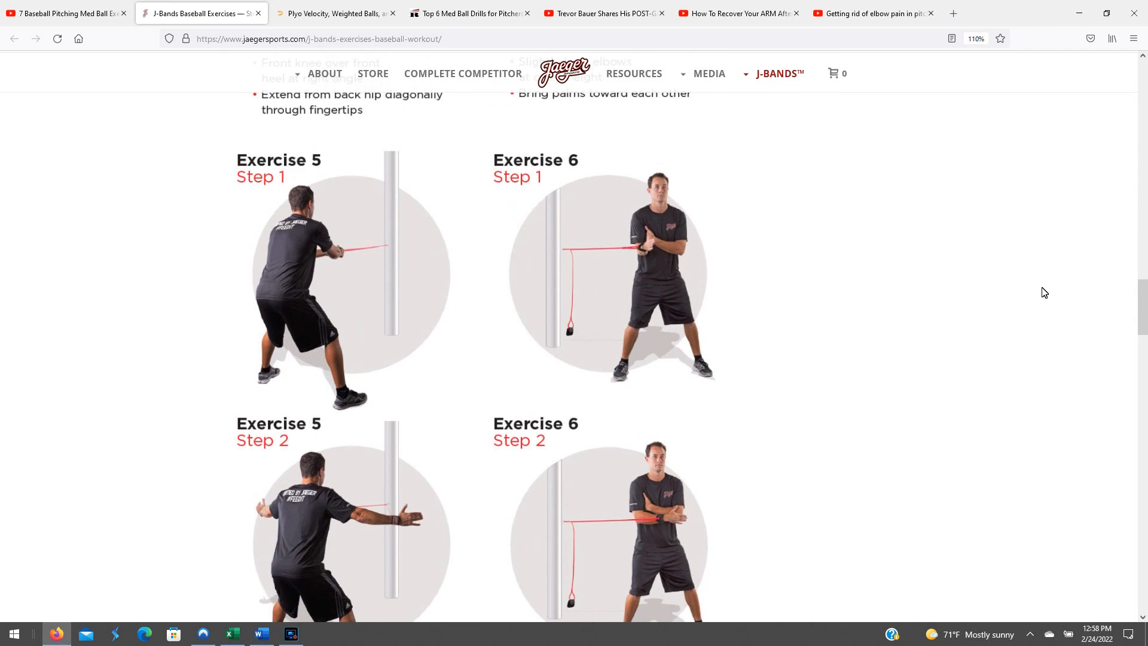
{"action": "scroll", "scroll_direction": "down", "scroll_amount": 3}
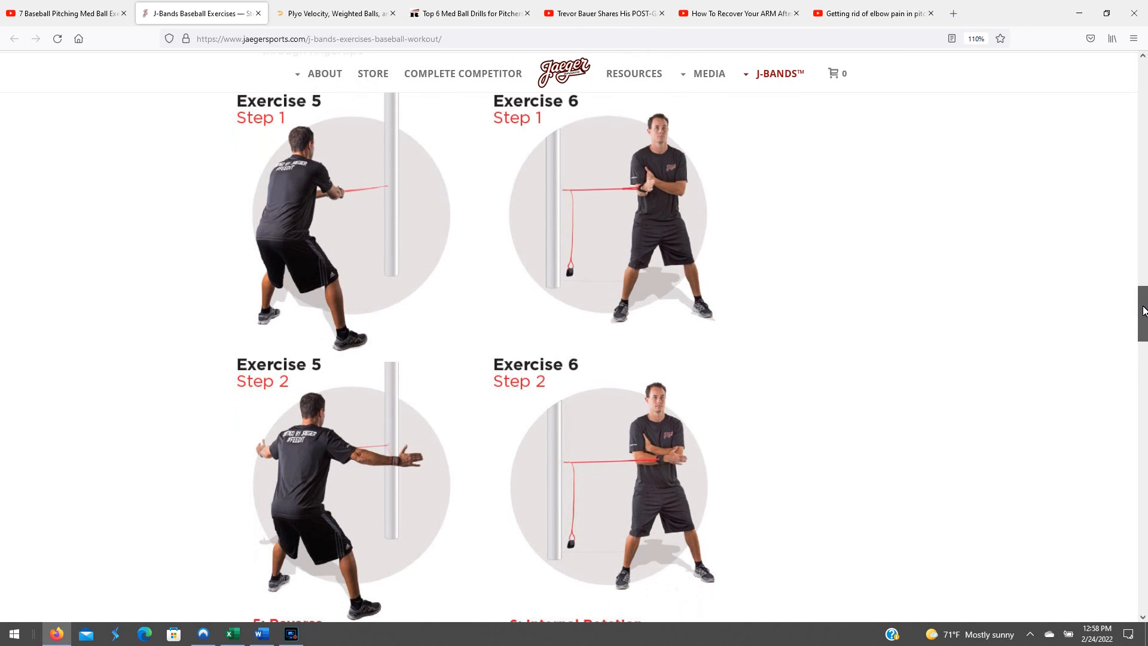
{"action": "mouse_move", "coordinate": [775, 383]}
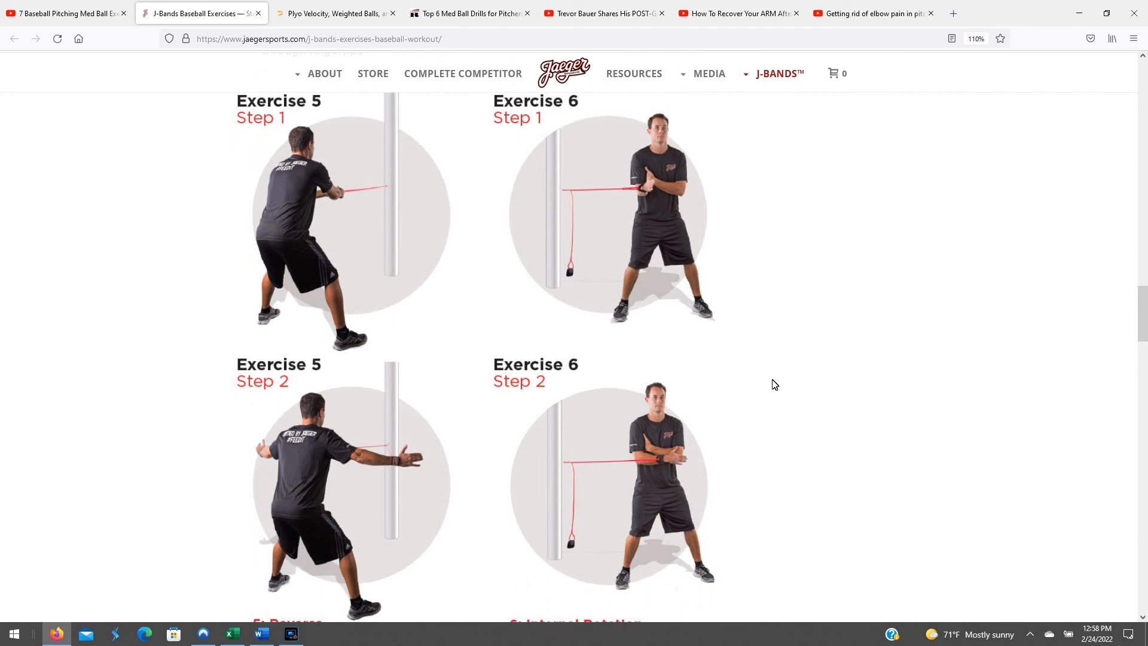
{"action": "mouse_move", "coordinate": [441, 436]}
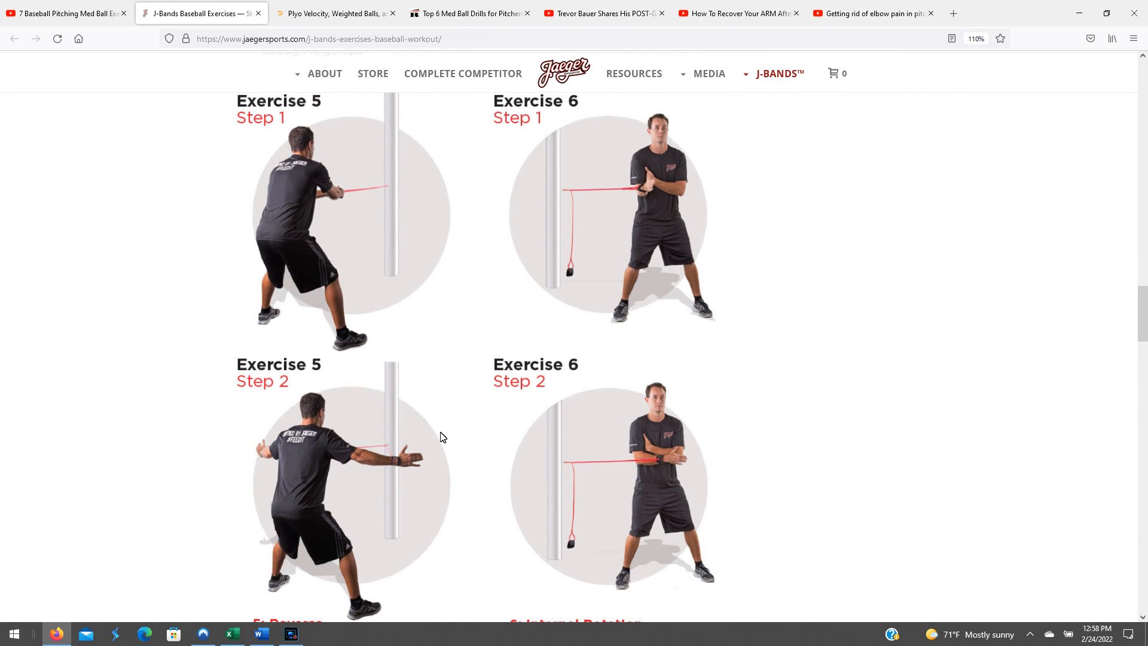
Return to the workbook and flip through Medicine Ball and Plyoballs to the J-Band Work grid.
{"action": "left_click", "coordinate": [231, 634]}
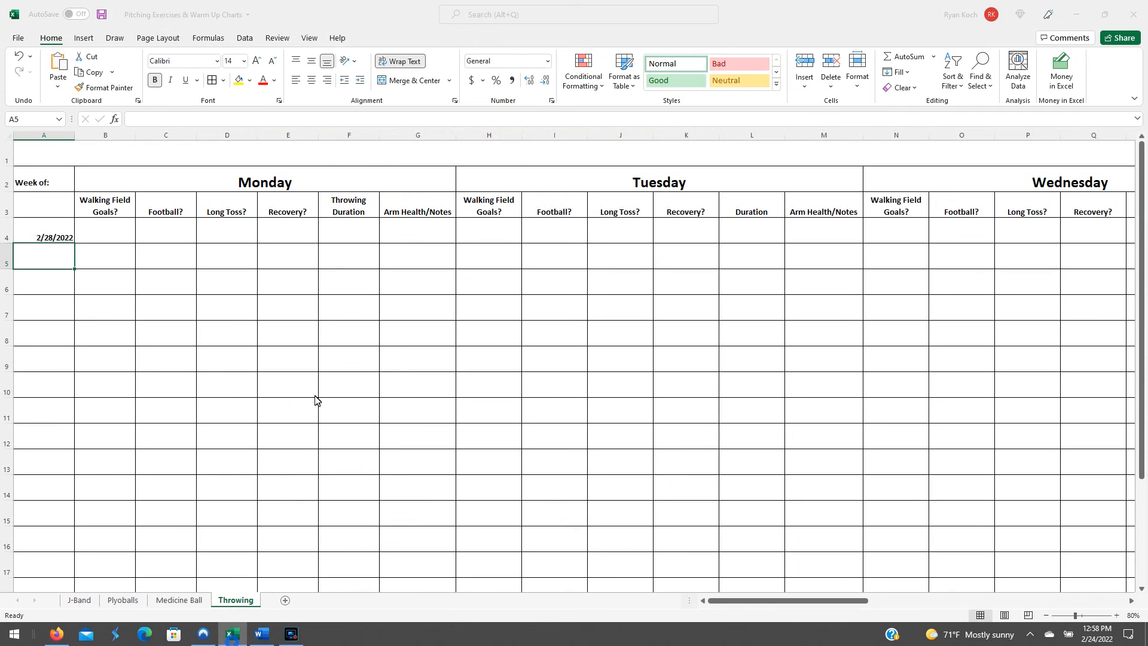
{"action": "mouse_move", "coordinate": [445, 508]}
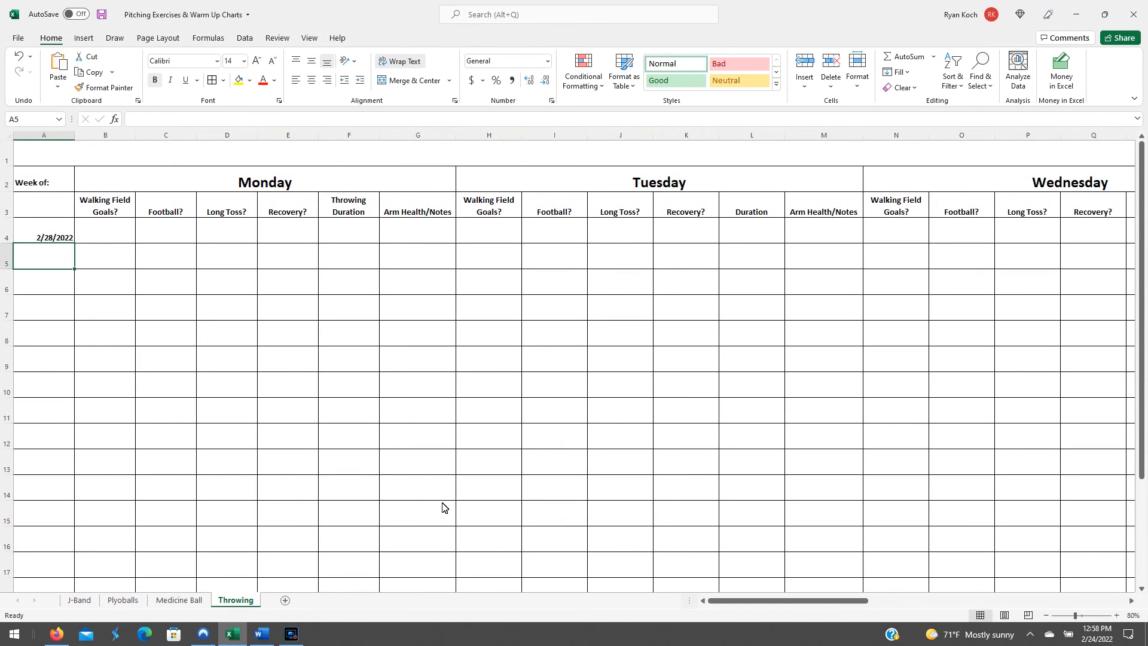
{"action": "left_click", "coordinate": [179, 599]}
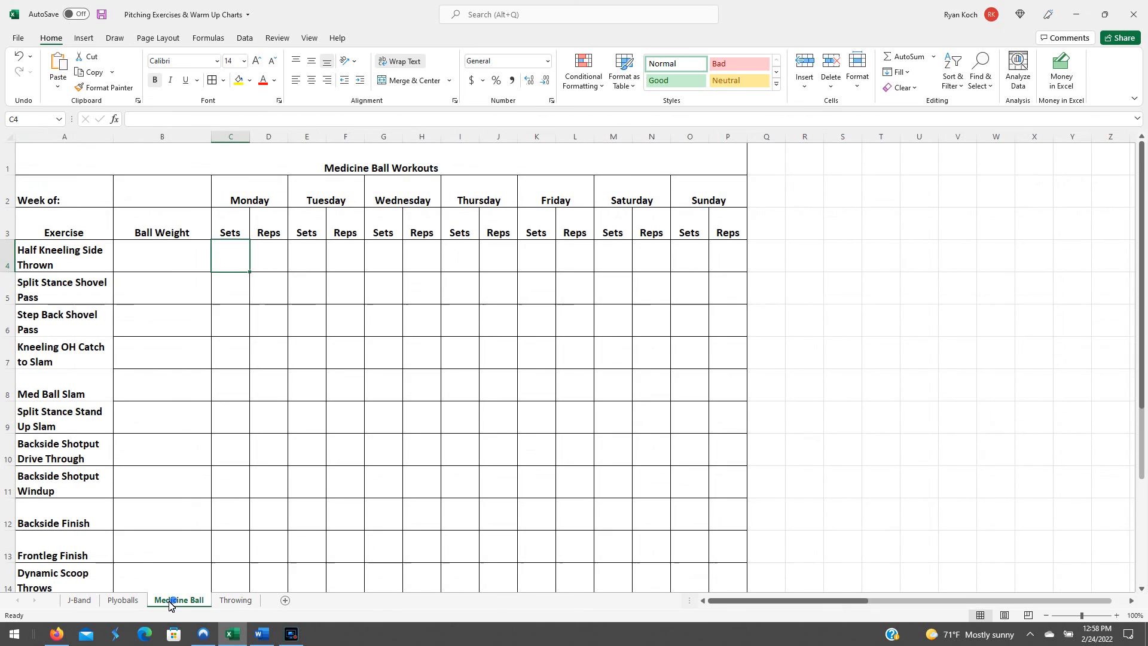
{"action": "left_click", "coordinate": [122, 599]}
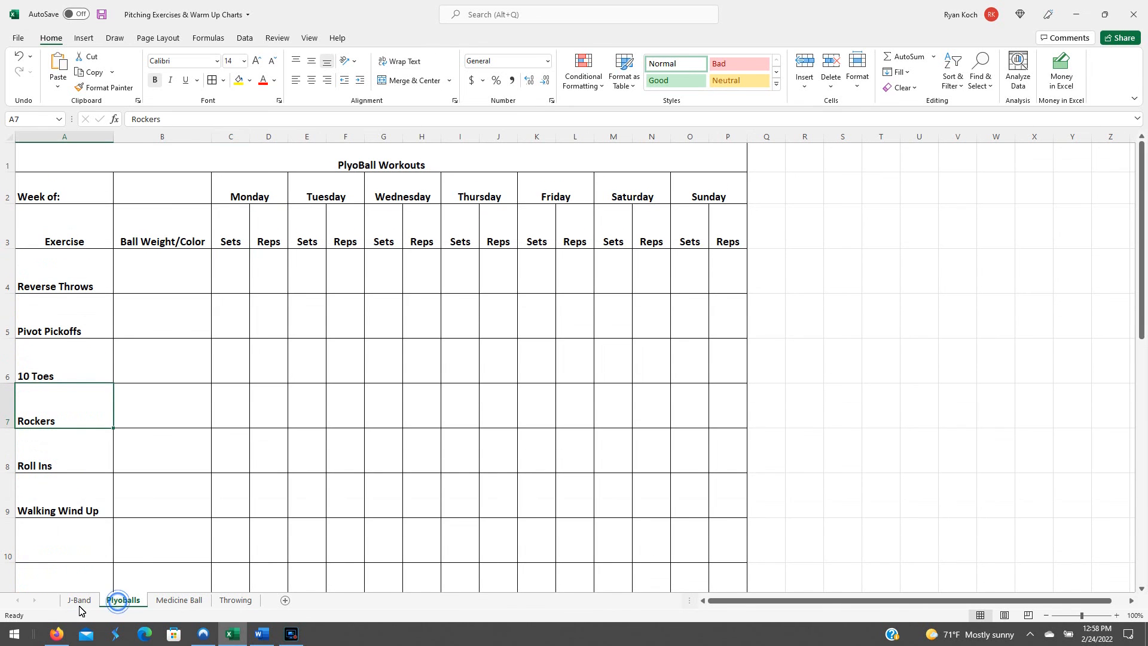
{"action": "left_click", "coordinate": [79, 599]}
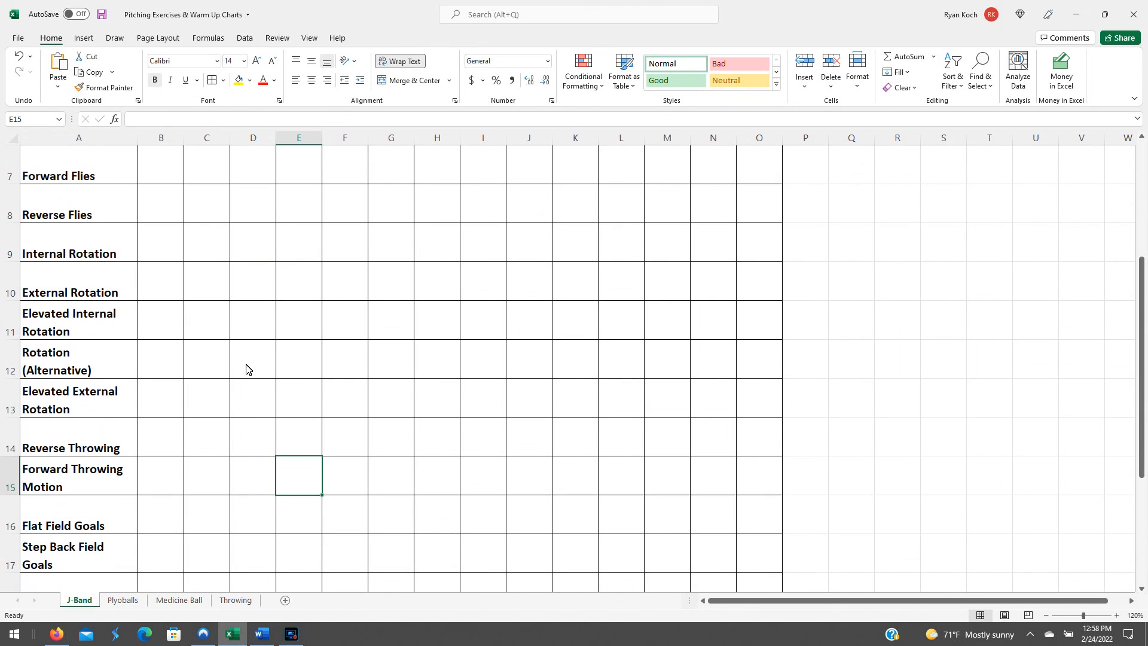
{"action": "scroll", "scroll_direction": "up", "scroll_amount": 3}
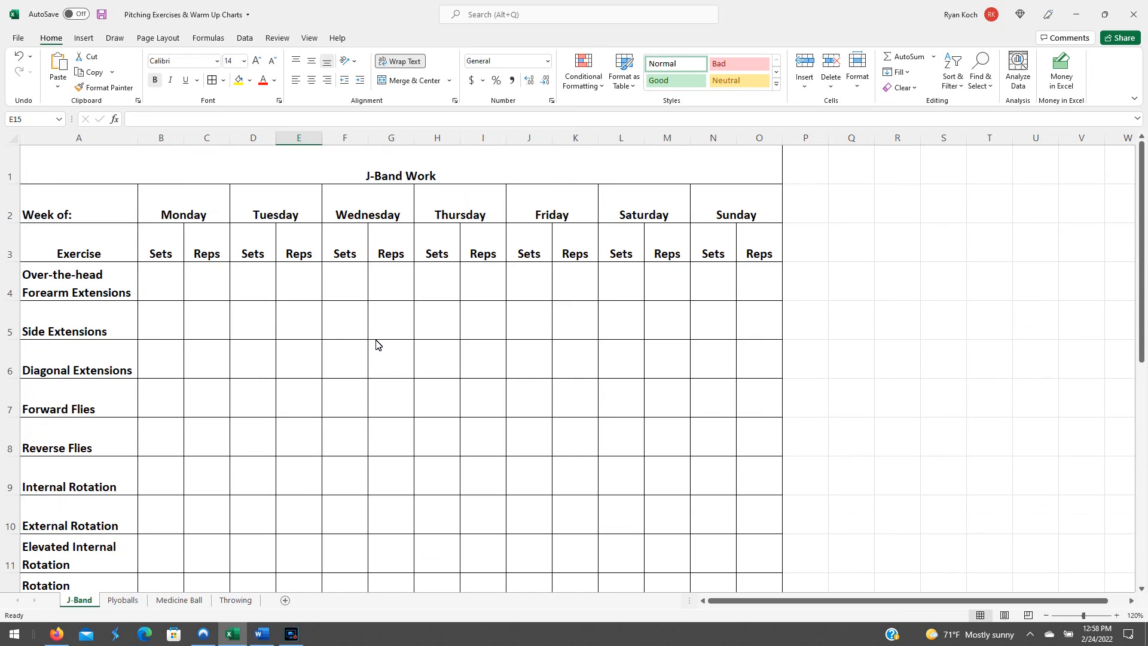
{"action": "mouse_move", "coordinate": [482, 392]}
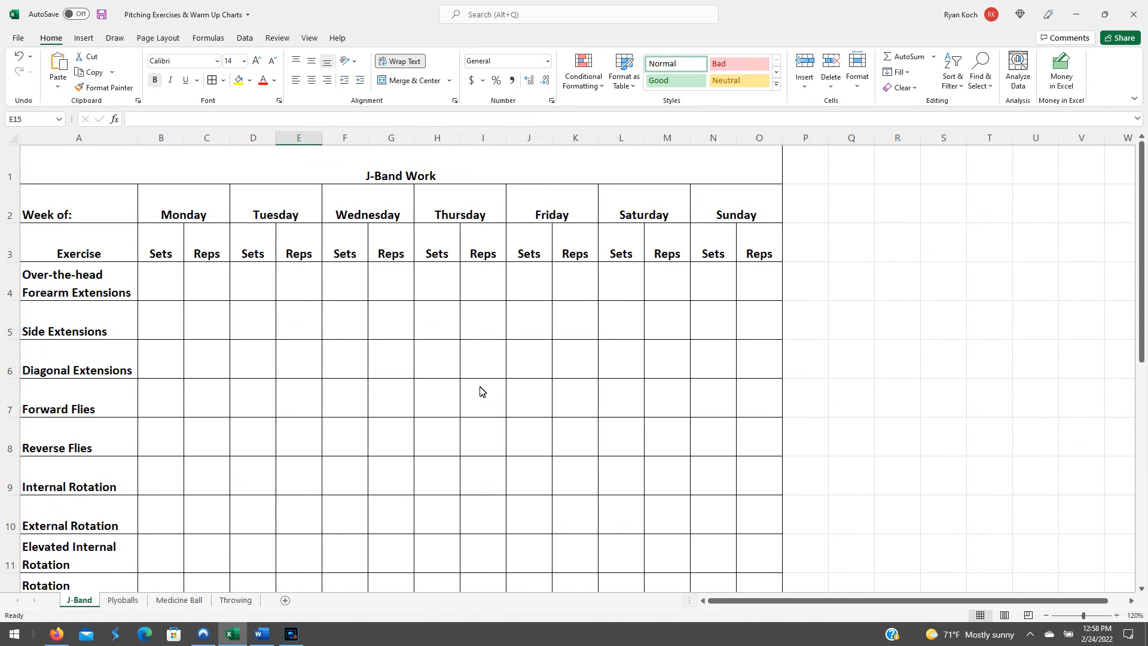
{"action": "mouse_move", "coordinate": [360, 487]}
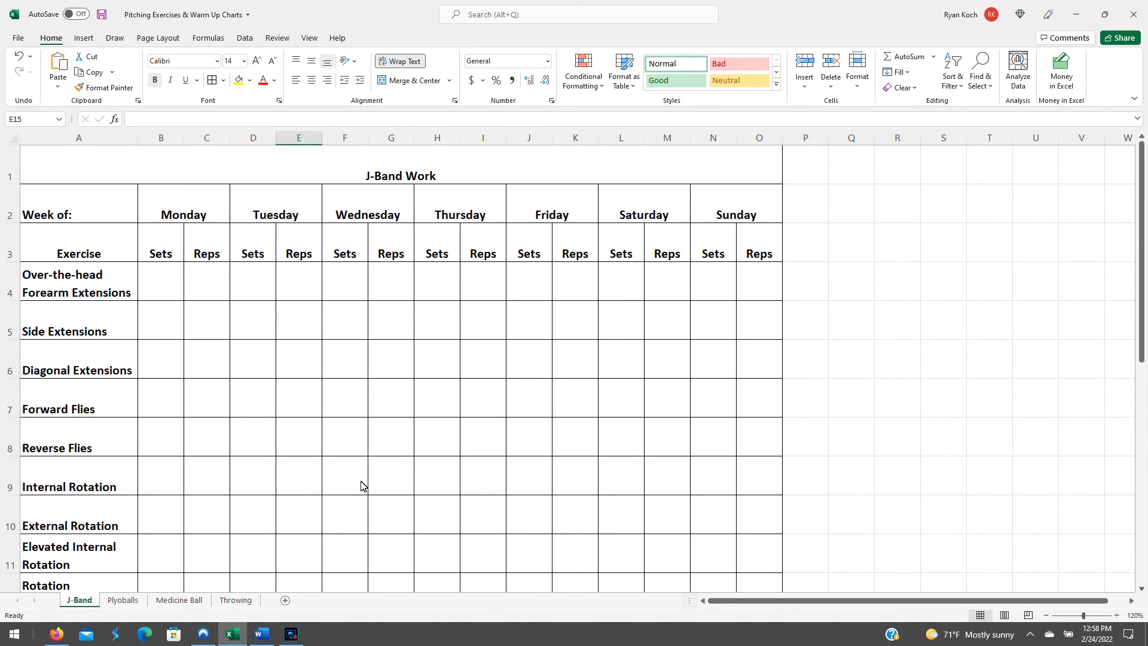
{"action": "mouse_move", "coordinate": [392, 466]}
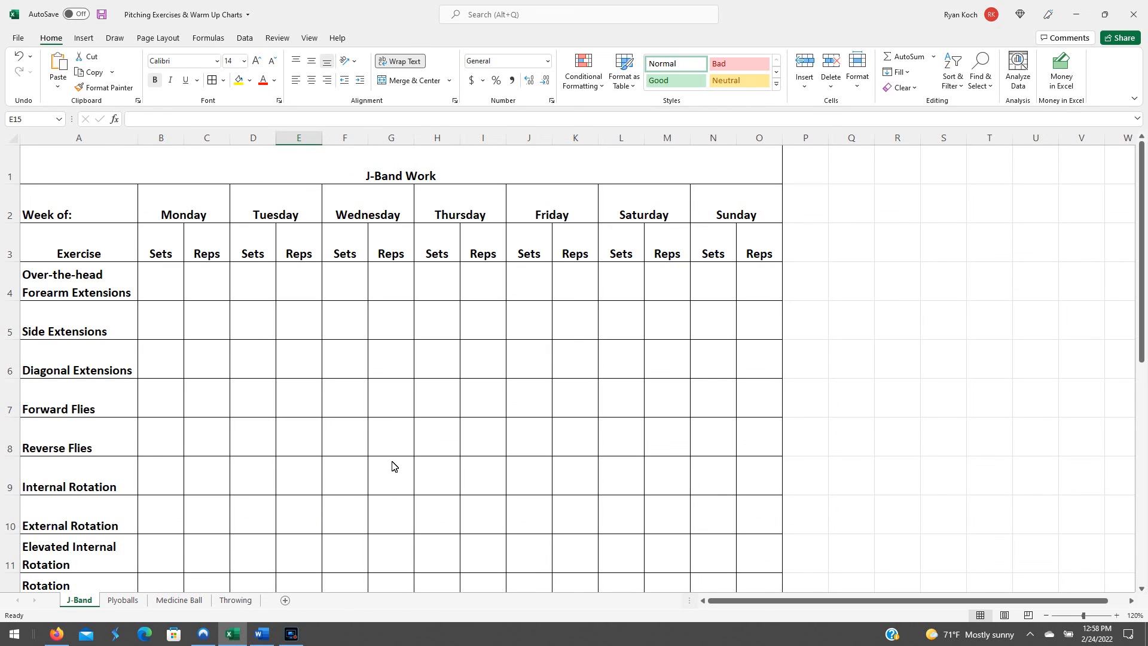
{"action": "mouse_move", "coordinate": [316, 458]}
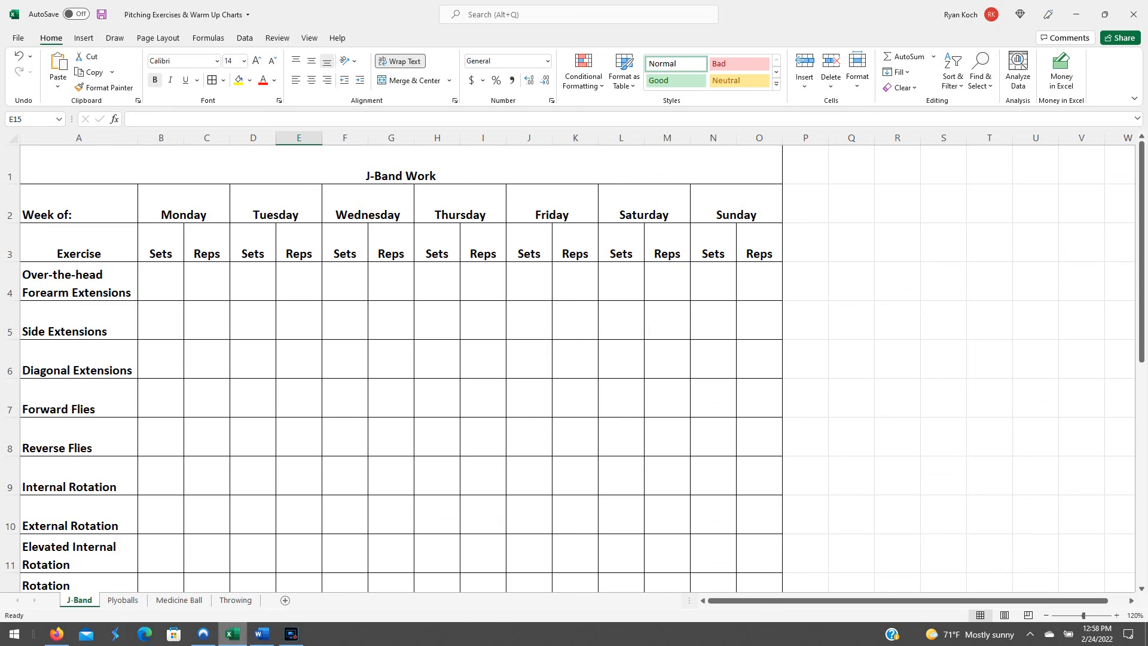
{"action": "mouse_move", "coordinate": [121, 550]}
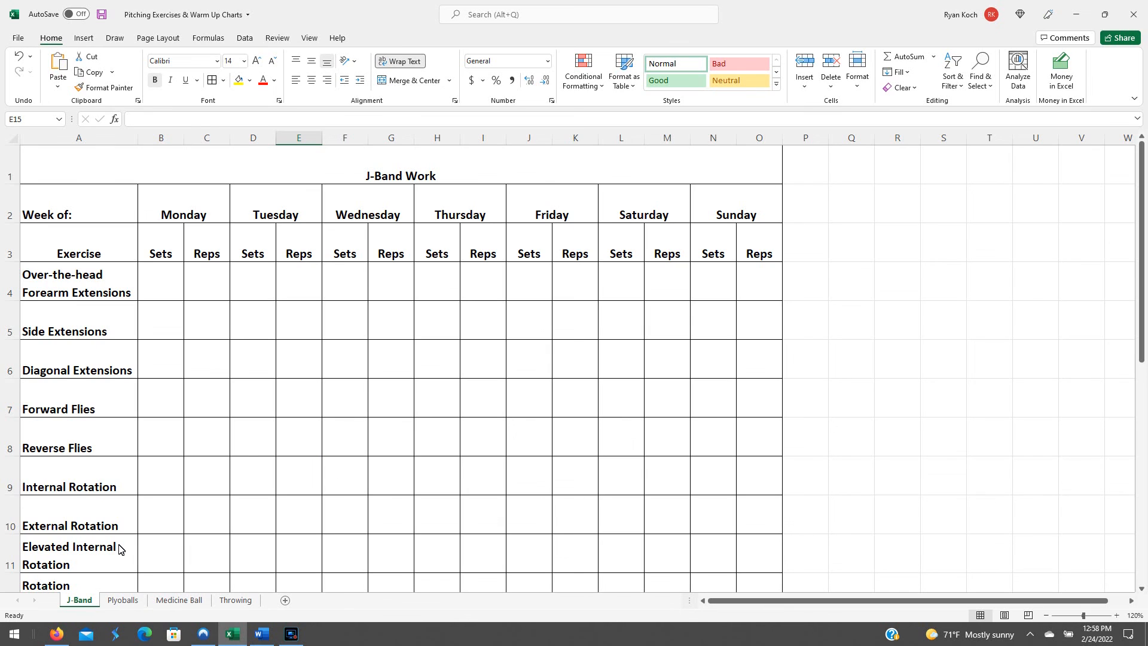
{"action": "mouse_move", "coordinate": [188, 532]}
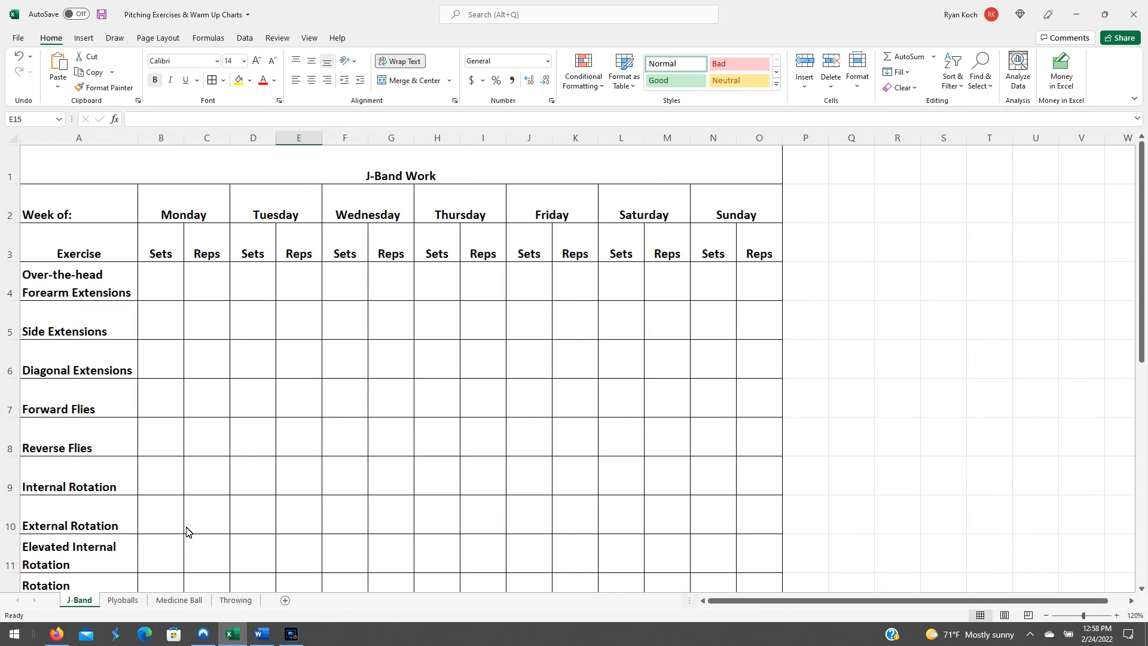